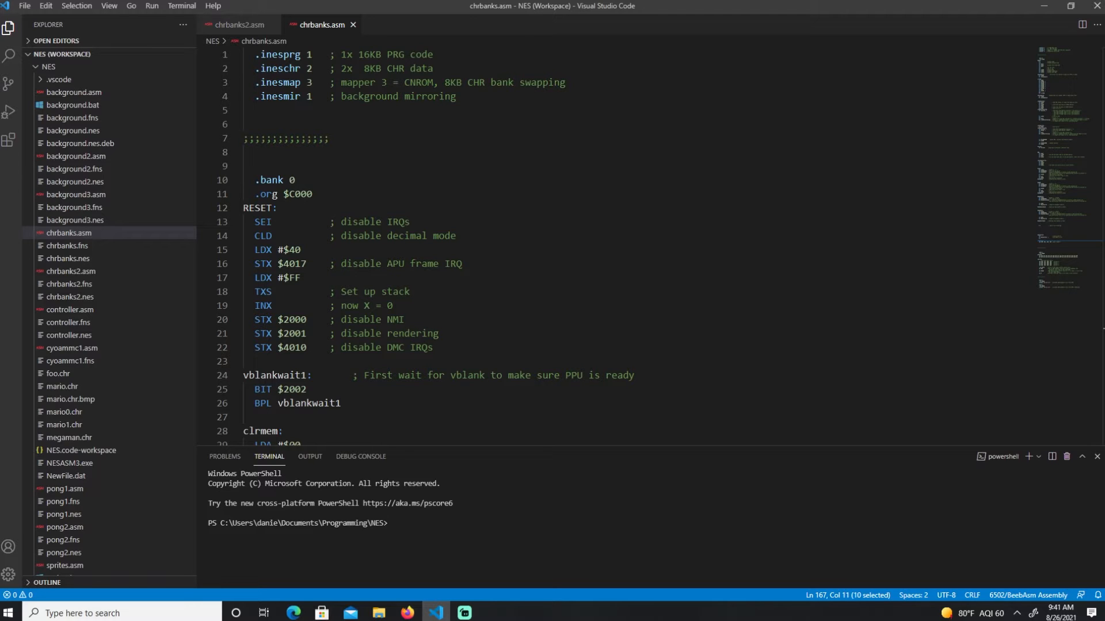
- Bring the Nerdy Nights tutorial in Firefox to the front from the taskbar
{"action": "left_click", "coordinate": [405, 613]}
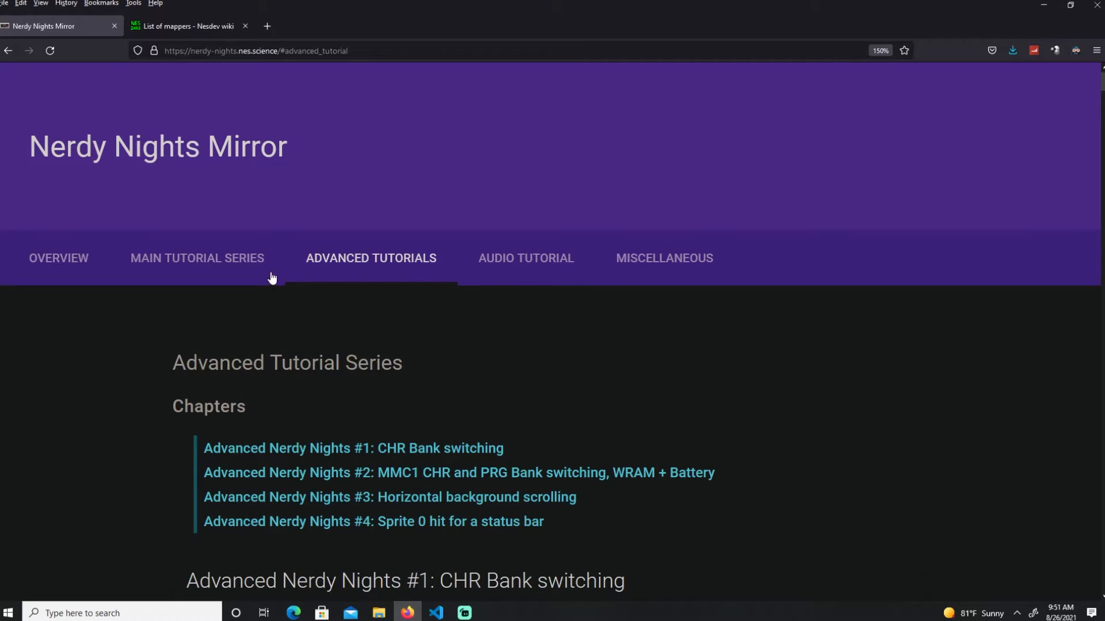
{"action": "mouse_move", "coordinate": [240, 455]}
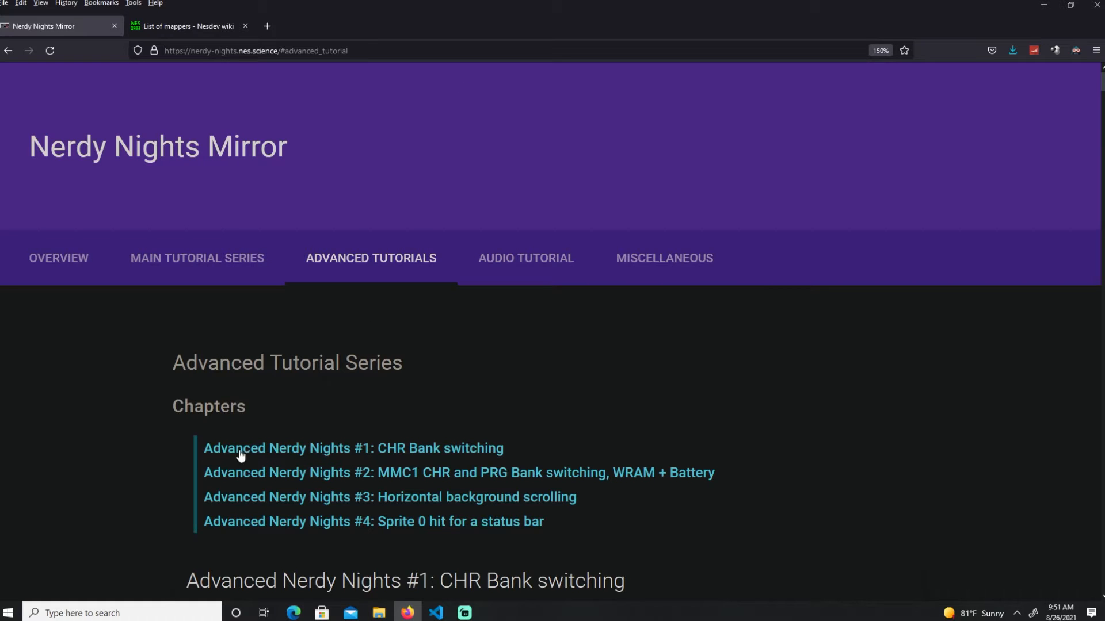
{"action": "mouse_move", "coordinate": [493, 449]}
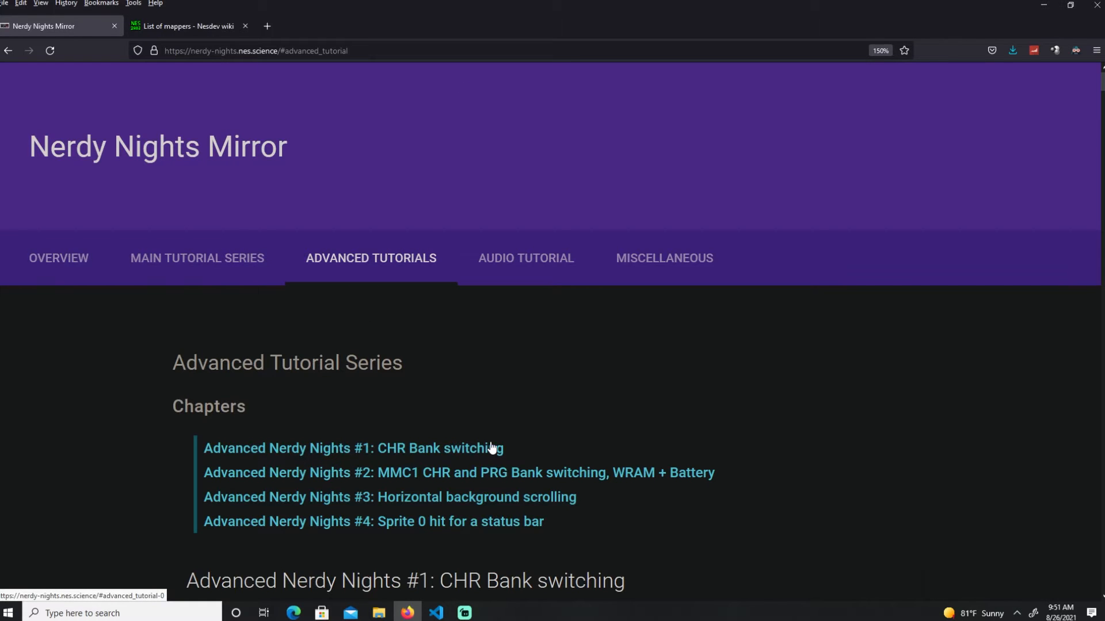
- Read the CHR Bank switching chapter intro, highlighting 'switching', the full-game sentence and NROM
{"action": "scroll", "scroll_direction": "down", "scroll_amount": 3}
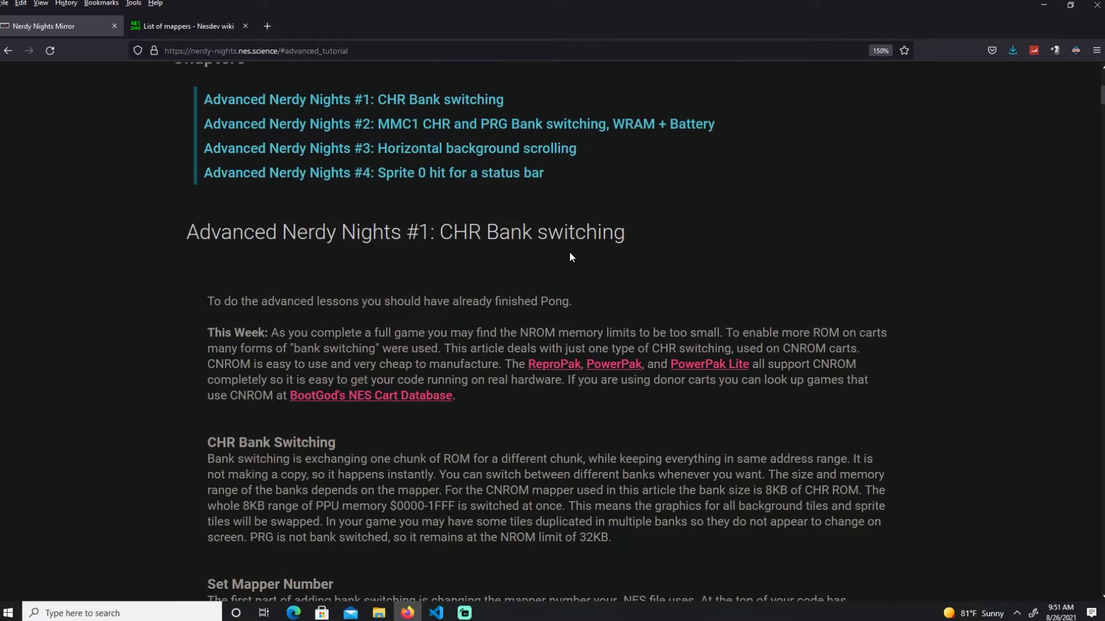
{"action": "scroll", "scroll_direction": "up", "scroll_amount": 3}
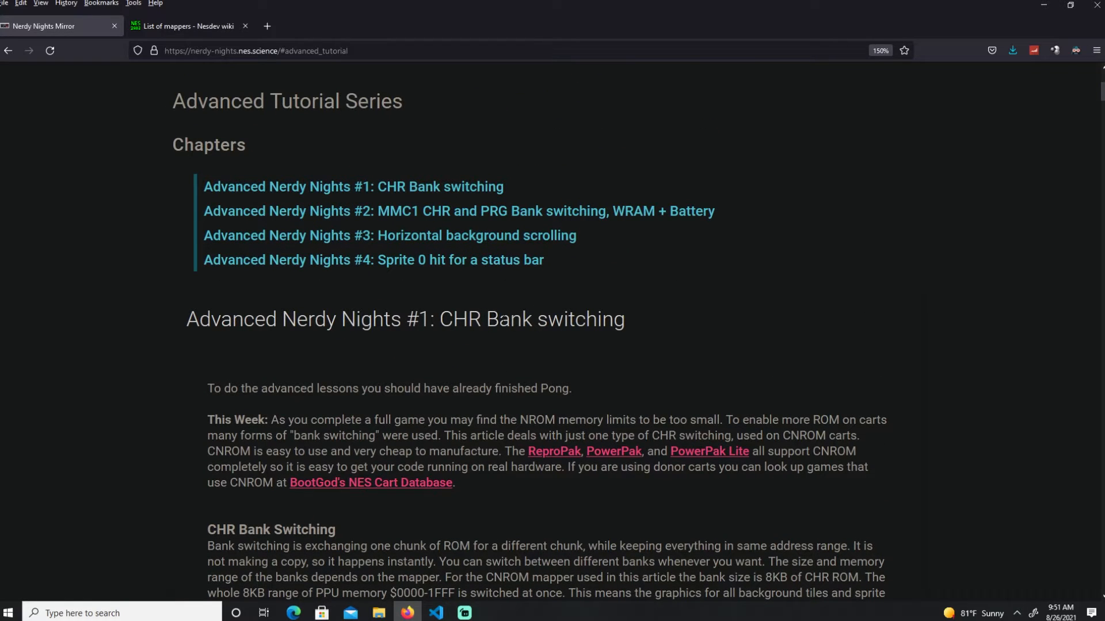
{"action": "double_click", "coordinate": [554, 320]}
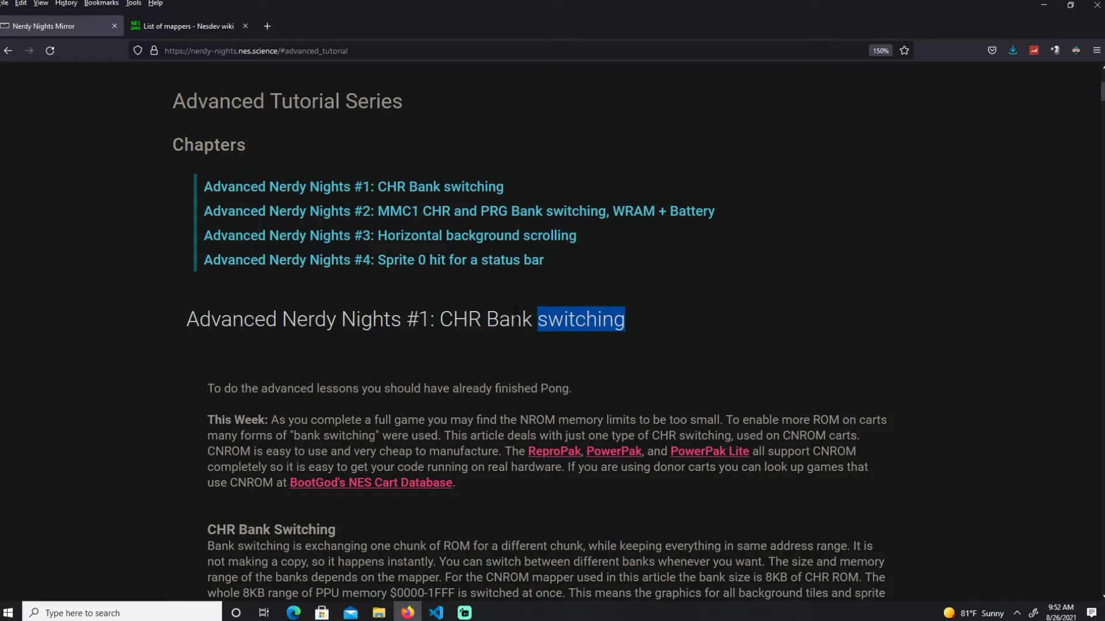
{"action": "scroll", "scroll_direction": "down", "scroll_amount": 3}
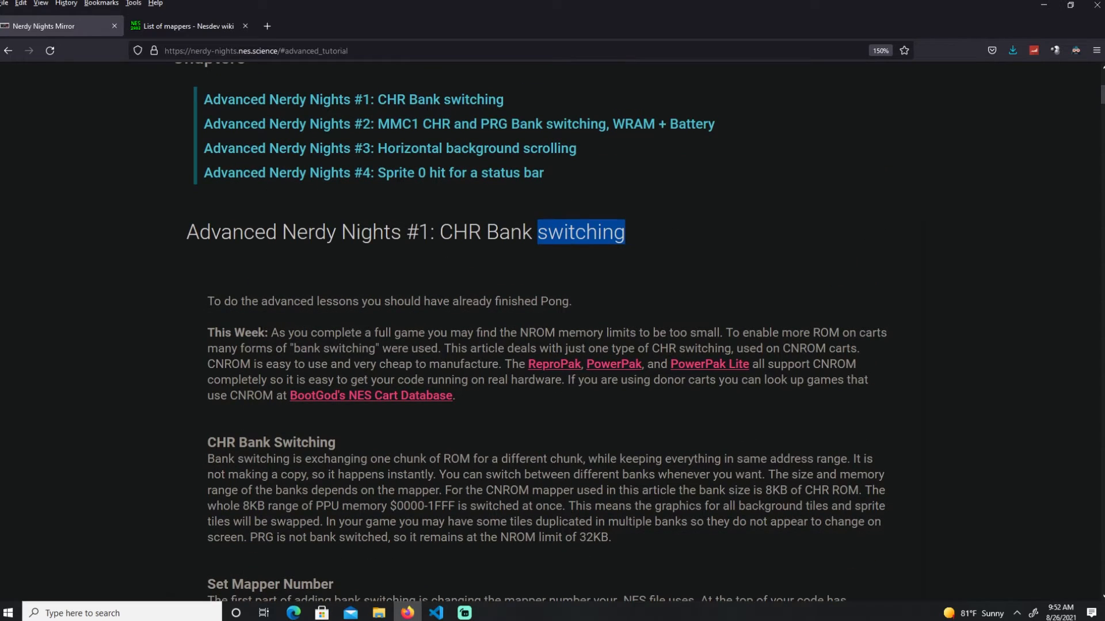
{"action": "left_click_drag", "start_coordinate": [308, 333], "coordinate": [477, 333]}
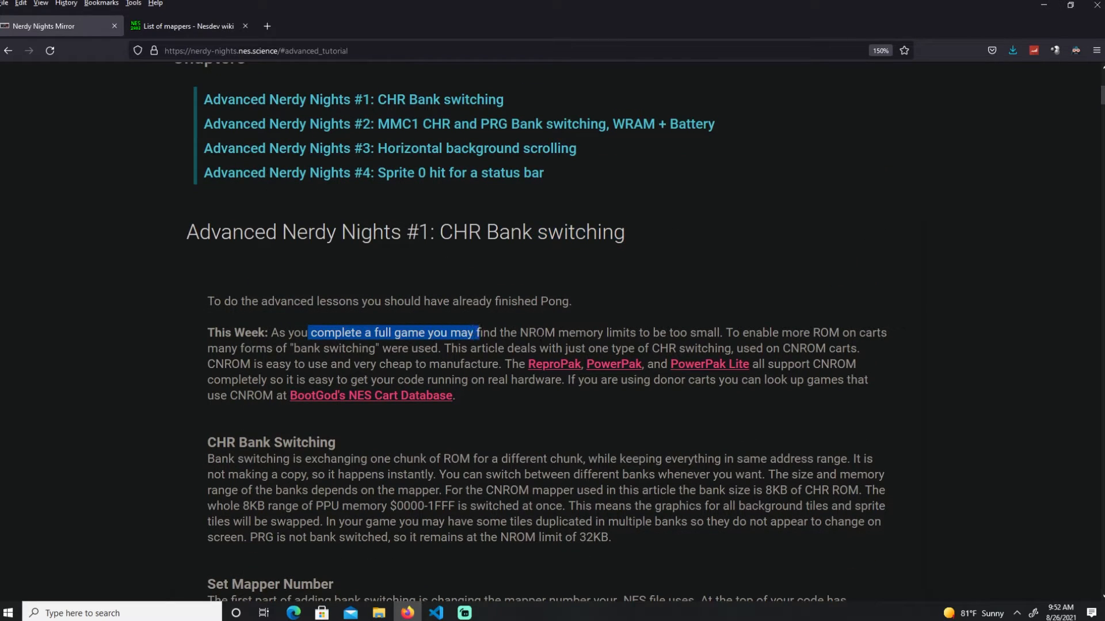
{"action": "double_click", "coordinate": [537, 331]}
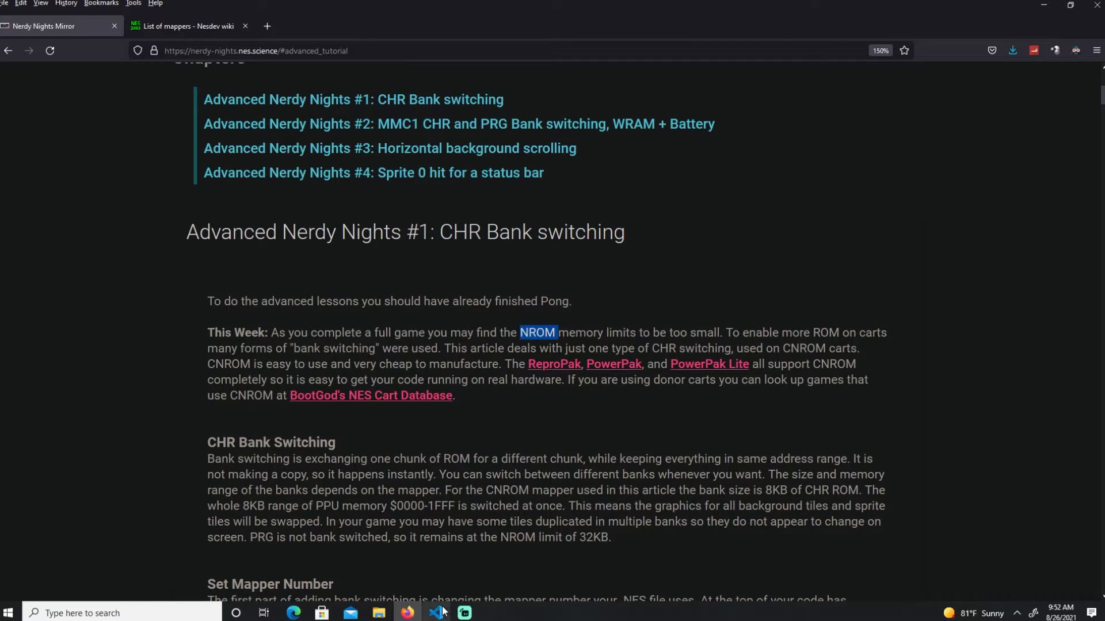
- Return to chrbanks.asm and pick out the CHR data count on the .ineschr header line
{"action": "left_click", "coordinate": [435, 612]}
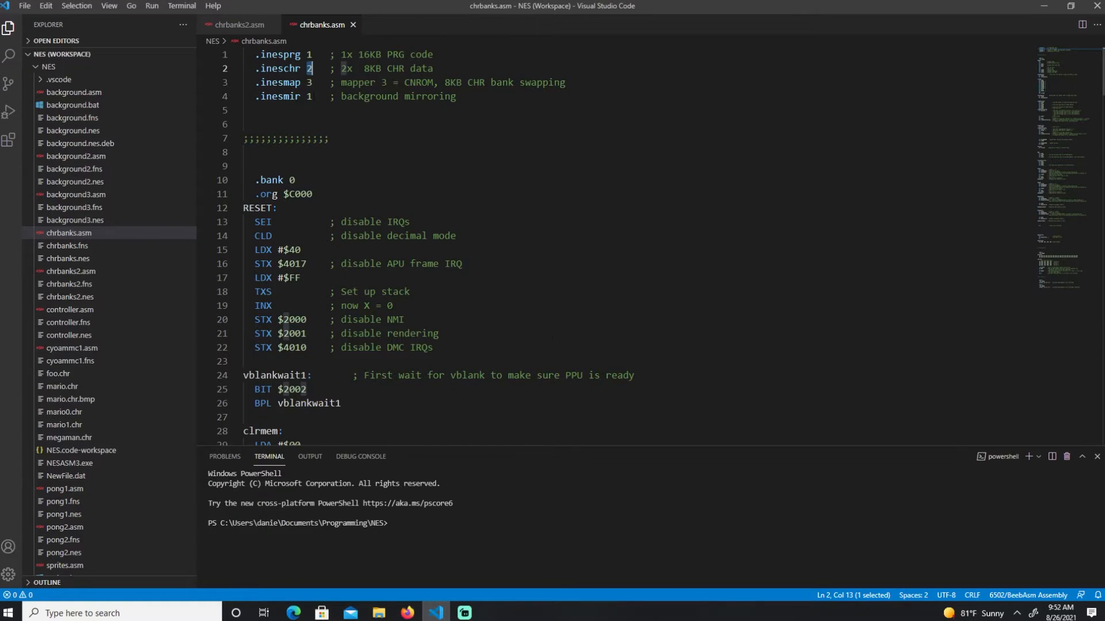
{"action": "left_click", "coordinate": [382, 82]}
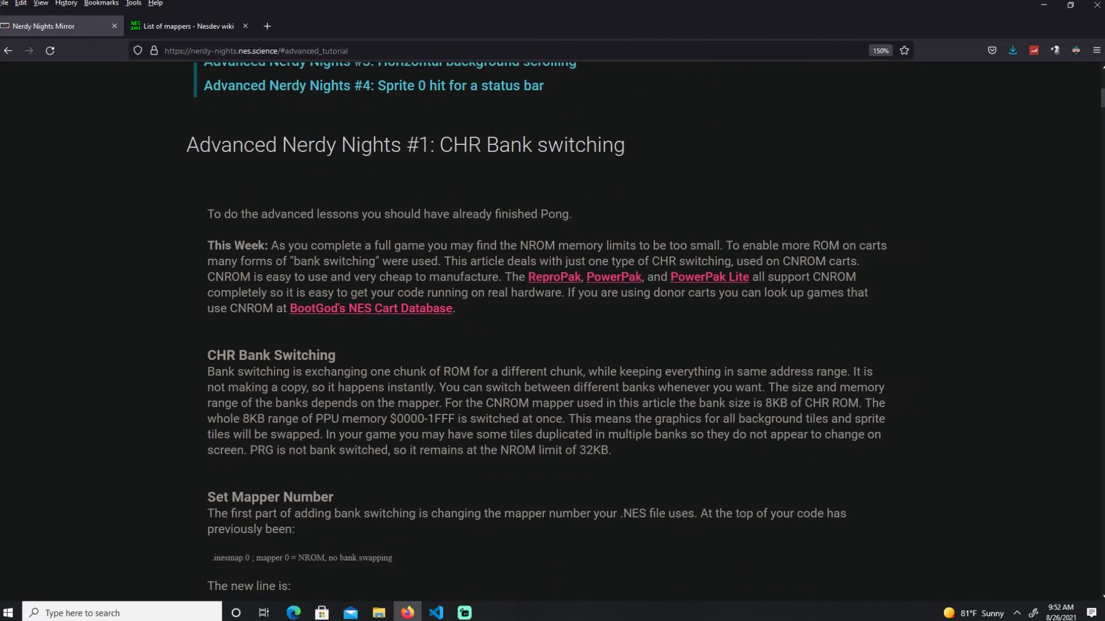
- Highlight the phrases about enabling more ROM, CNROM being easy and cheap, and 'hardware'
{"action": "left_click_drag", "start_coordinate": [207, 214], "coordinate": [495, 245]}
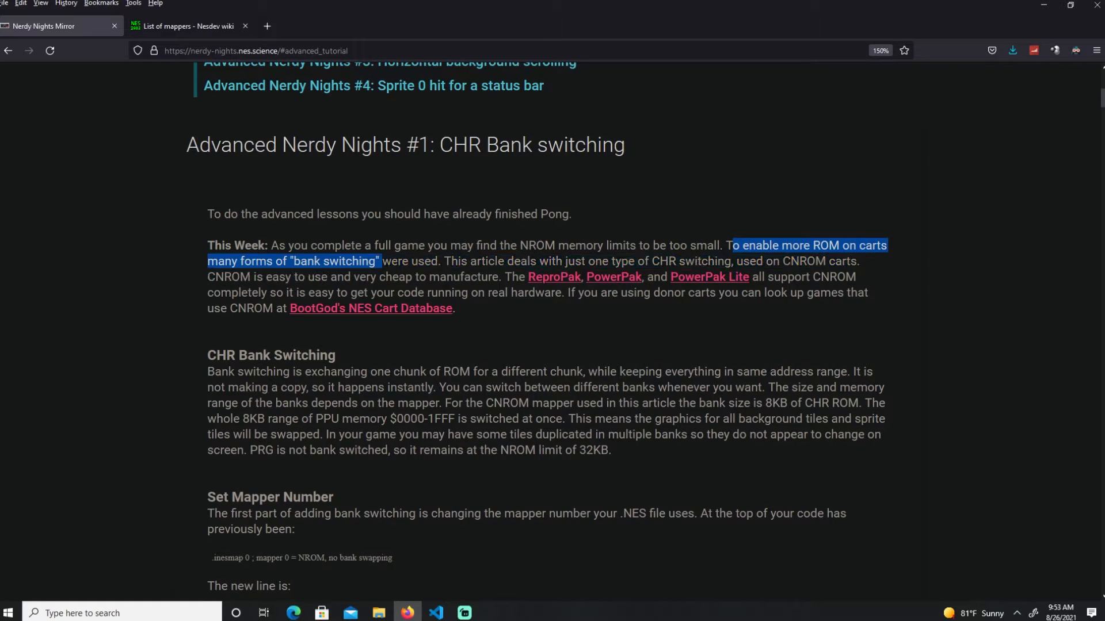
{"action": "left_click_drag", "start_coordinate": [380, 261], "coordinate": [440, 261]}
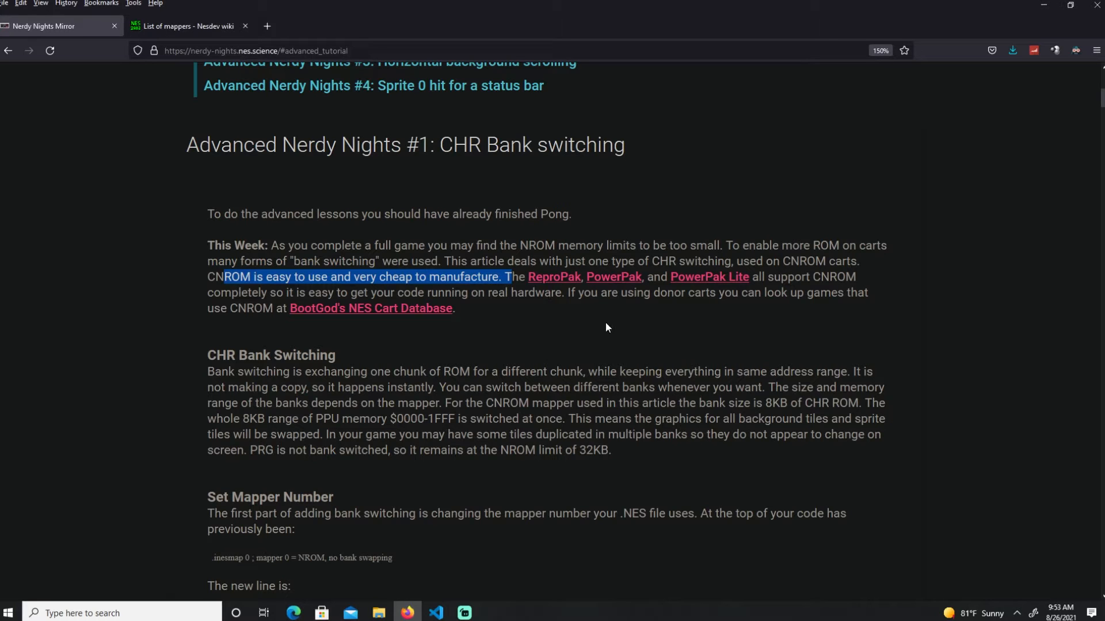
{"action": "scroll", "scroll_direction": "down", "scroll_amount": 3}
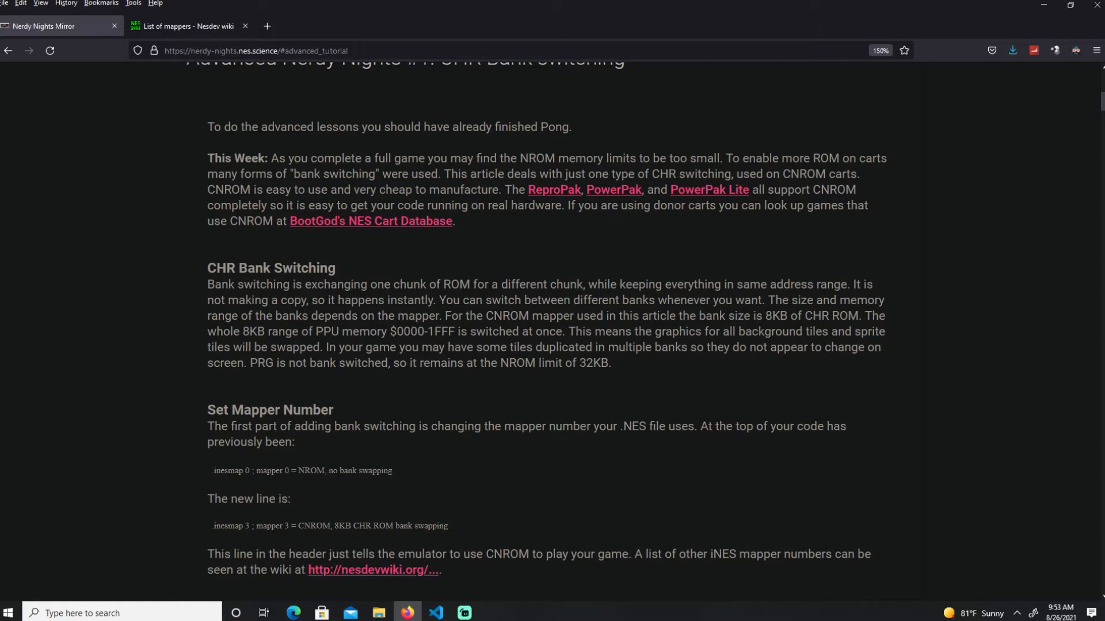
{"action": "double_click", "coordinate": [536, 204]}
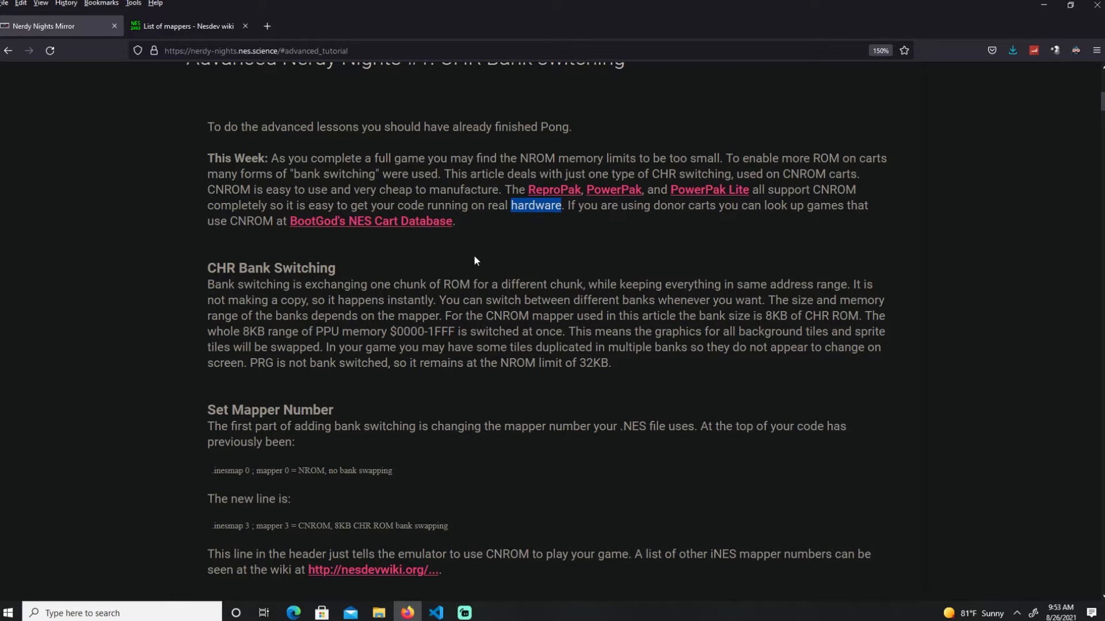
- Read the CHR Bank Switching paragraph, picking out the words mapper, CNROM and PRG
{"action": "scroll", "scroll_direction": "down", "scroll_amount": 3}
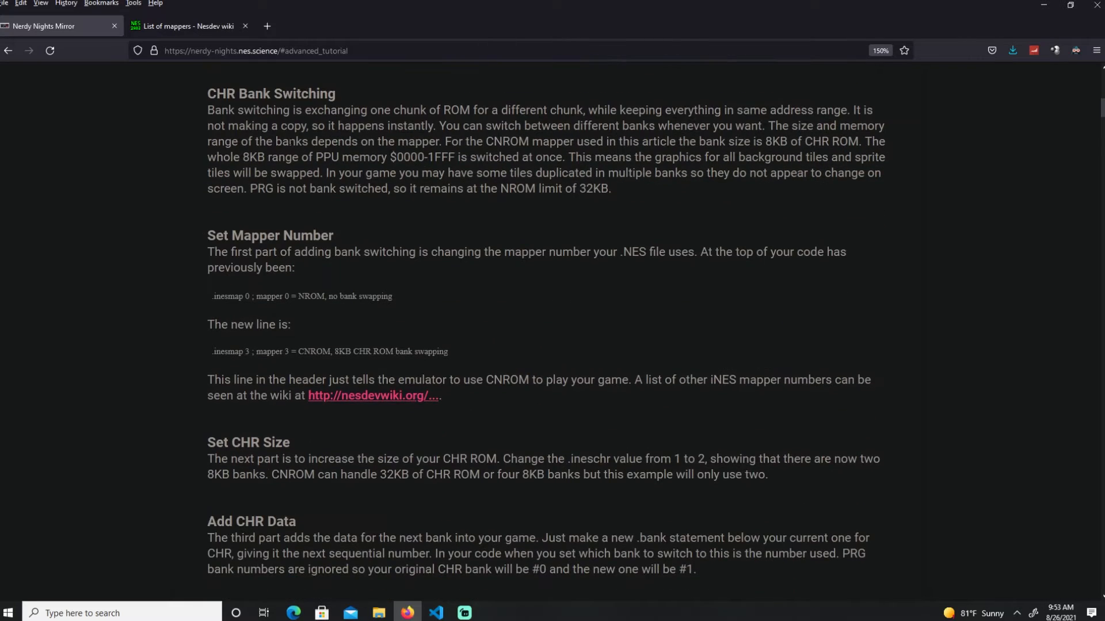
{"action": "double_click", "coordinate": [270, 93]}
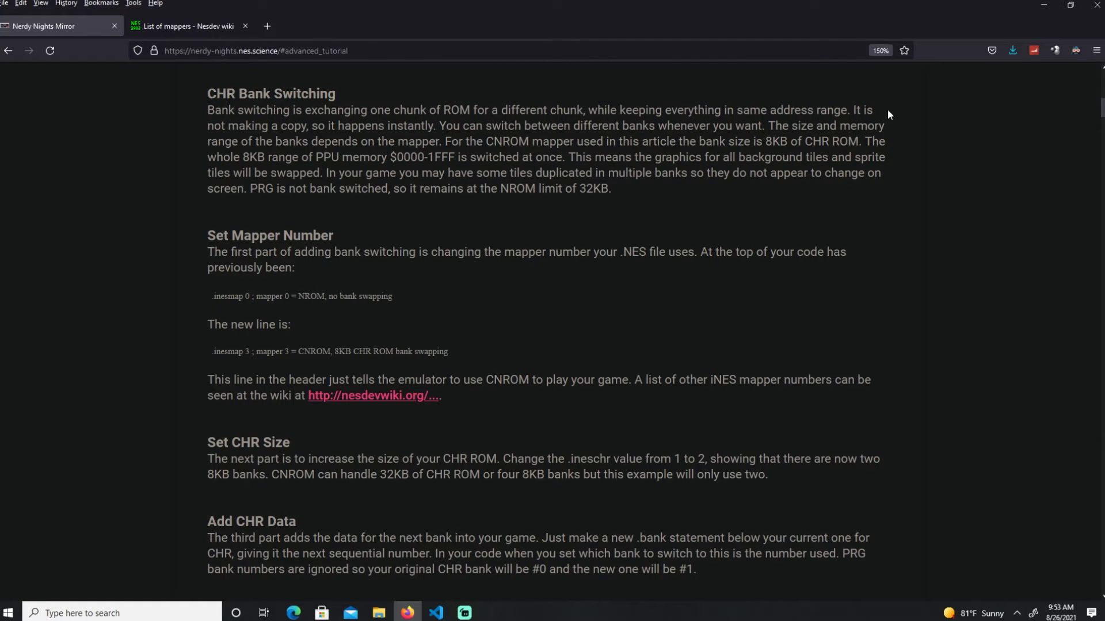
{"action": "mouse_move", "coordinate": [696, 214]}
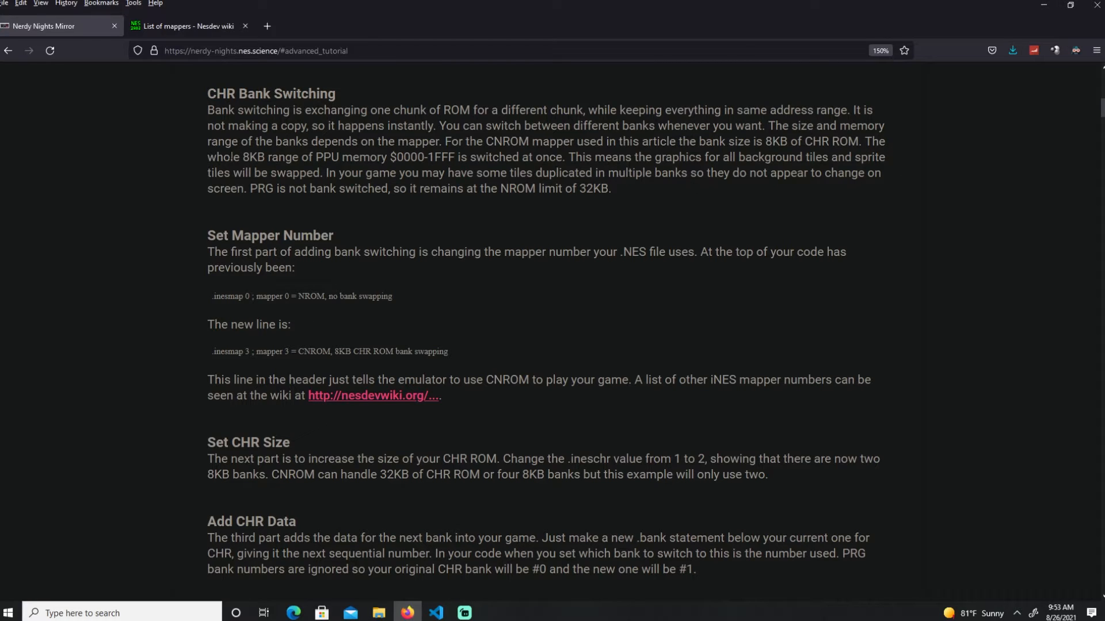
{"action": "double_click", "coordinate": [417, 142]}
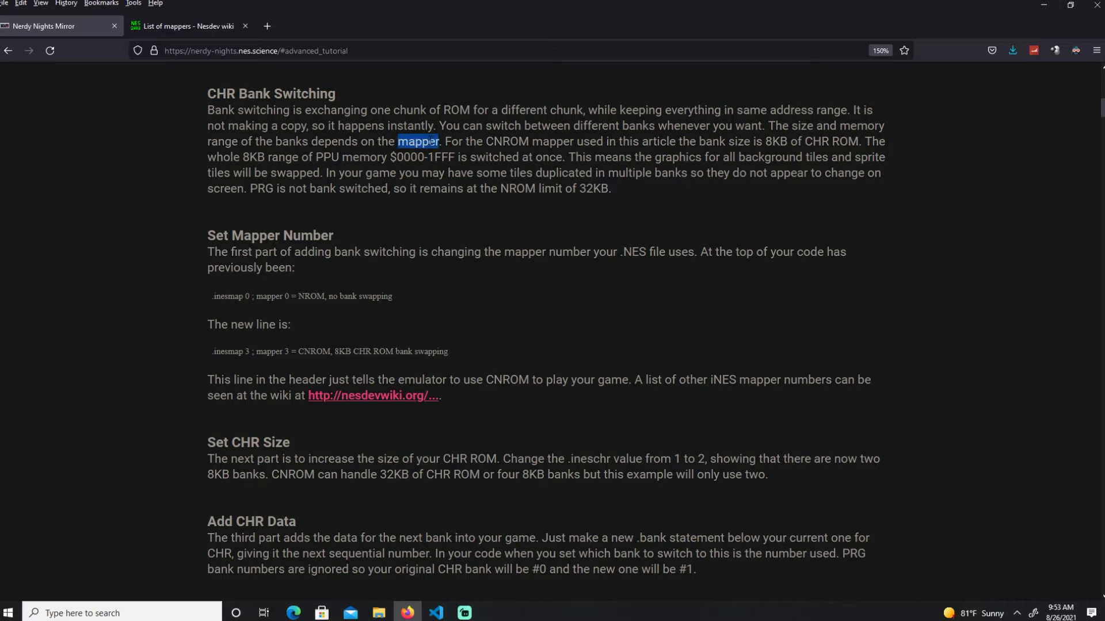
{"action": "mouse_move", "coordinate": [383, 273]}
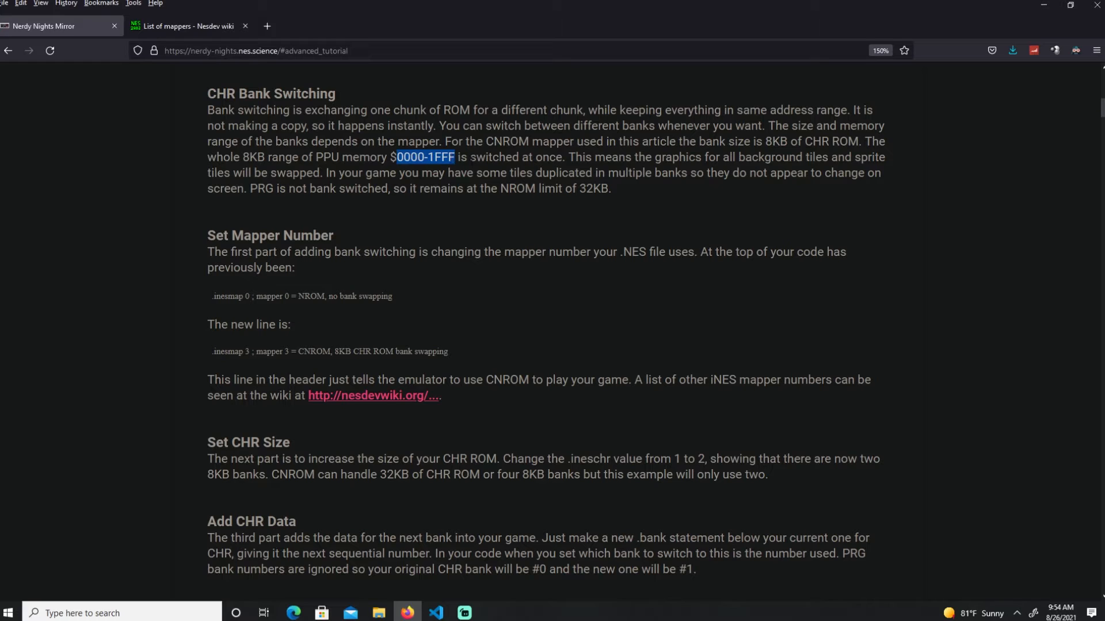
{"action": "mouse_move", "coordinate": [656, 235]}
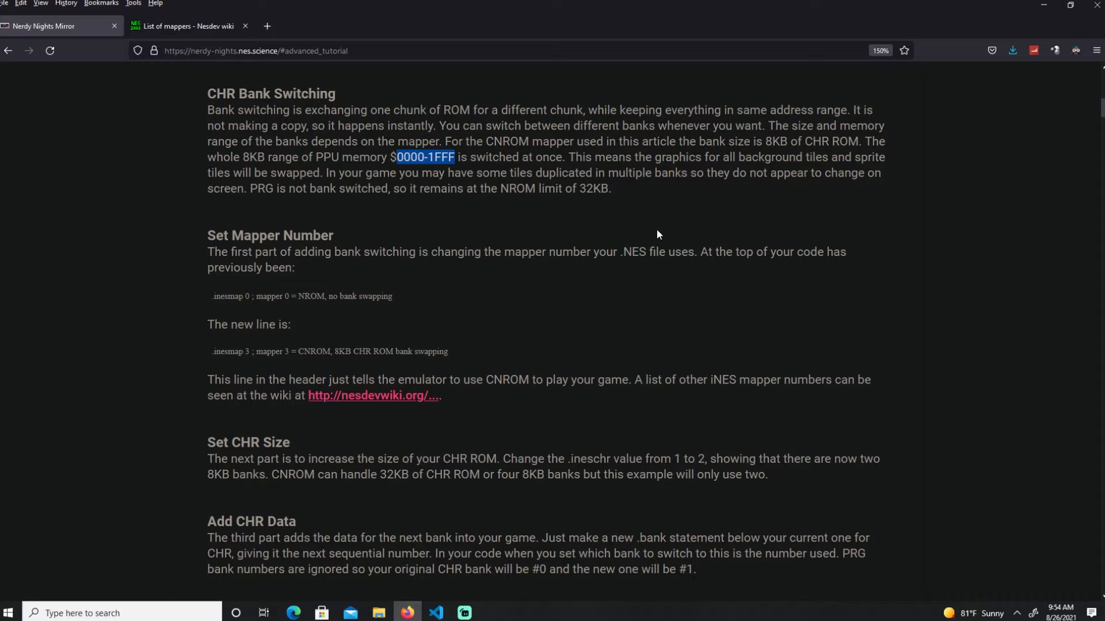
{"action": "mouse_move", "coordinate": [784, 44]}
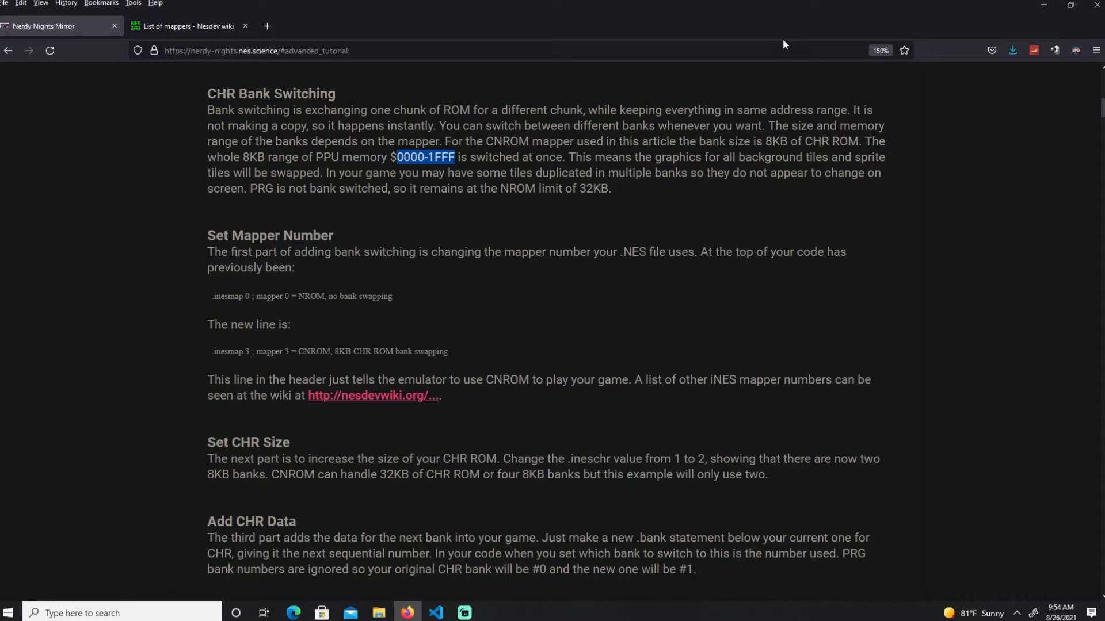
{"action": "mouse_move", "coordinate": [620, 75]}
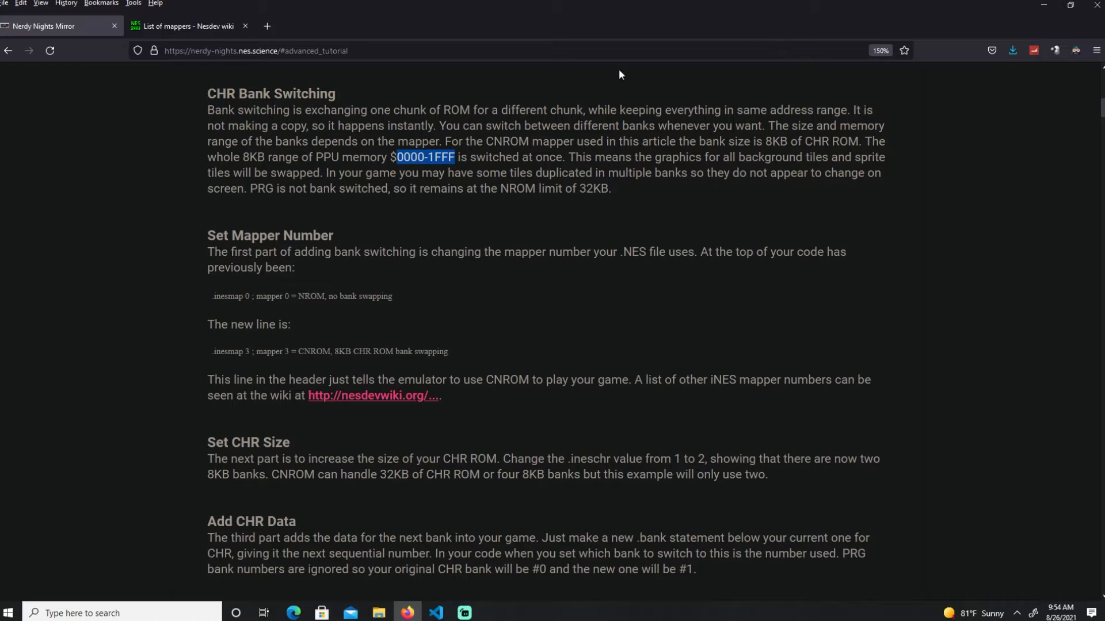
{"action": "mouse_move", "coordinate": [357, 222]}
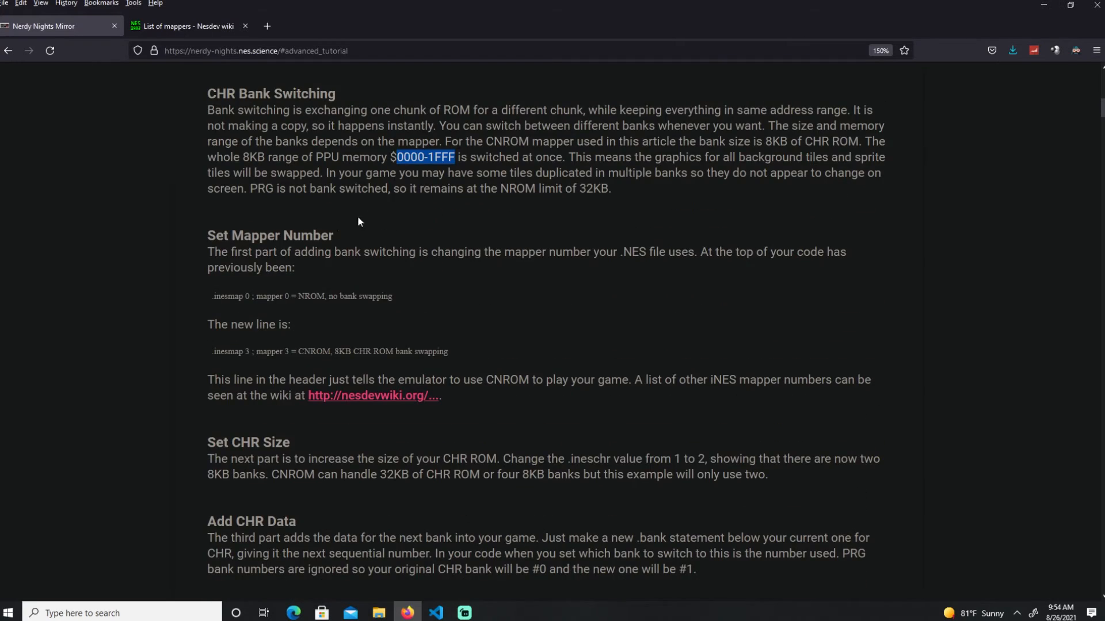
{"action": "double_click", "coordinate": [220, 93]}
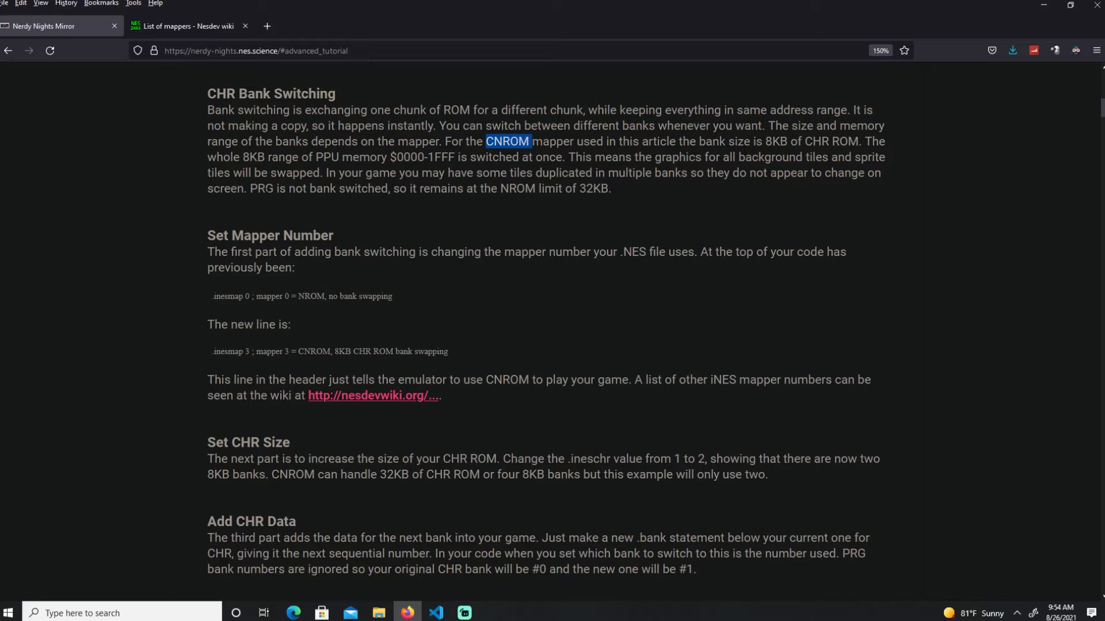
{"action": "double_click", "coordinate": [262, 188]}
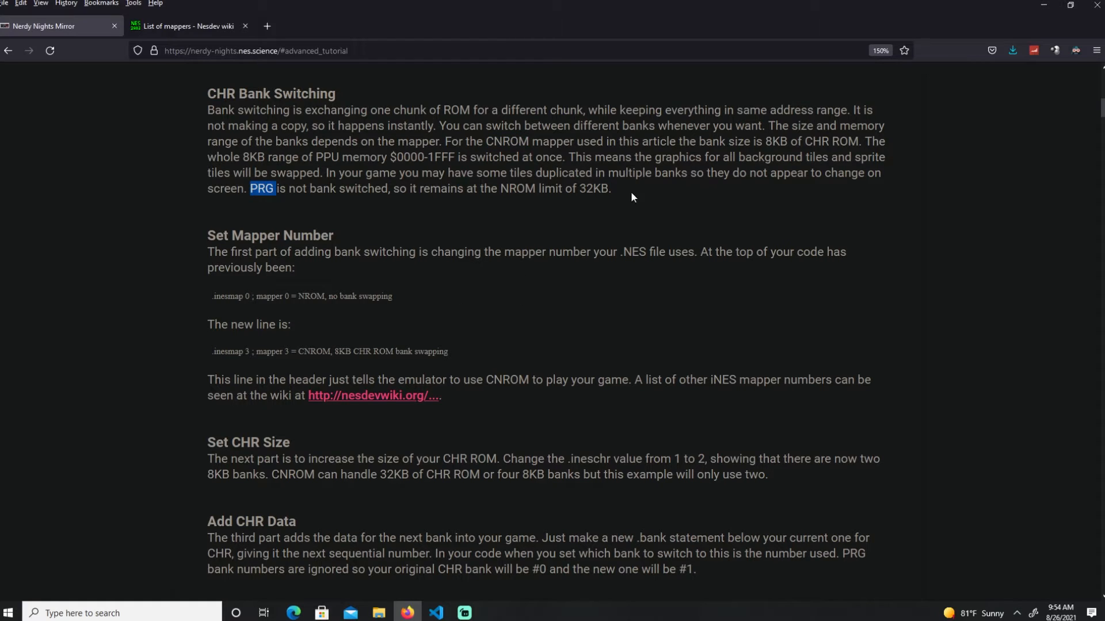
{"action": "mouse_move", "coordinate": [430, 605]}
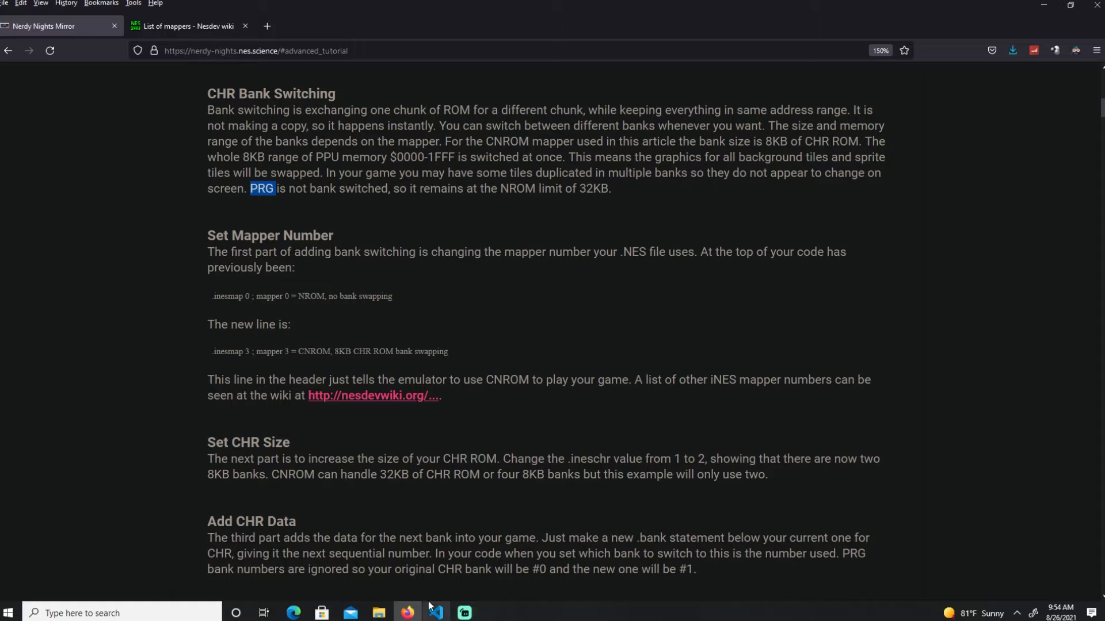
{"action": "mouse_move", "coordinate": [443, 454]}
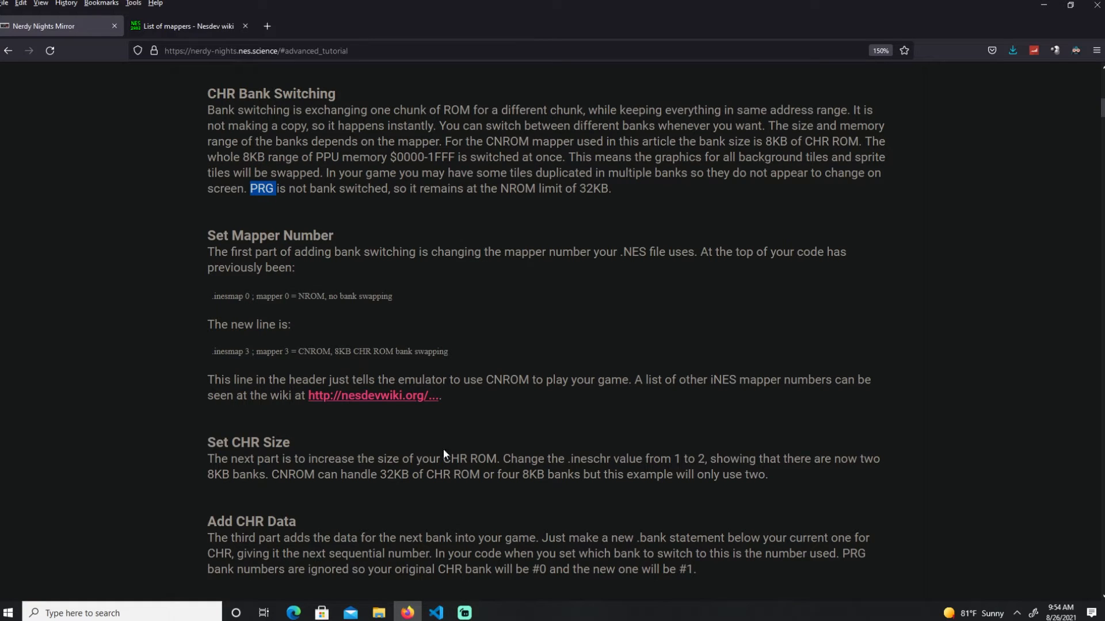
{"action": "left_click", "coordinate": [435, 618]}
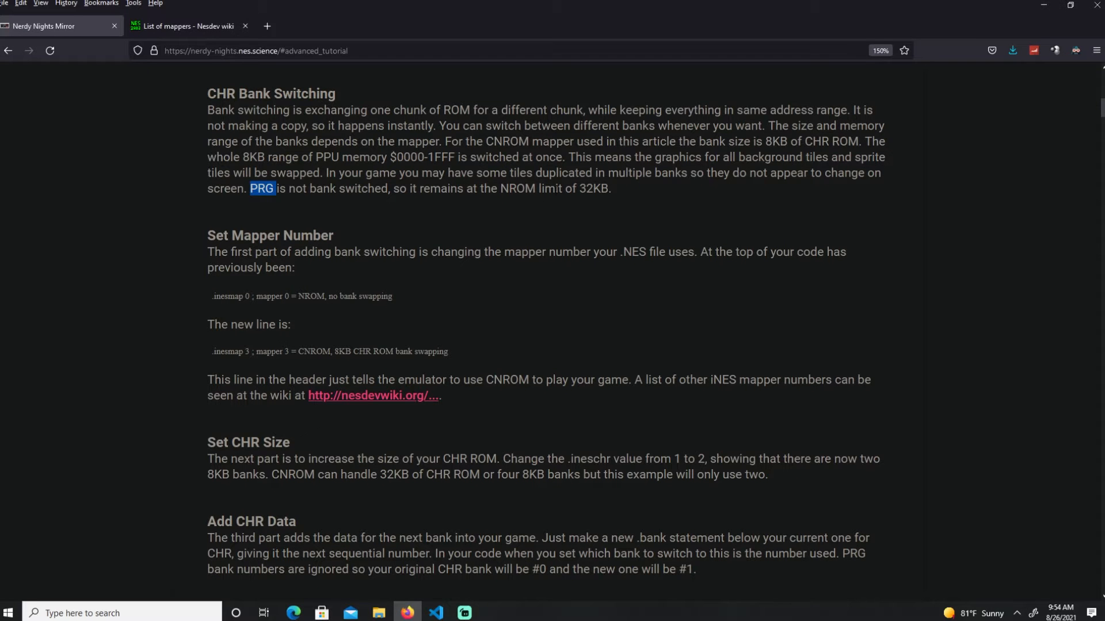
- Highlight the old mapper 0 NROM header line, then check the Nesdev list of mappers
{"action": "scroll", "scroll_direction": "down", "scroll_amount": 3}
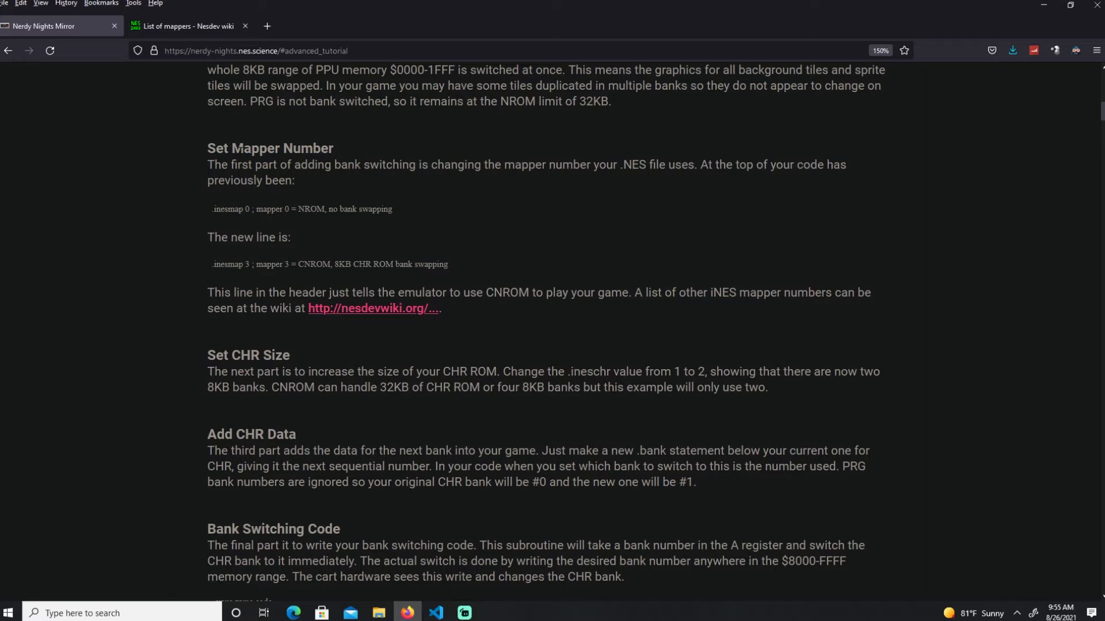
{"action": "double_click", "coordinate": [220, 209]}
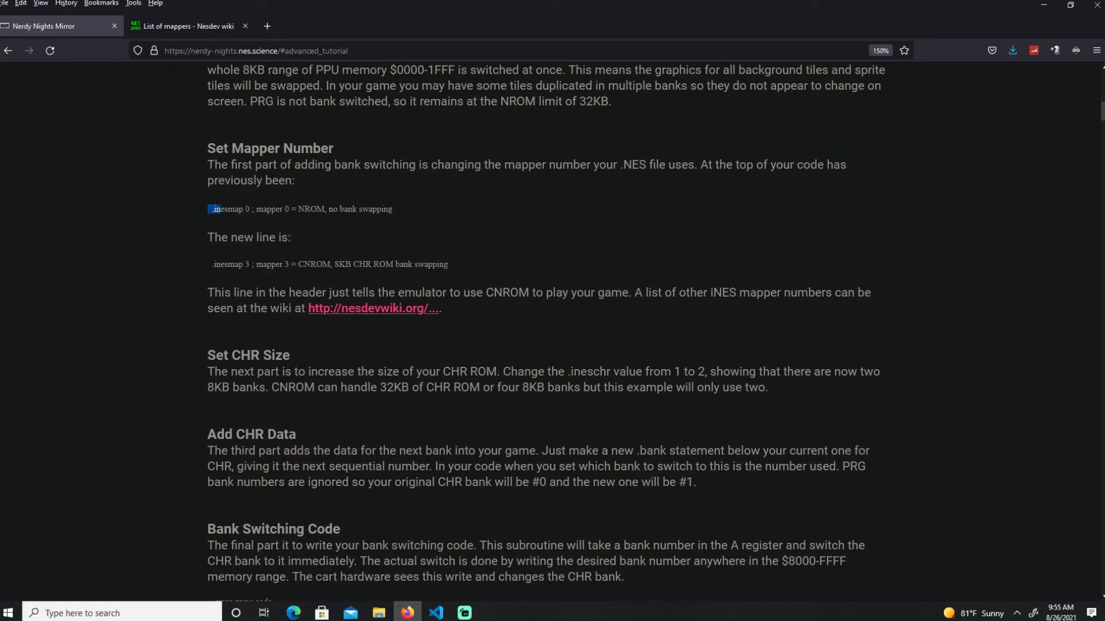
{"action": "left_click_drag", "start_coordinate": [210, 209], "coordinate": [392, 209]}
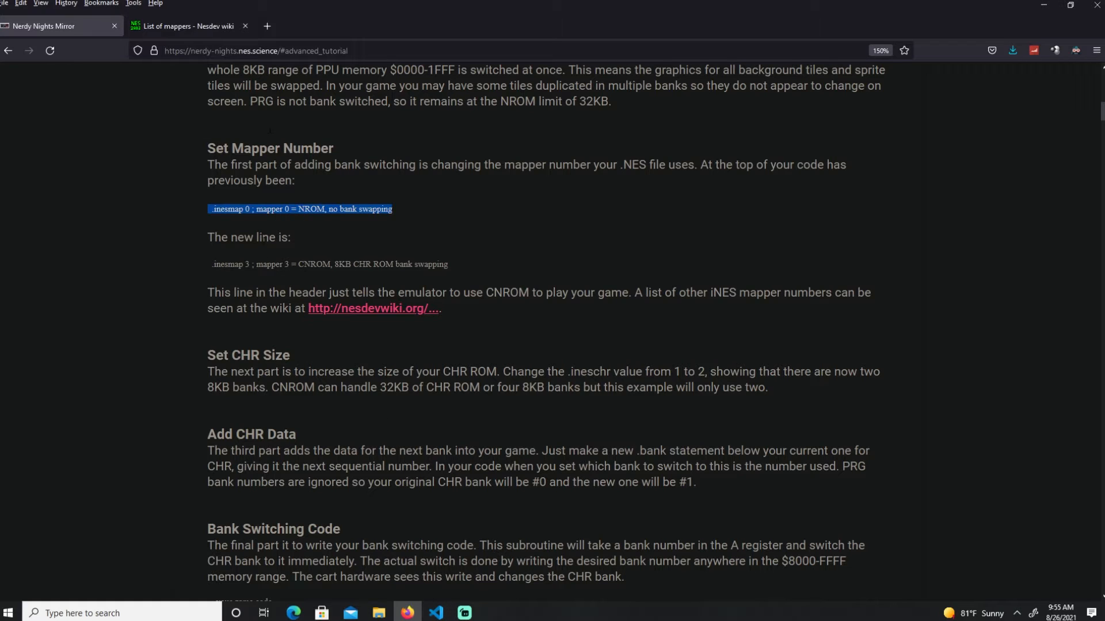
{"action": "left_click", "coordinate": [186, 25]}
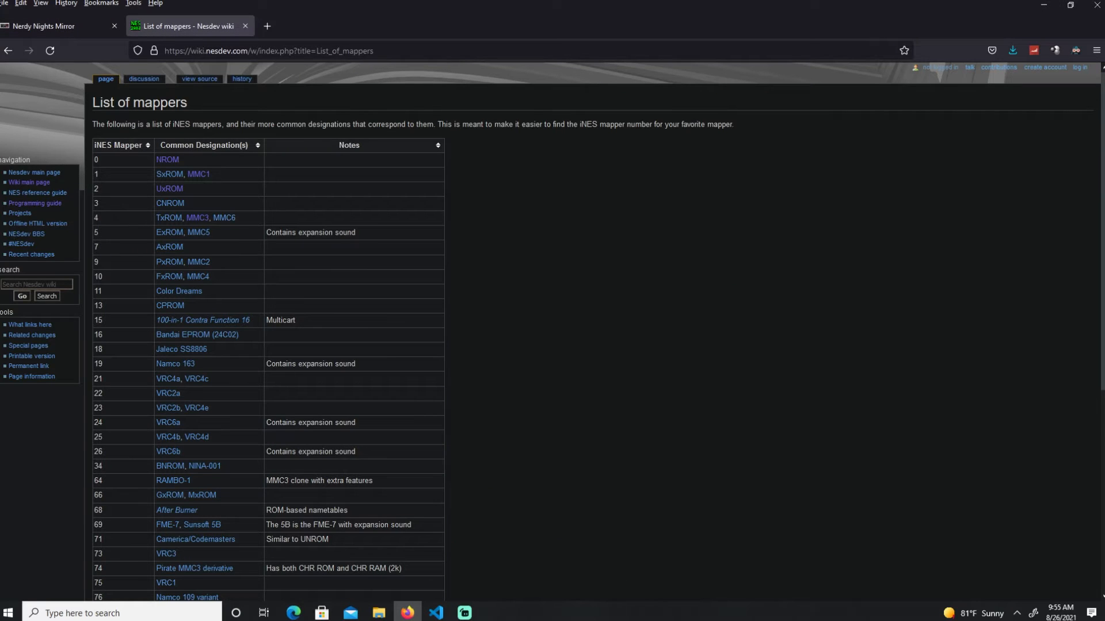
{"action": "mouse_move", "coordinate": [176, 137]}
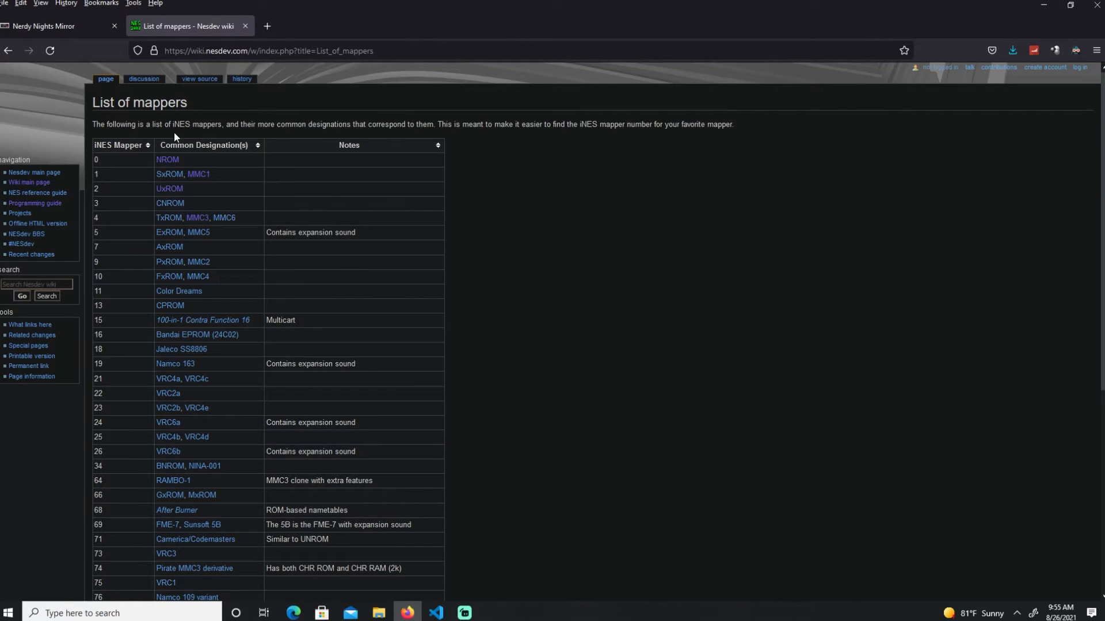
{"action": "mouse_move", "coordinate": [167, 160]}
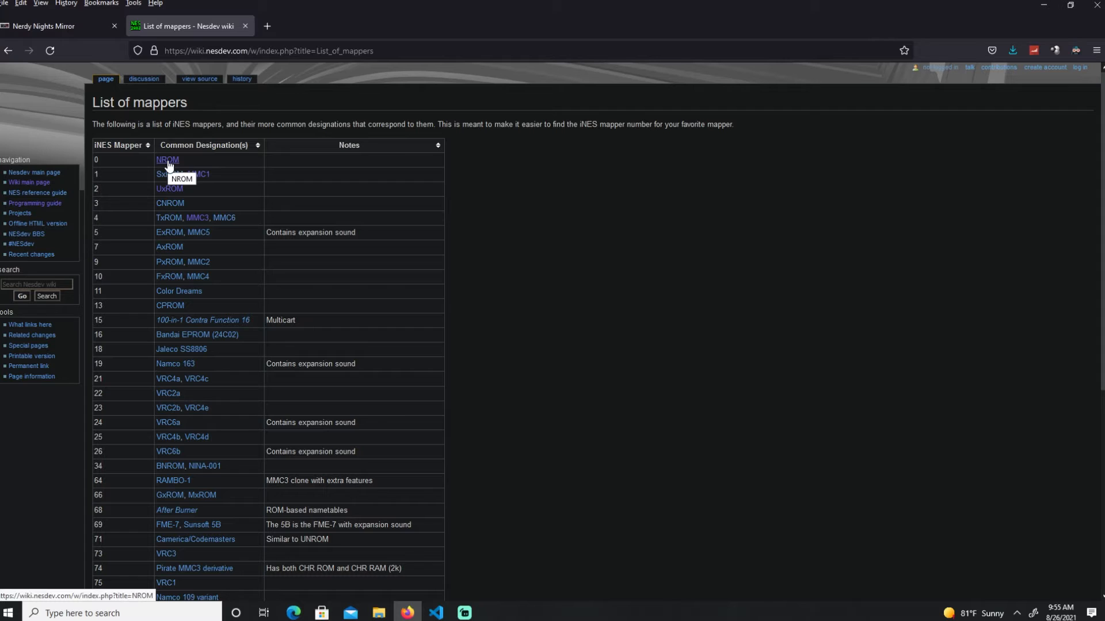
- Highlight CNROM in the new mapper 3 header line and compare it against the mapper list
{"action": "left_click", "coordinate": [60, 26]}
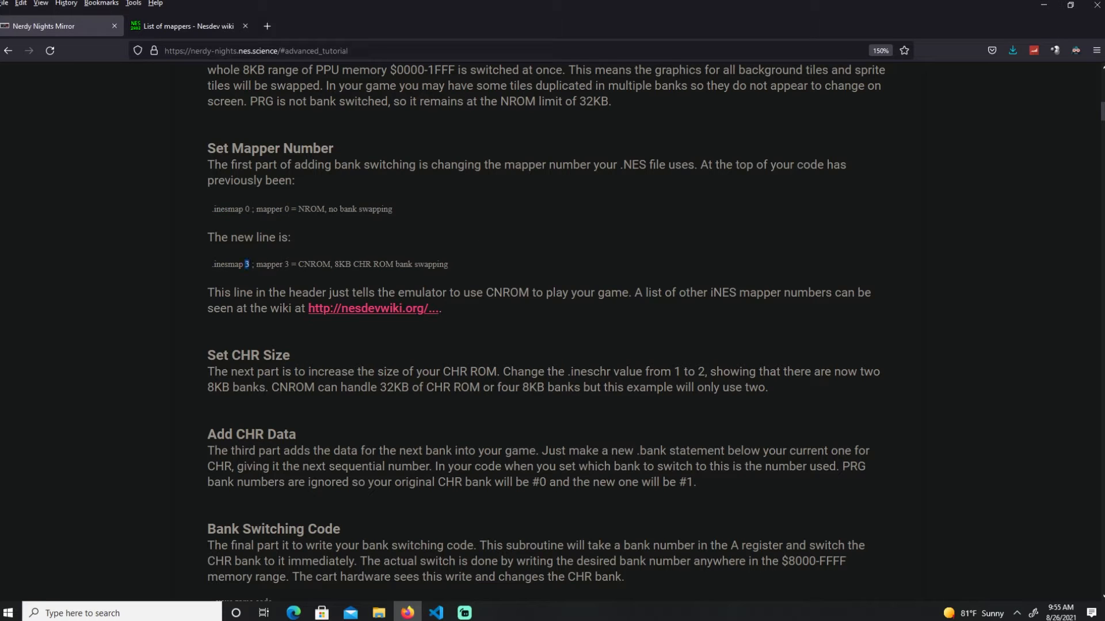
{"action": "double_click", "coordinate": [313, 264]}
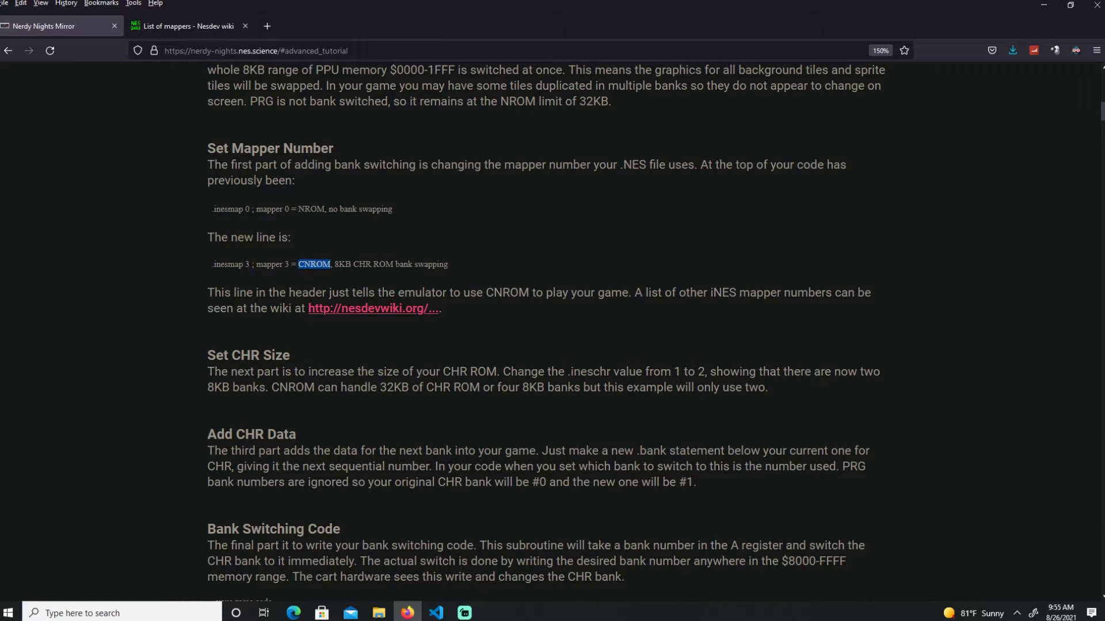
{"action": "left_click", "coordinate": [186, 26]}
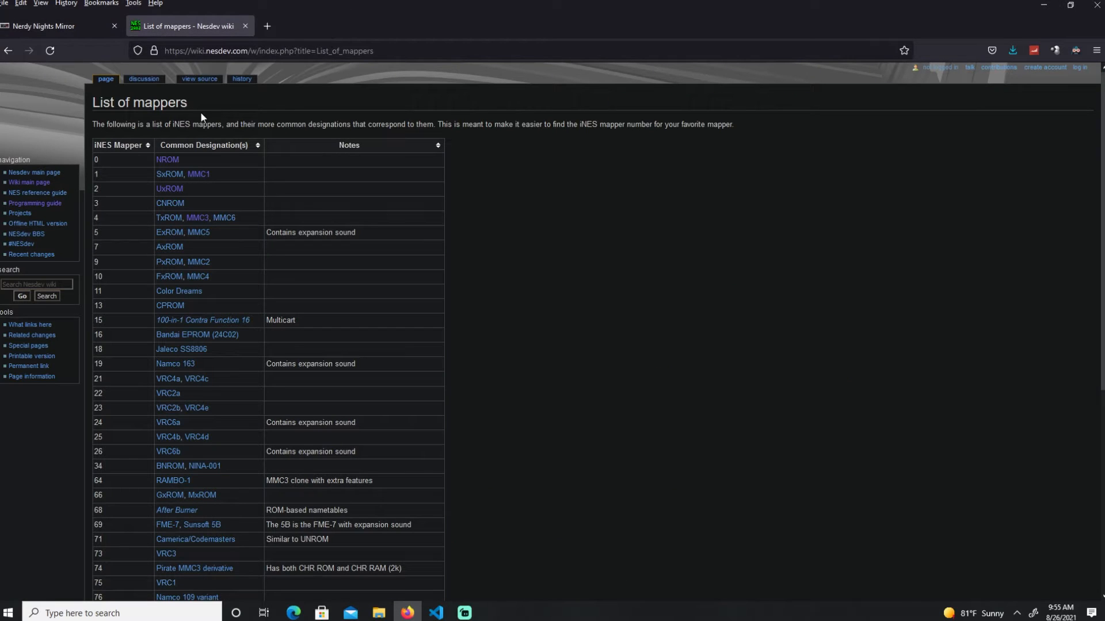
{"action": "mouse_move", "coordinate": [179, 204]}
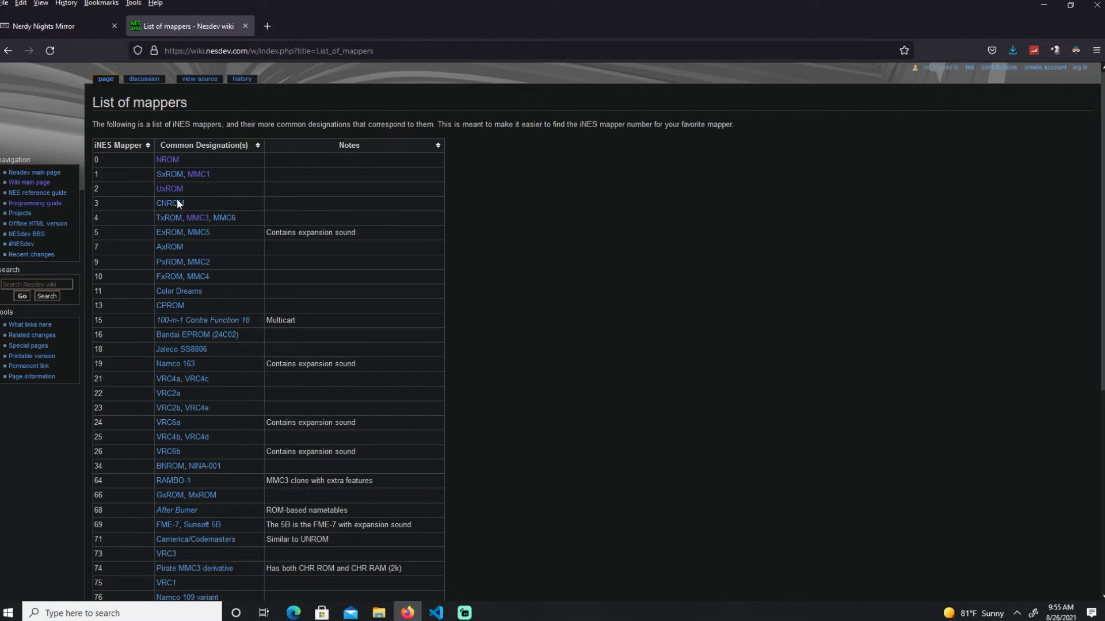
{"action": "mouse_move", "coordinate": [169, 204]}
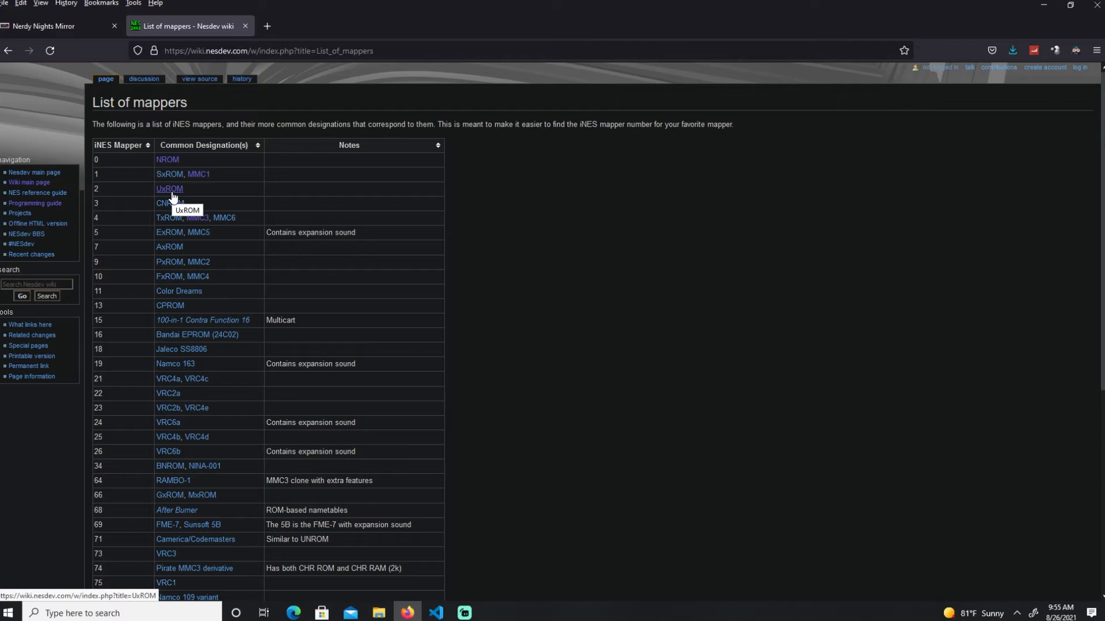
{"action": "mouse_move", "coordinate": [468, 546]}
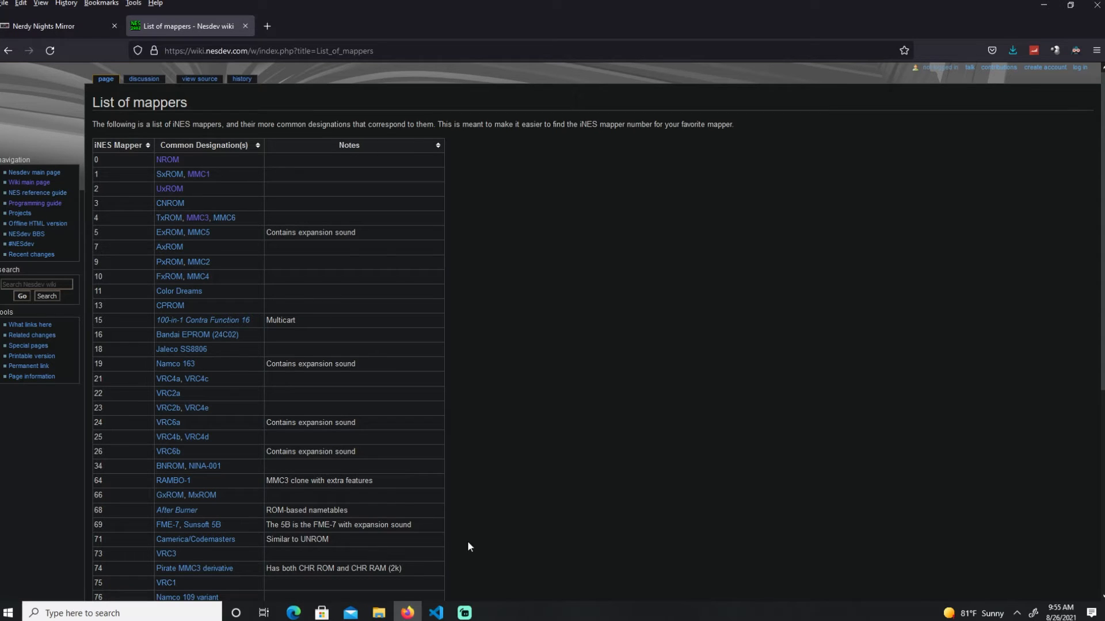
{"action": "mouse_move", "coordinate": [171, 221]}
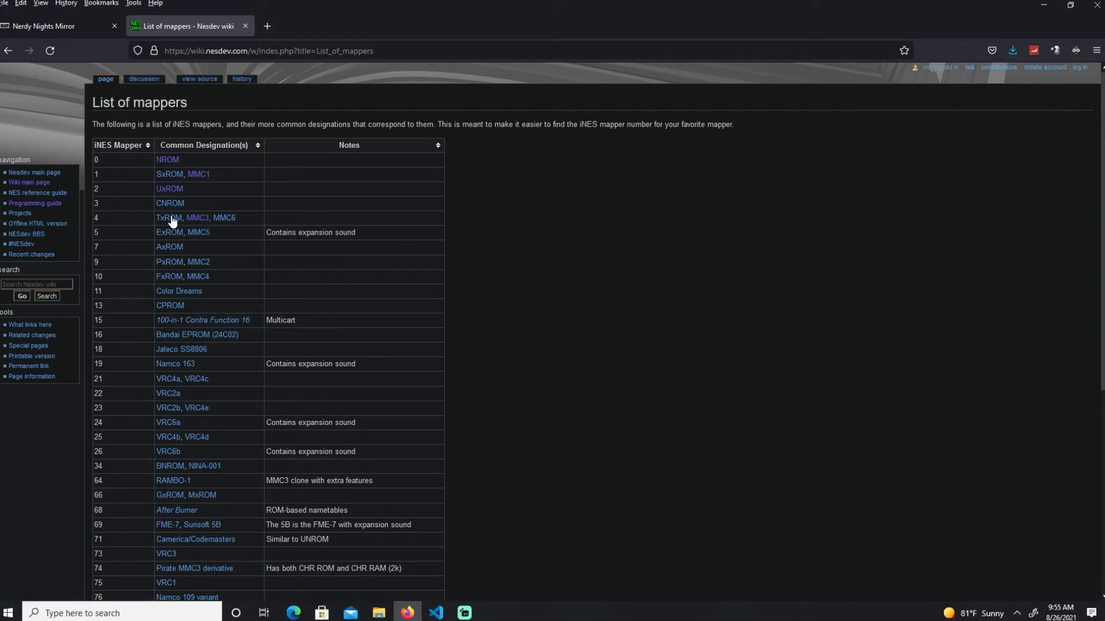
{"action": "mouse_move", "coordinate": [169, 203]}
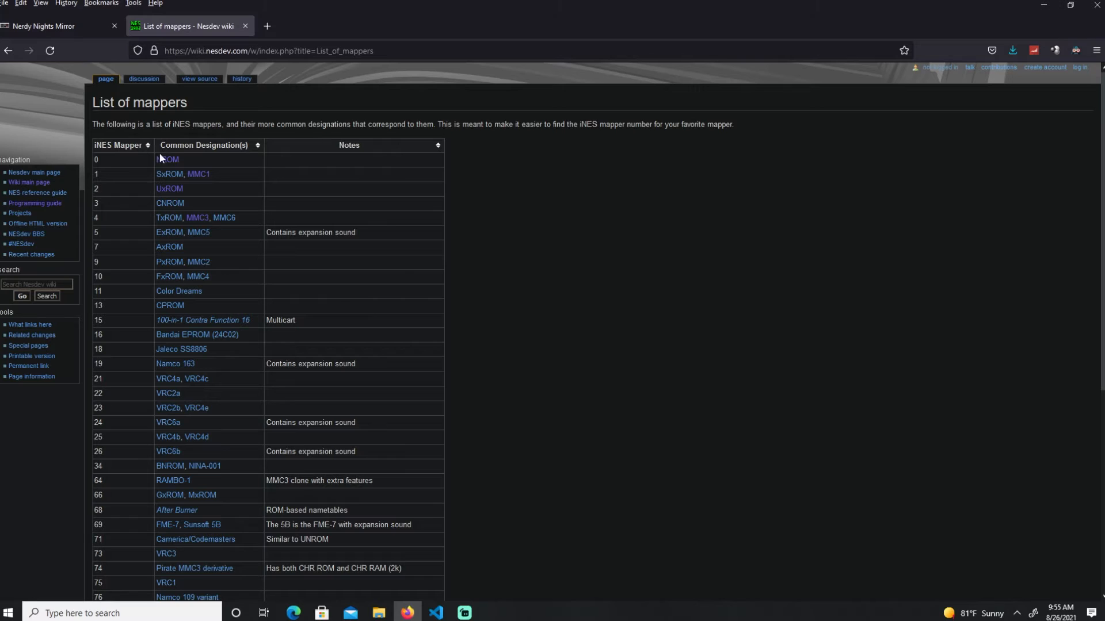
- Change chrbanks.asm's .inesmap value to 00, restore it to 3, and highlight the CNROM comment
{"action": "left_click", "coordinate": [60, 26]}
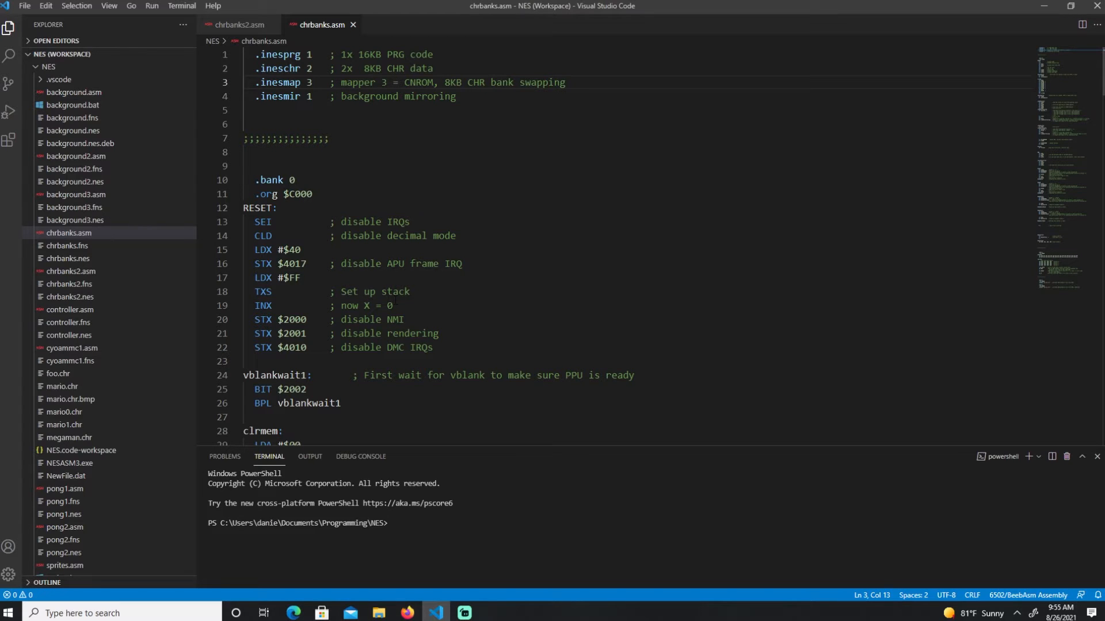
{"action": "double_click", "coordinate": [308, 83]}
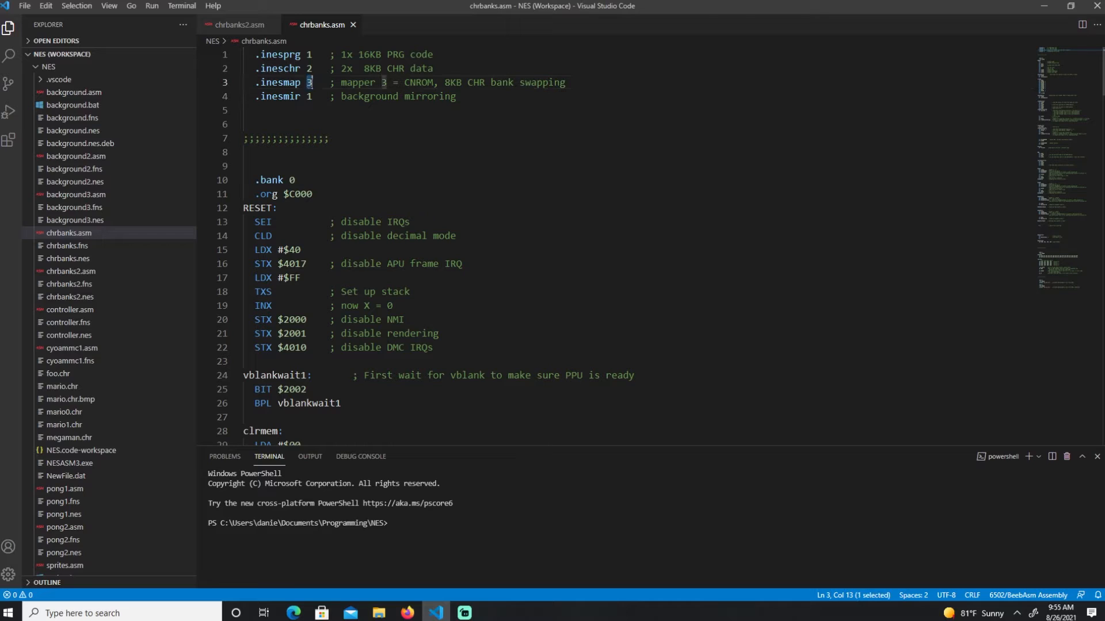
{"action": "type", "text": "00"}
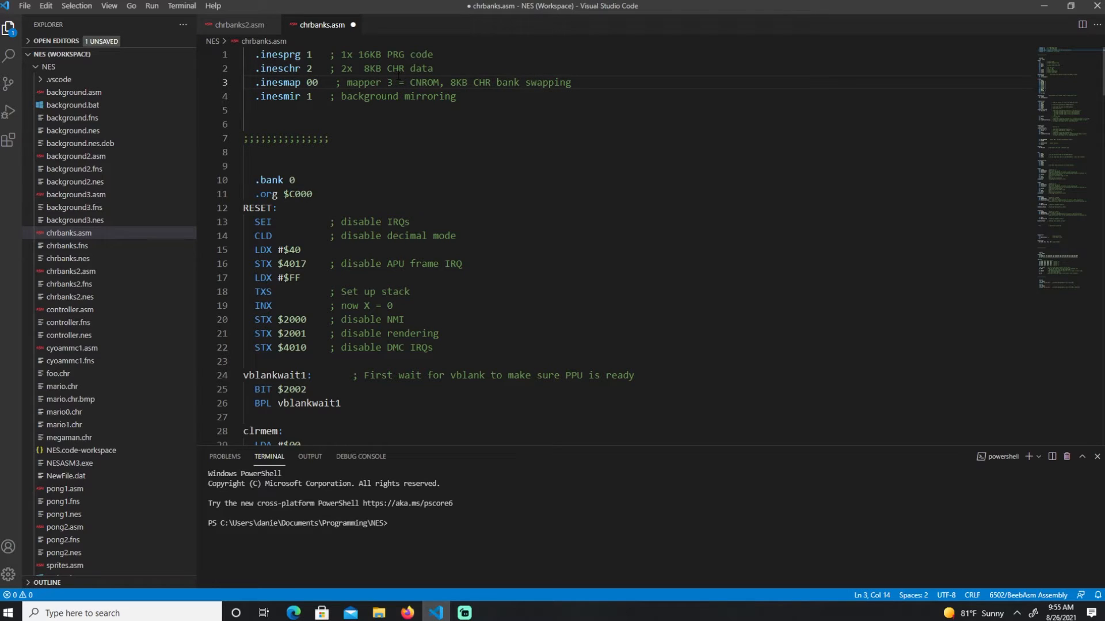
{"action": "type", "text": "3"}
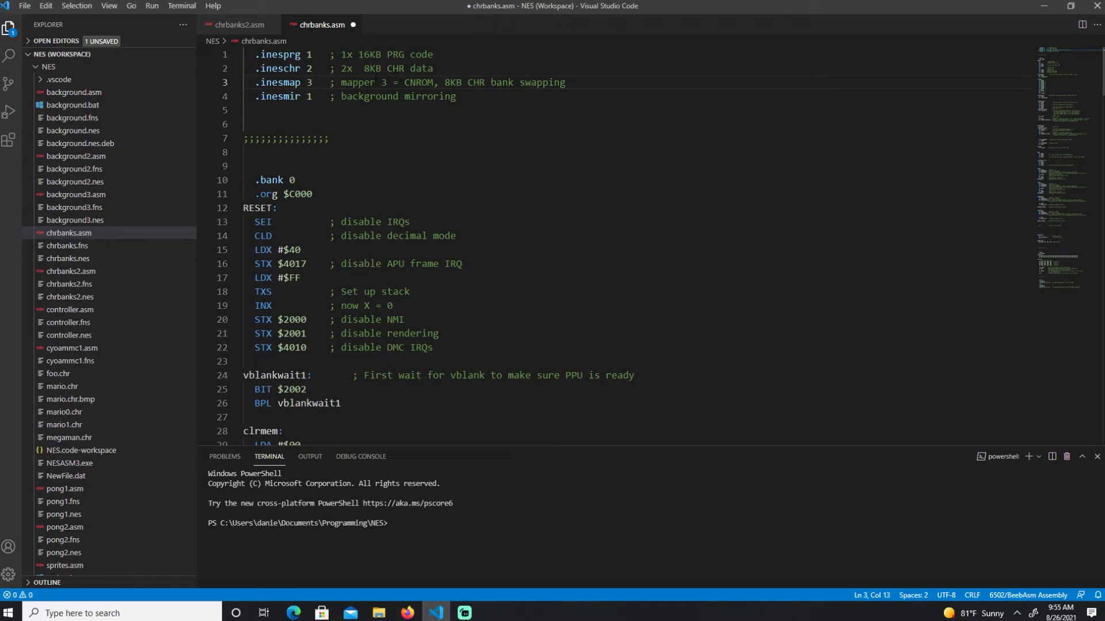
{"action": "double_click", "coordinate": [417, 82]}
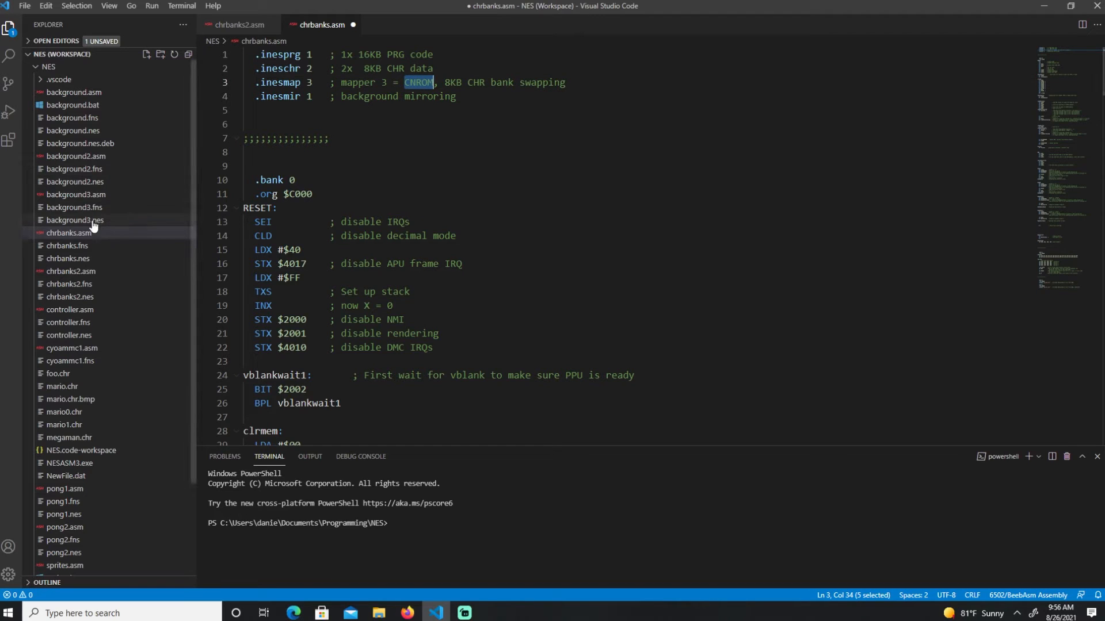
{"action": "mouse_move", "coordinate": [75, 171]}
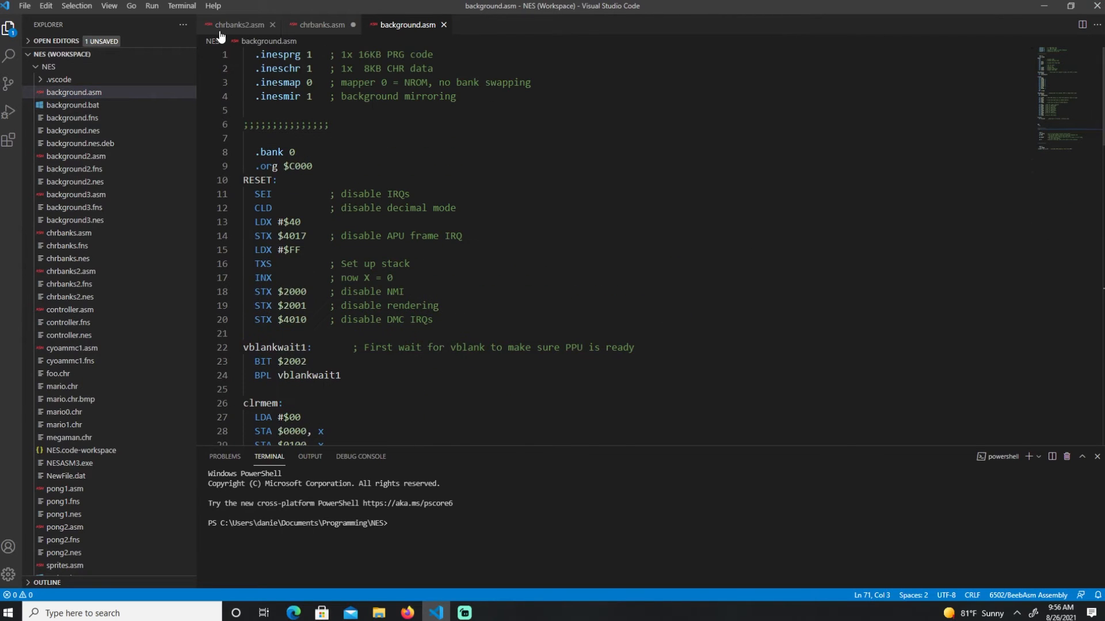
{"action": "double_click", "coordinate": [307, 82]}
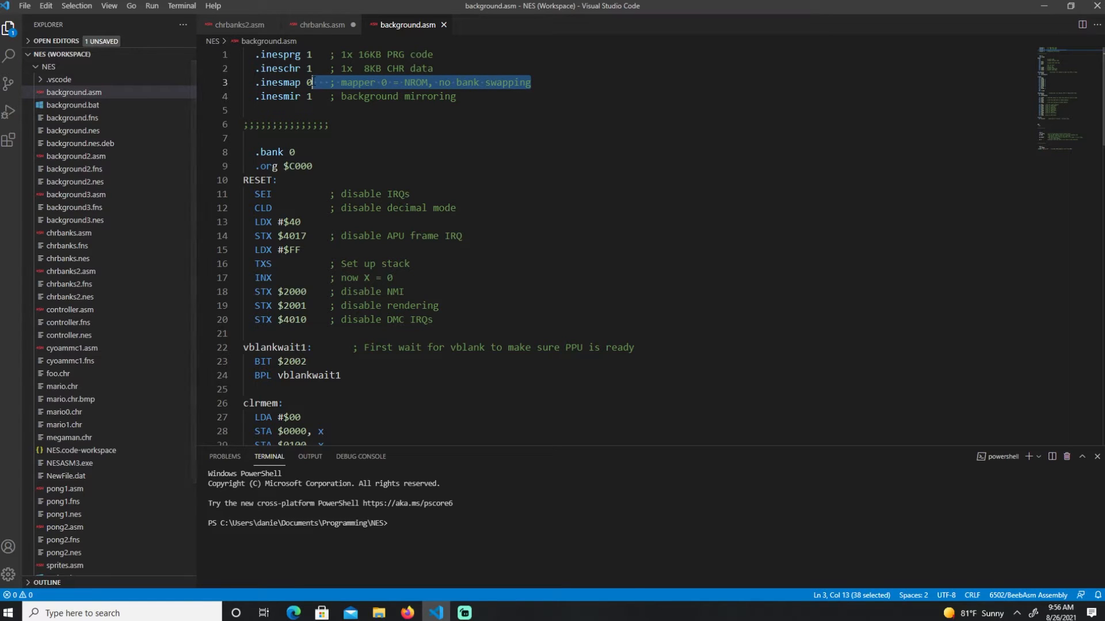
{"action": "mouse_move", "coordinate": [323, 24]}
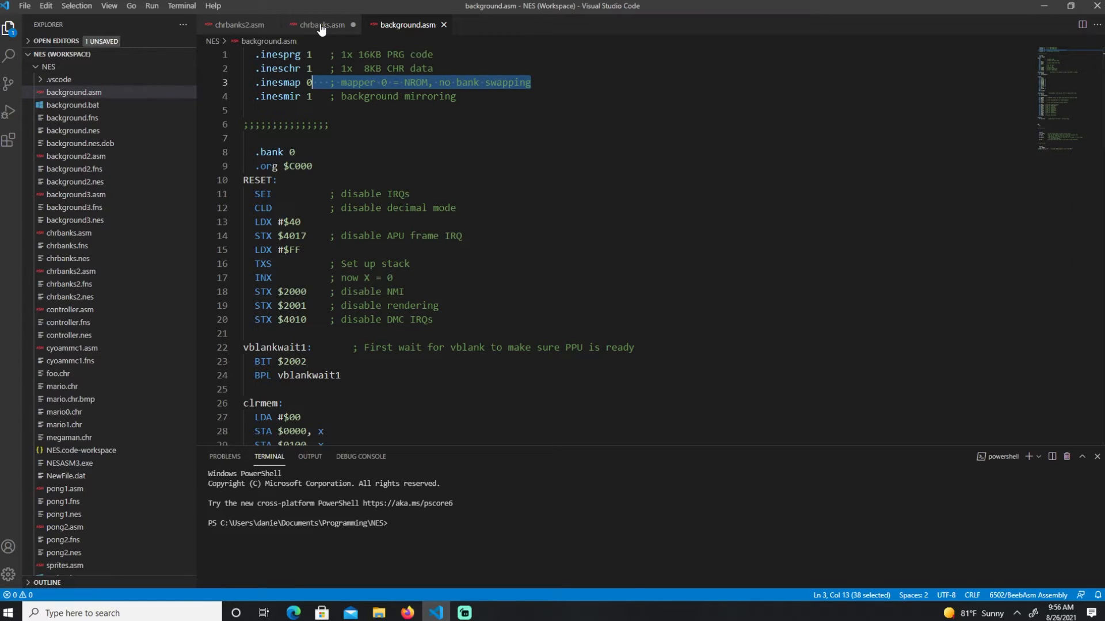
{"action": "left_click", "coordinate": [320, 25]}
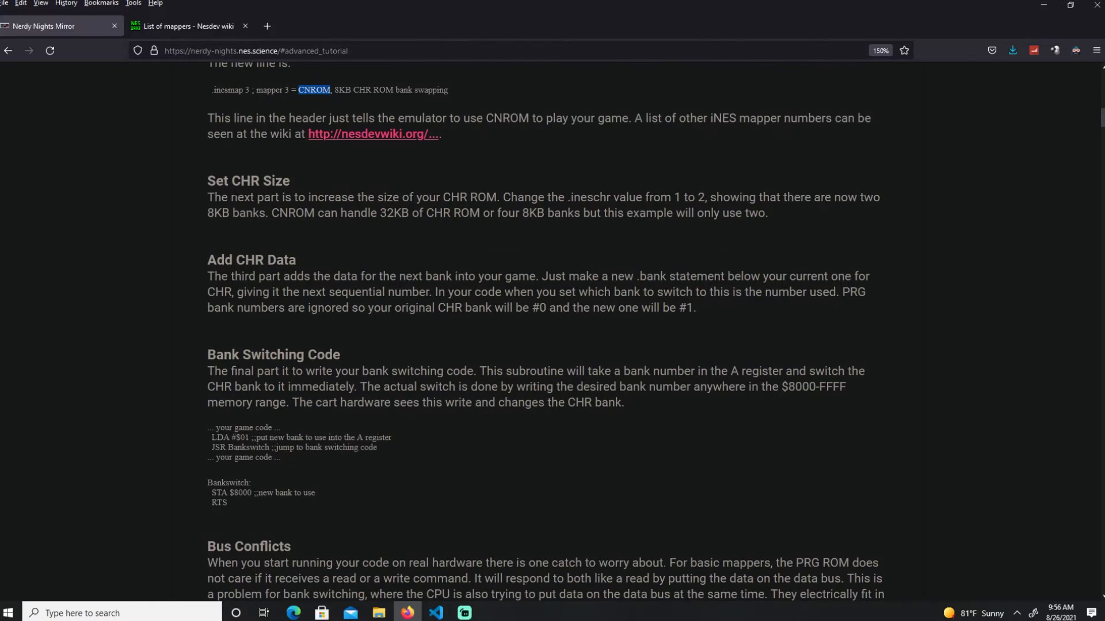
- Highlight the CNROM header explanation and the Set CHR Size sentences about changing .ineschr
{"action": "left_click_drag", "start_coordinate": [208, 63], "coordinate": [309, 180]}
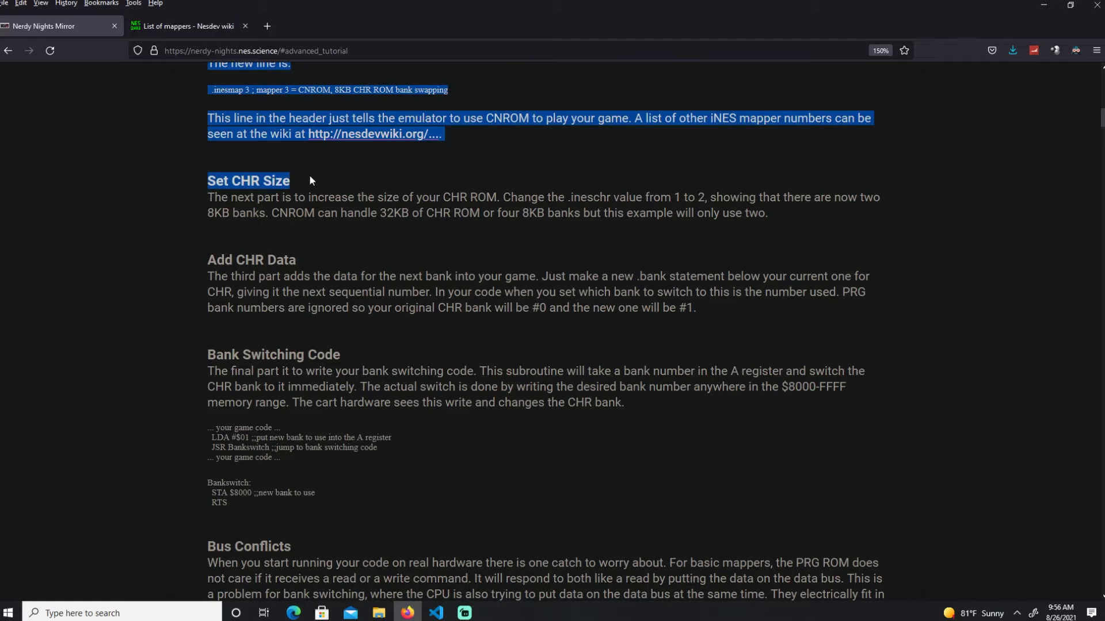
{"action": "left_click", "coordinate": [310, 180]}
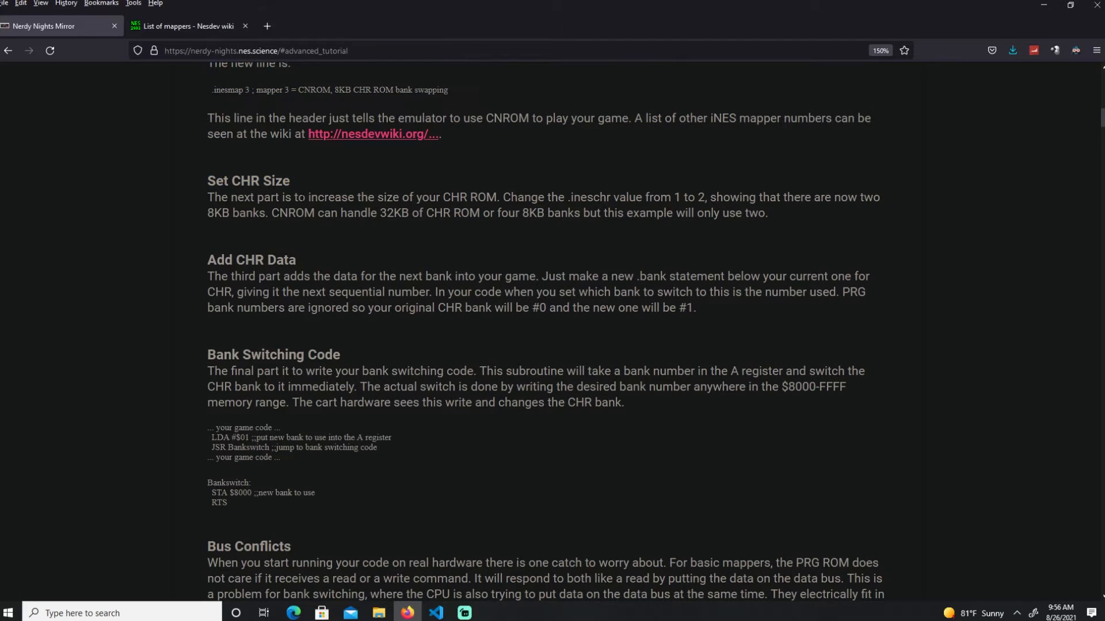
{"action": "left_click_drag", "start_coordinate": [275, 197], "coordinate": [505, 197]}
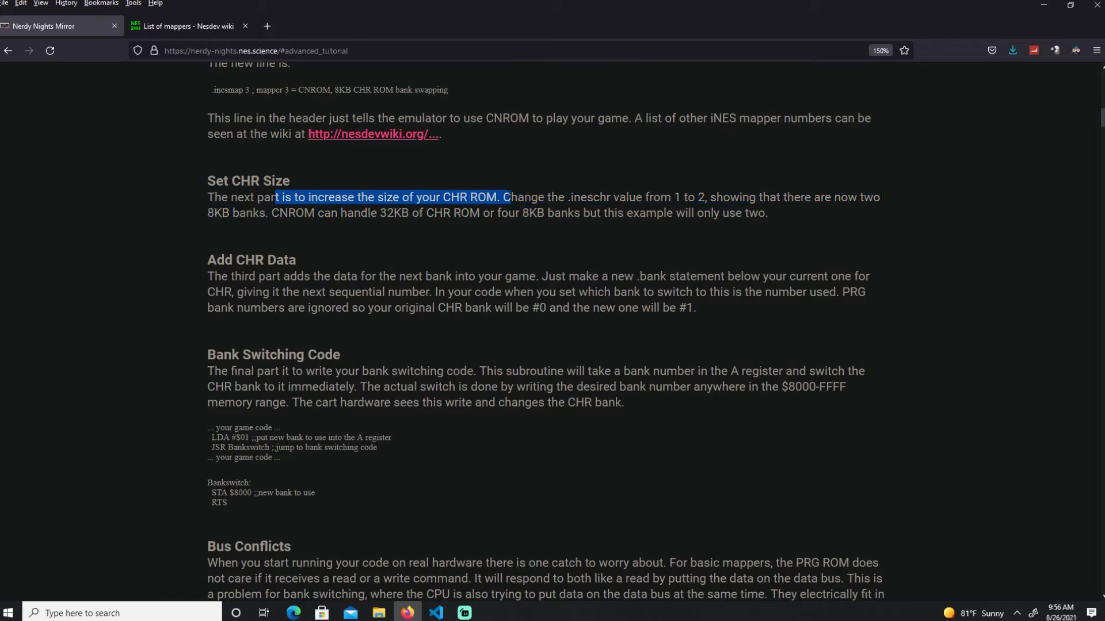
{"action": "left_click_drag", "start_coordinate": [504, 198], "coordinate": [598, 213]}
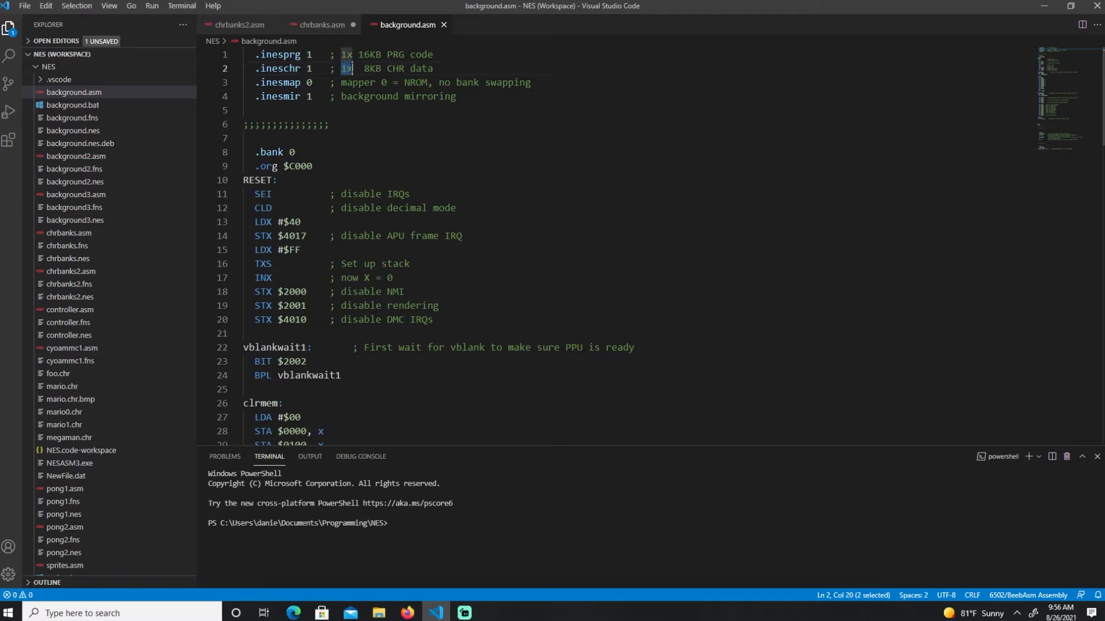
- Pick out background.asm's 1x 8KB CHR data count on its header line
{"action": "left_click_drag", "start_coordinate": [355, 68], "coordinate": [434, 69]}
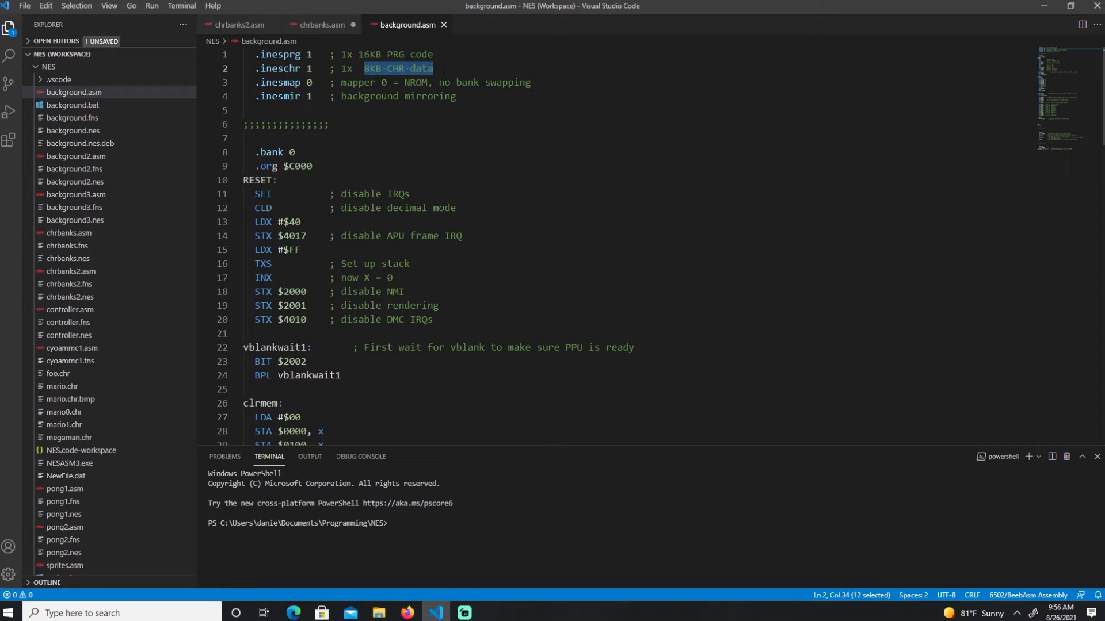
{"action": "left_click", "coordinate": [321, 24]}
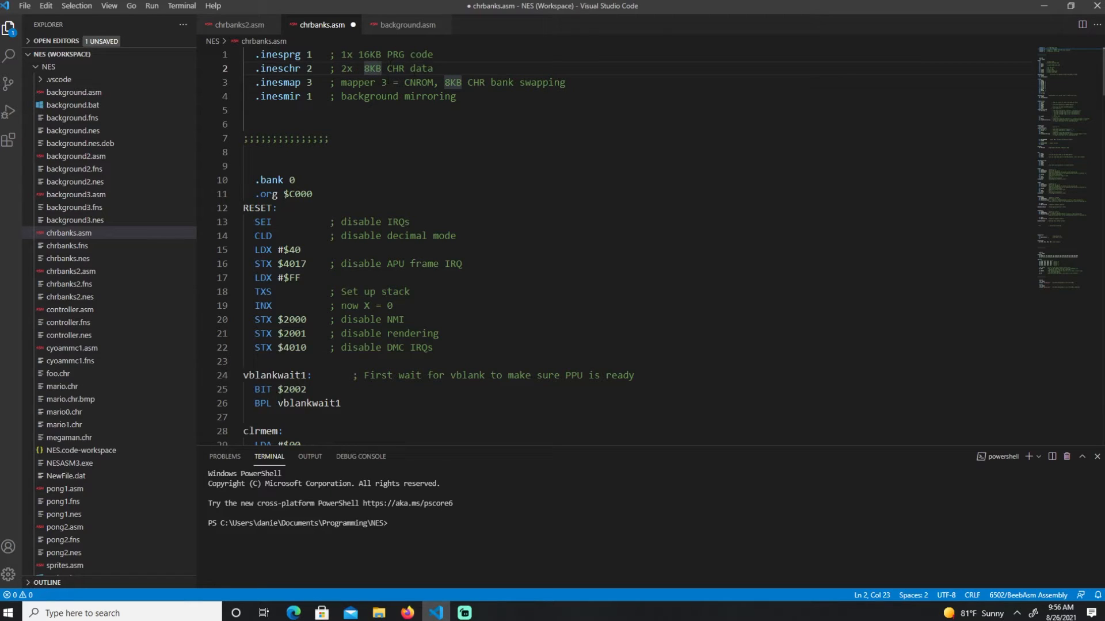
{"action": "scroll", "scroll_direction": "down", "scroll_amount": 3}
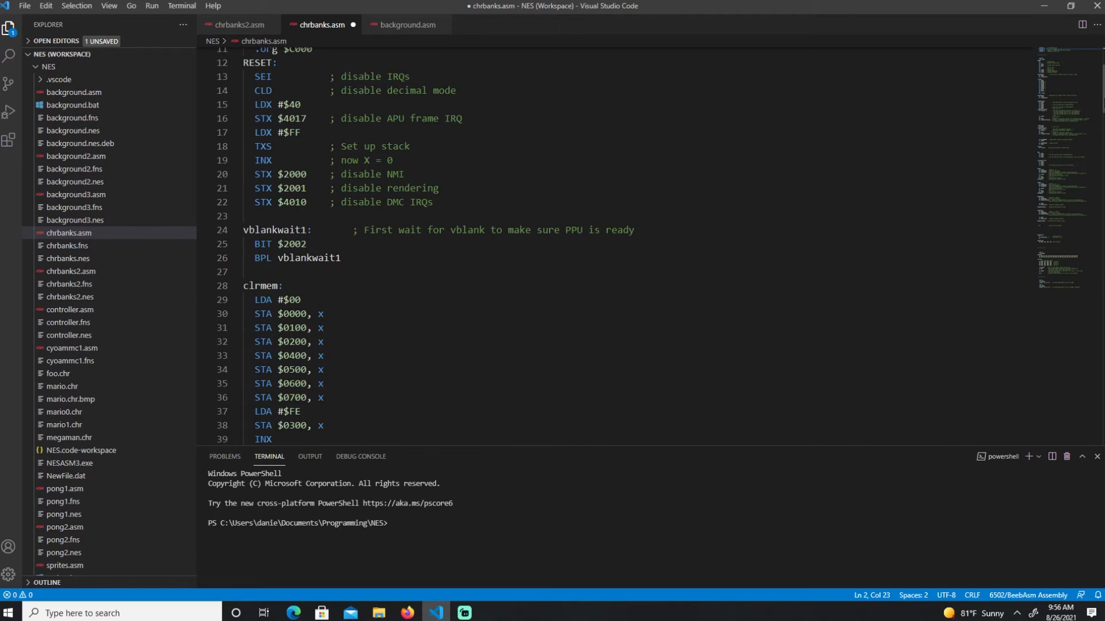
{"action": "scroll", "scroll_direction": "down", "scroll_amount": 3}
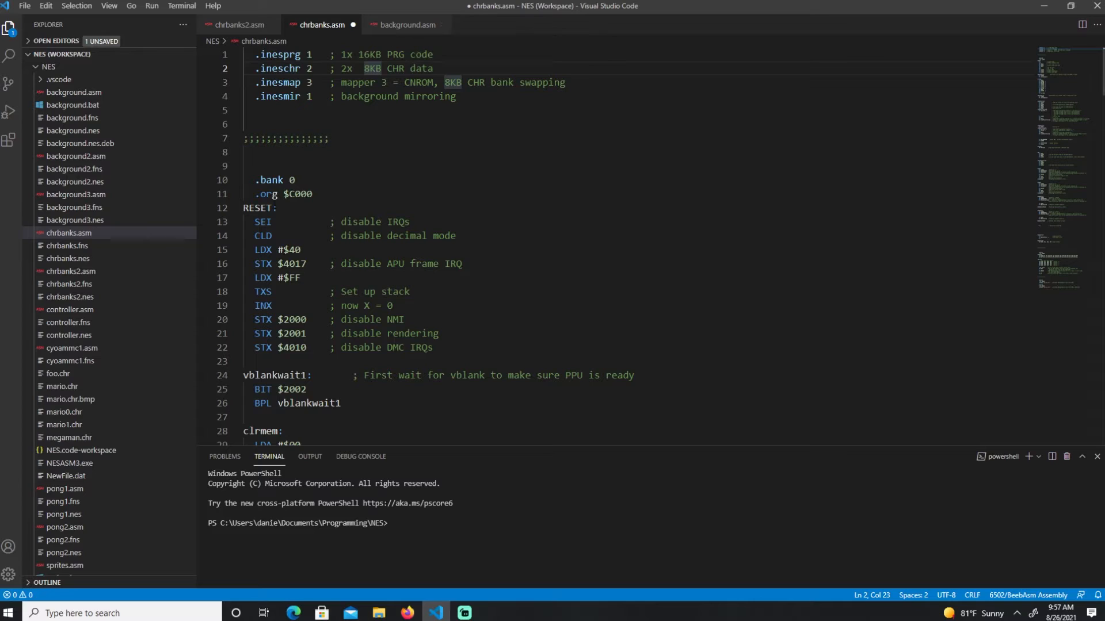
{"action": "left_click_drag", "start_coordinate": [258, 194], "coordinate": [318, 194]}
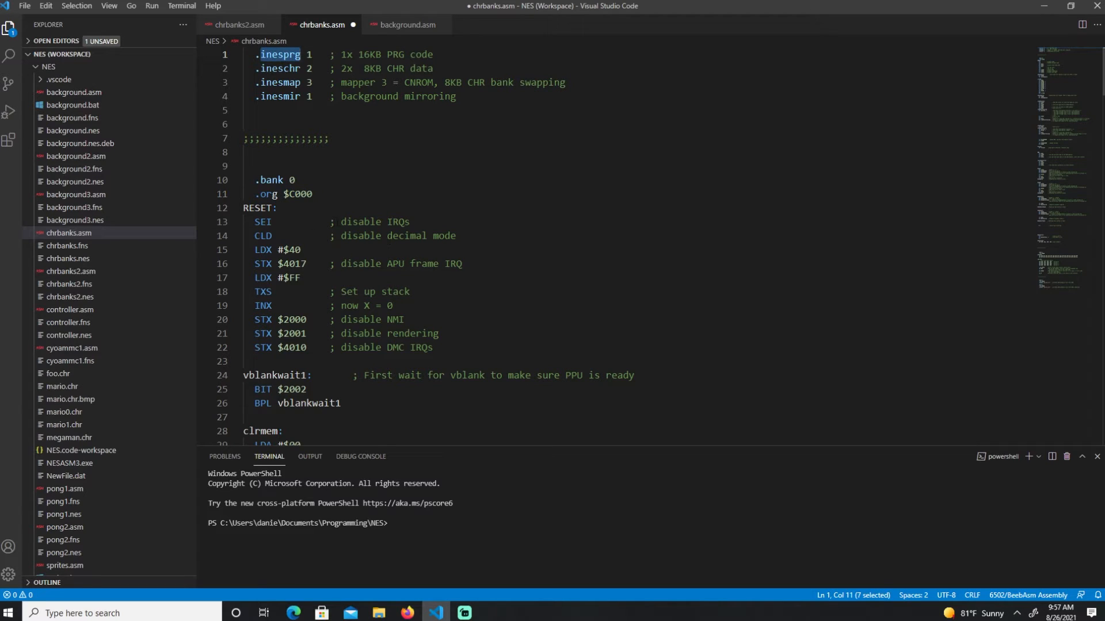
{"action": "scroll", "scroll_direction": "down", "scroll_amount": 3}
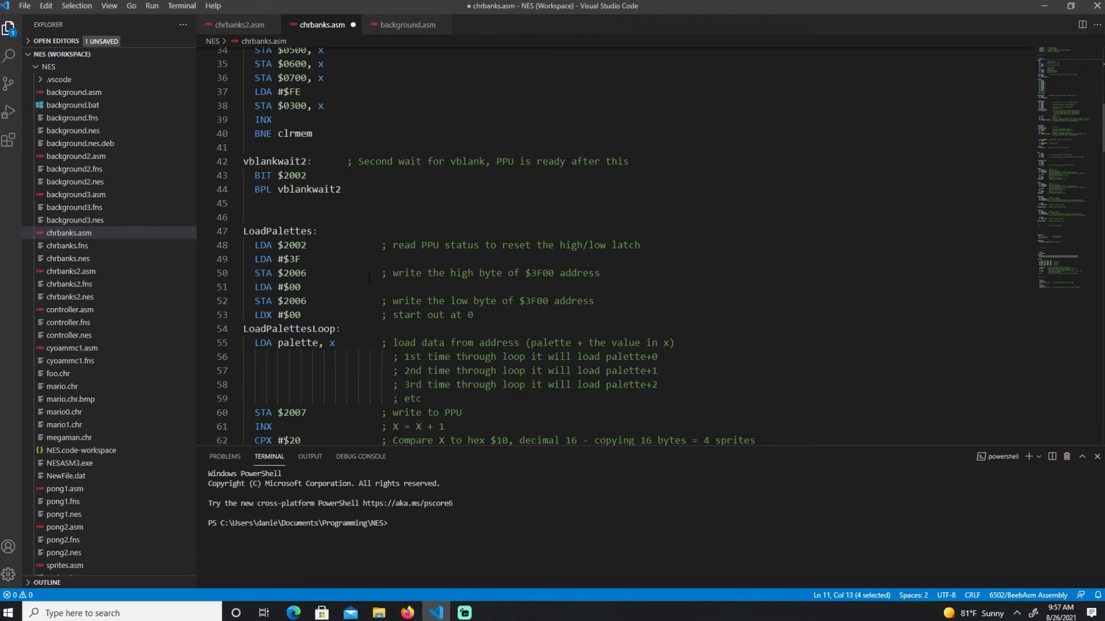
{"action": "scroll", "scroll_direction": "down", "scroll_amount": 3}
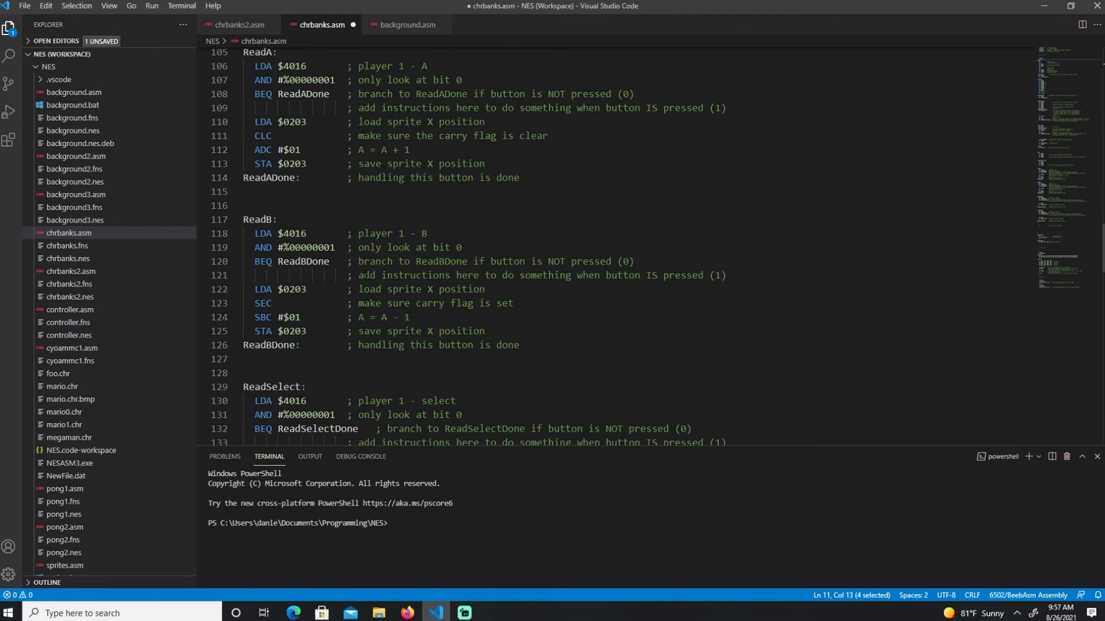
{"action": "scroll", "scroll_direction": "down", "scroll_amount": 3}
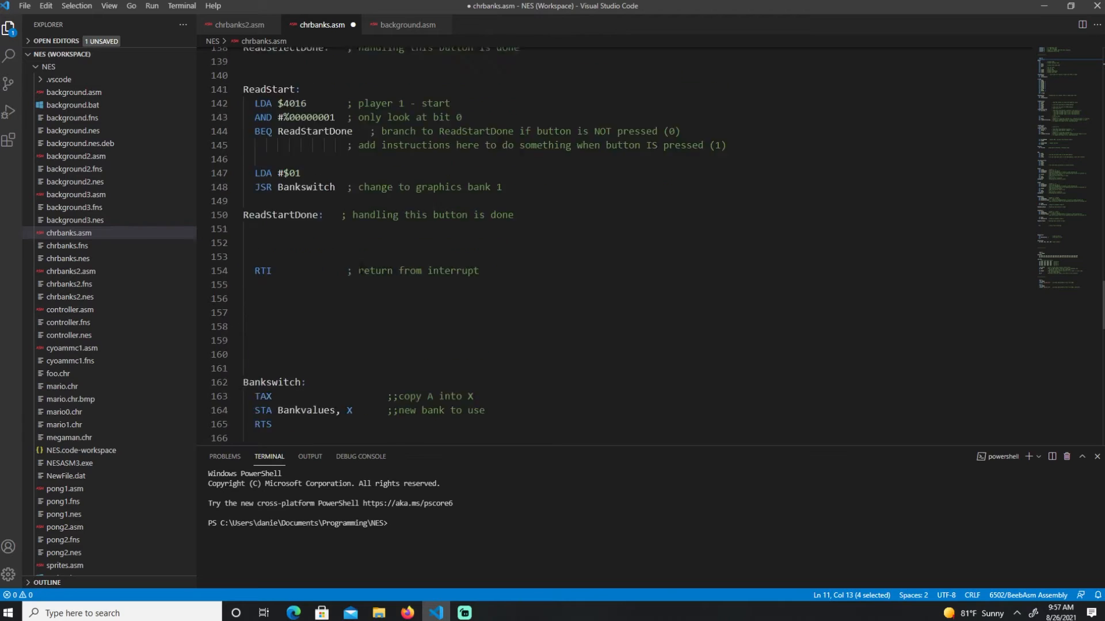
{"action": "scroll", "scroll_direction": "down", "scroll_amount": 3}
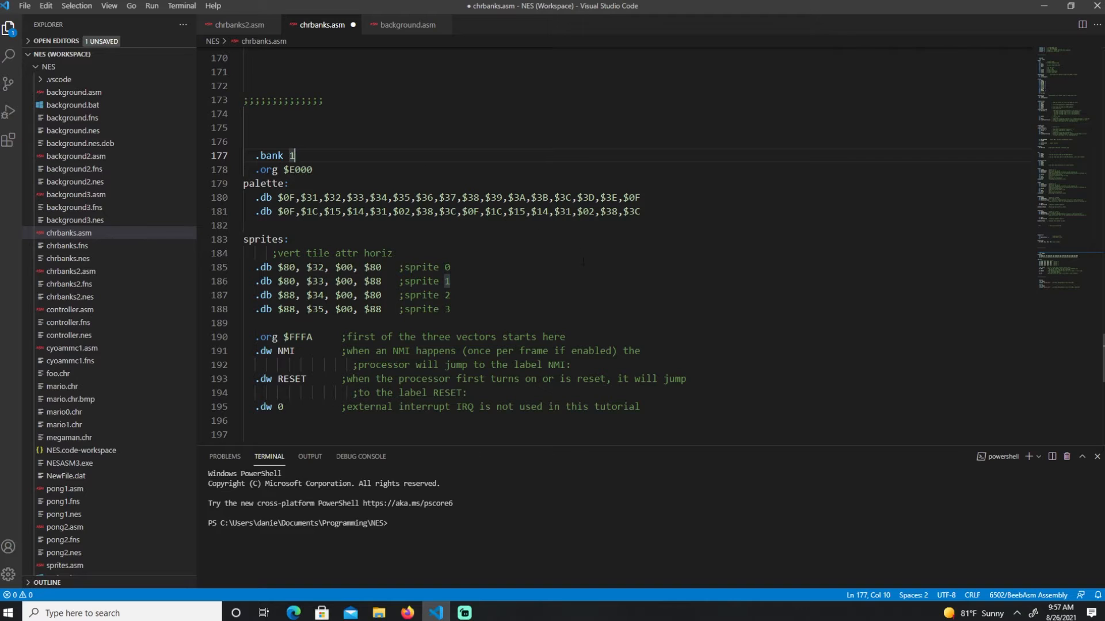
{"action": "scroll", "scroll_direction": "down", "scroll_amount": 3}
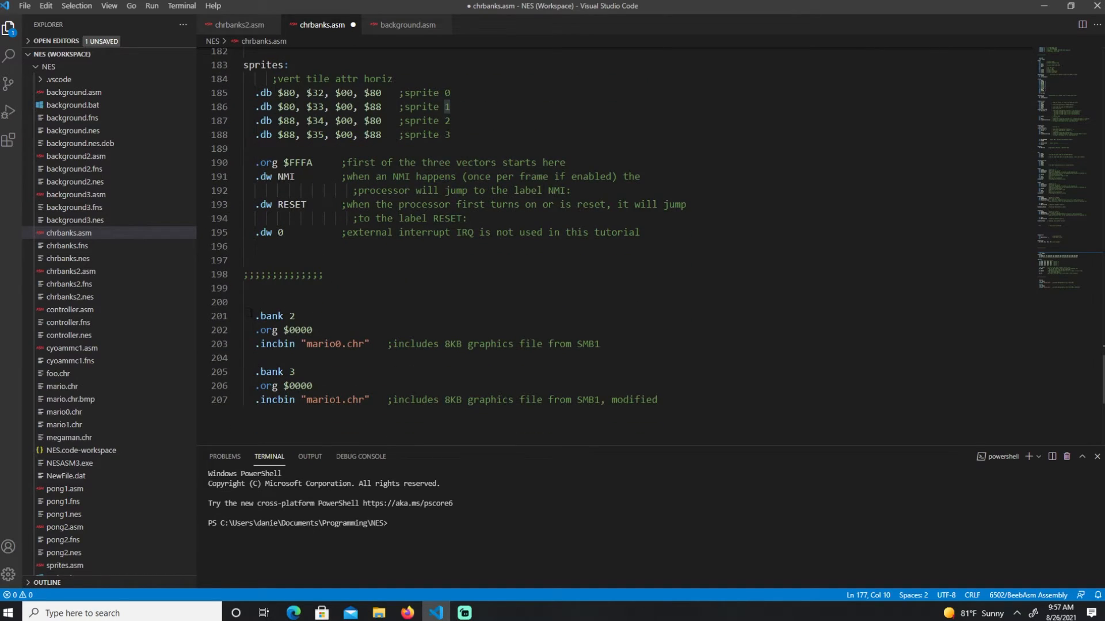
{"action": "left_click_drag", "start_coordinate": [244, 316], "coordinate": [657, 400]}
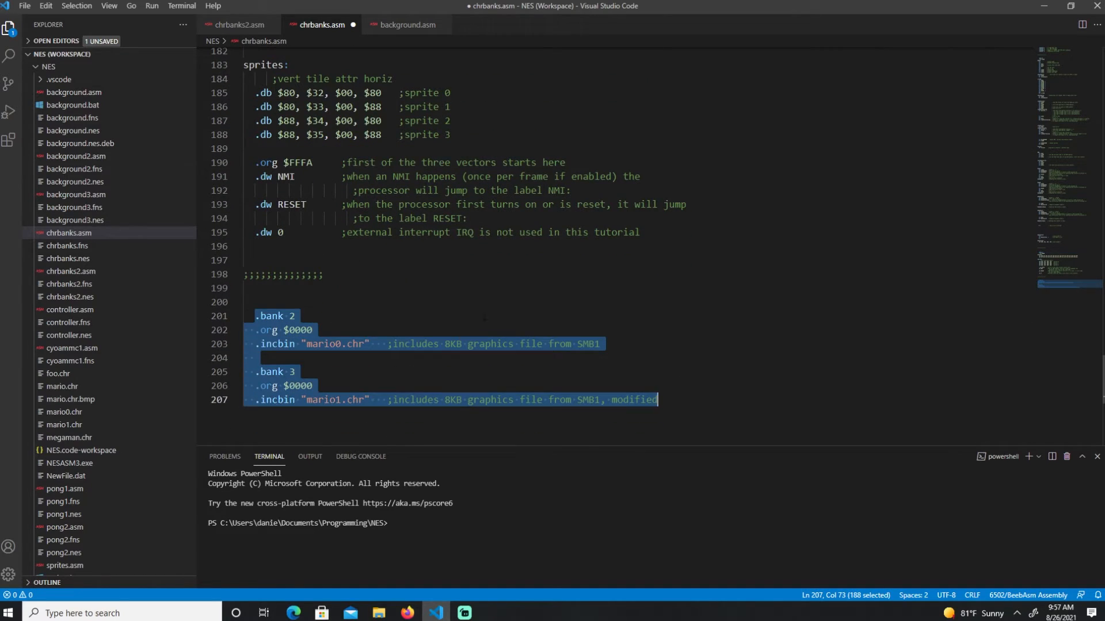
{"action": "left_click", "coordinate": [295, 316]}
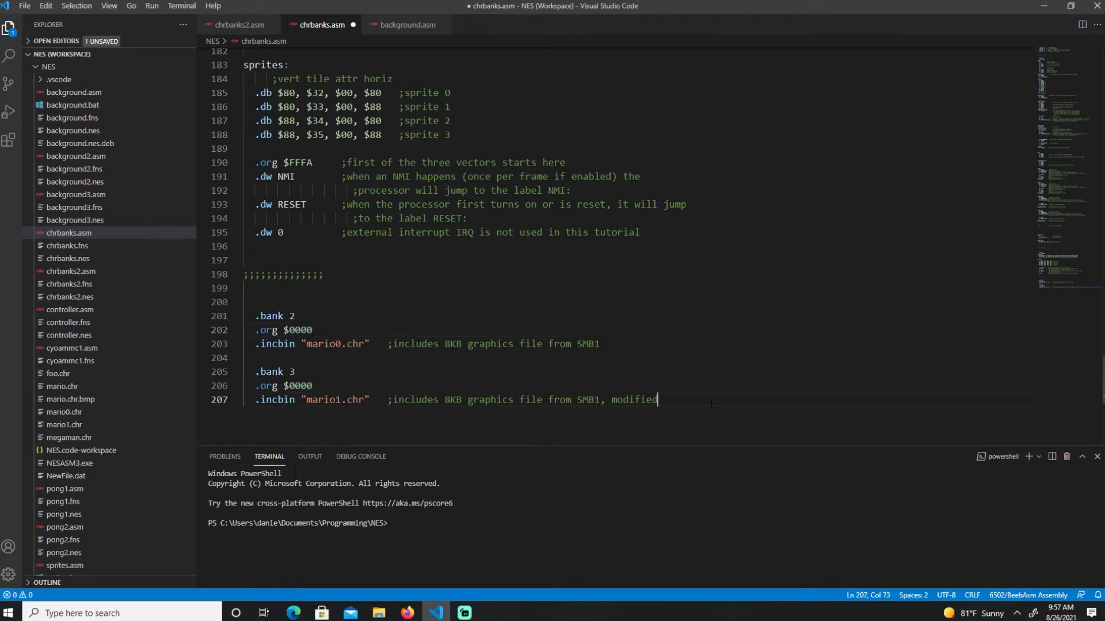
{"action": "double_click", "coordinate": [270, 316]}
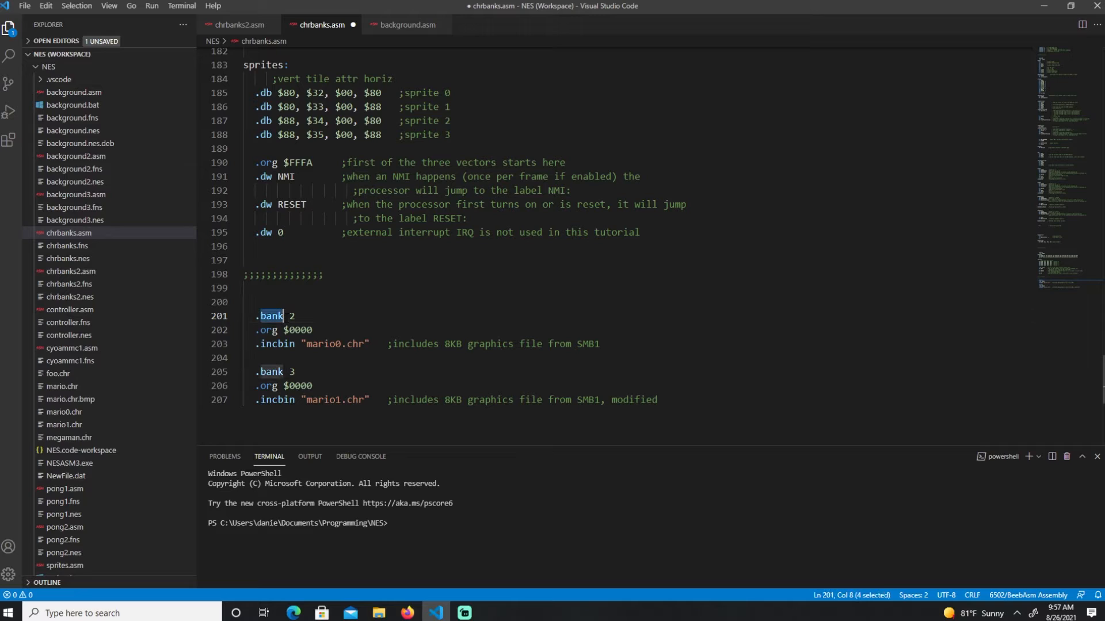
{"action": "left_click", "coordinate": [268, 371]}
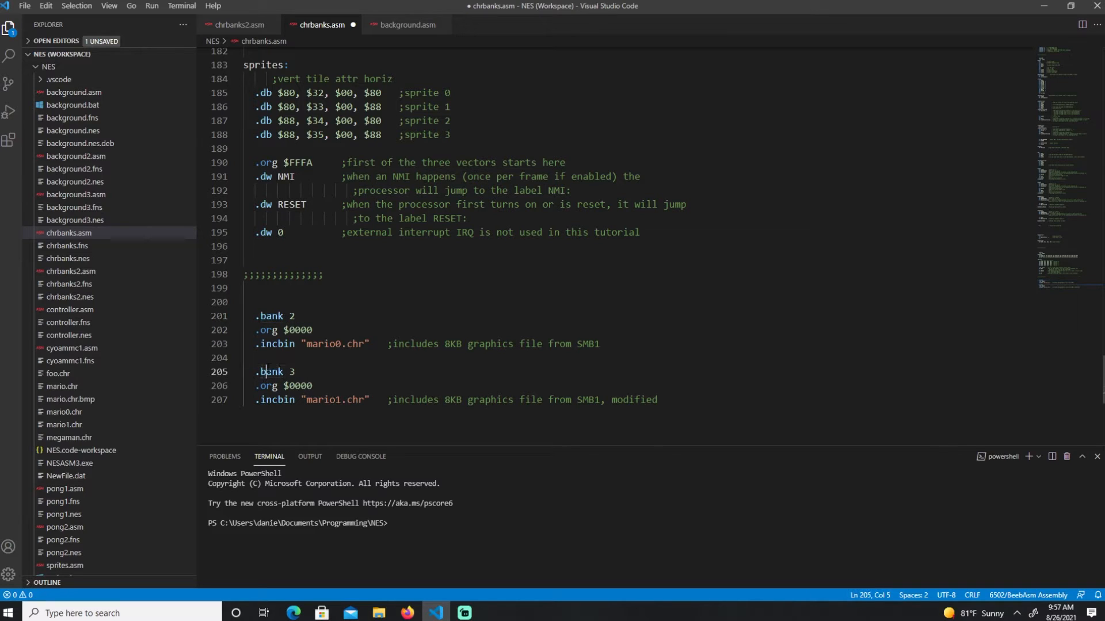
{"action": "double_click", "coordinate": [271, 371]}
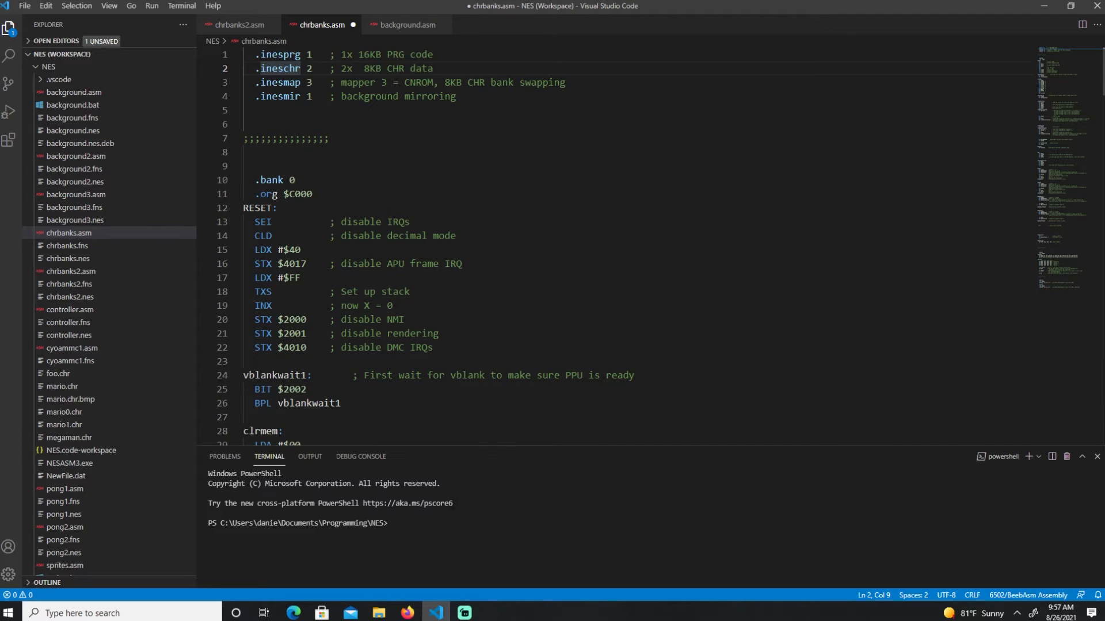
- Highlight the Add CHR Data paragraph and move on to the Bank Switching Code section
{"action": "left_click", "coordinate": [406, 617]}
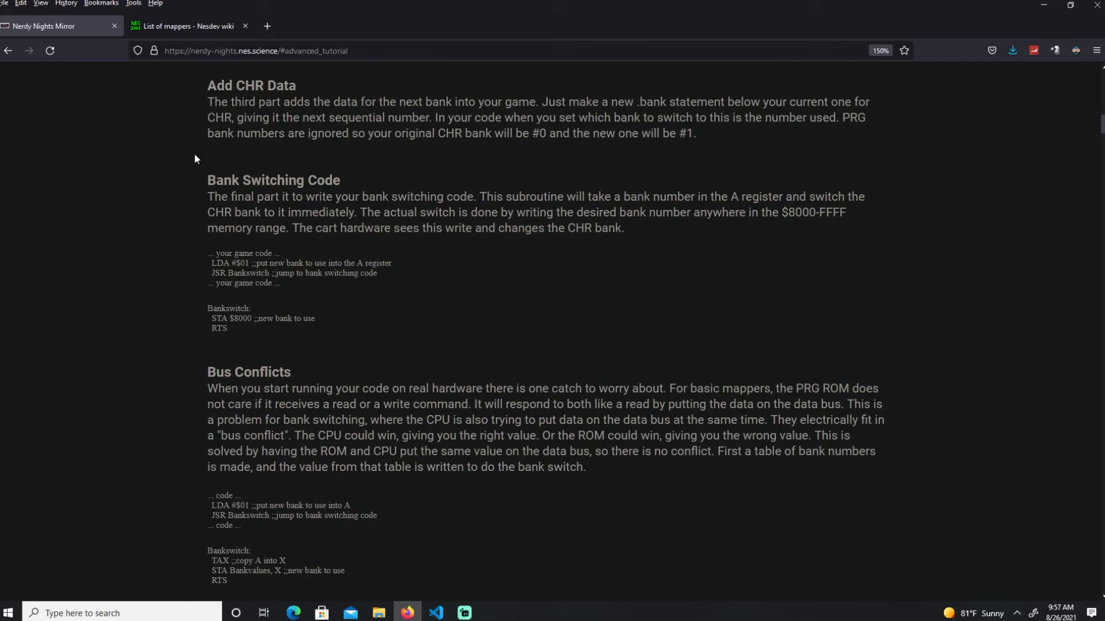
{"action": "left_click_drag", "start_coordinate": [207, 85], "coordinate": [696, 133]}
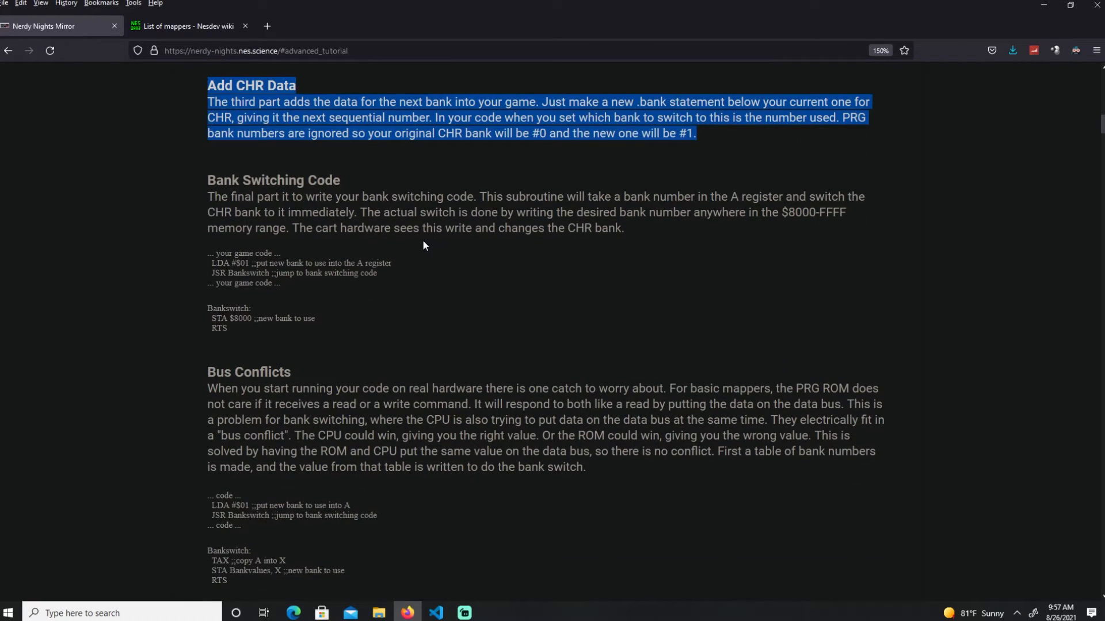
{"action": "scroll", "scroll_direction": "down", "scroll_amount": 3}
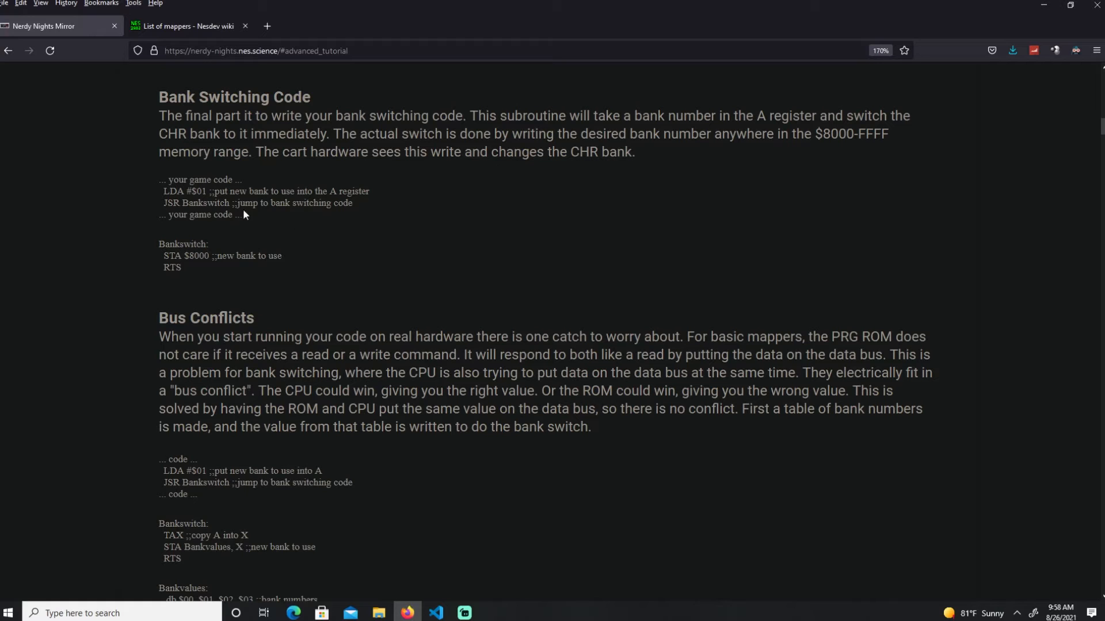
{"action": "double_click", "coordinate": [192, 191]}
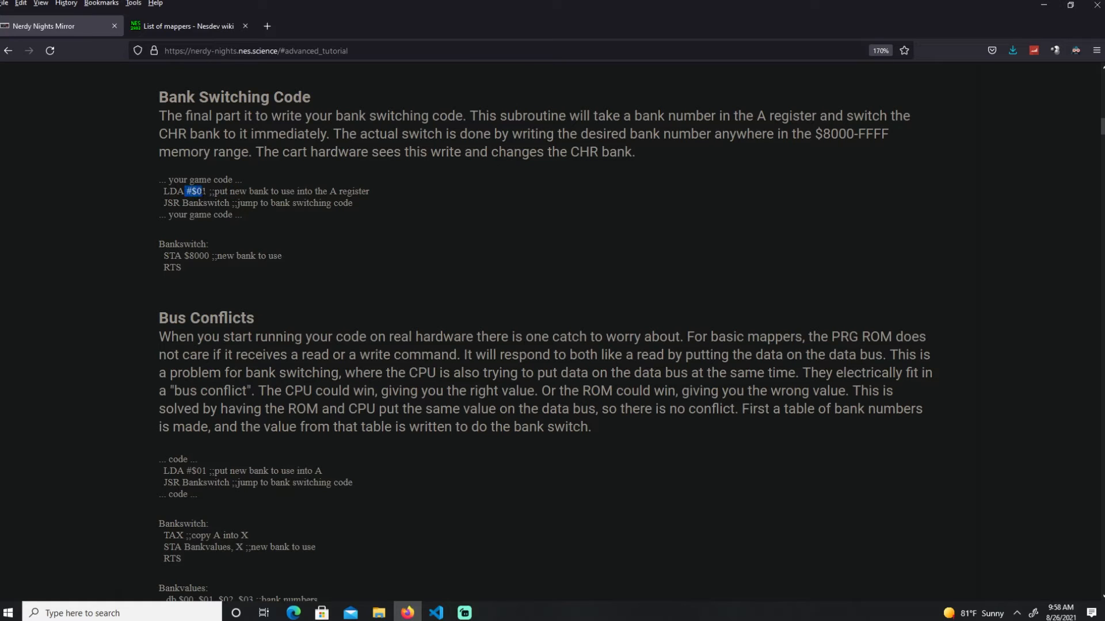
{"action": "double_click", "coordinate": [205, 203]}
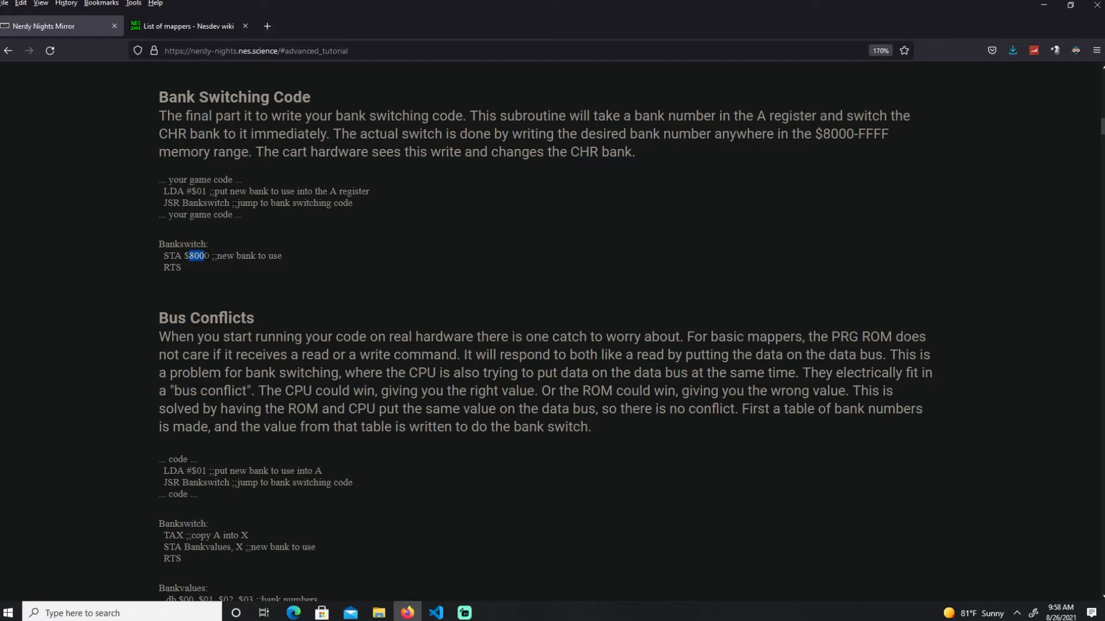
{"action": "left_click_drag", "start_coordinate": [189, 254], "coordinate": [209, 255]}
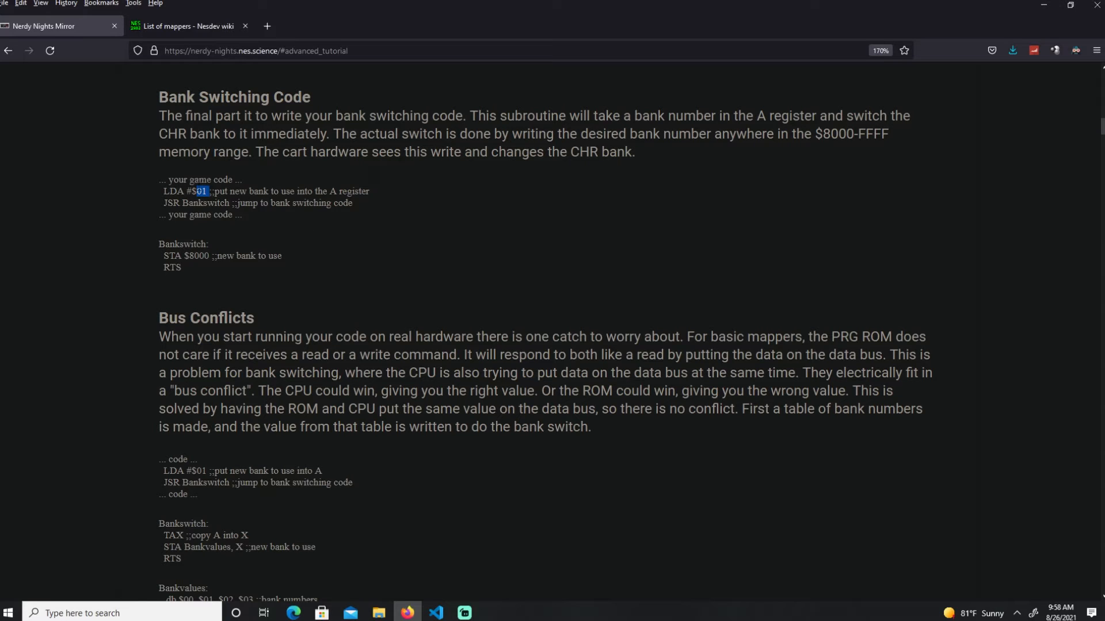
{"action": "mouse_move", "coordinate": [156, 273]}
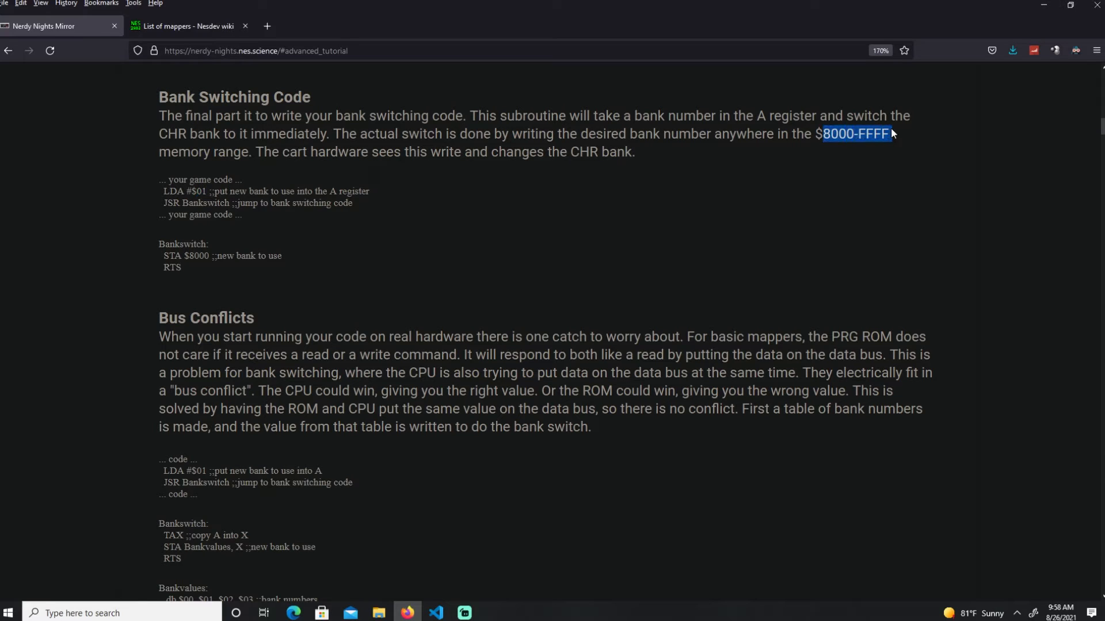
{"action": "left_click_drag", "start_coordinate": [890, 134], "coordinate": [853, 134]}
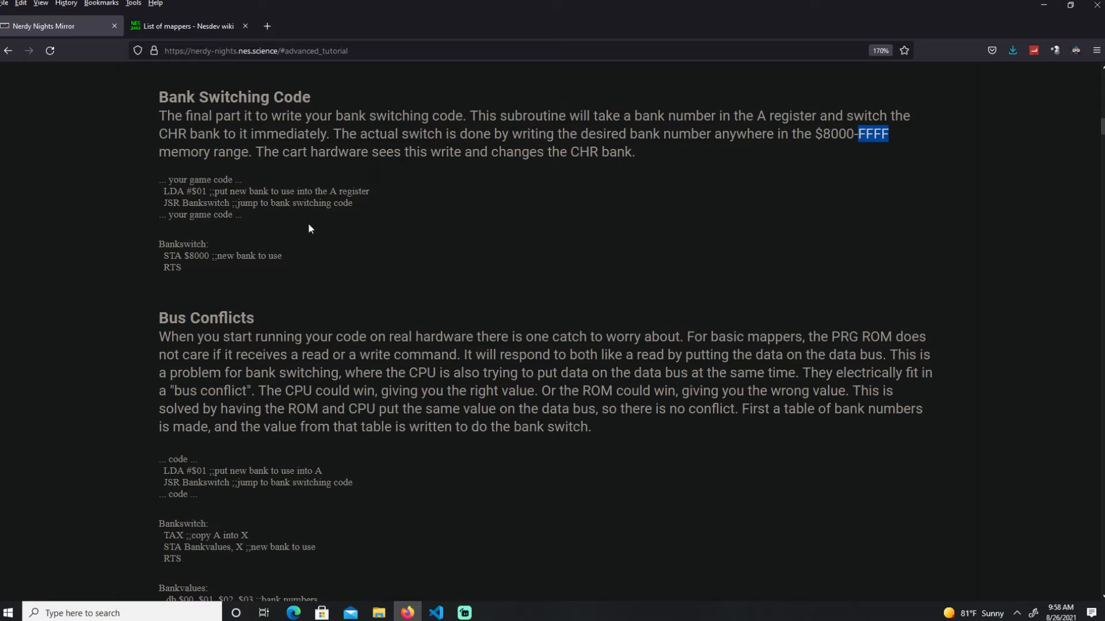
{"action": "mouse_move", "coordinate": [848, 164]}
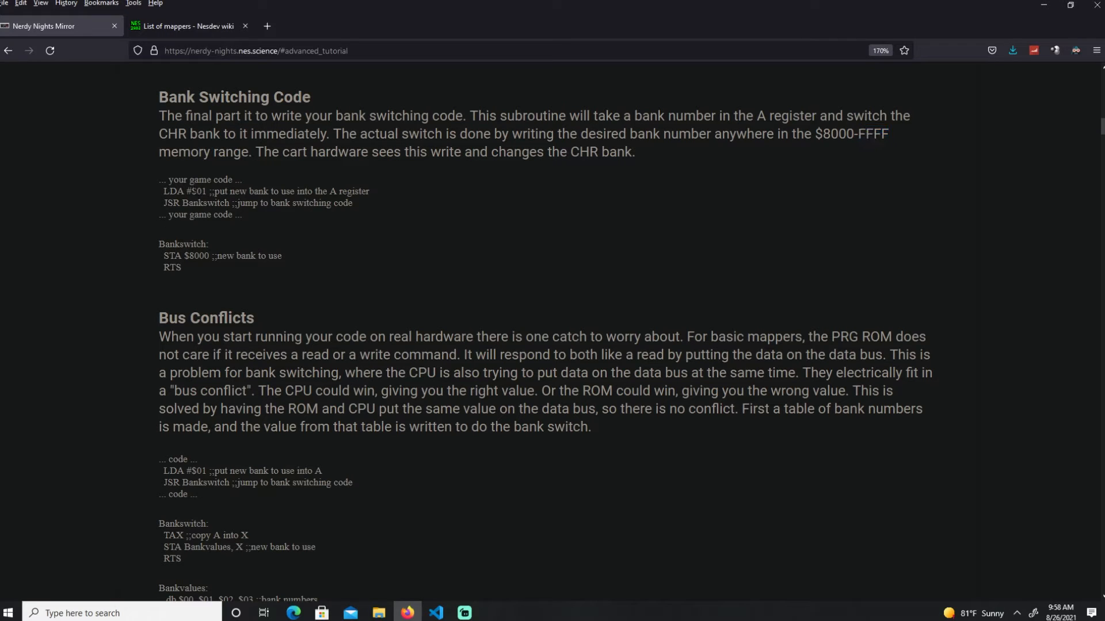
{"action": "double_click", "coordinate": [198, 191]}
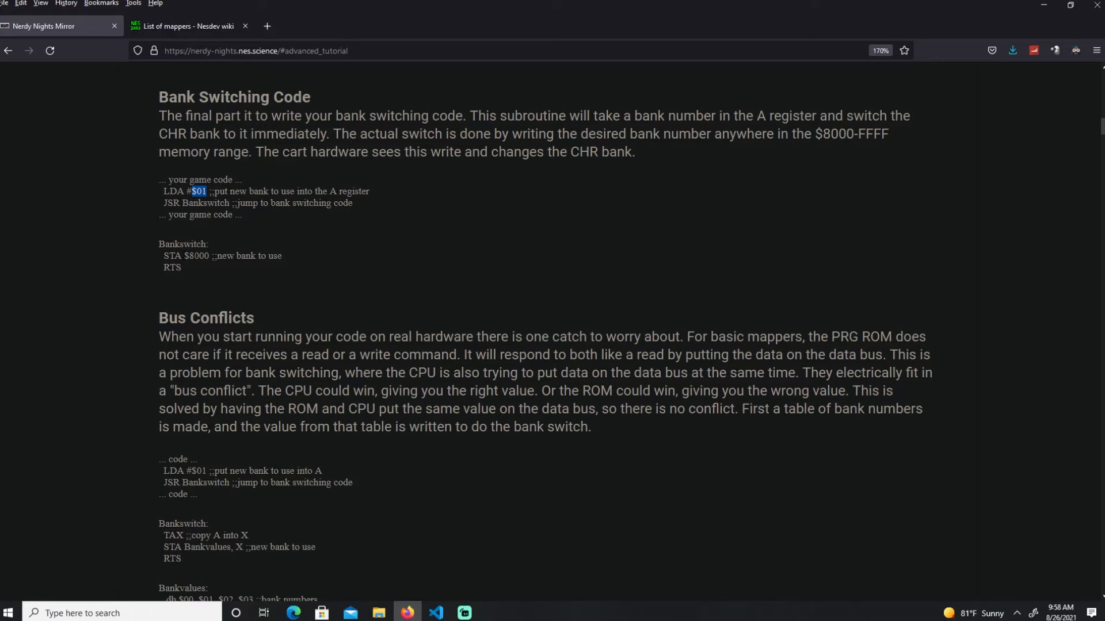
{"action": "mouse_move", "coordinate": [484, 205]}
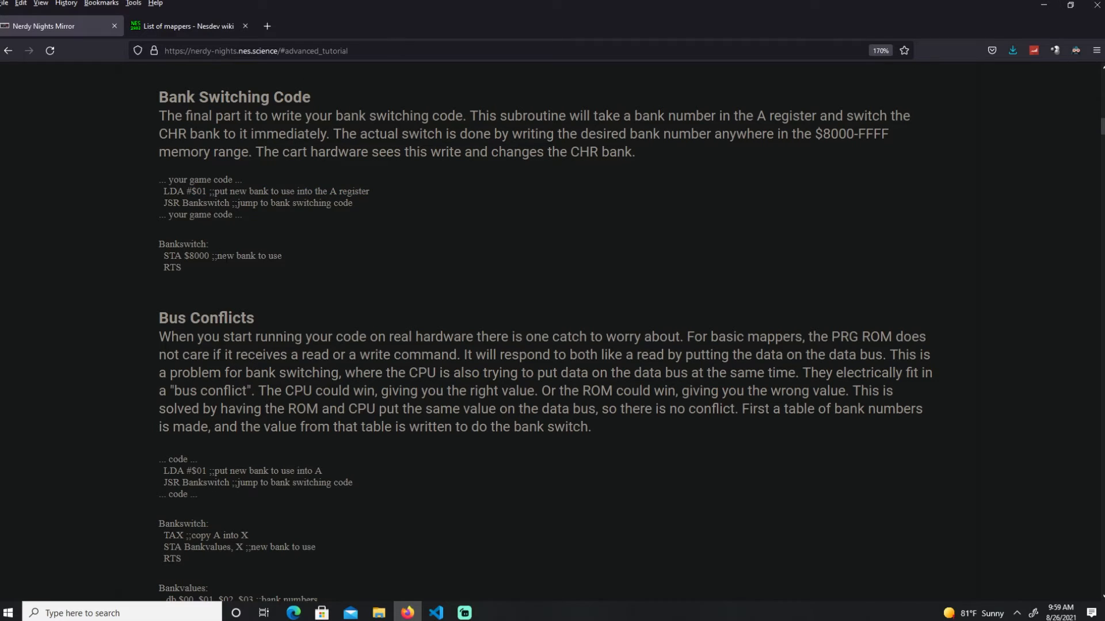
{"action": "double_click", "coordinate": [169, 255]}
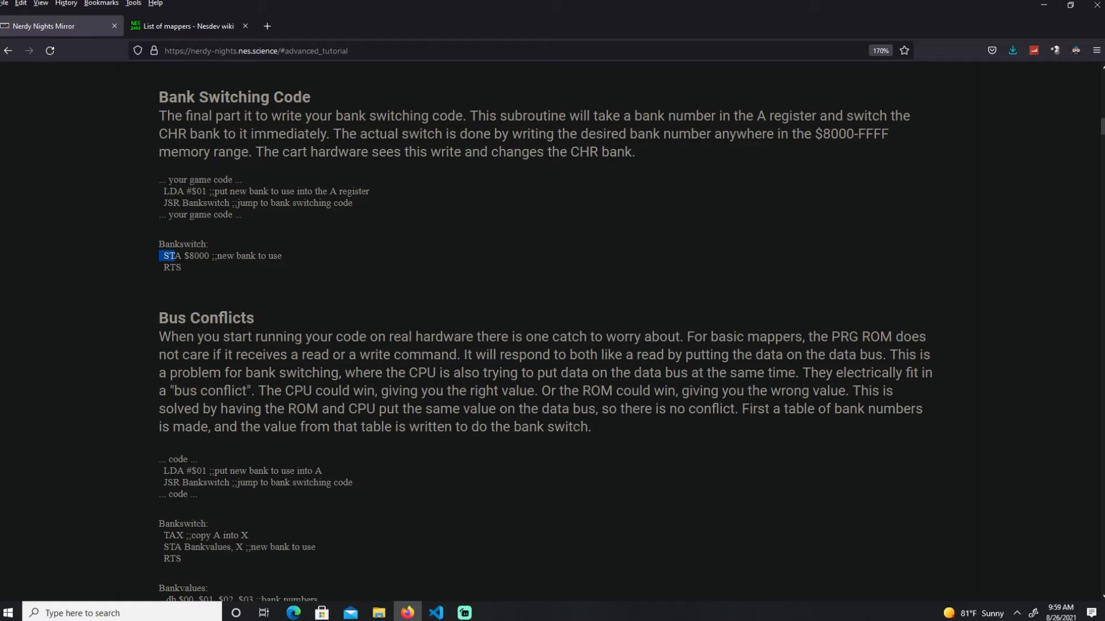
{"action": "left_click_drag", "start_coordinate": [165, 256], "coordinate": [209, 255]}
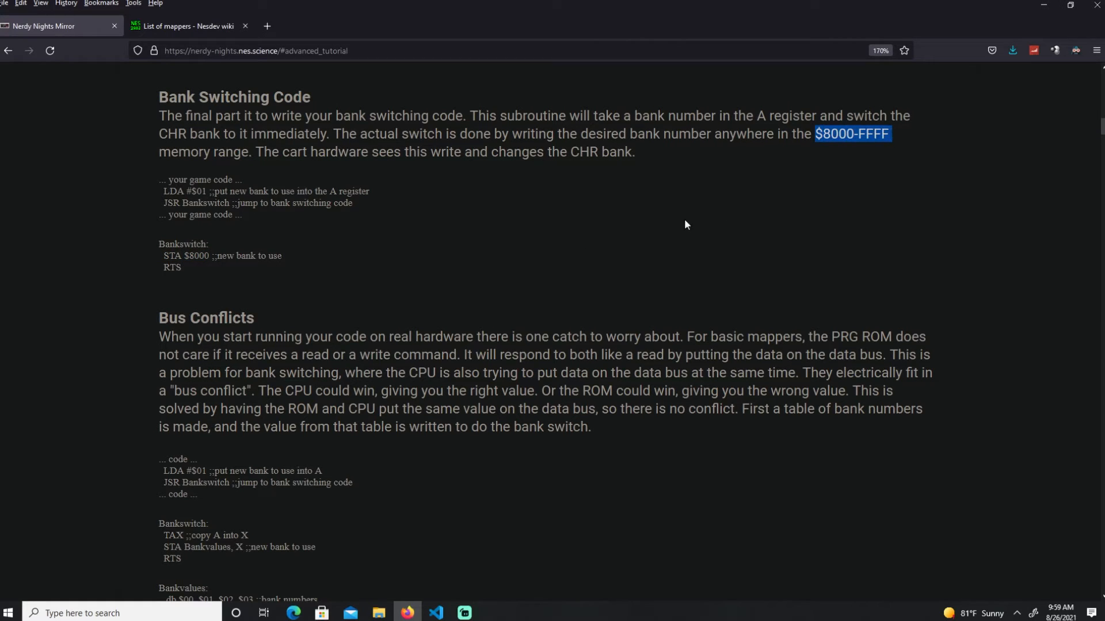
{"action": "mouse_move", "coordinate": [334, 249]}
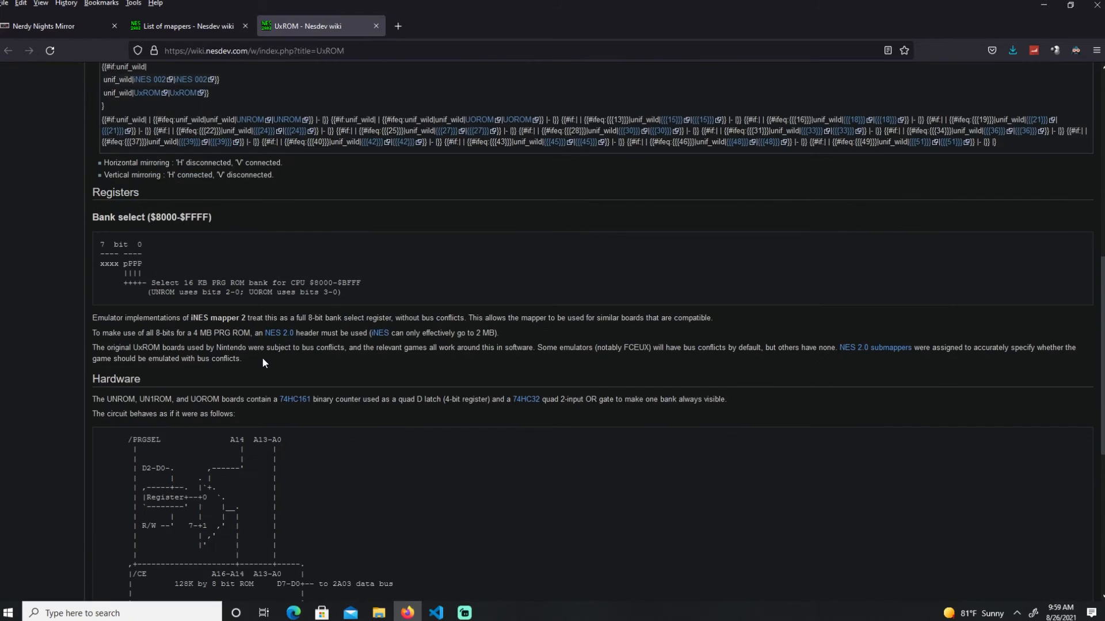
- Read the Programming UNROM bankswitching lookup-table example, then return to the Nerdy Nights tutorial
{"action": "scroll", "scroll_direction": "down", "scroll_amount": 3}
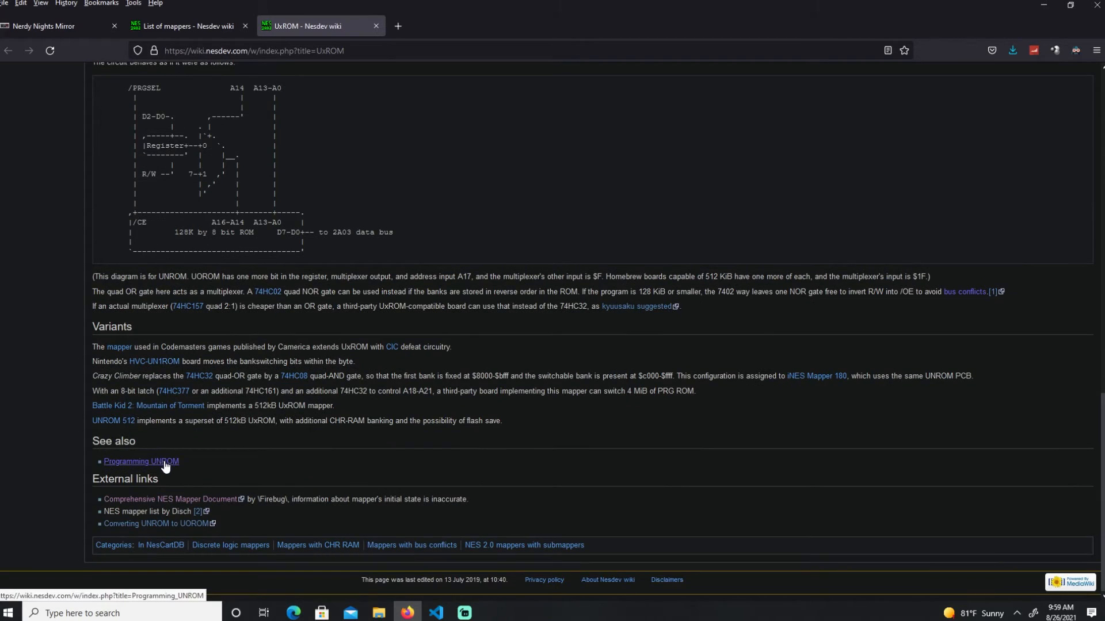
{"action": "left_click", "coordinate": [140, 461]}
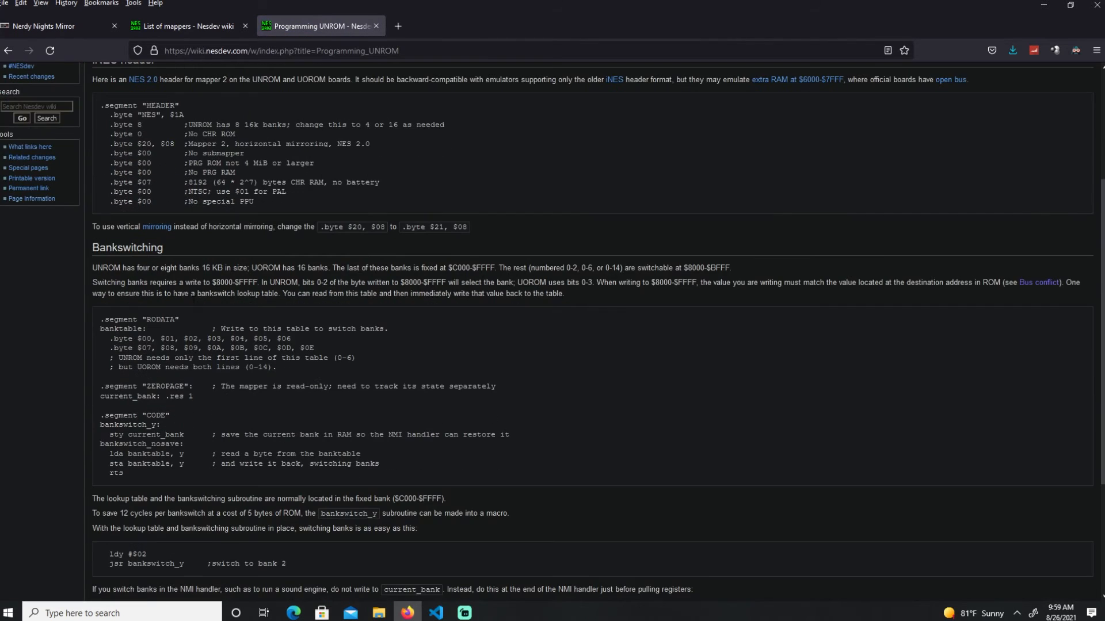
{"action": "scroll", "scroll_direction": "down", "scroll_amount": 3}
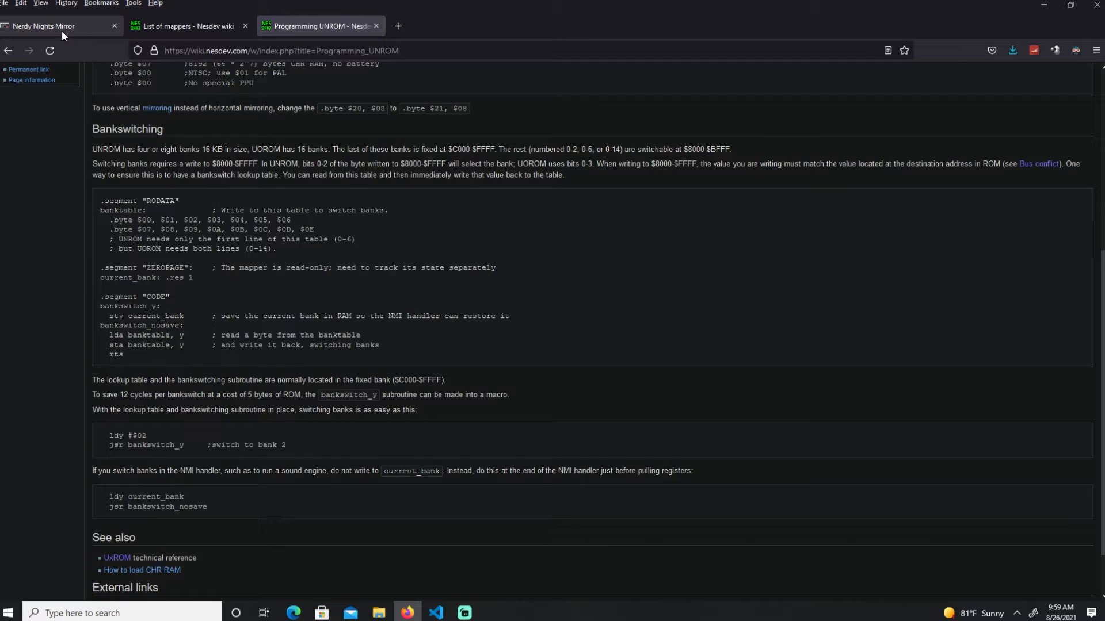
{"action": "left_click", "coordinate": [56, 26]}
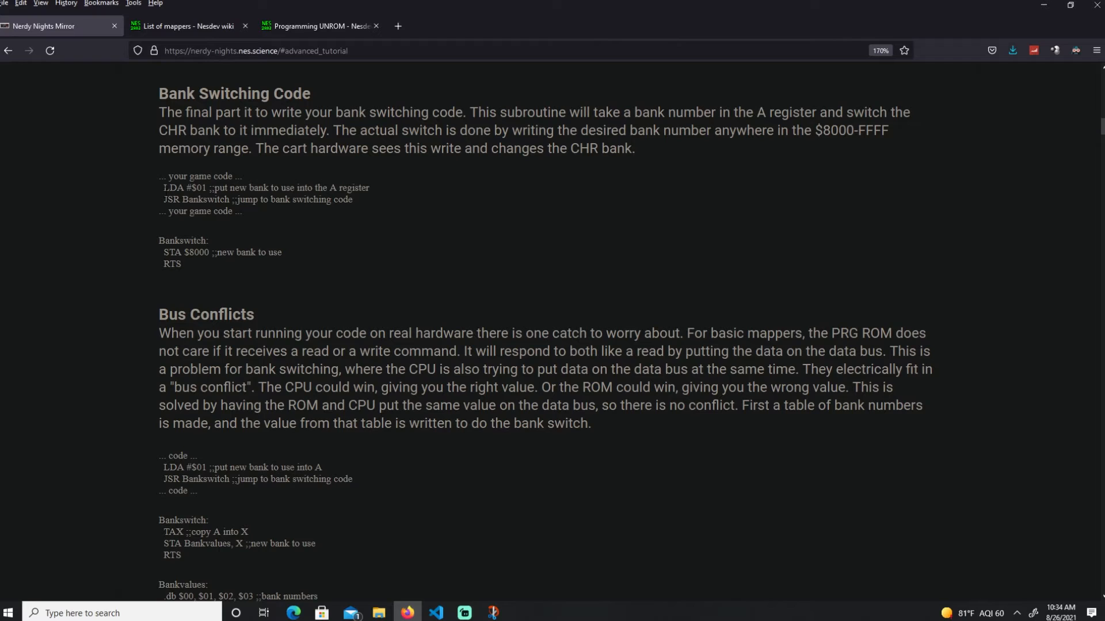
- Highlight the $8000-FFFF write range and nearby text in the Bank Switching Code section
{"action": "double_click", "coordinate": [173, 252]}
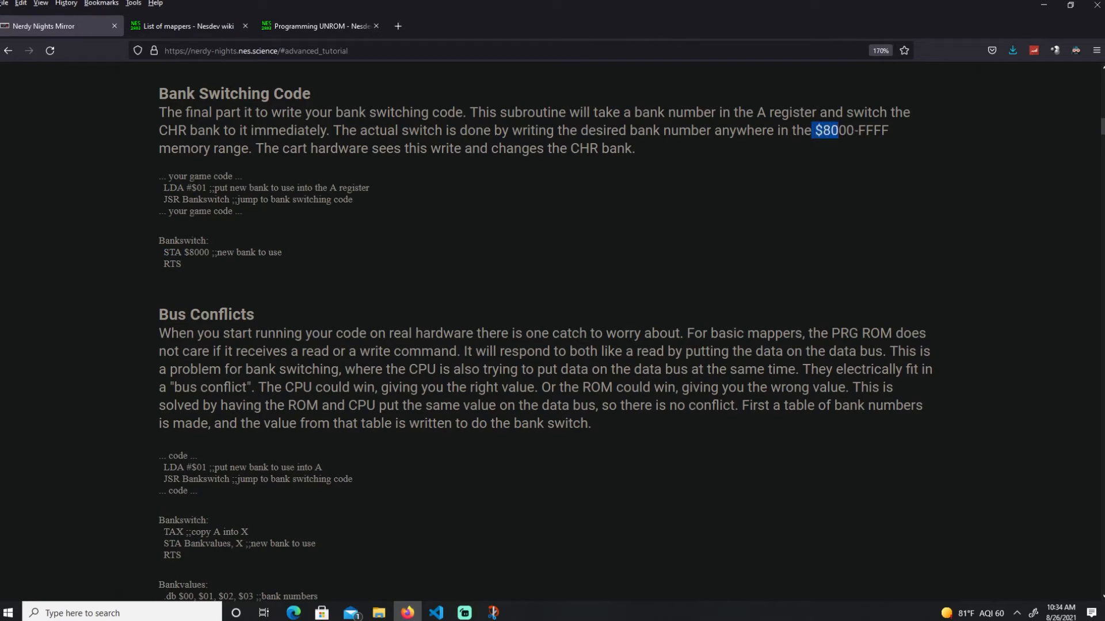
{"action": "left_click_drag", "start_coordinate": [812, 131], "coordinate": [890, 131]}
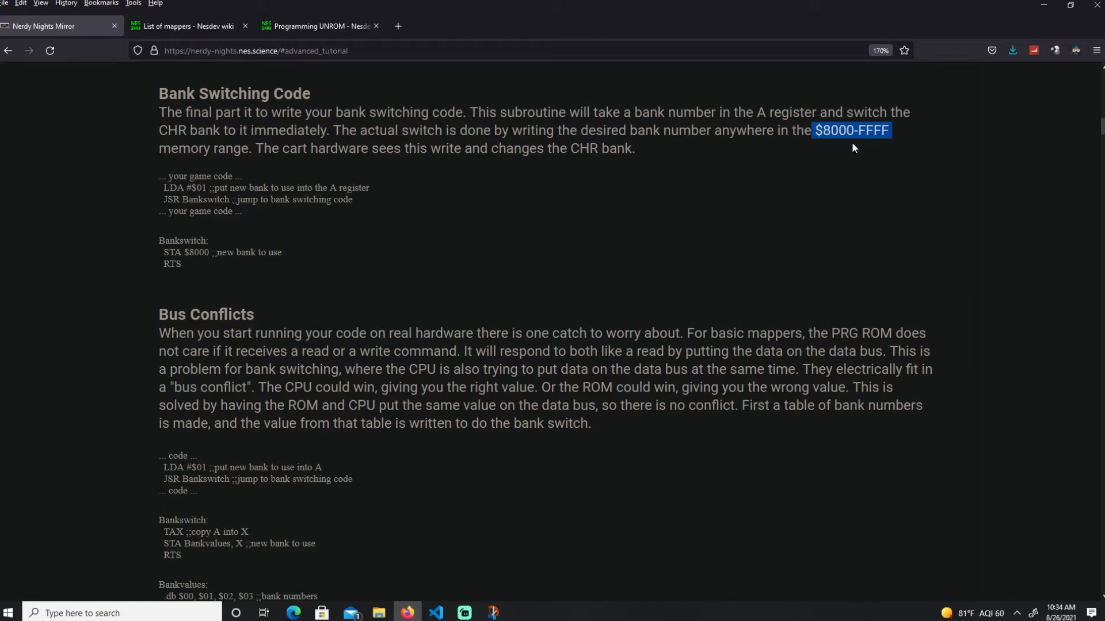
{"action": "mouse_move", "coordinate": [918, 226]}
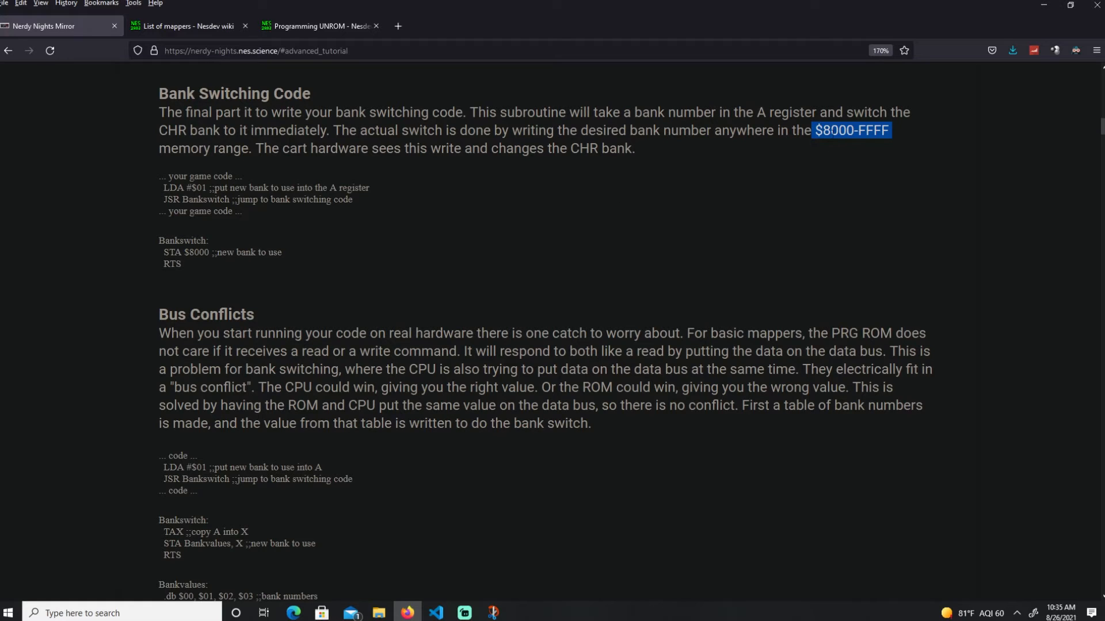
{"action": "mouse_move", "coordinate": [336, 279]}
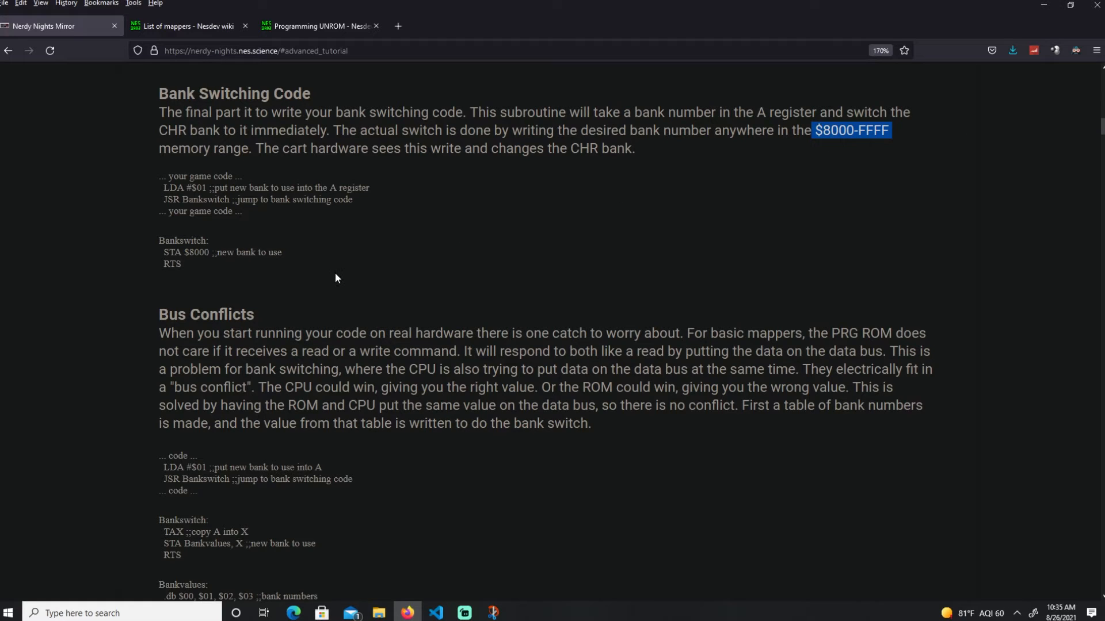
{"action": "mouse_move", "coordinate": [376, 274]}
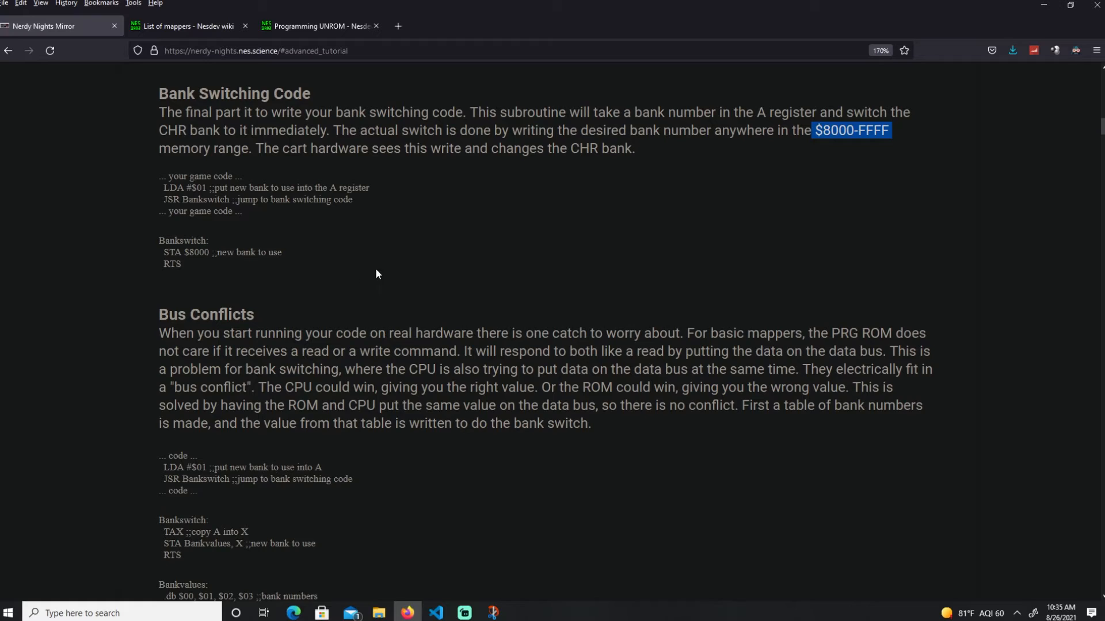
{"action": "scroll", "scroll_direction": "down", "scroll_amount": 3}
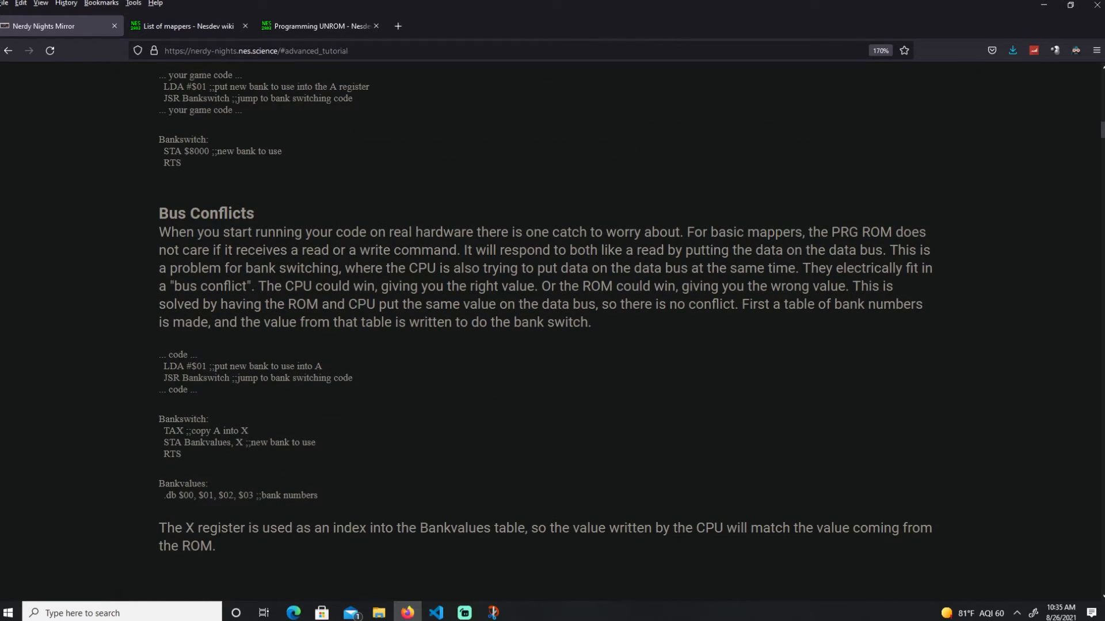
{"action": "left_click_drag", "start_coordinate": [388, 232], "coordinate": [458, 232]}
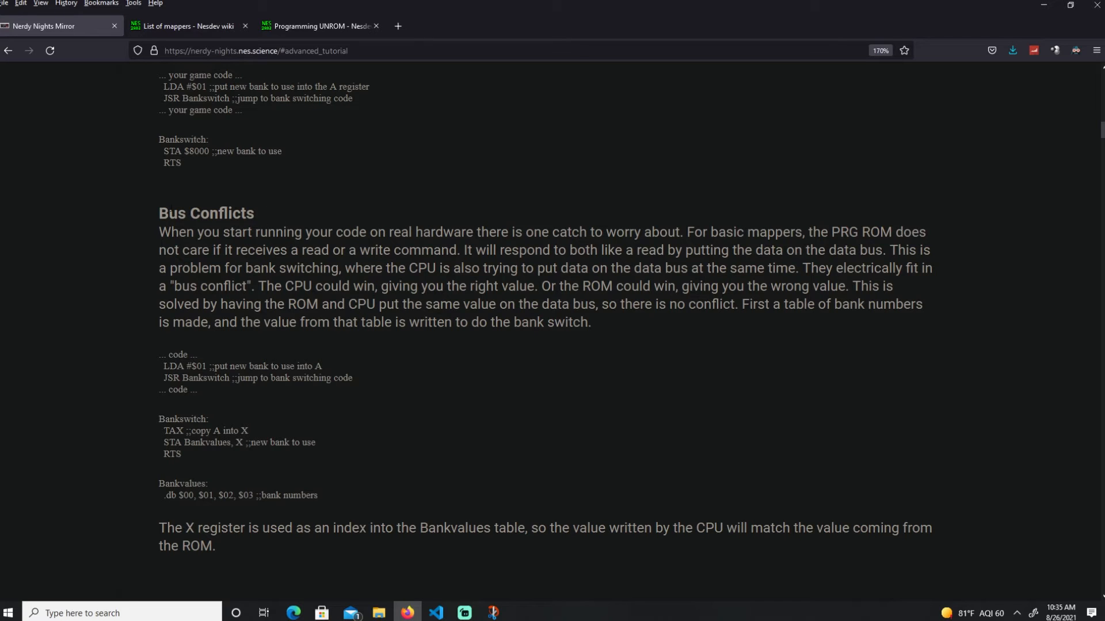
{"action": "mouse_move", "coordinate": [258, 214]}
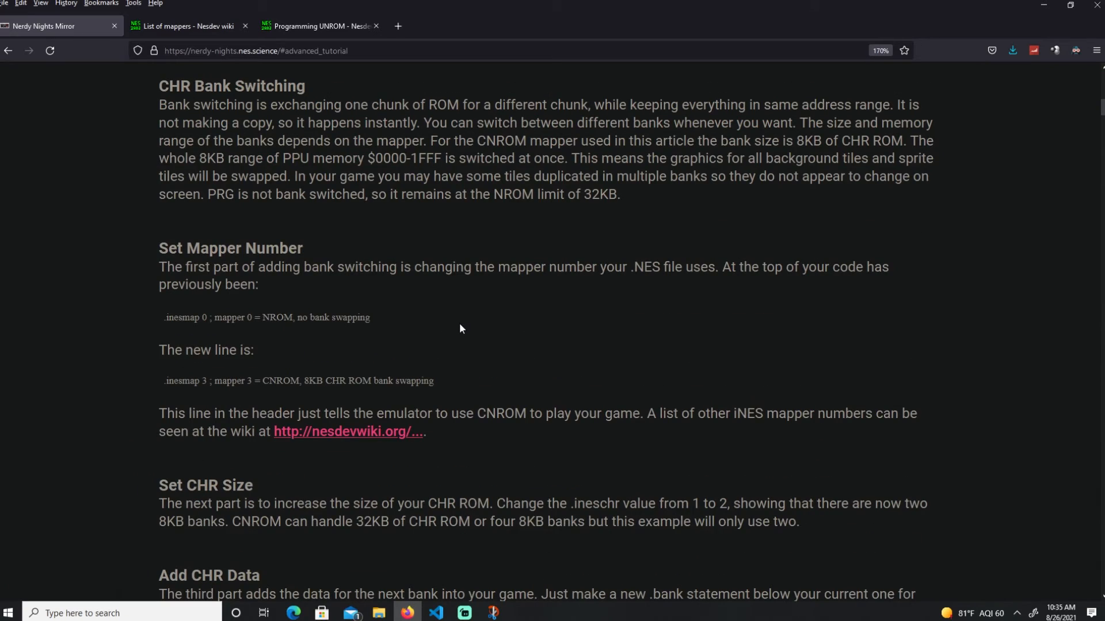
{"action": "mouse_move", "coordinate": [550, 219]}
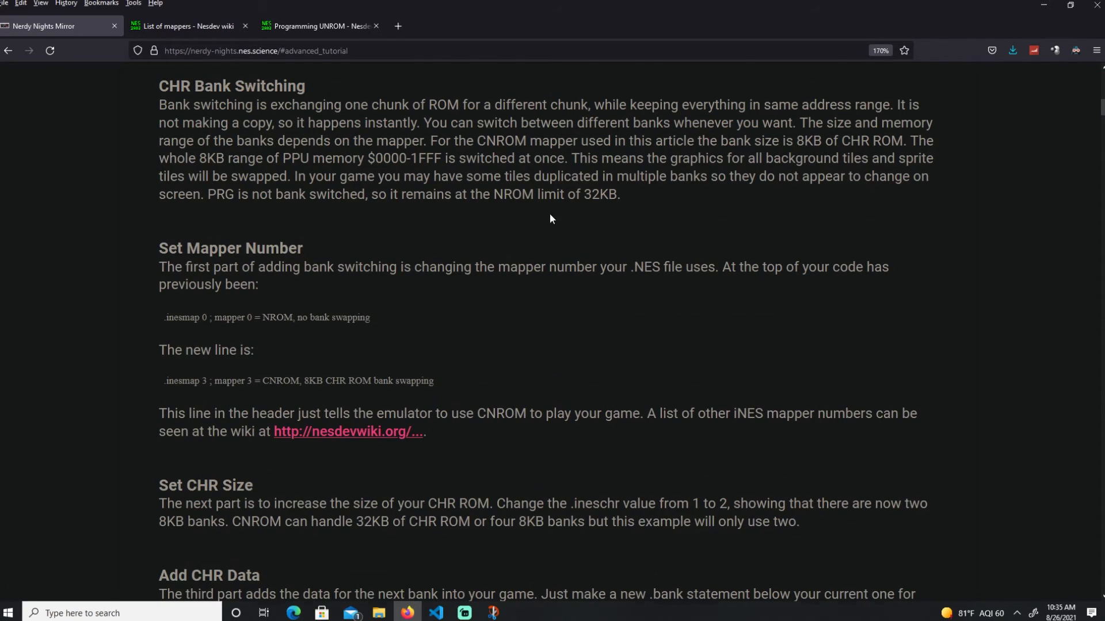
- Glance at the Nesdev List of mappers page, then return to the tutorial's Bus Conflicts section
{"action": "scroll", "scroll_direction": "down", "scroll_amount": 3}
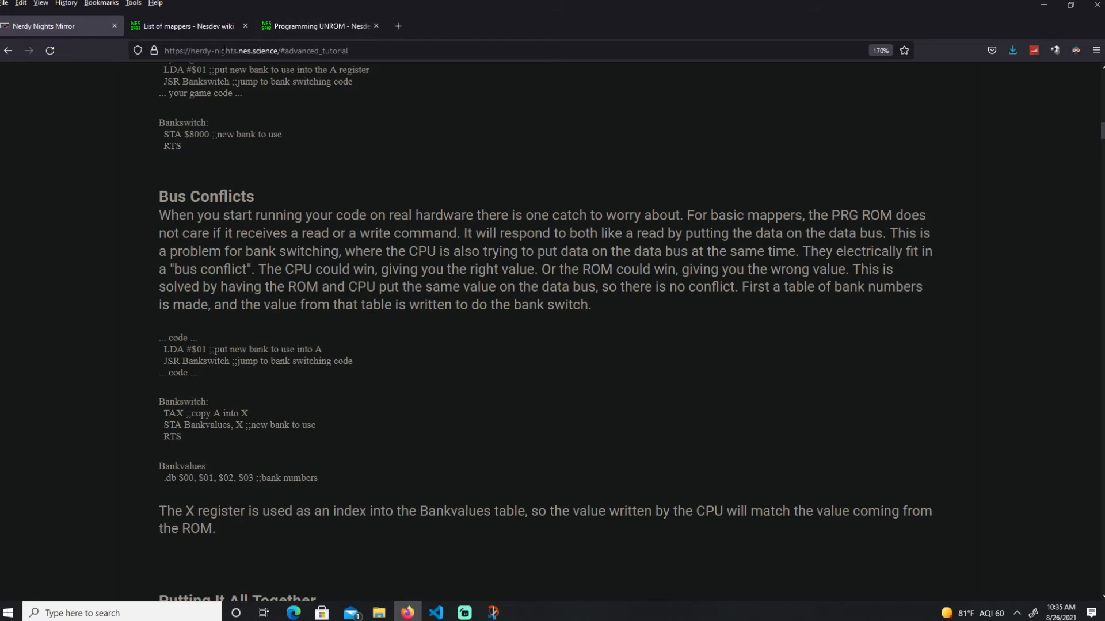
{"action": "left_click", "coordinate": [187, 26]}
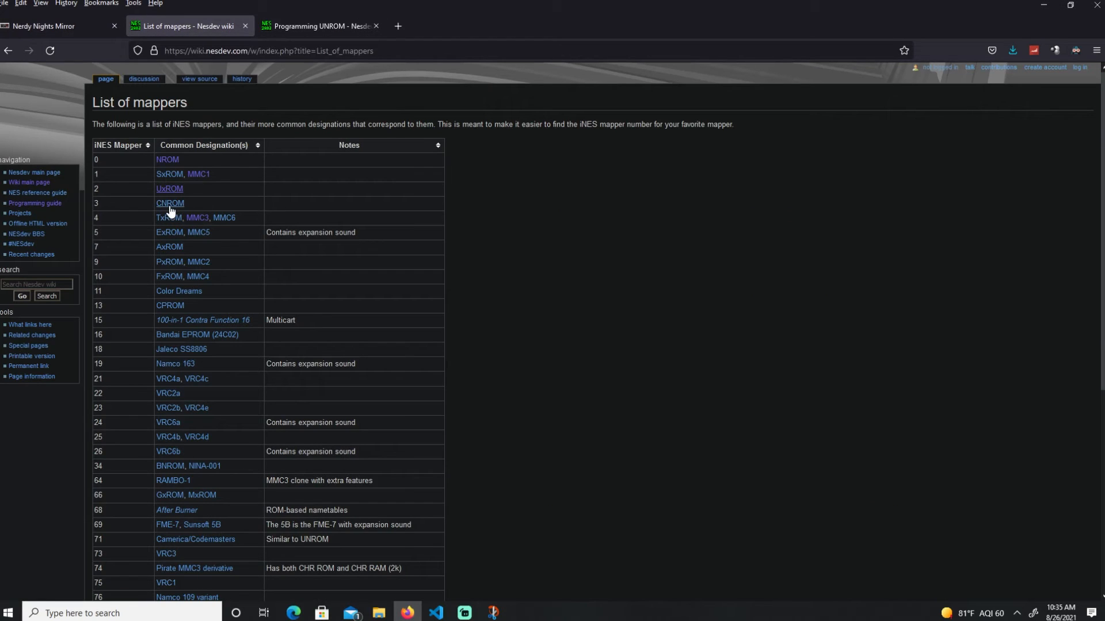
{"action": "mouse_move", "coordinate": [169, 188]}
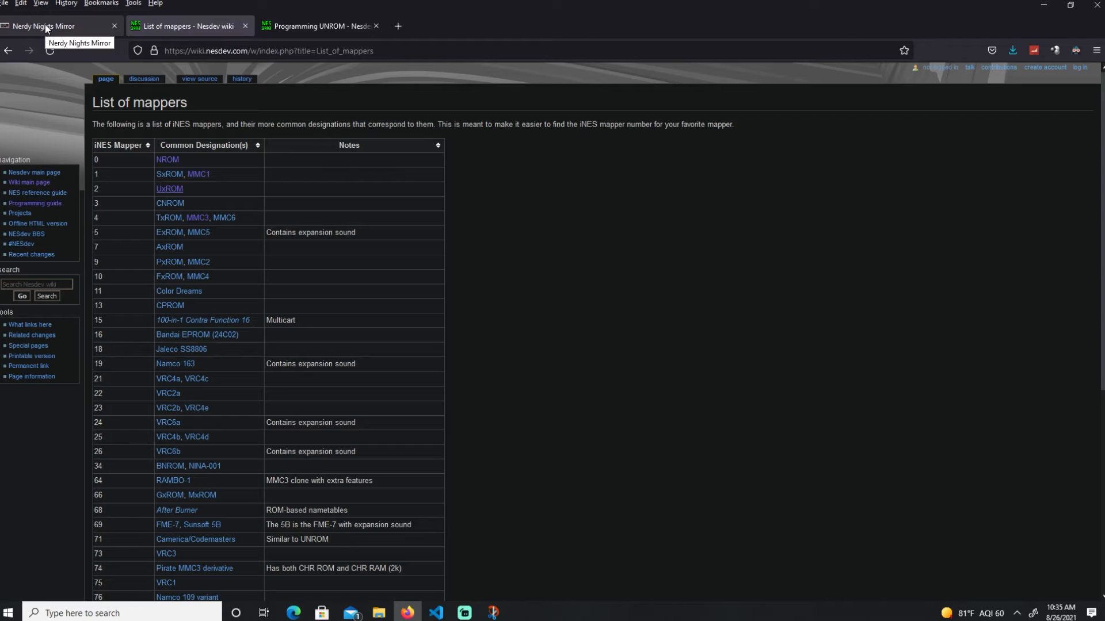
{"action": "left_click", "coordinate": [46, 26]}
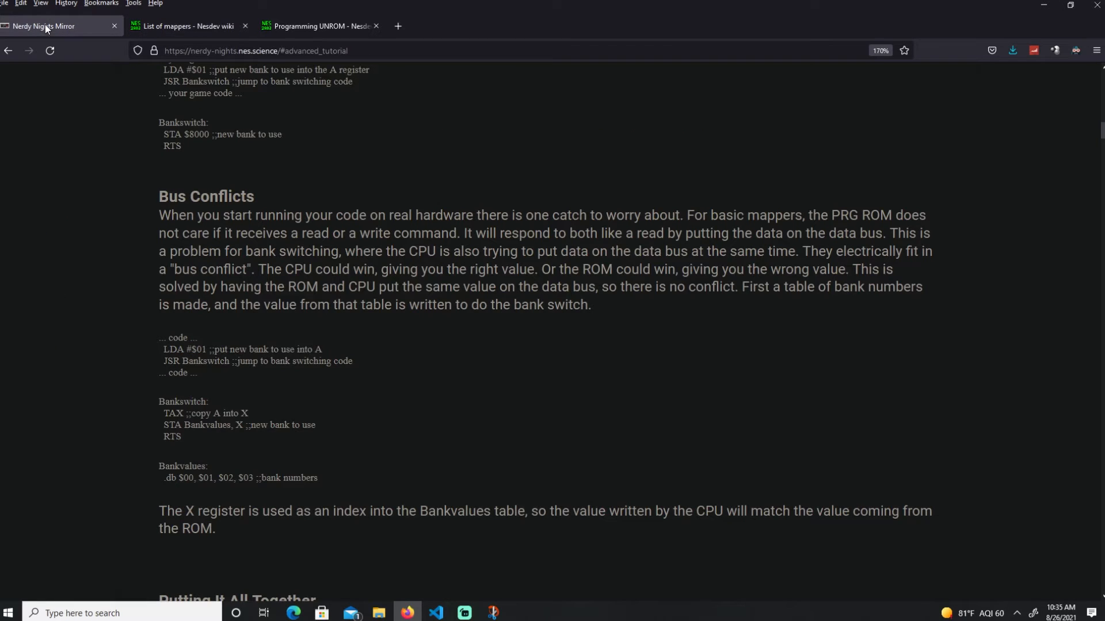
{"action": "mouse_move", "coordinate": [594, 355]}
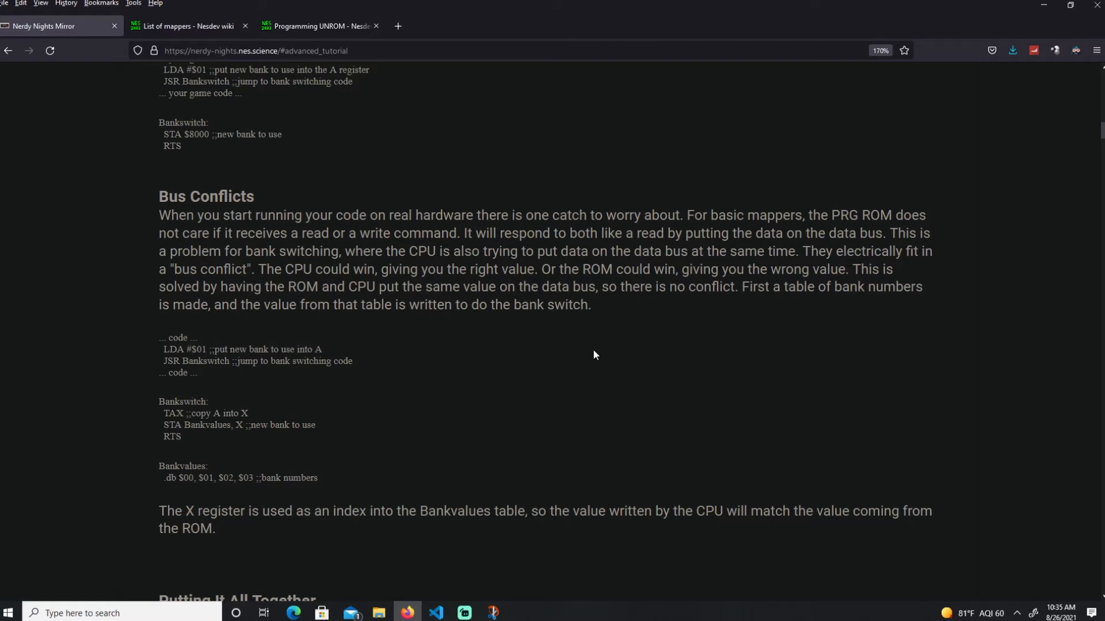
{"action": "mouse_move", "coordinate": [821, 229]}
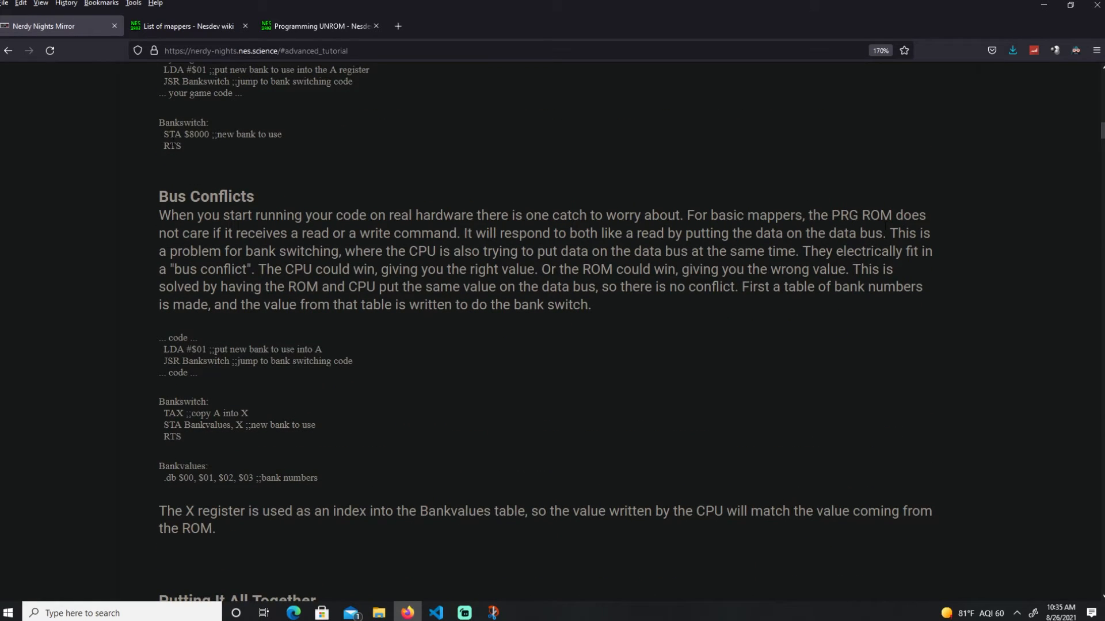
{"action": "left_click_drag", "start_coordinate": [169, 135], "coordinate": [209, 135]}
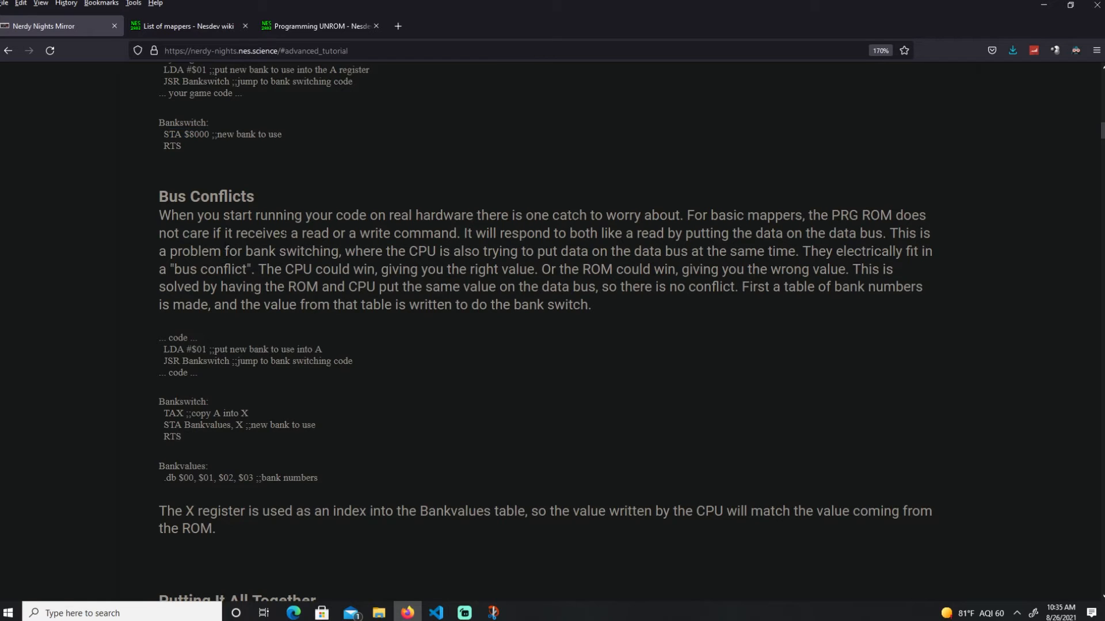
{"action": "mouse_move", "coordinate": [456, 249]}
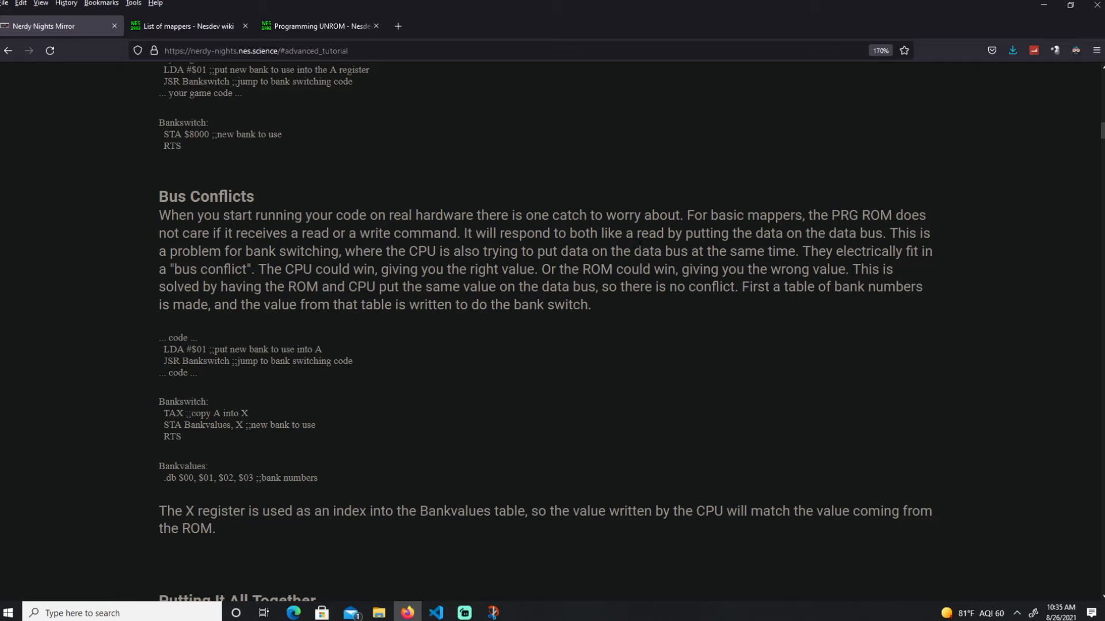
{"action": "mouse_move", "coordinate": [938, 230]}
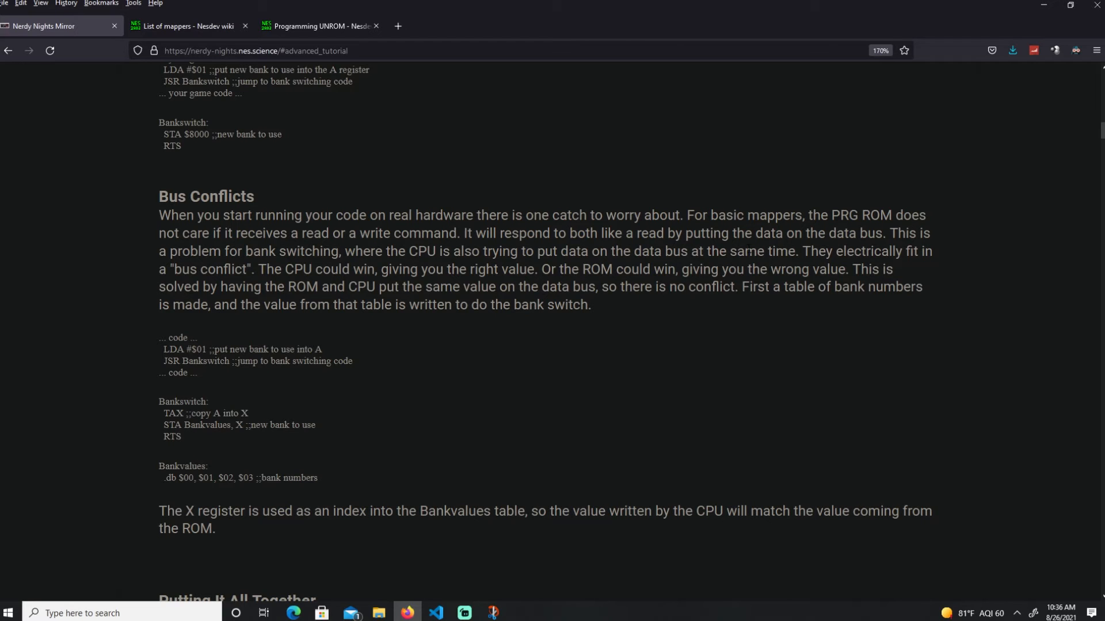
{"action": "mouse_move", "coordinate": [504, 571]}
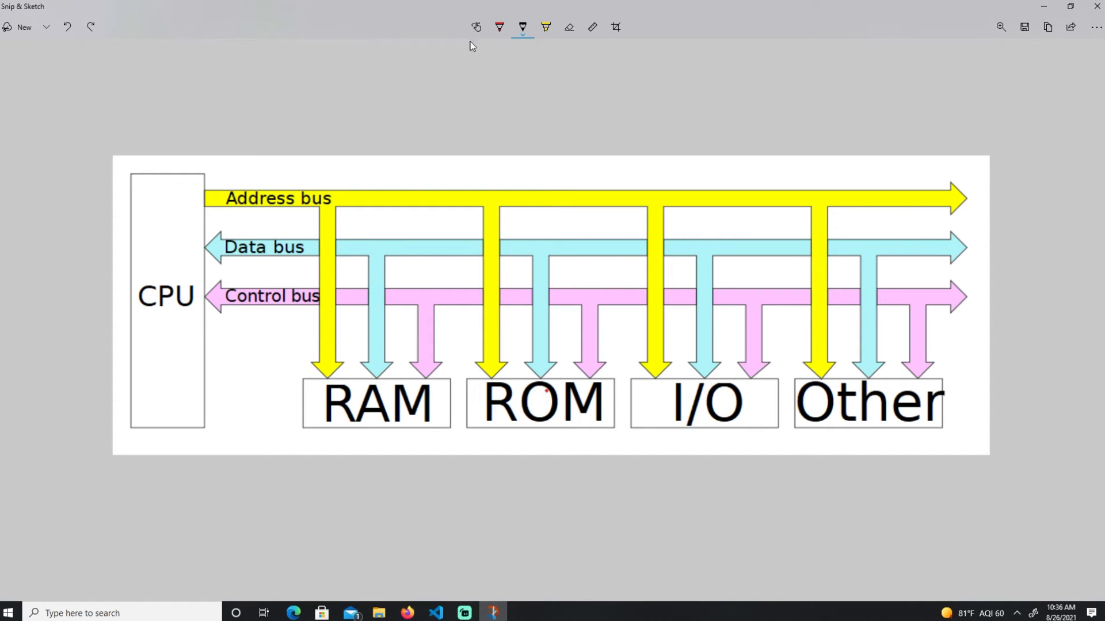
- Trace the data bus to ROM in red ink and write a 0 inside the CPU box
{"action": "left_click", "coordinate": [498, 27]}
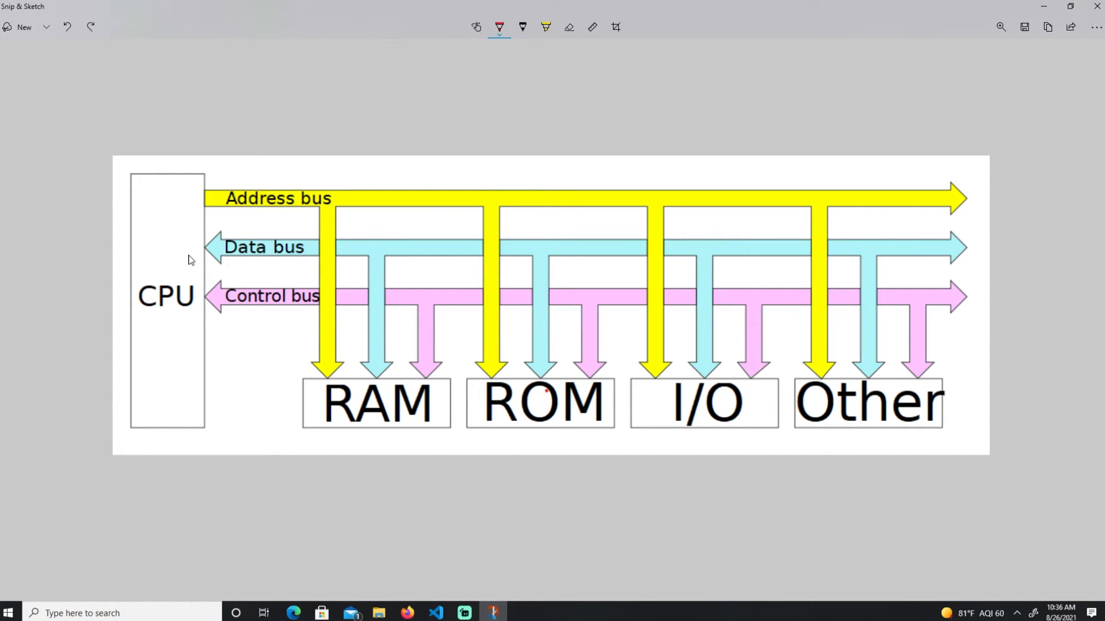
{"action": "left_click_drag", "start_coordinate": [179, 249], "coordinate": [345, 249]}
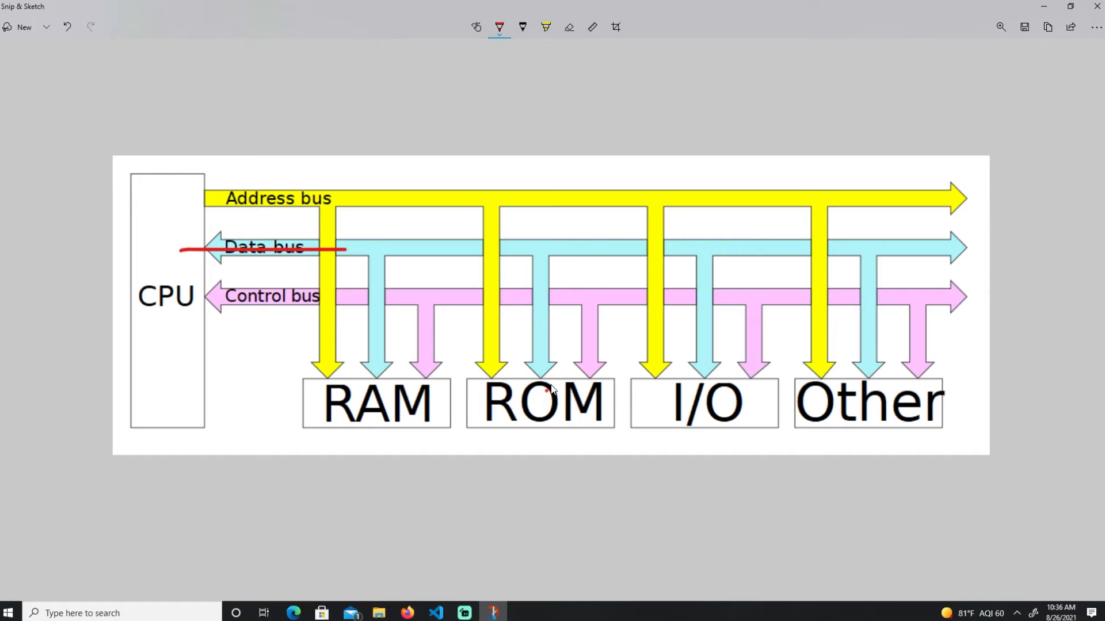
{"action": "left_click_drag", "start_coordinate": [537, 238], "coordinate": [545, 395]}
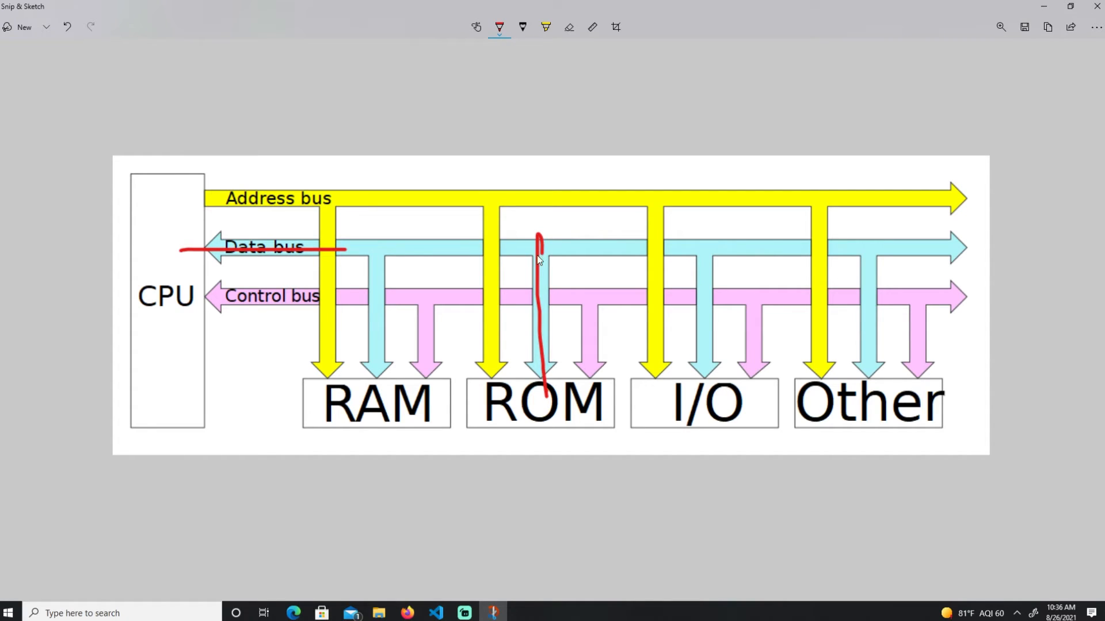
{"action": "left_click_drag", "start_coordinate": [324, 248], "coordinate": [482, 243]}
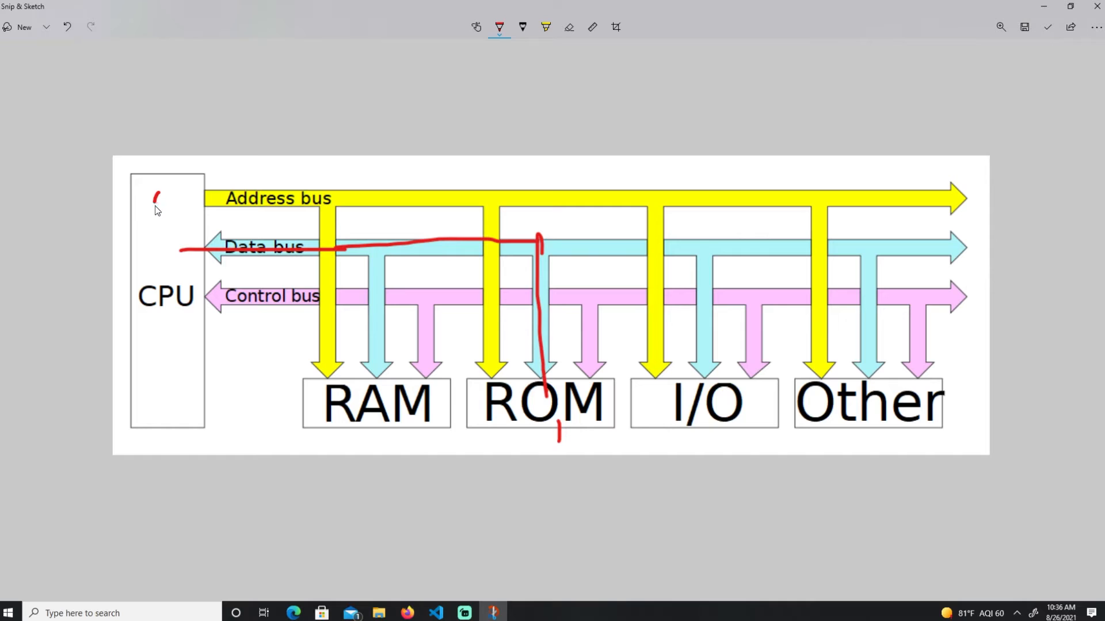
{"action": "left_click_drag", "start_coordinate": [160, 190], "coordinate": [160, 222]}
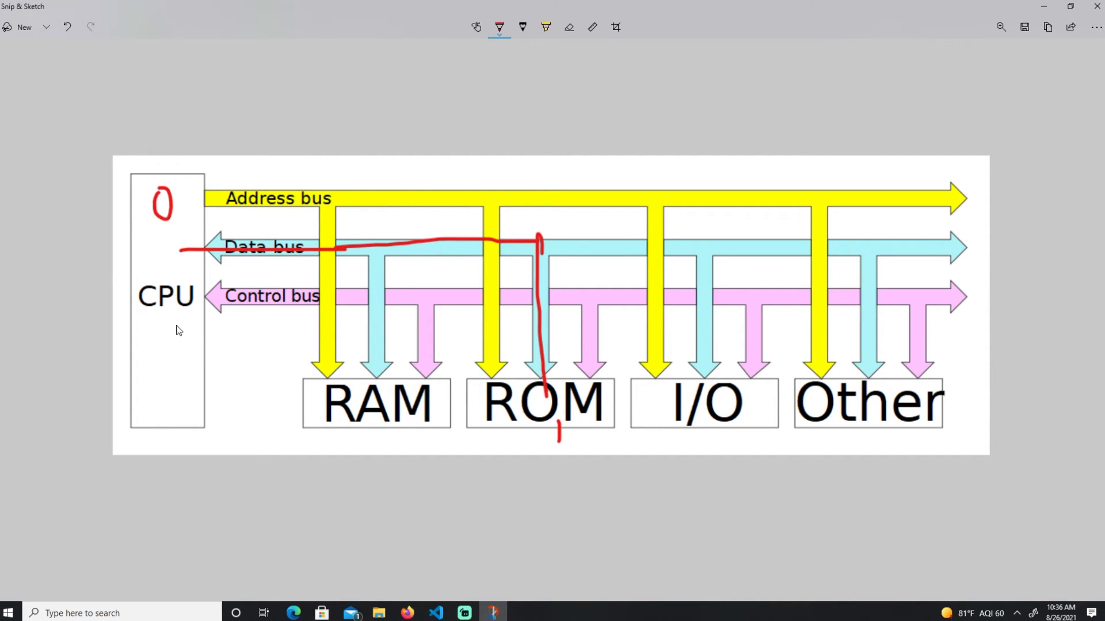
{"action": "mouse_move", "coordinate": [331, 355]}
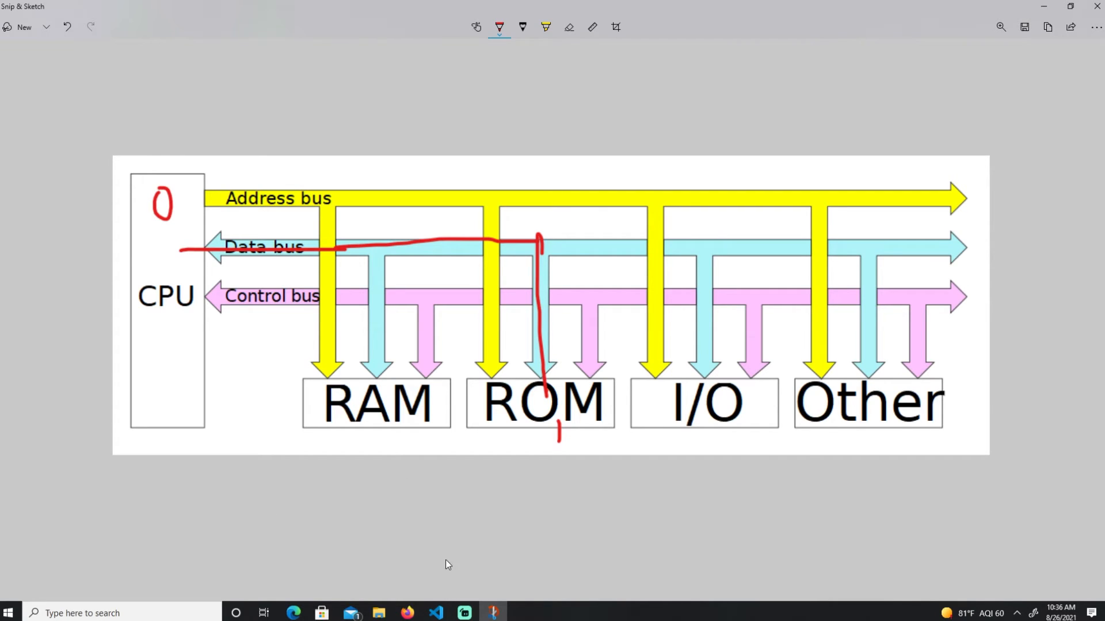
{"action": "mouse_move", "coordinate": [557, 283]}
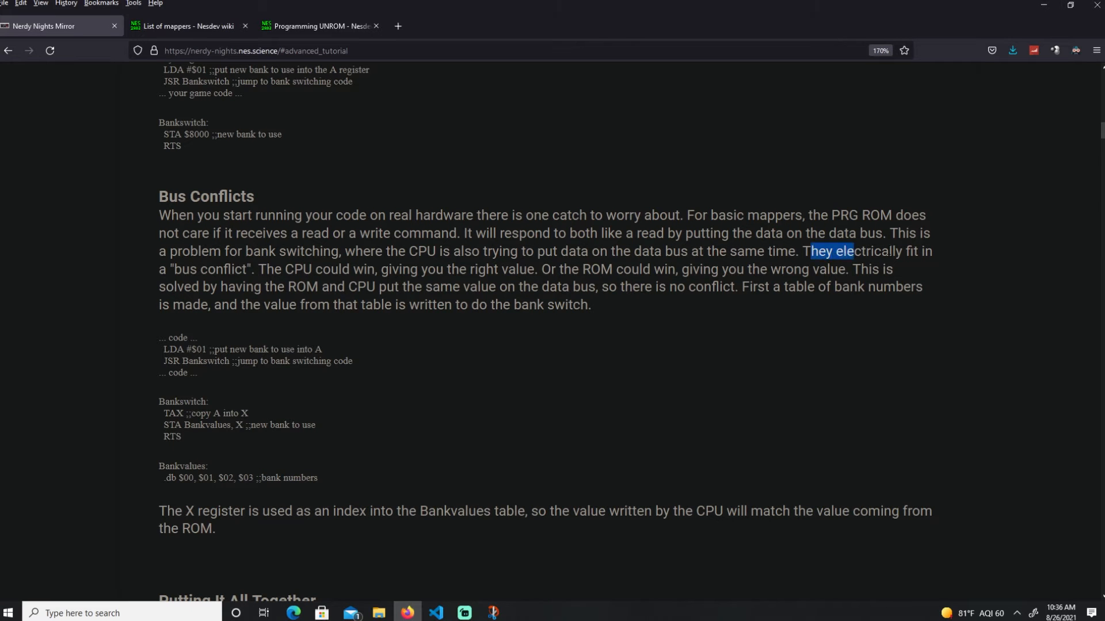
- Highlight the Bus Conflicts sentence about the CPU and ROM electrically fighting
{"action": "left_click_drag", "start_coordinate": [851, 251], "coordinate": [275, 269]}
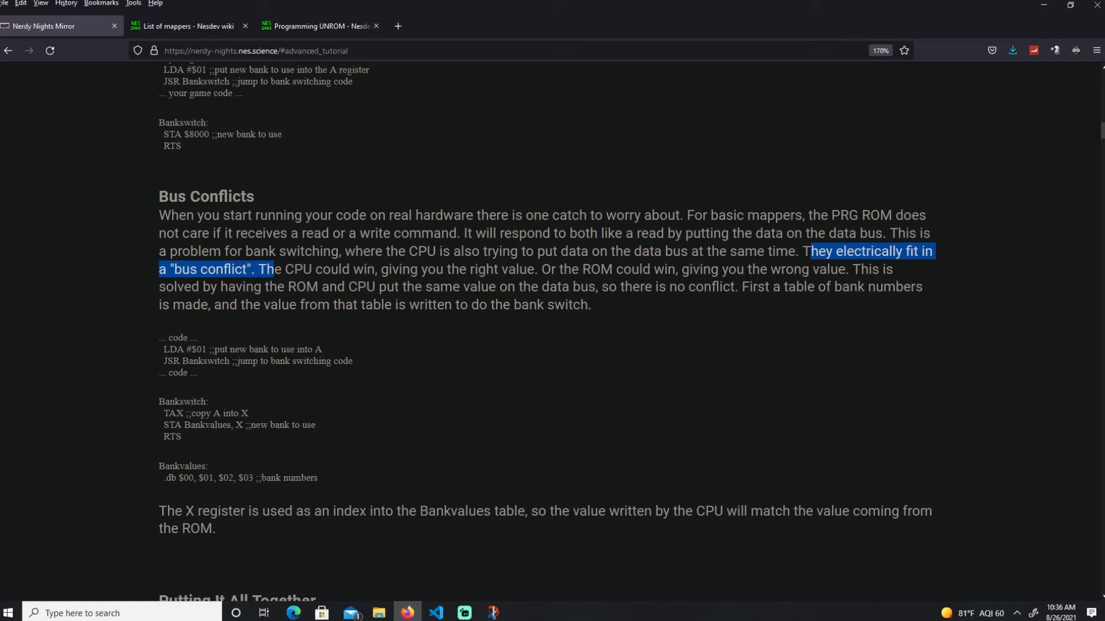
{"action": "mouse_move", "coordinate": [592, 370]}
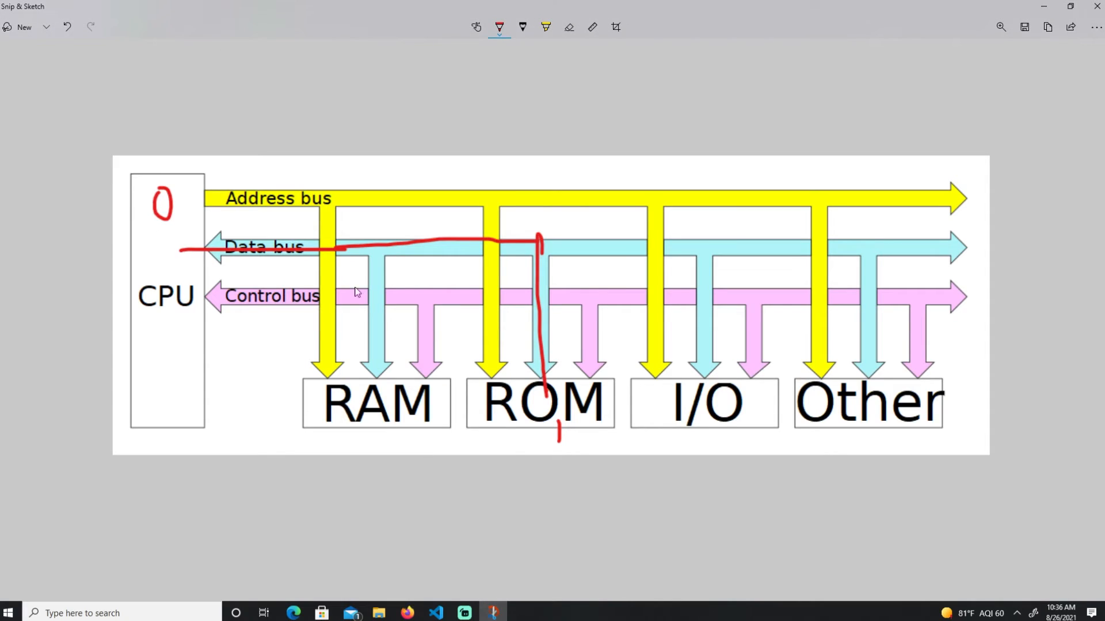
- Write a 0 below ROM on the diagram and switch back to the tutorial in Firefox
{"action": "left_click_drag", "start_coordinate": [557, 423], "coordinate": [556, 444]}
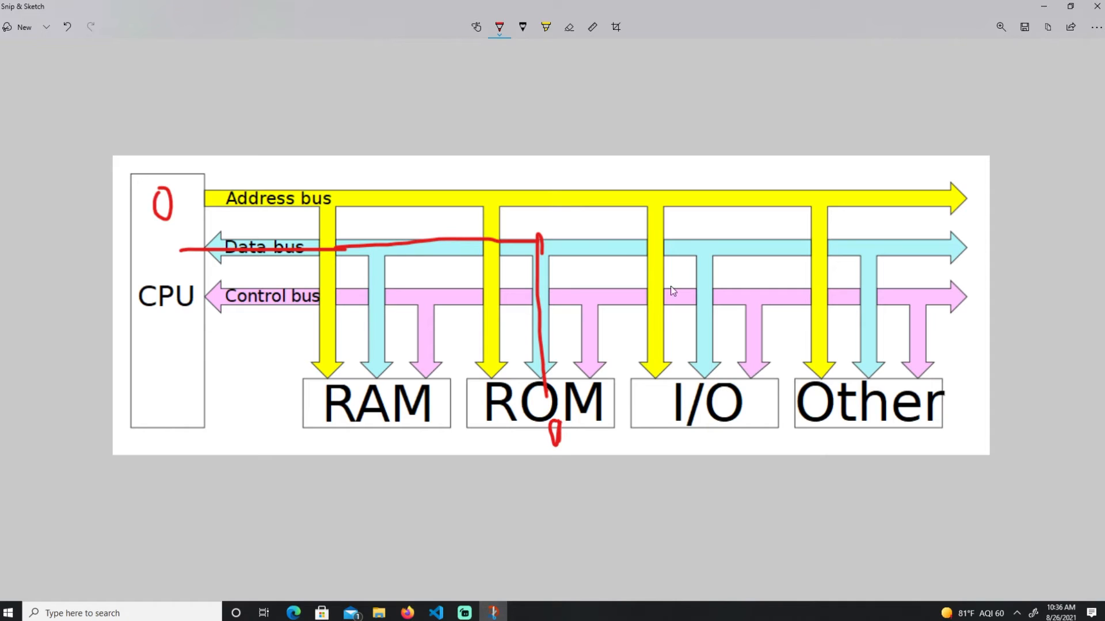
{"action": "mouse_move", "coordinate": [504, 217]}
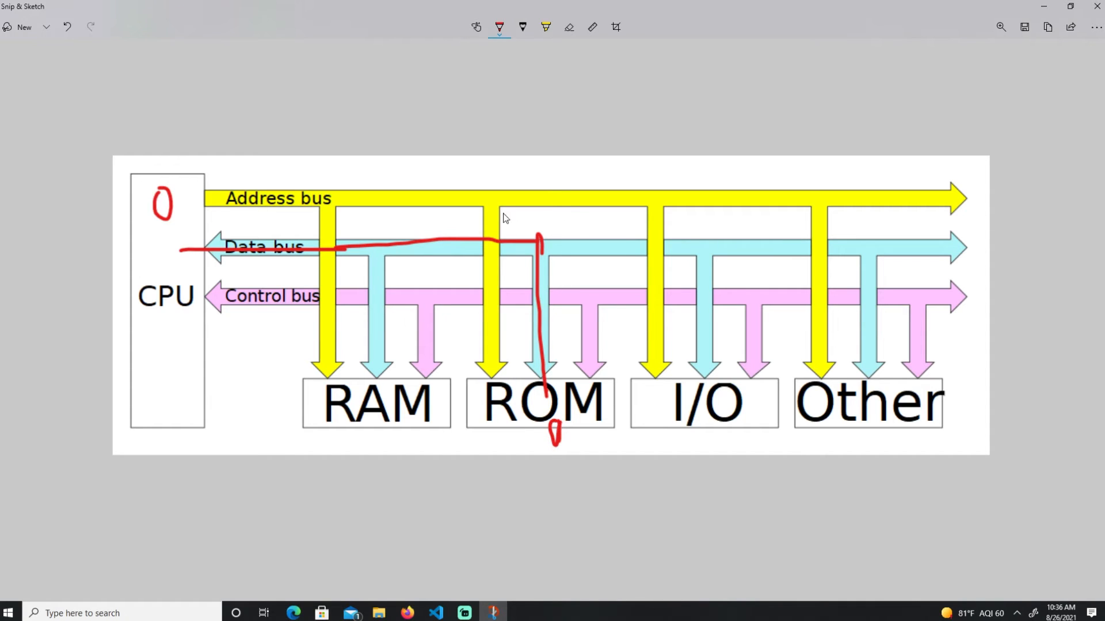
{"action": "mouse_move", "coordinate": [545, 260]}
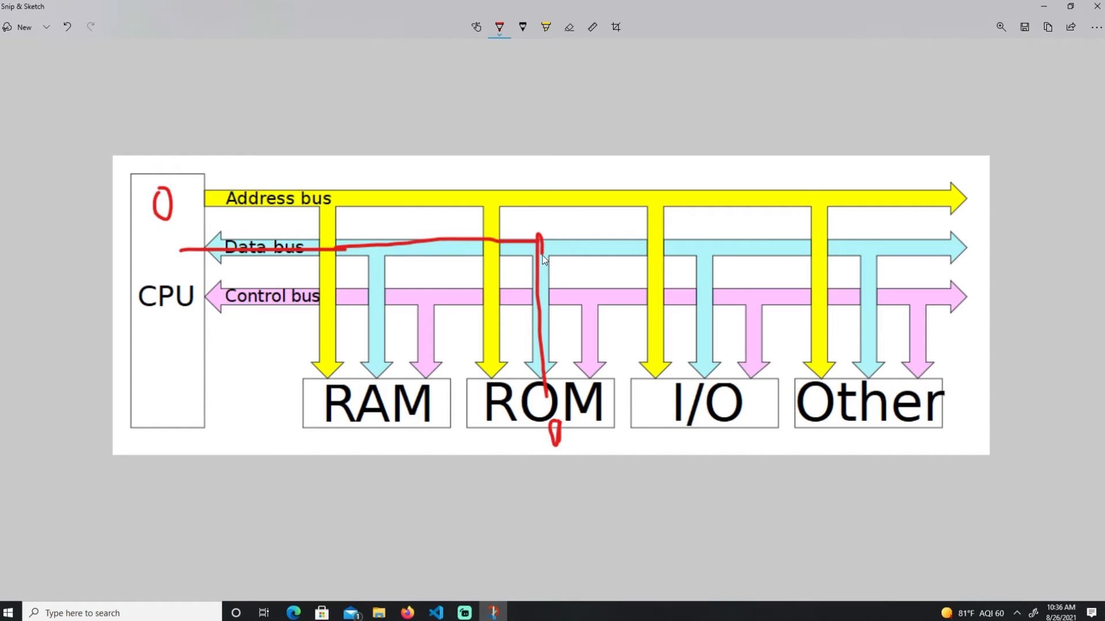
{"action": "mouse_move", "coordinate": [493, 570]}
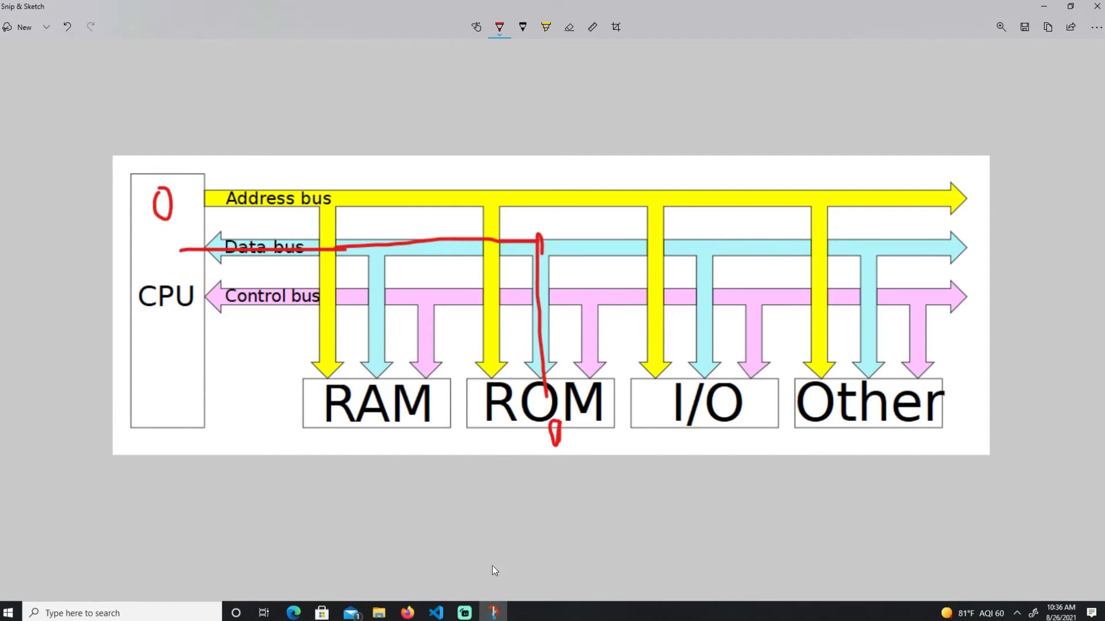
{"action": "mouse_move", "coordinate": [427, 596]}
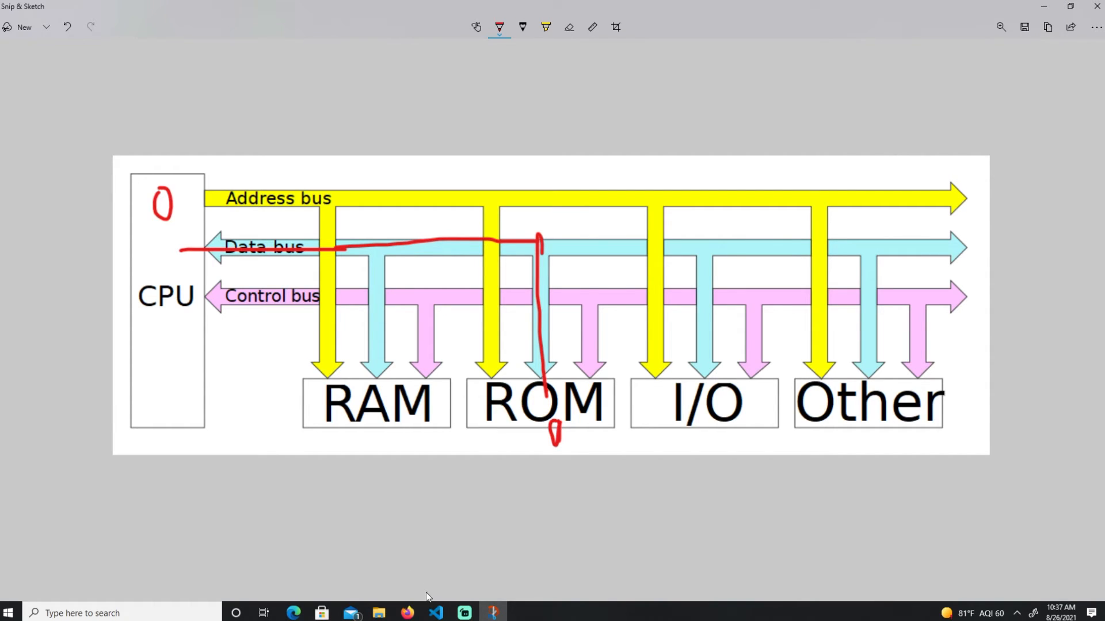
{"action": "left_click", "coordinate": [408, 612]}
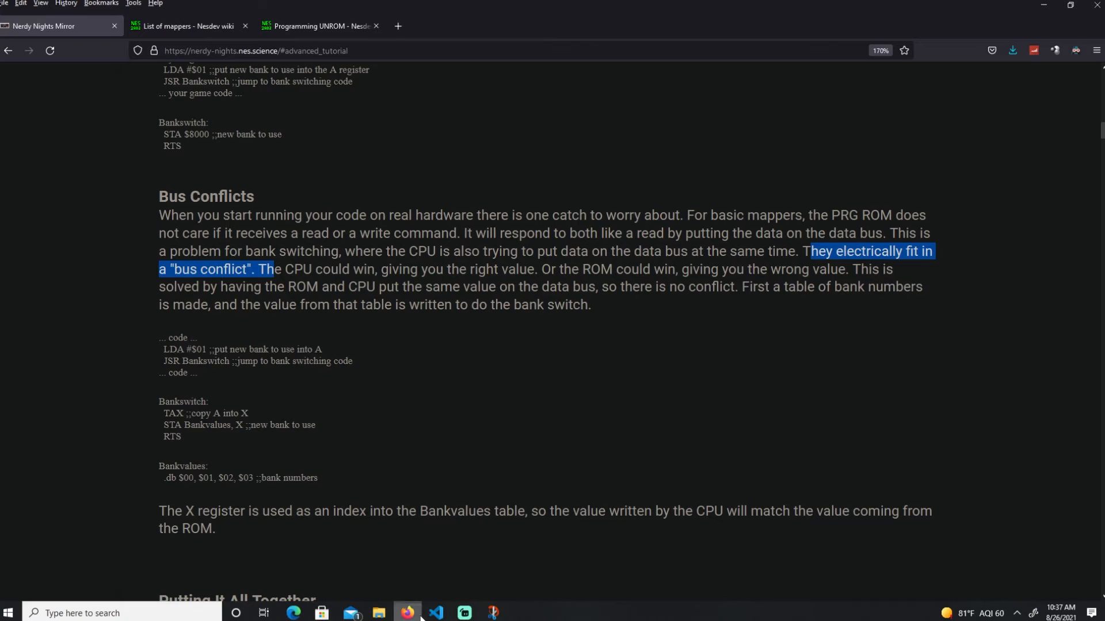
- Highlight the table-of-bank-numbers sentence and the example bank switch calling code
{"action": "left_click", "coordinate": [524, 361]}
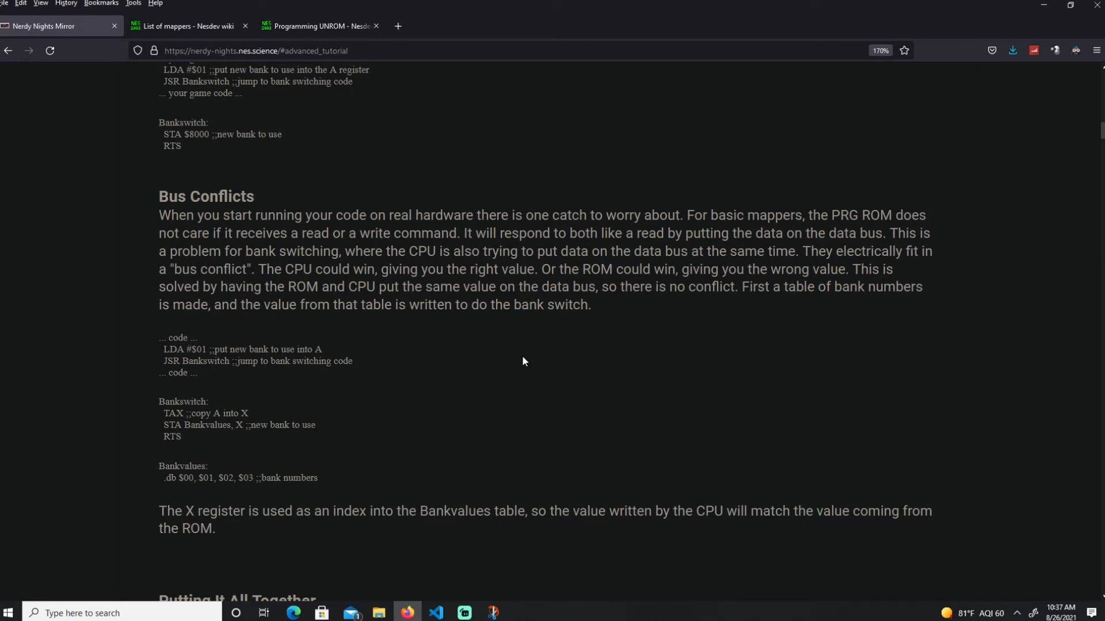
{"action": "scroll", "scroll_direction": "down", "scroll_amount": 3}
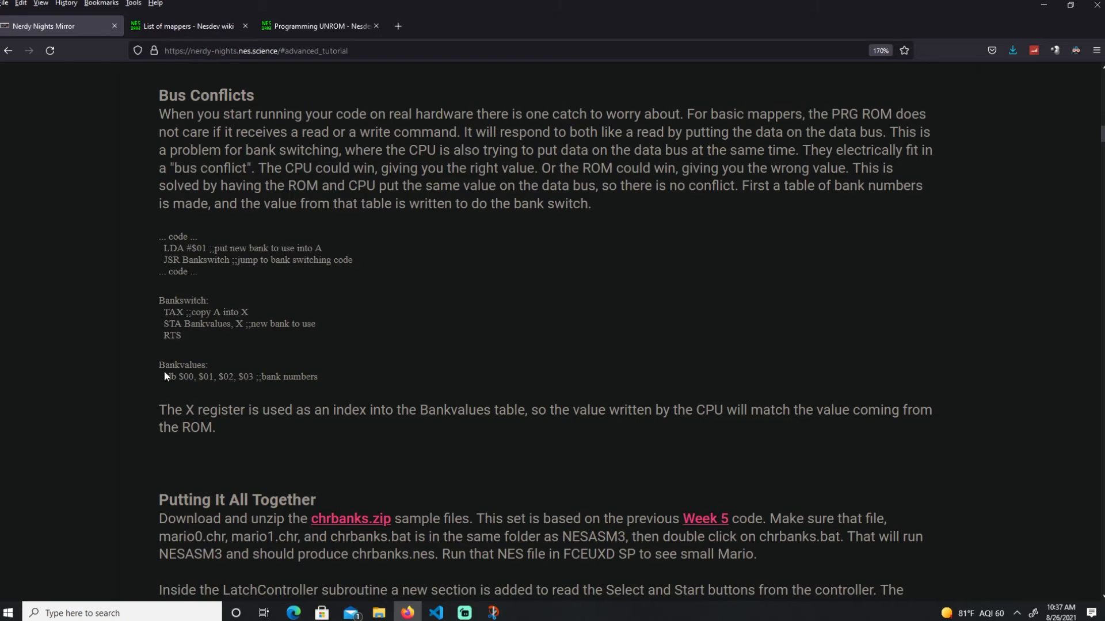
{"action": "left_click_drag", "start_coordinate": [769, 186], "coordinate": [906, 590]}
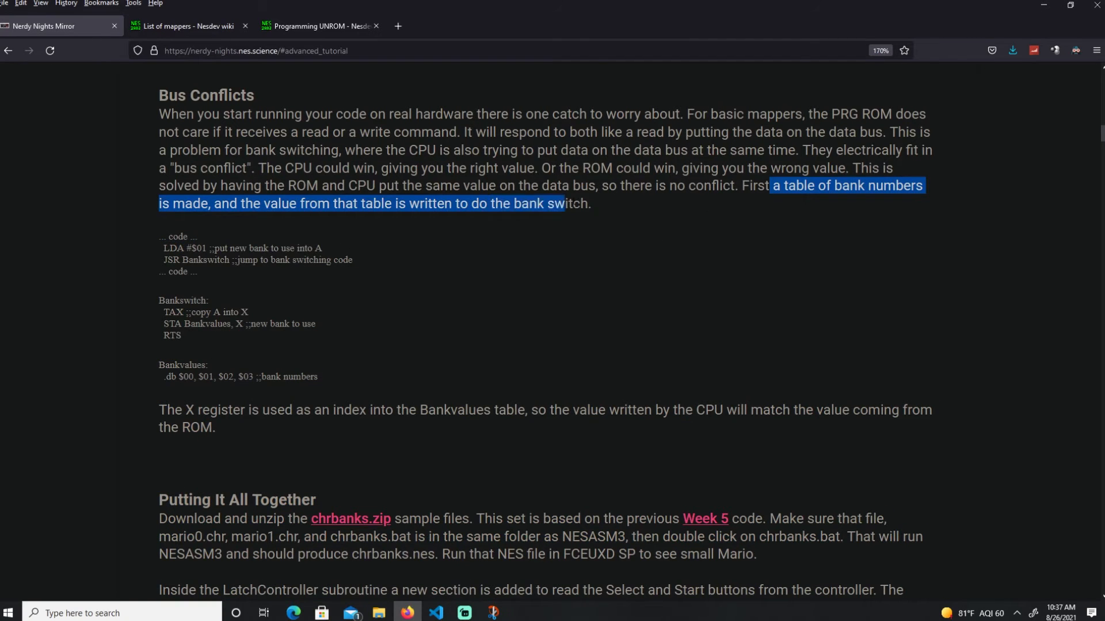
{"action": "left_click", "coordinate": [196, 272]}
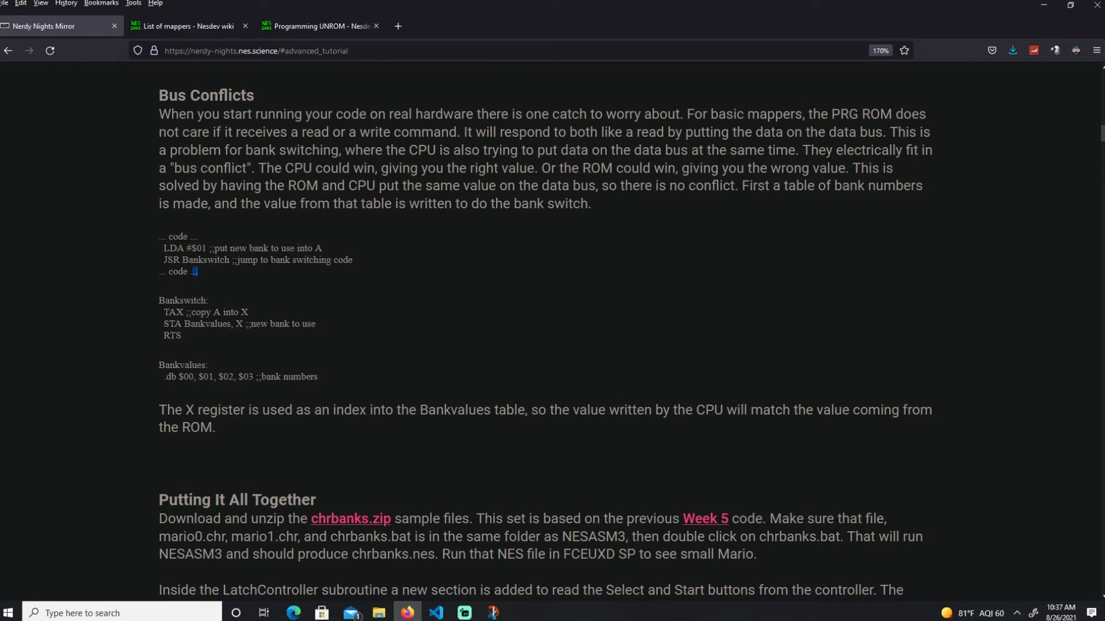
{"action": "left_click_drag", "start_coordinate": [162, 248], "coordinate": [198, 272]}
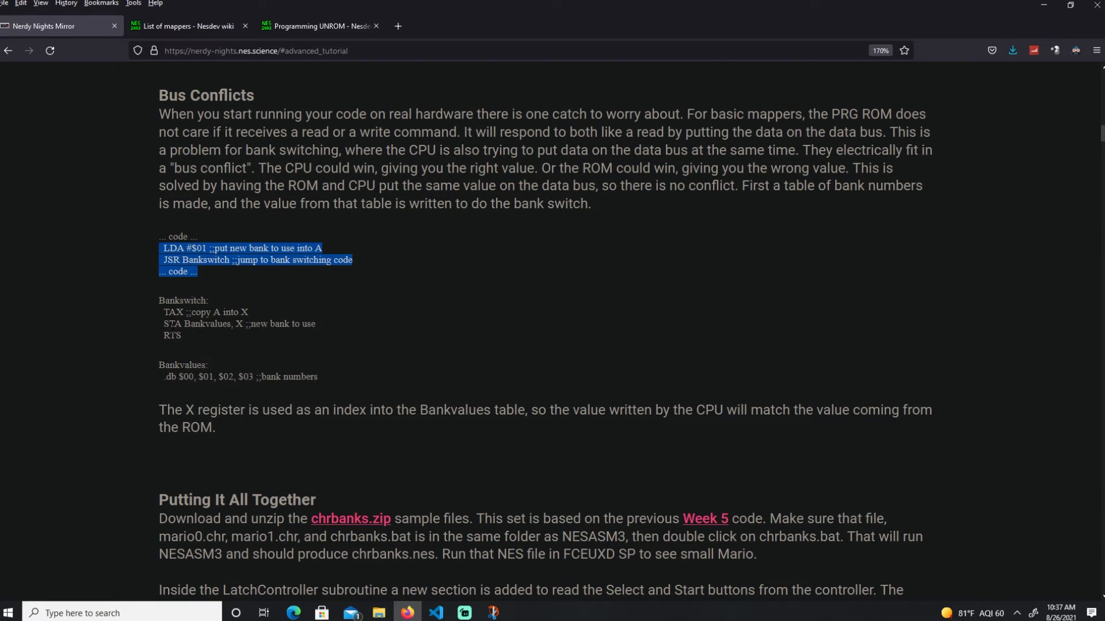
- Highlight the Bankswitch line STA Bankvalues, X in the Bus Conflicts example
{"action": "scroll", "scroll_direction": "up", "scroll_amount": 3}
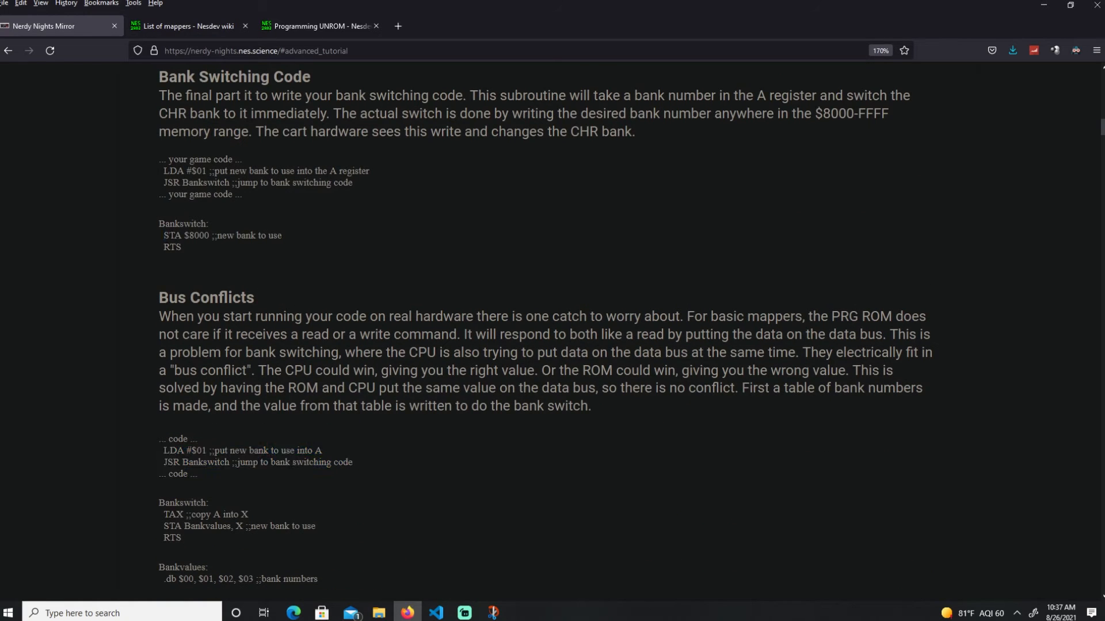
{"action": "scroll", "scroll_direction": "down", "scroll_amount": 3}
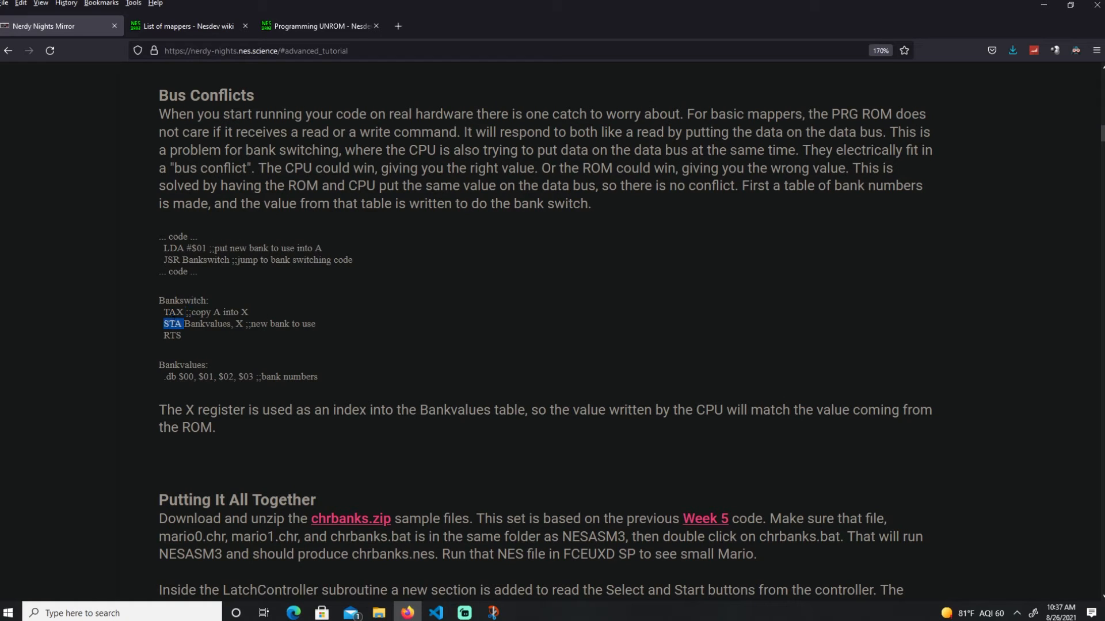
{"action": "left_click_drag", "start_coordinate": [182, 324], "coordinate": [201, 312]}
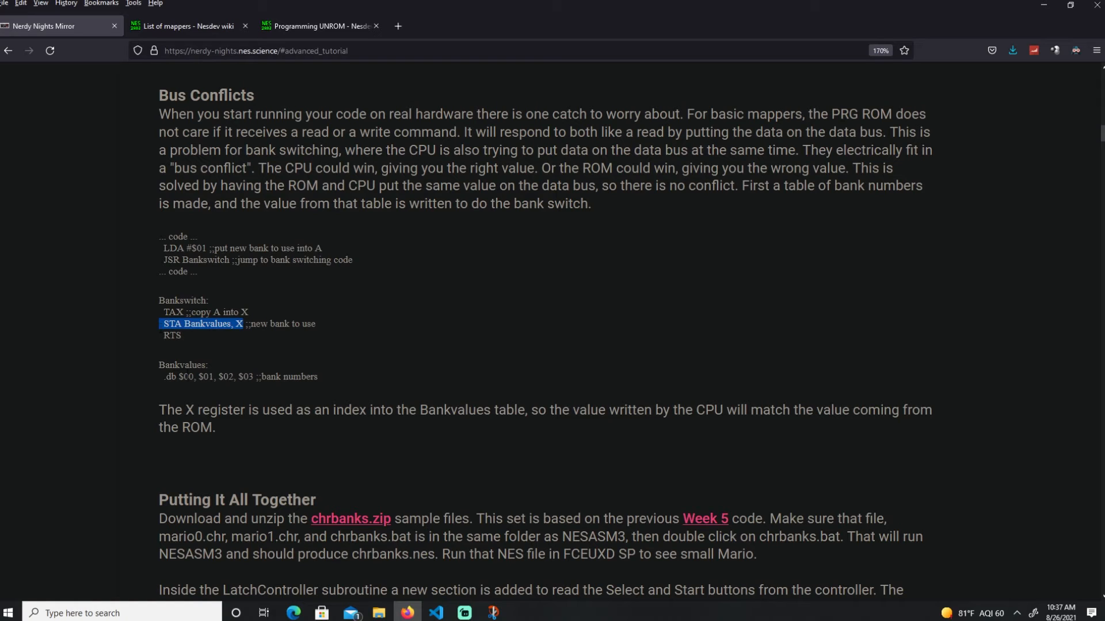
{"action": "mouse_move", "coordinate": [237, 367]}
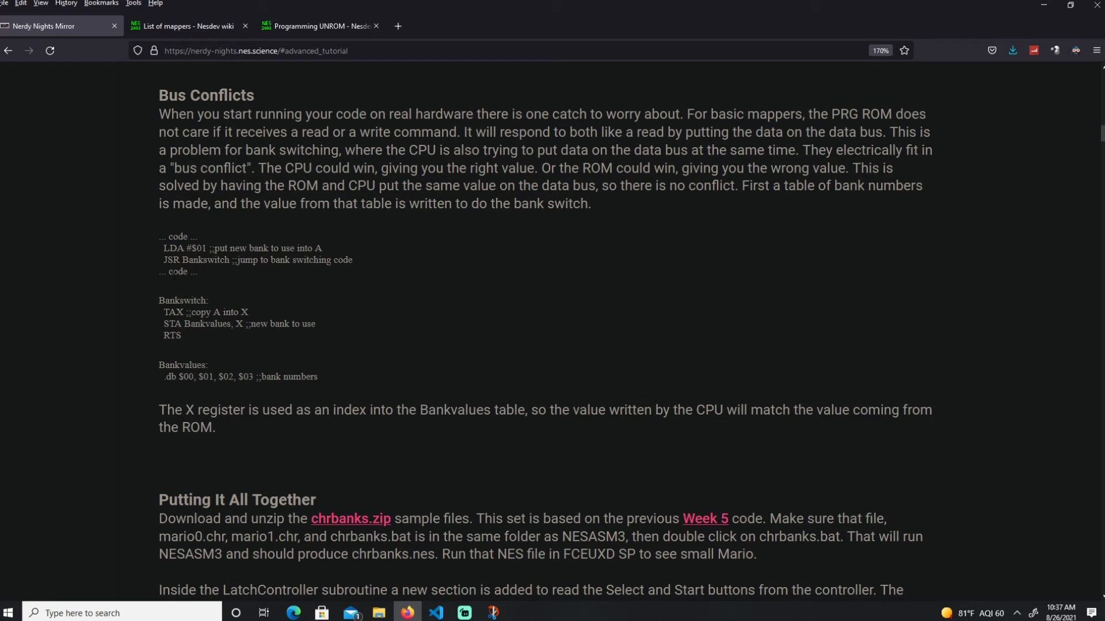
{"action": "mouse_move", "coordinate": [210, 350]}
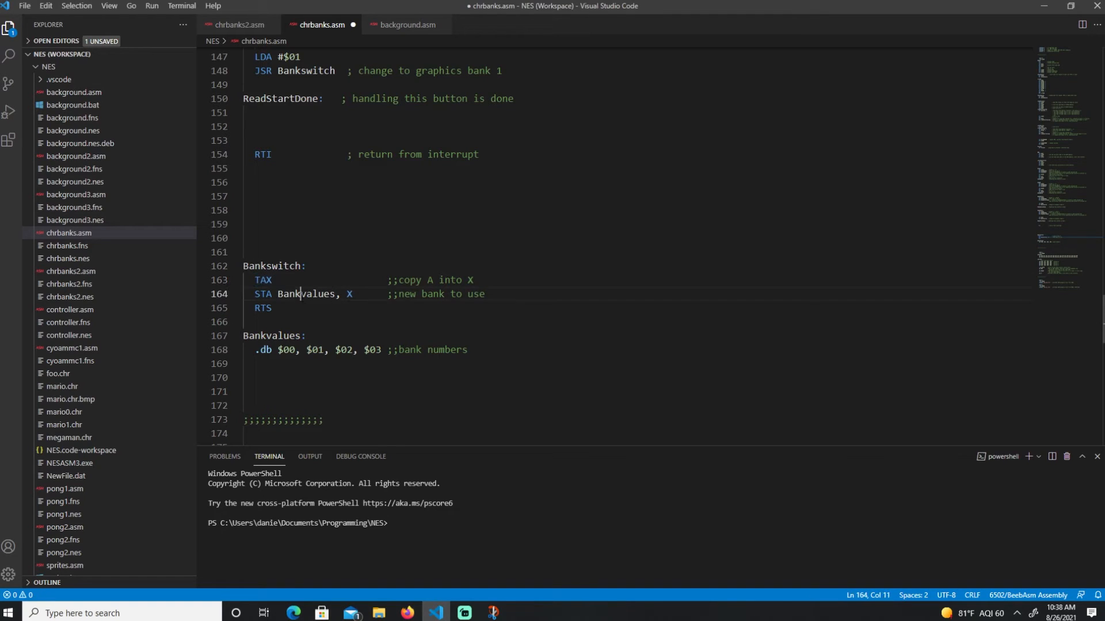
- Review chrbanks.asm's header and mark the first bank number in the Bankvalues table
{"action": "double_click", "coordinate": [277, 336]}
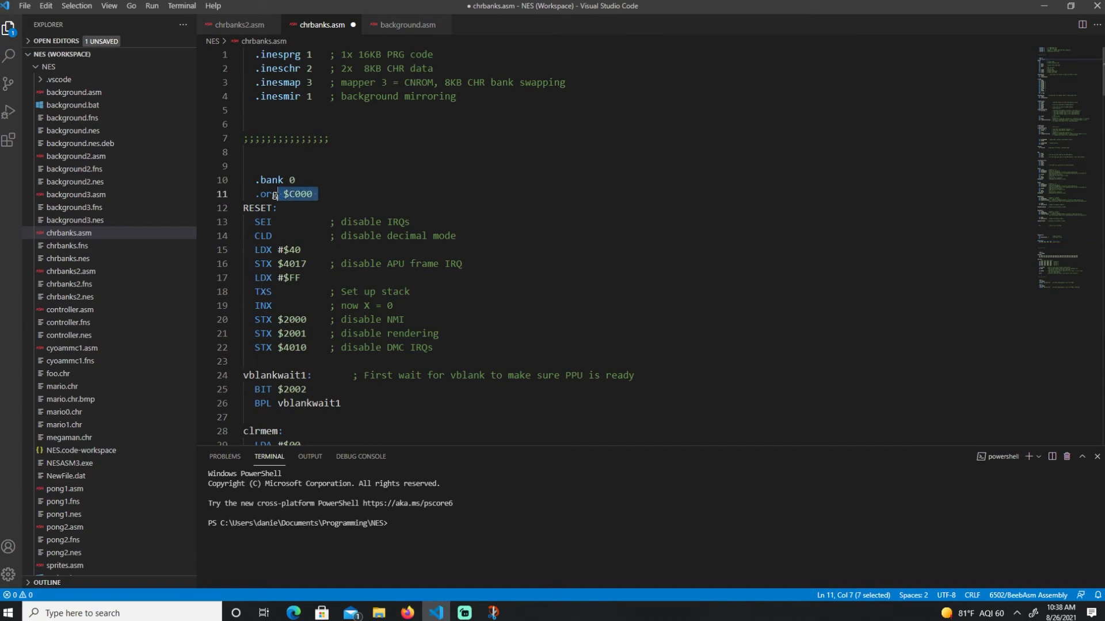
{"action": "scroll", "scroll_direction": "down", "scroll_amount": 3}
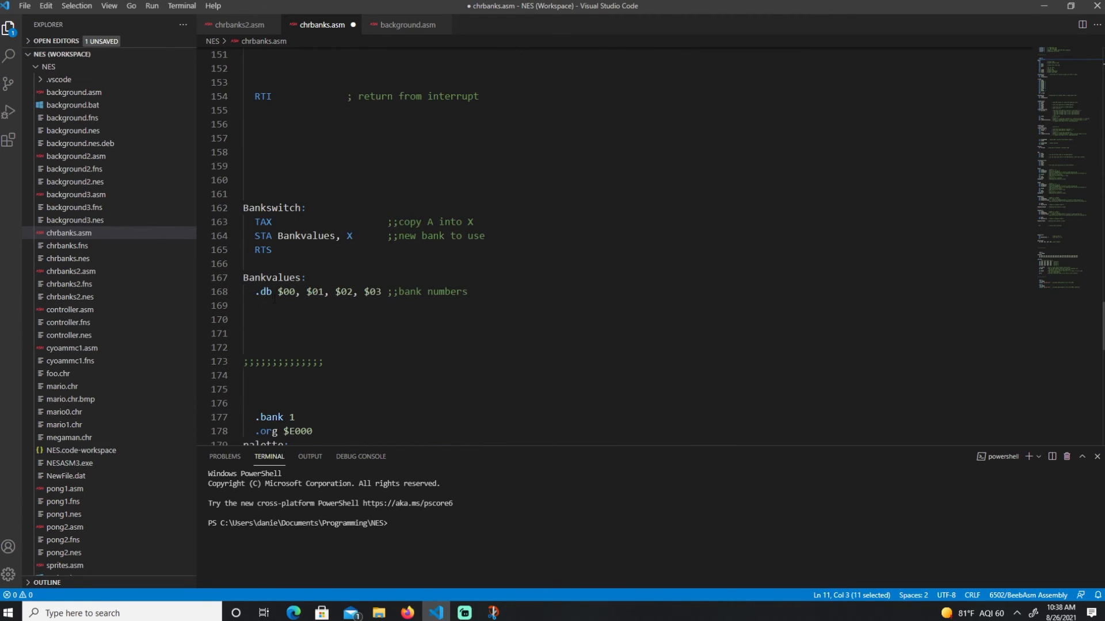
{"action": "double_click", "coordinate": [288, 292]}
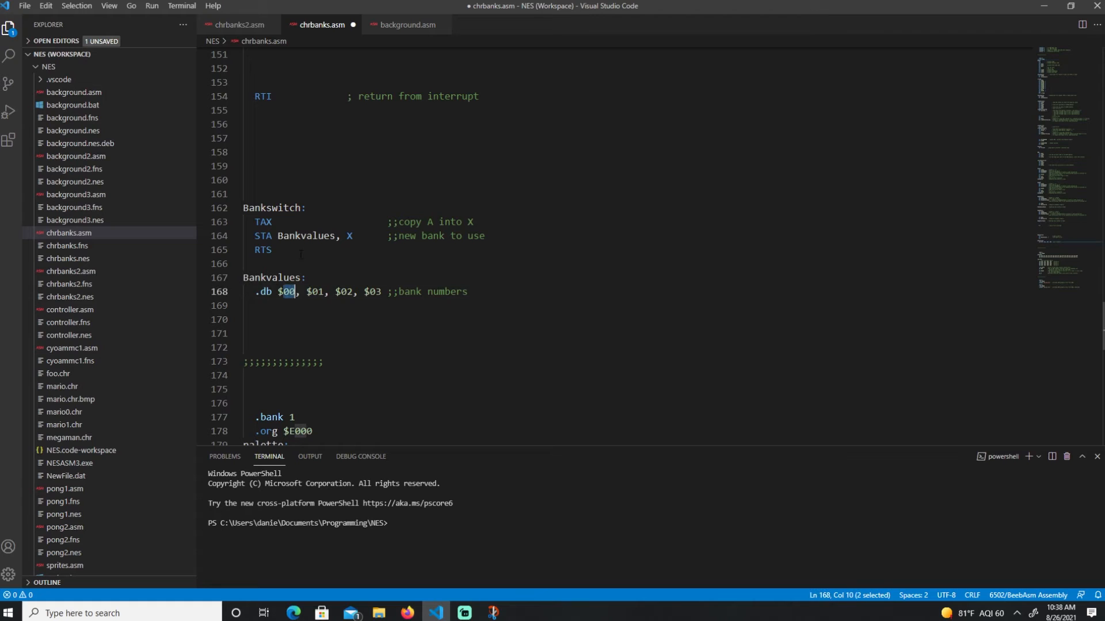
{"action": "scroll", "scroll_direction": "down", "scroll_amount": 3}
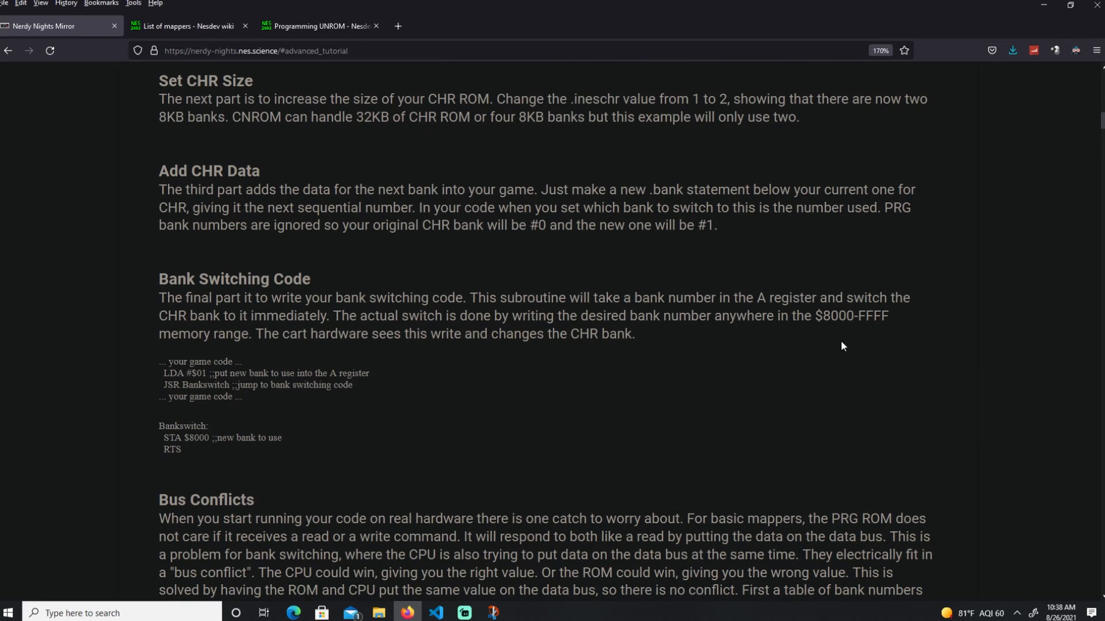
- Highlight the $8000-FFFF write range in the tutorial and switch to chrbanks.asm
{"action": "double_click", "coordinate": [837, 316]}
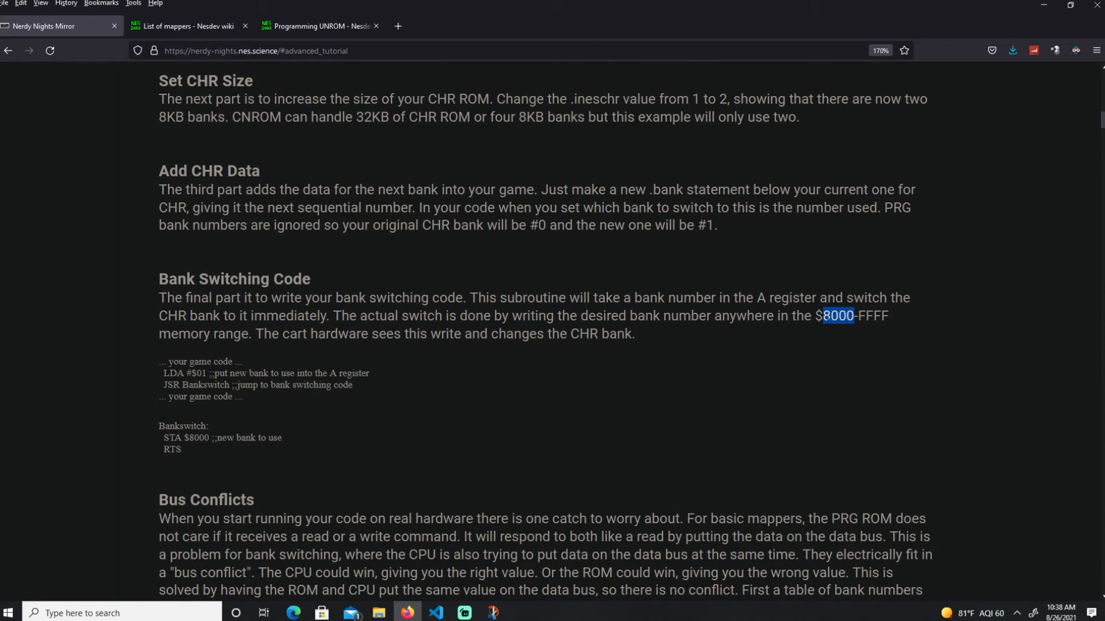
{"action": "left_click", "coordinate": [900, 322]}
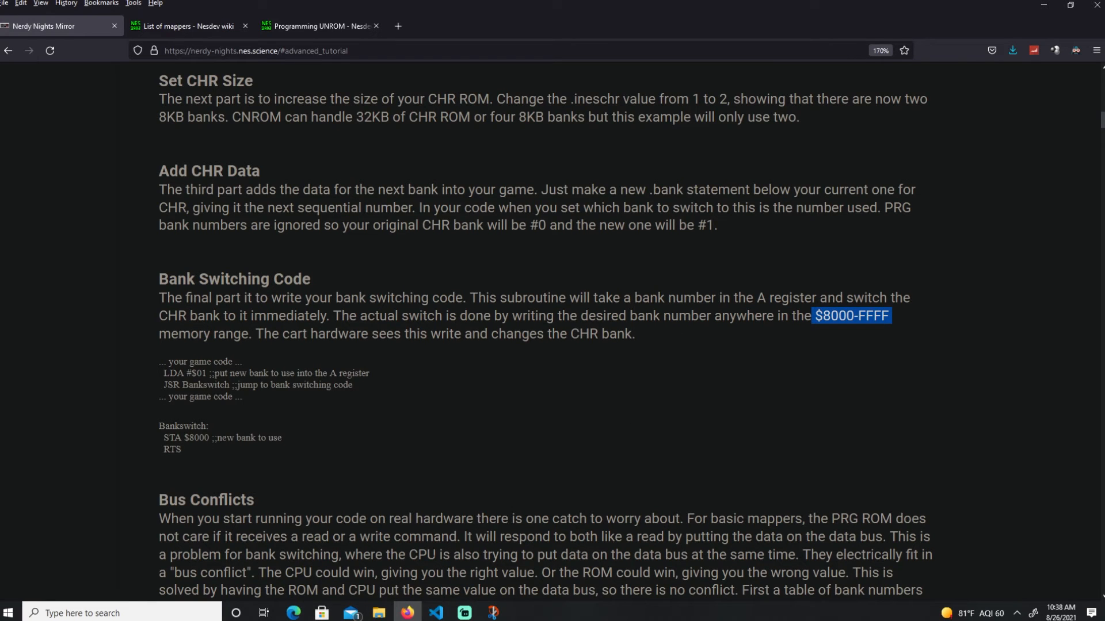
{"action": "scroll", "scroll_direction": "down", "scroll_amount": 3}
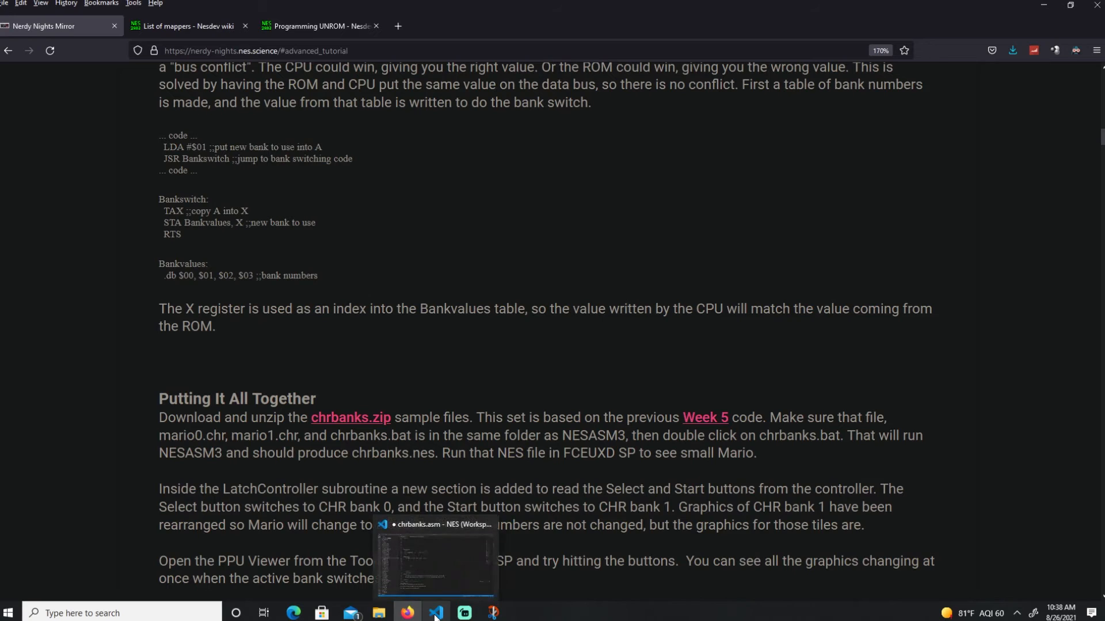
{"action": "left_click", "coordinate": [435, 613]}
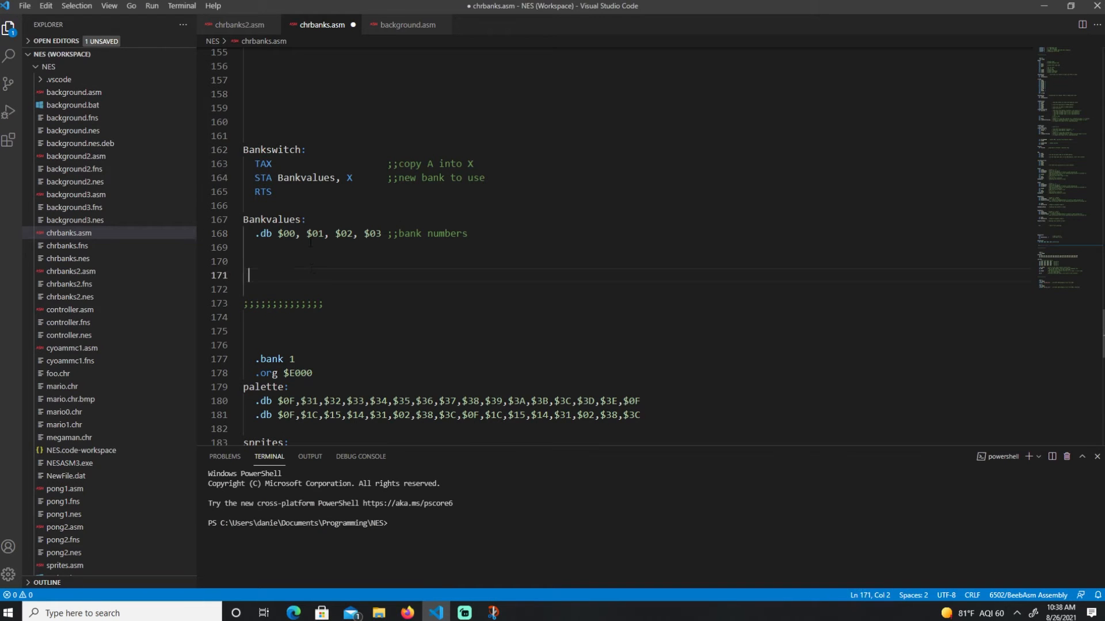
- Mark the STA on the Bankswitch line to see its other uses, then return to Firefox
{"action": "left_click", "coordinate": [262, 178]}
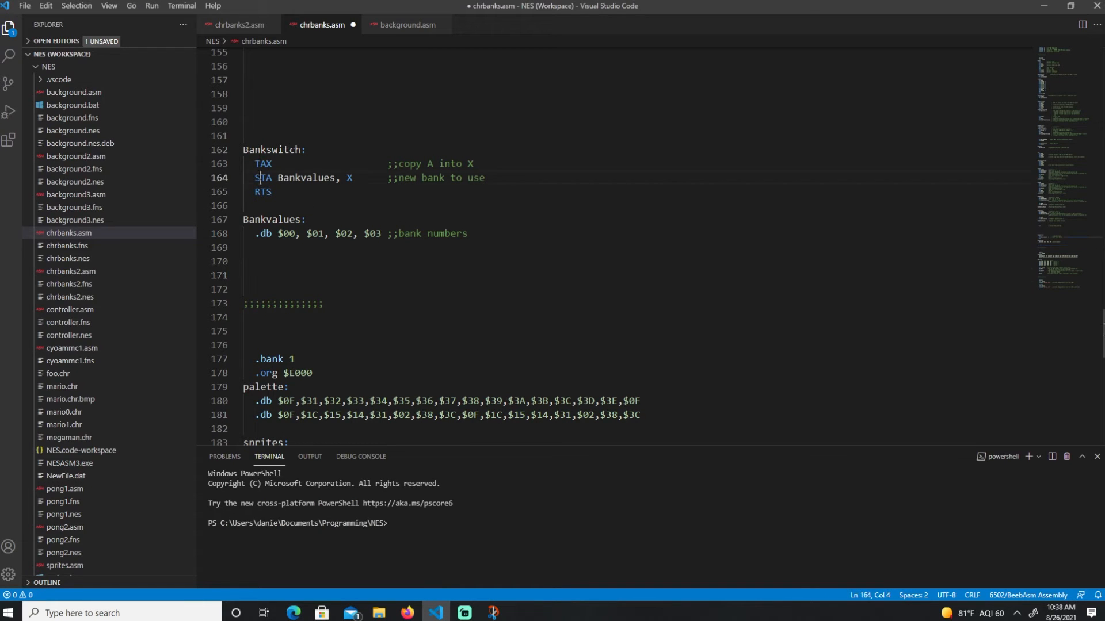
{"action": "double_click", "coordinate": [262, 177]}
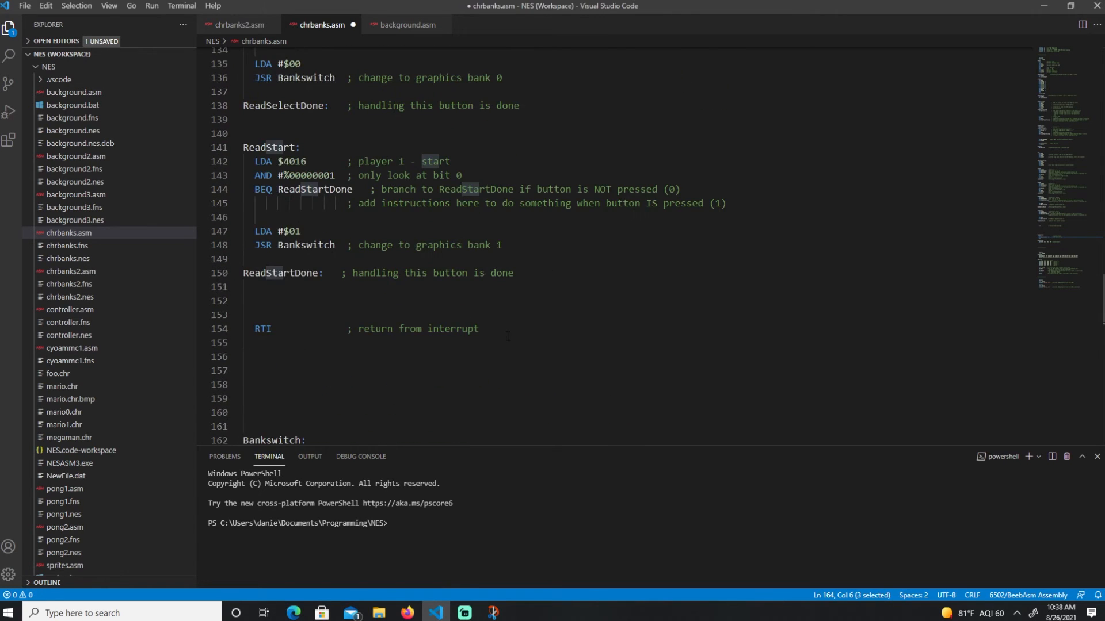
{"action": "scroll", "scroll_direction": "down", "scroll_amount": 3}
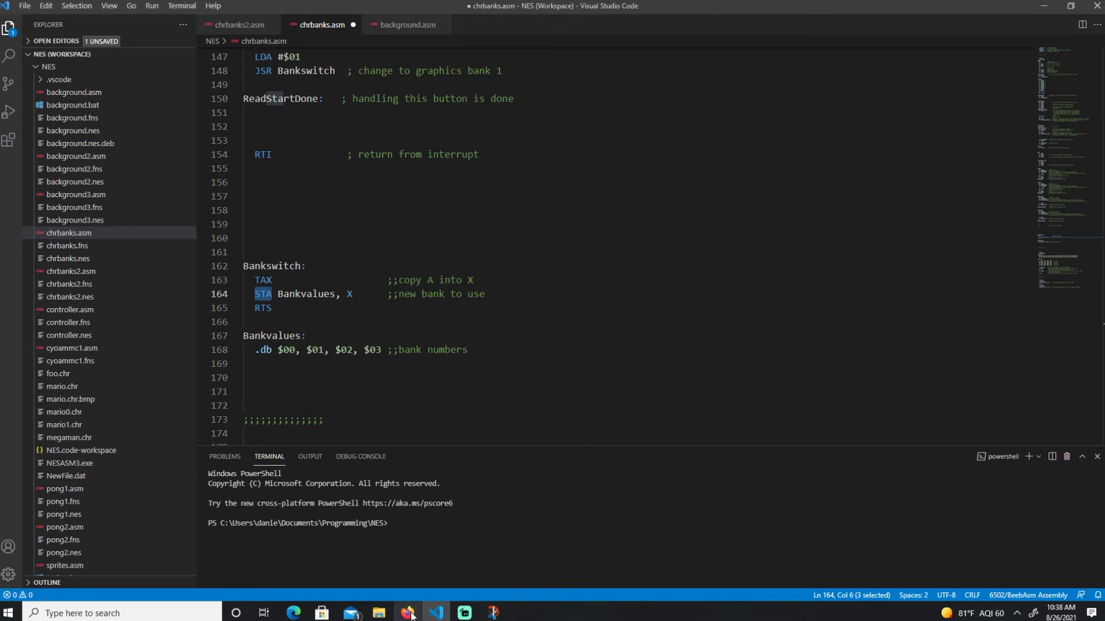
{"action": "left_click", "coordinate": [407, 612]}
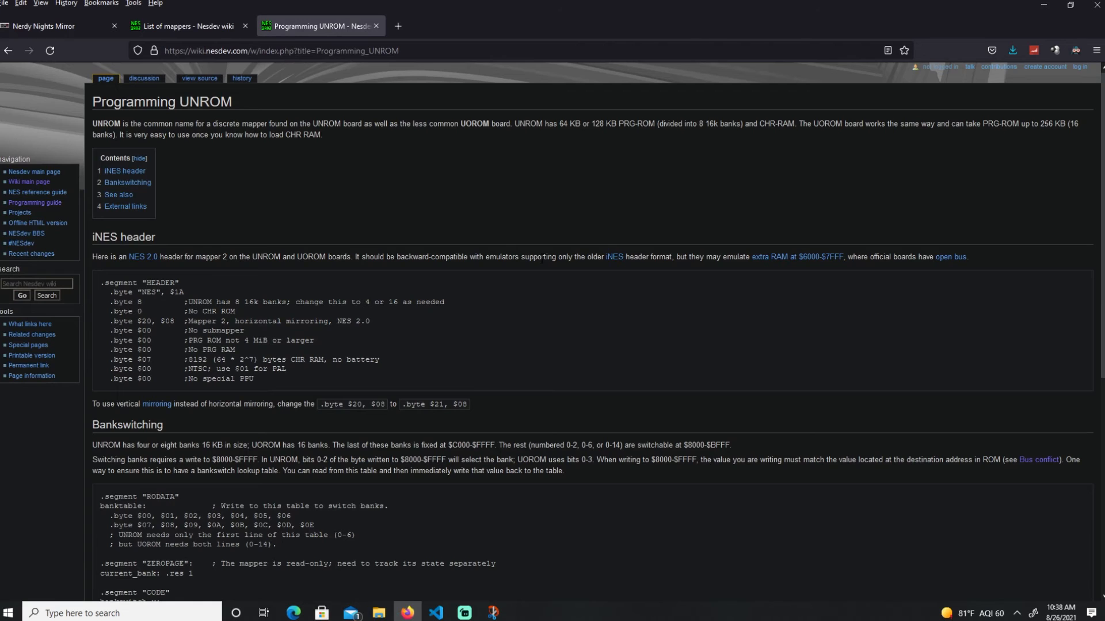
{"action": "scroll", "scroll_direction": "down", "scroll_amount": 3}
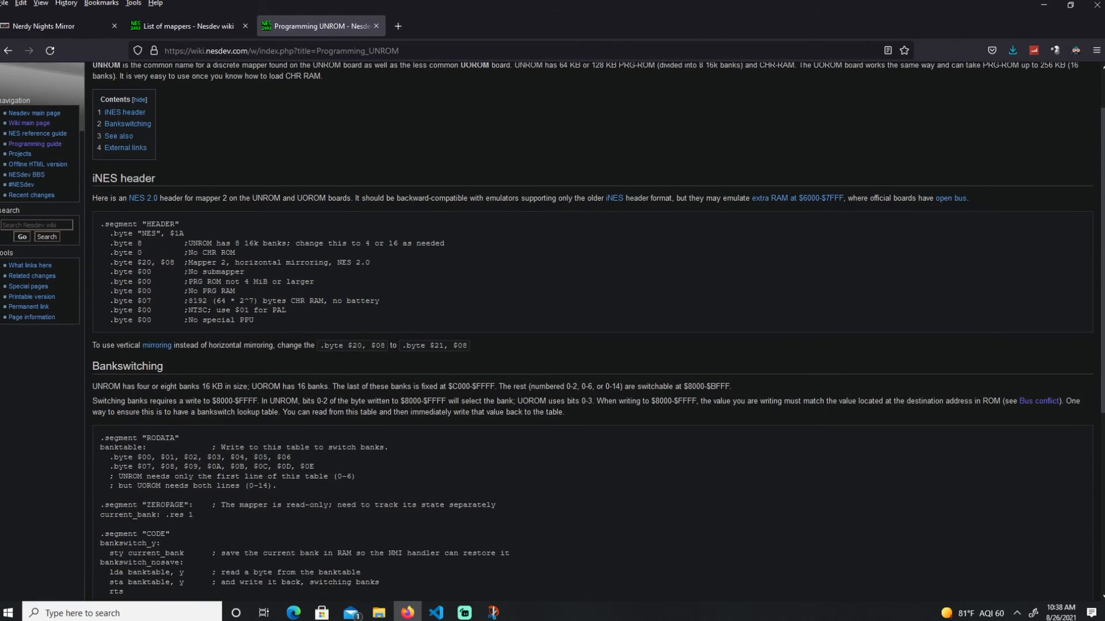
{"action": "left_click_drag", "start_coordinate": [103, 223], "coordinate": [345, 296]}
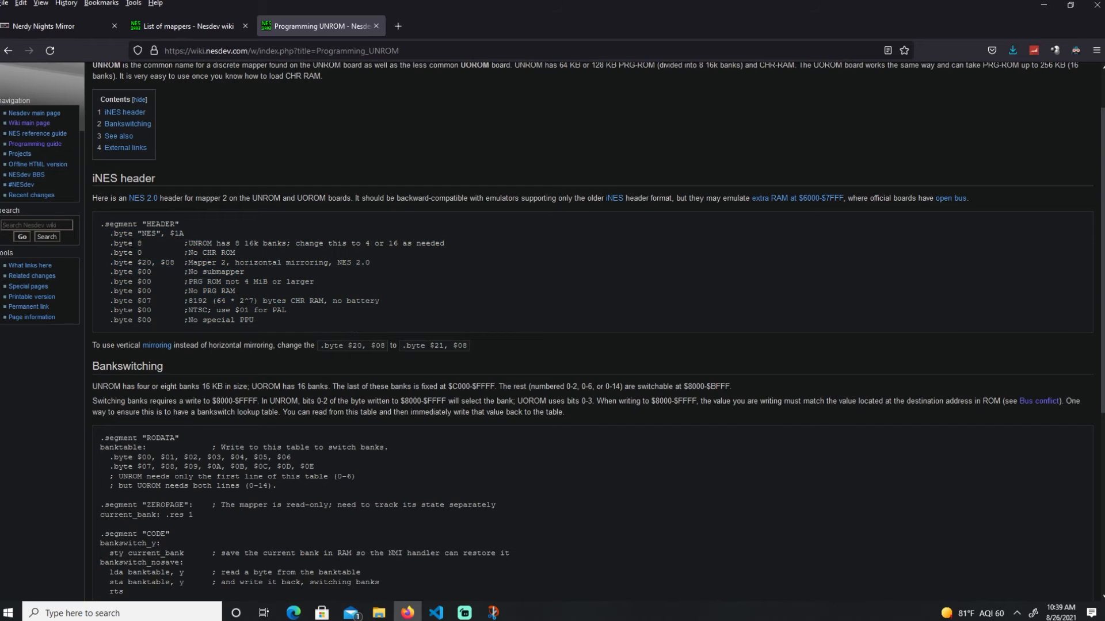
{"action": "double_click", "coordinate": [122, 242]}
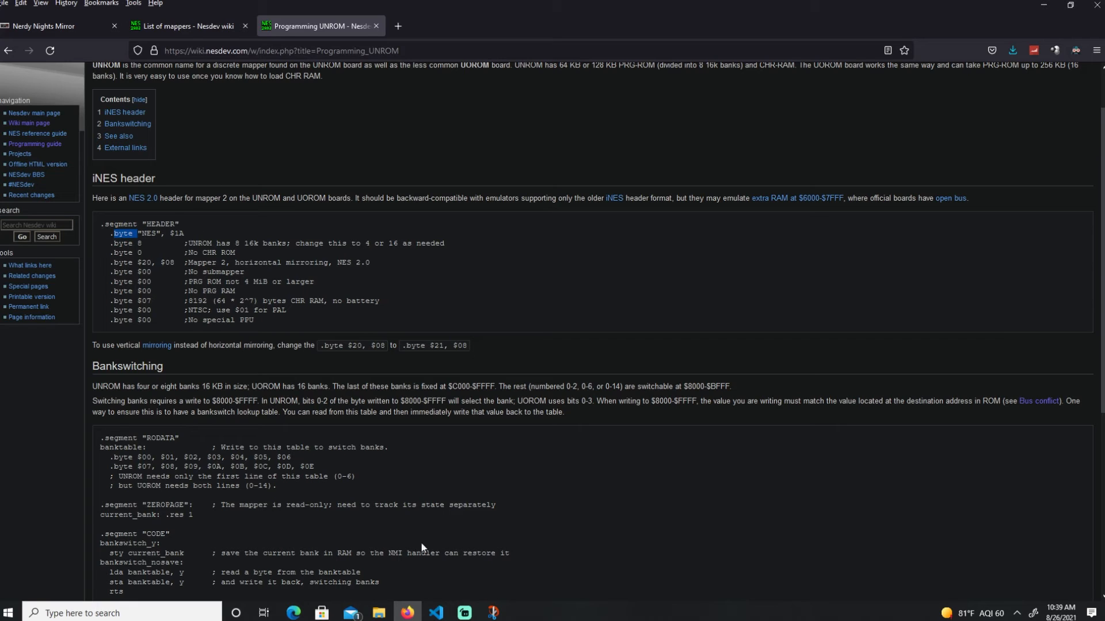
{"action": "left_click", "coordinate": [186, 26]}
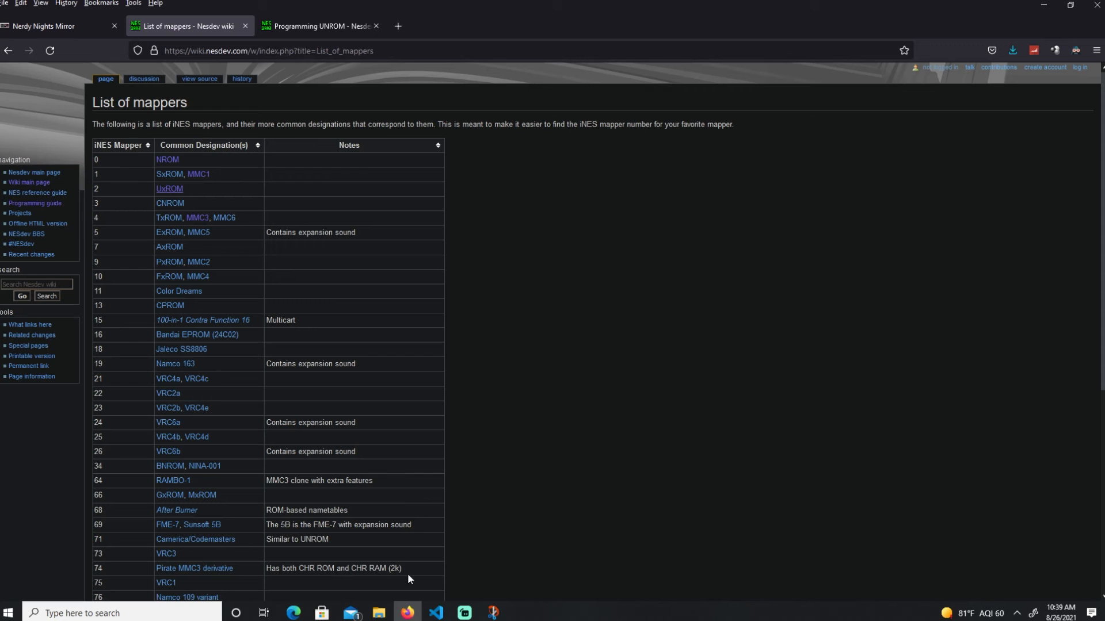
{"action": "left_click", "coordinate": [435, 618]}
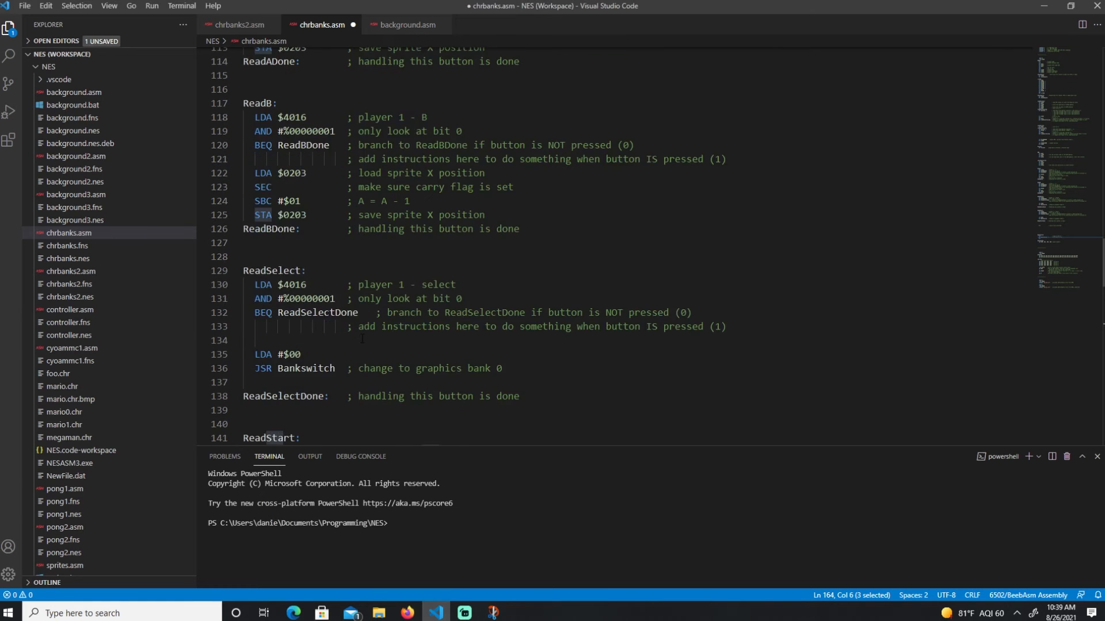
{"action": "scroll", "scroll_direction": "up", "scroll_amount": 3}
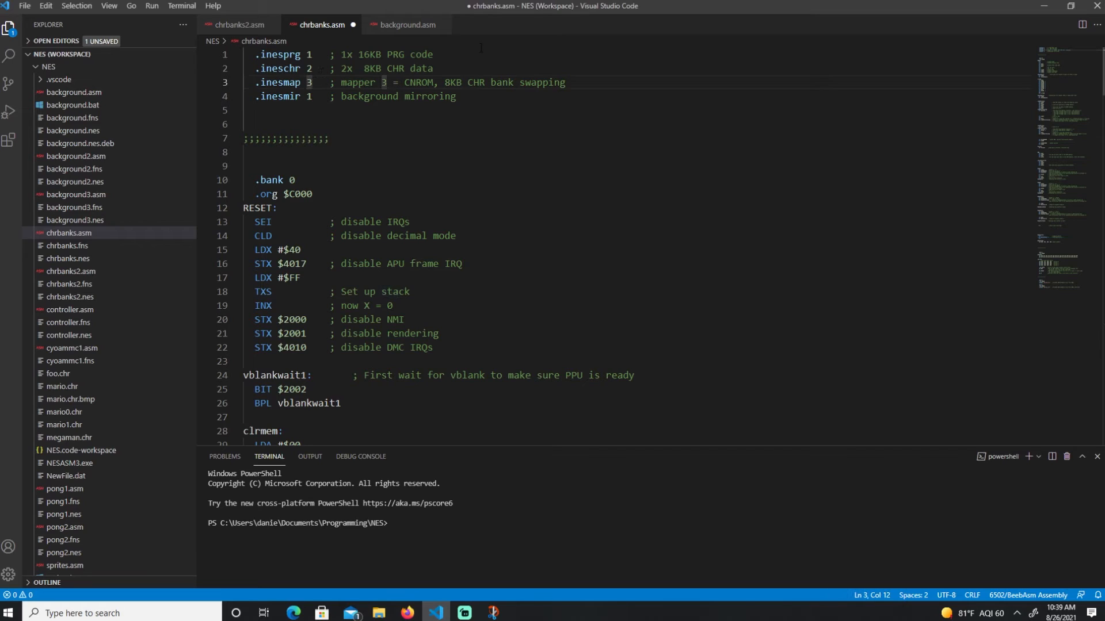
{"action": "type", "text": "2"}
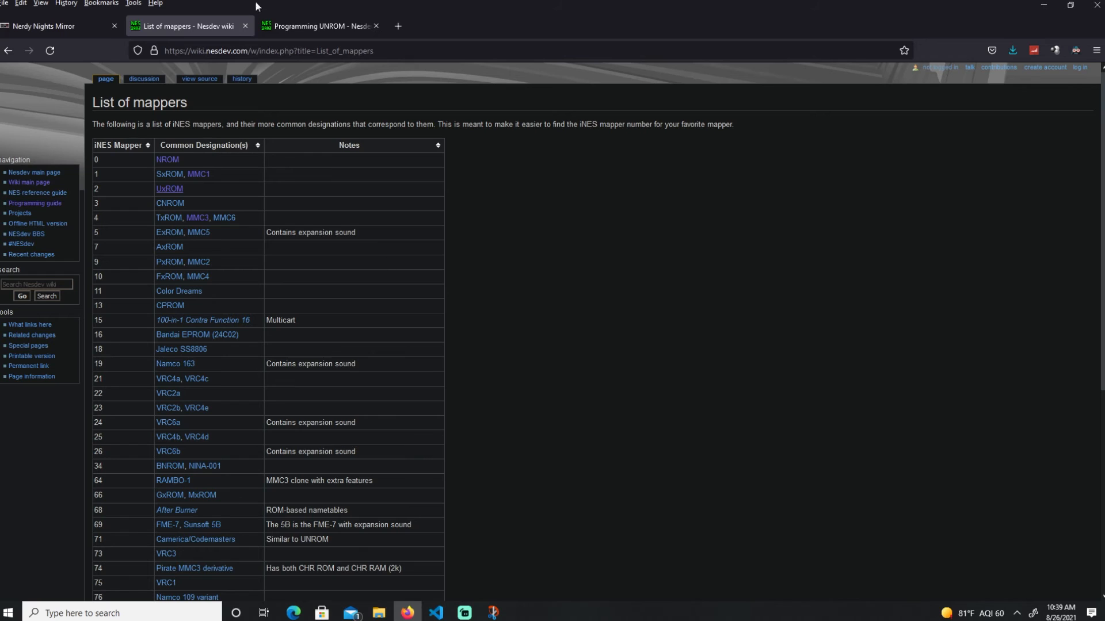
{"action": "left_click", "coordinate": [318, 26]}
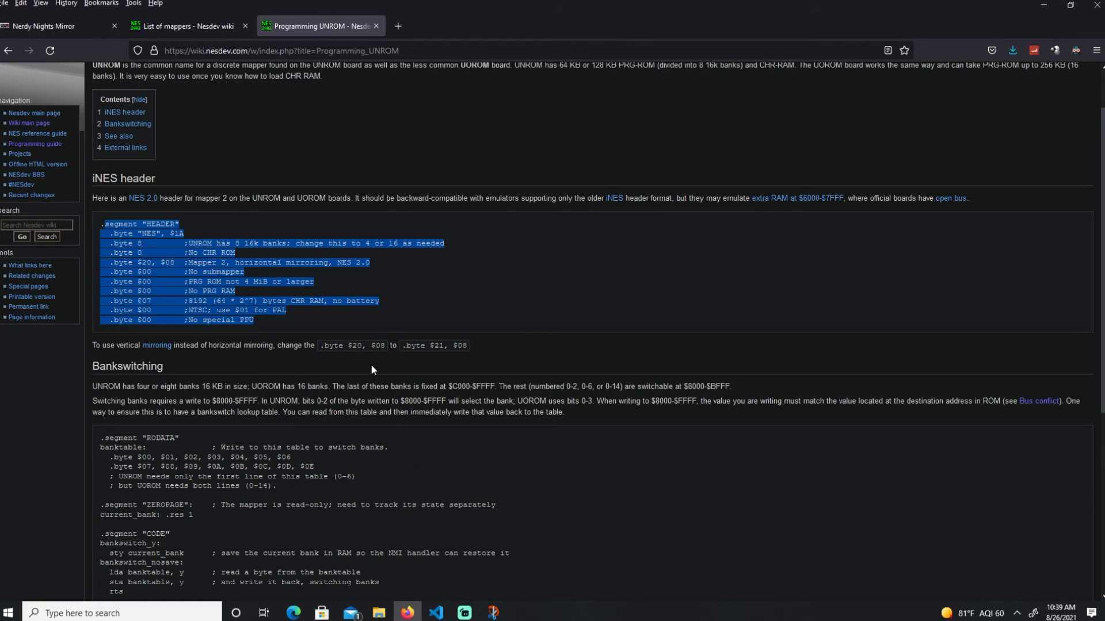
{"action": "mouse_move", "coordinate": [512, 264]}
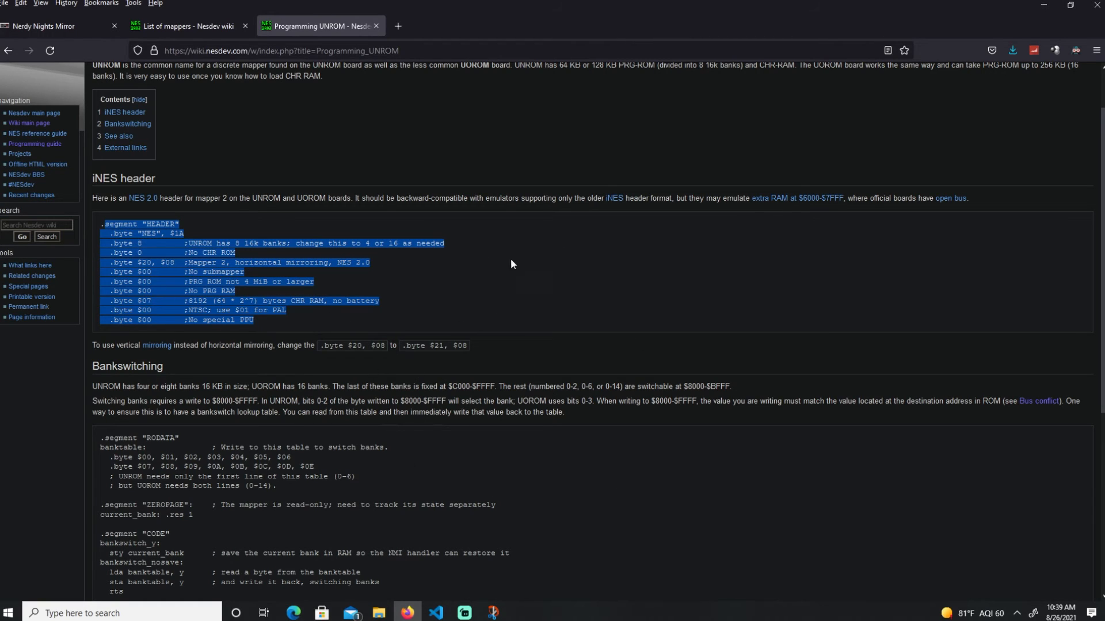
{"action": "mouse_move", "coordinate": [345, 297]}
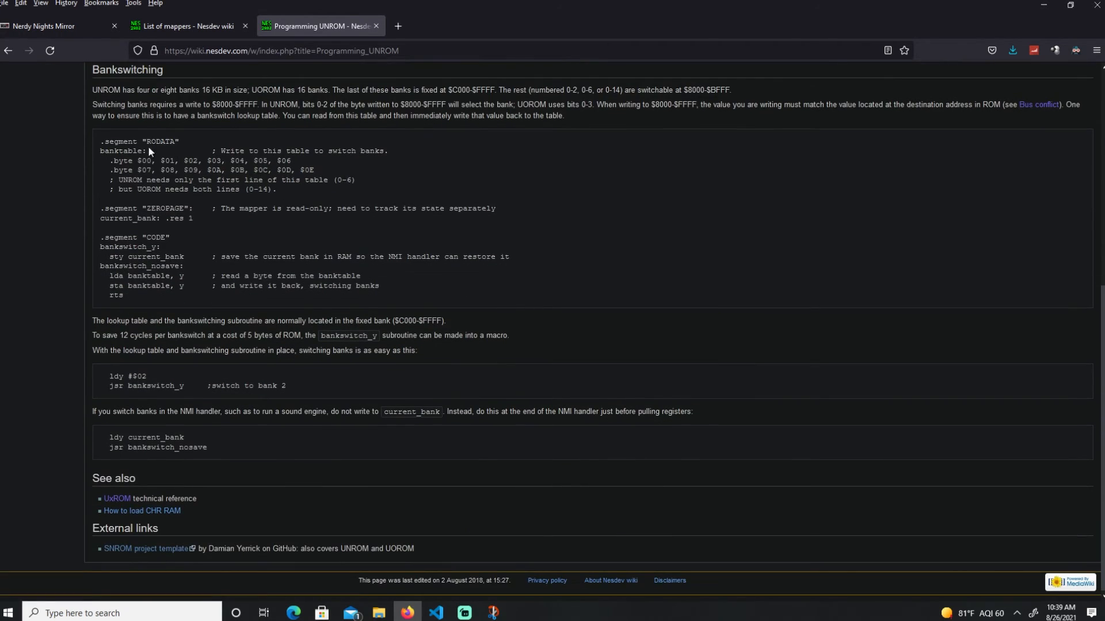
{"action": "mouse_move", "coordinate": [282, 227]}
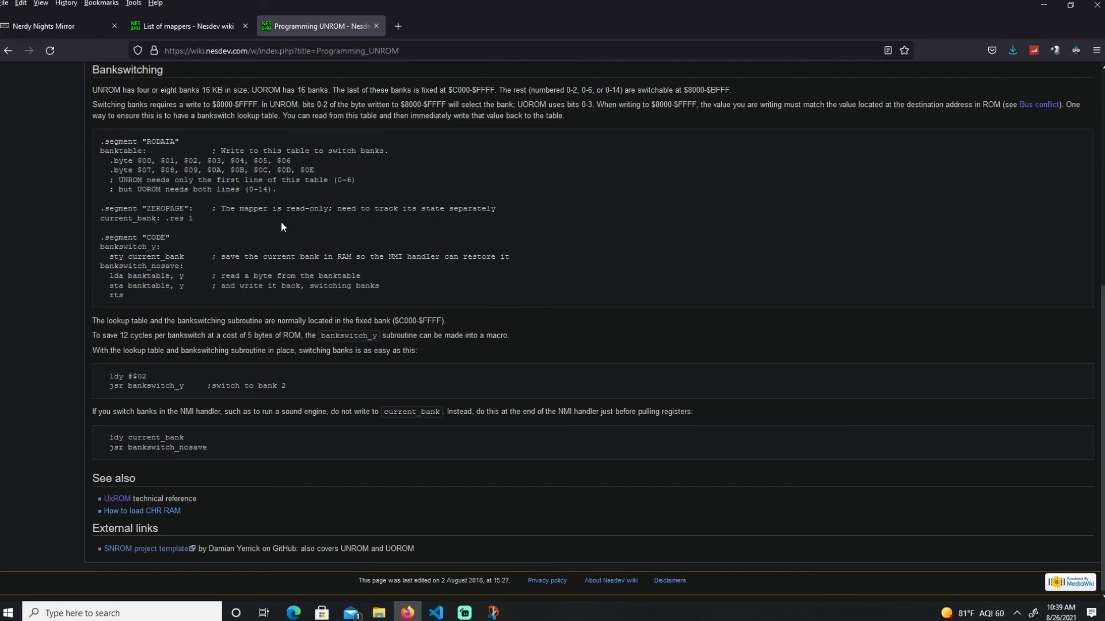
- Highlight the banktable lines, bank-number rows and CODE segment of the UNROM example
{"action": "left_click_drag", "start_coordinate": [100, 151], "coordinate": [315, 170]}
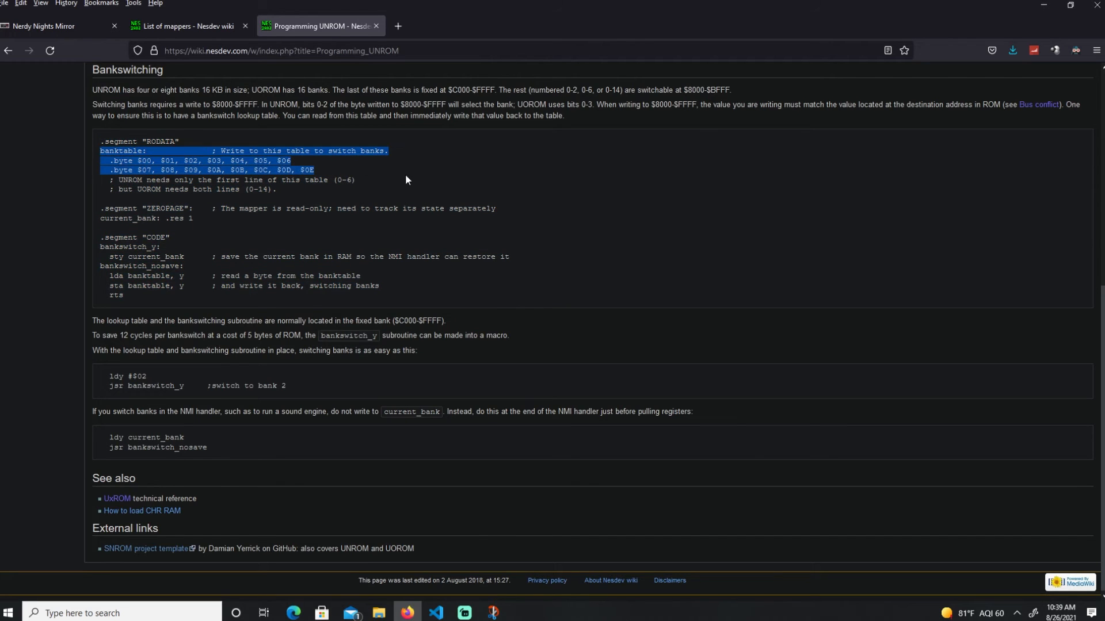
{"action": "left_click", "coordinate": [50, 26]}
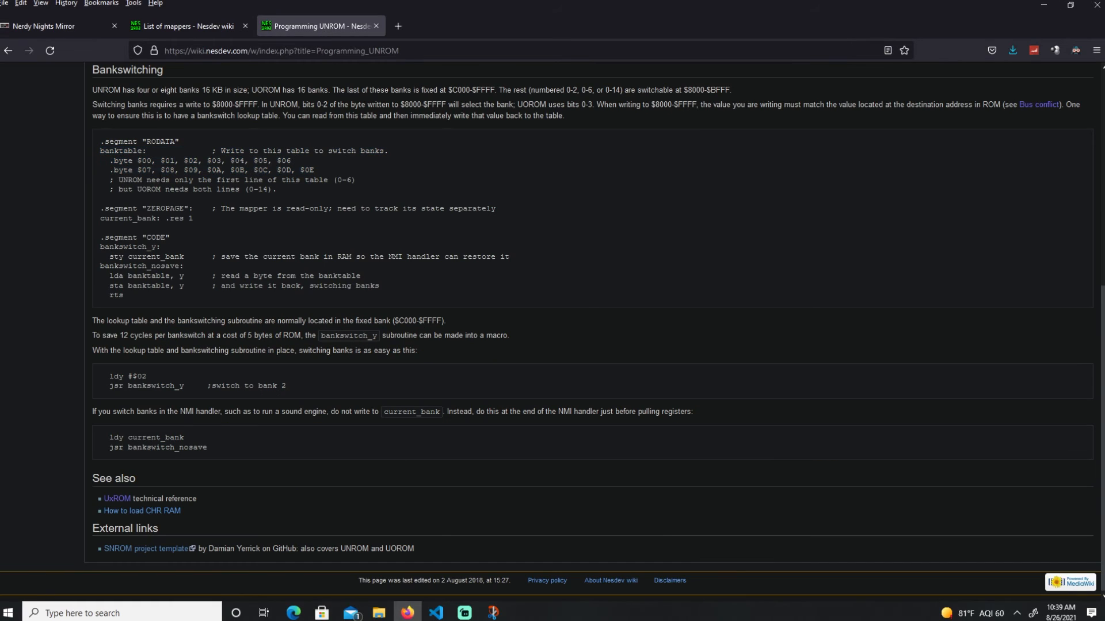
{"action": "double_click", "coordinate": [131, 180]}
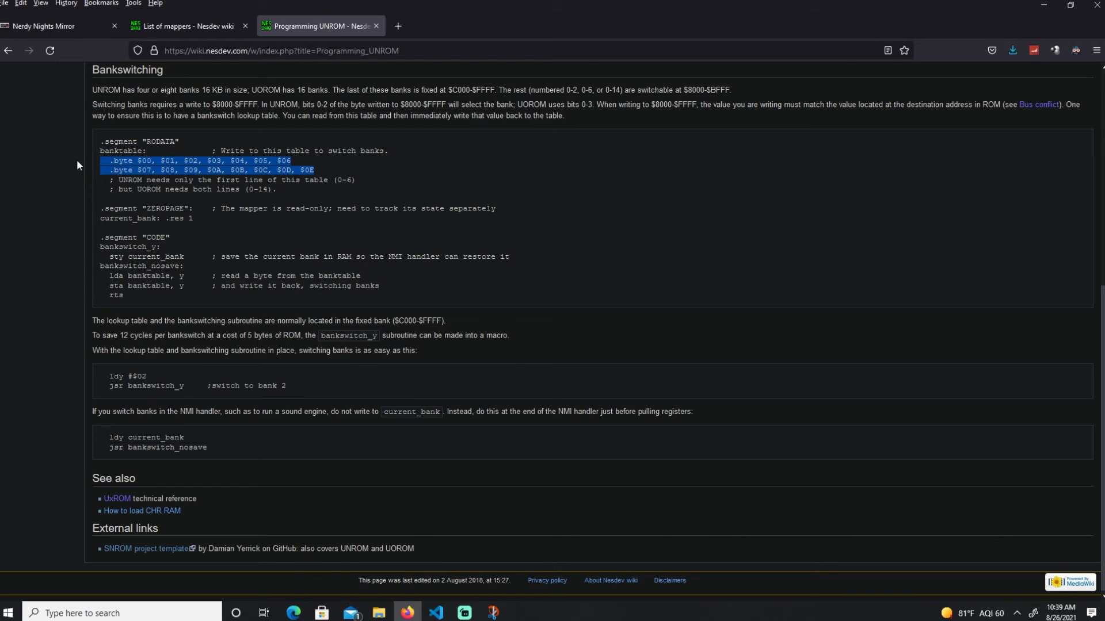
{"action": "double_click", "coordinate": [127, 219]}
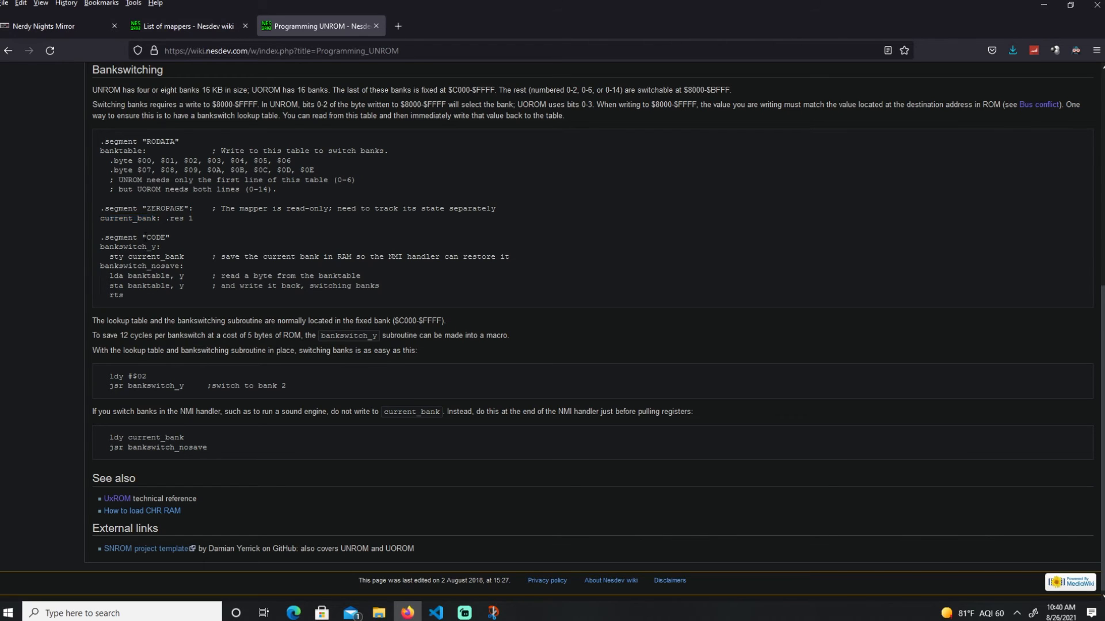
{"action": "double_click", "coordinate": [147, 239]}
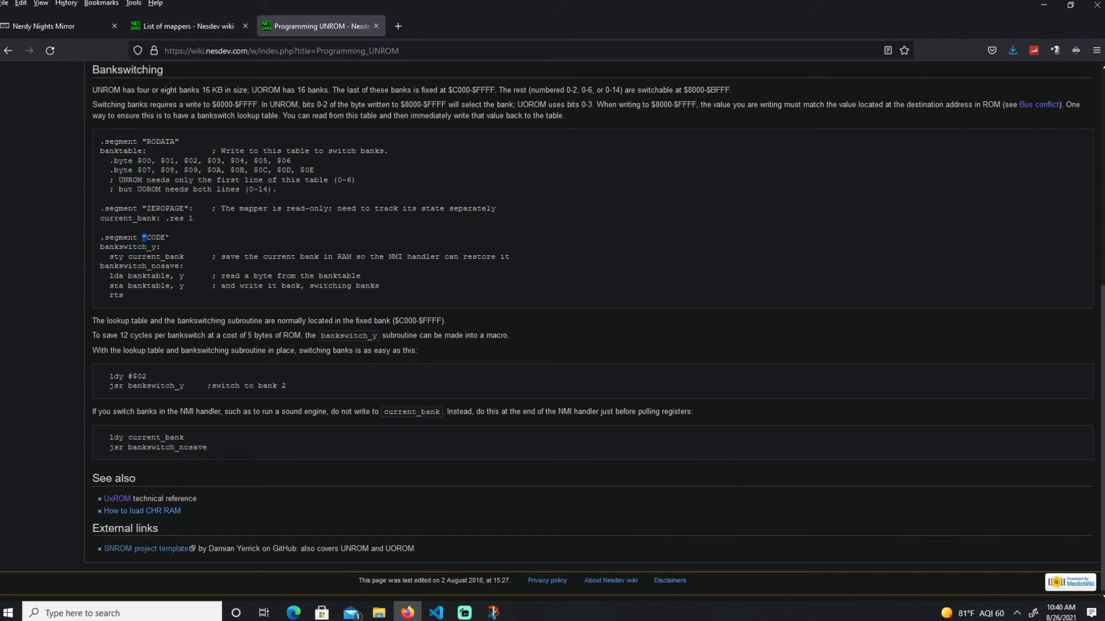
{"action": "double_click", "coordinate": [154, 238]}
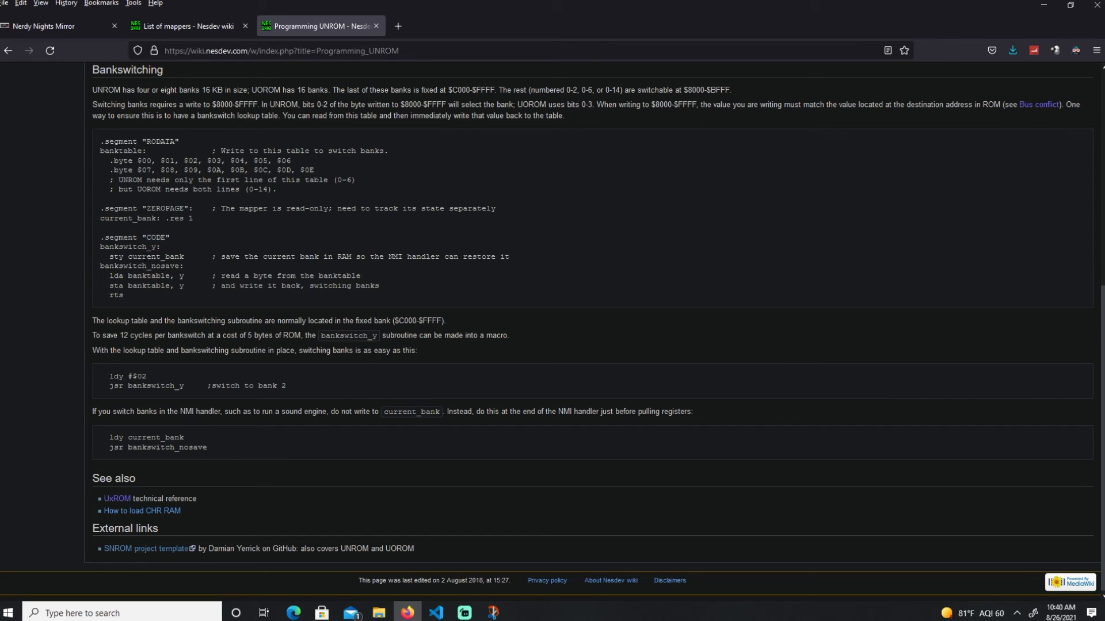
{"action": "double_click", "coordinate": [155, 257]}
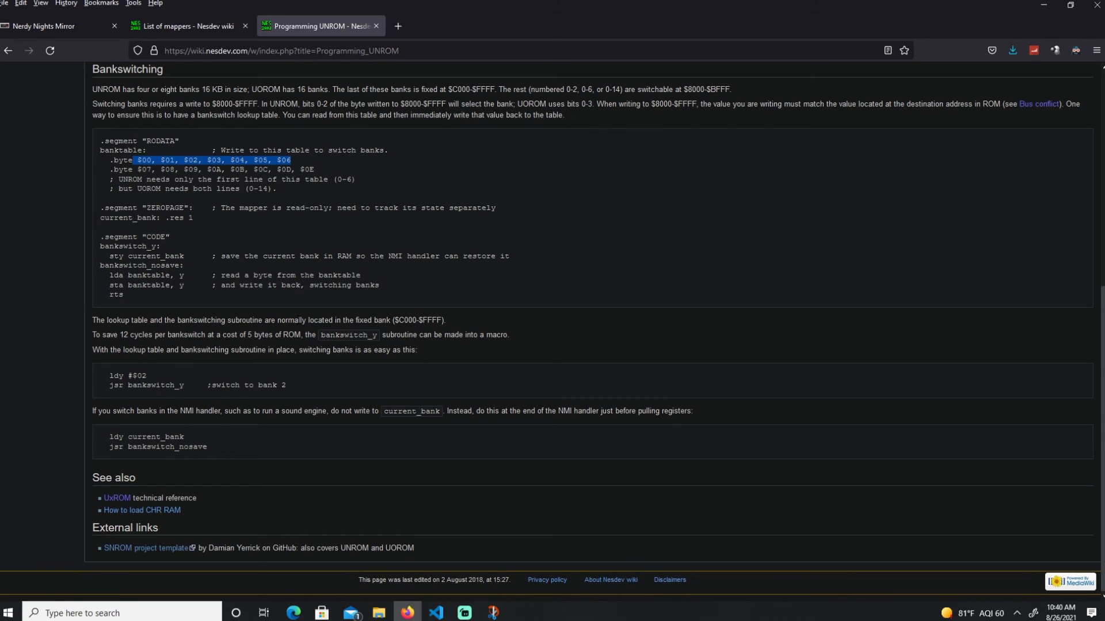
{"action": "double_click", "coordinate": [116, 375]}
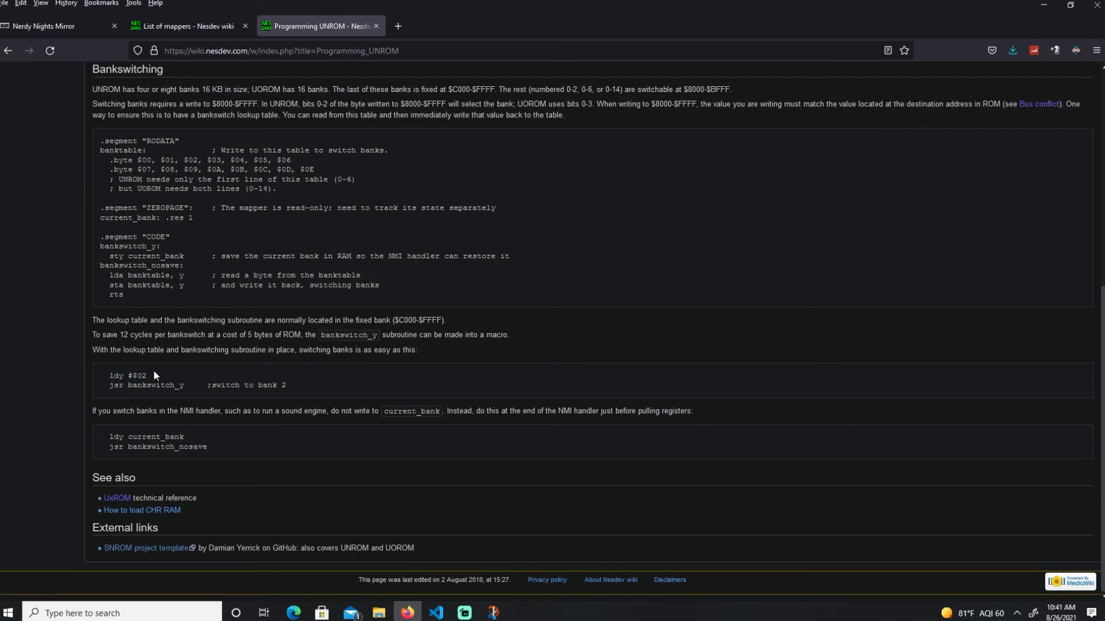
{"action": "double_click", "coordinate": [157, 386]}
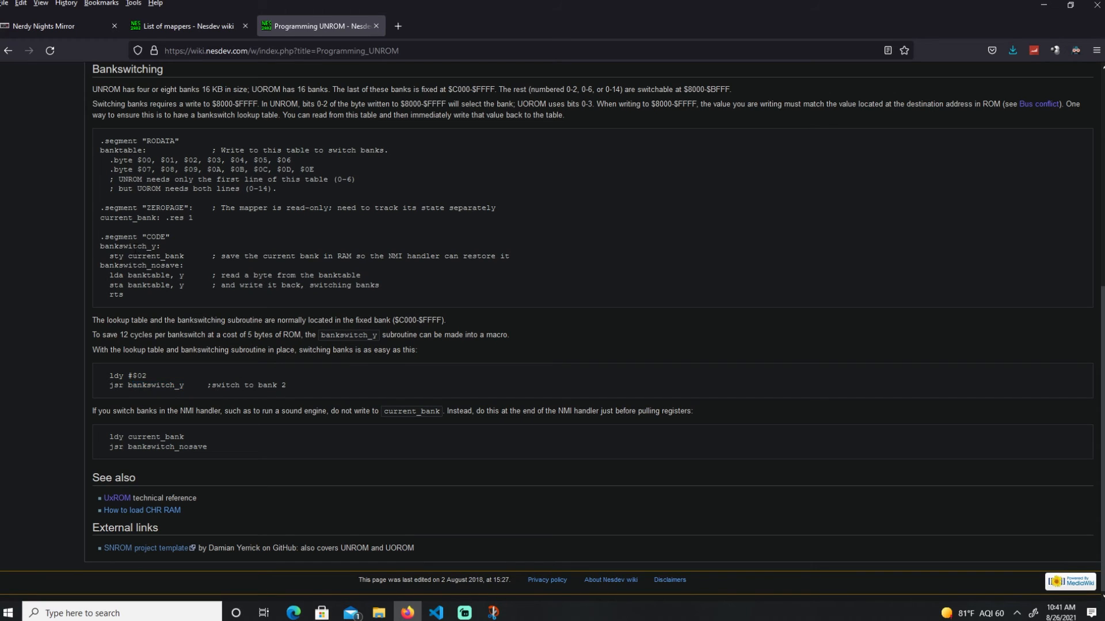
{"action": "mouse_move", "coordinate": [94, 411]}
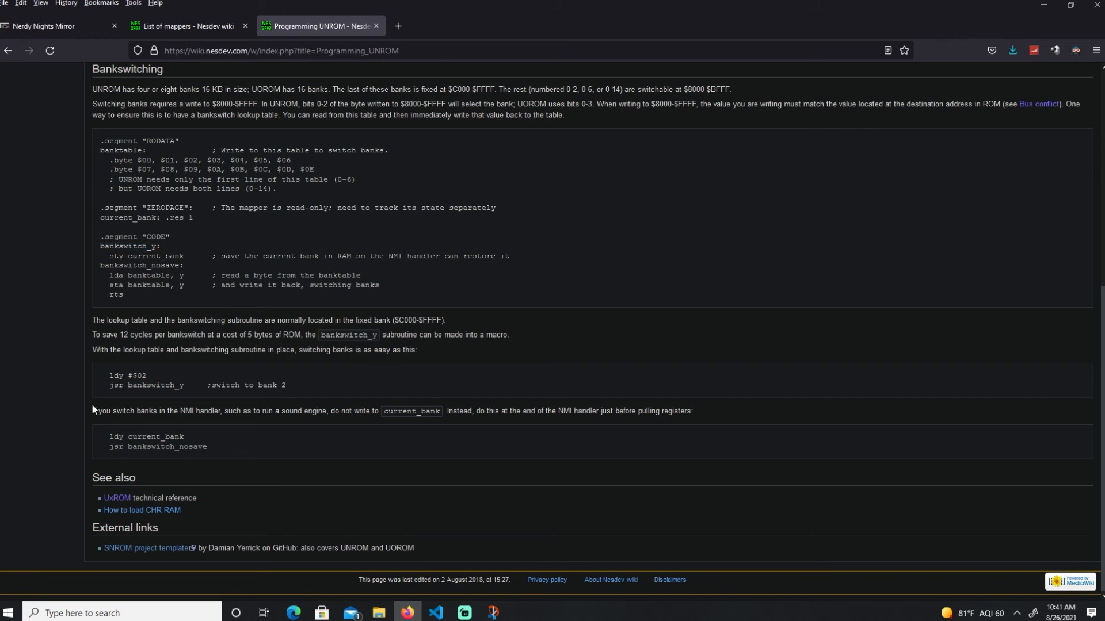
- Highlight the NMI handler note and its current_bank name, then switch to VS Code
{"action": "left_click_drag", "start_coordinate": [115, 411], "coordinate": [302, 410]}
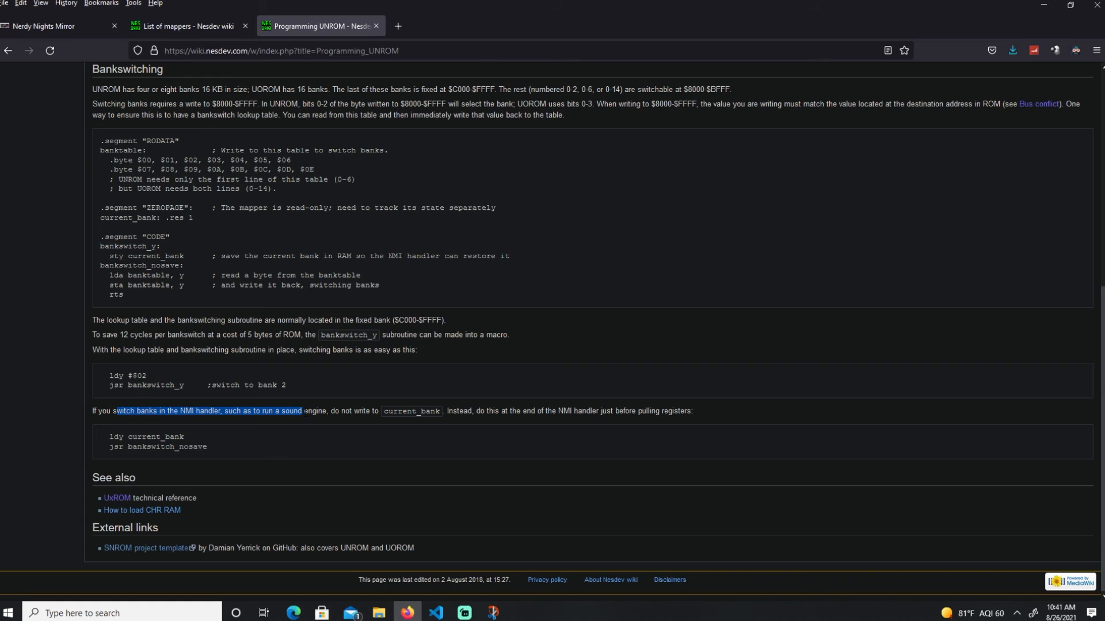
{"action": "left_click", "coordinate": [210, 433]}
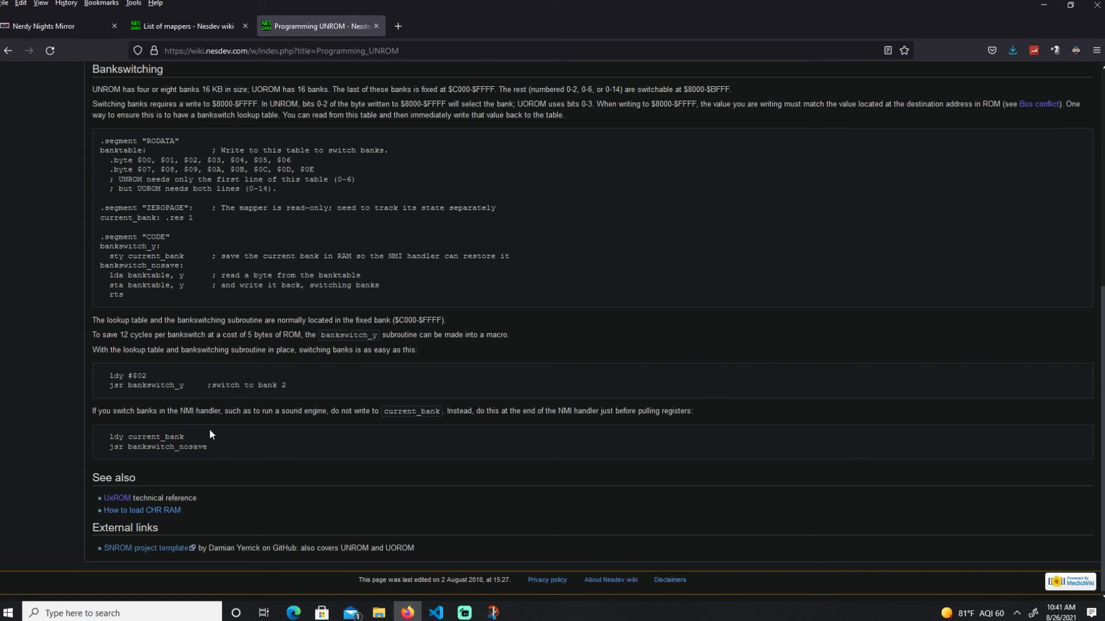
{"action": "left_click_drag", "start_coordinate": [119, 411], "coordinate": [182, 410]}
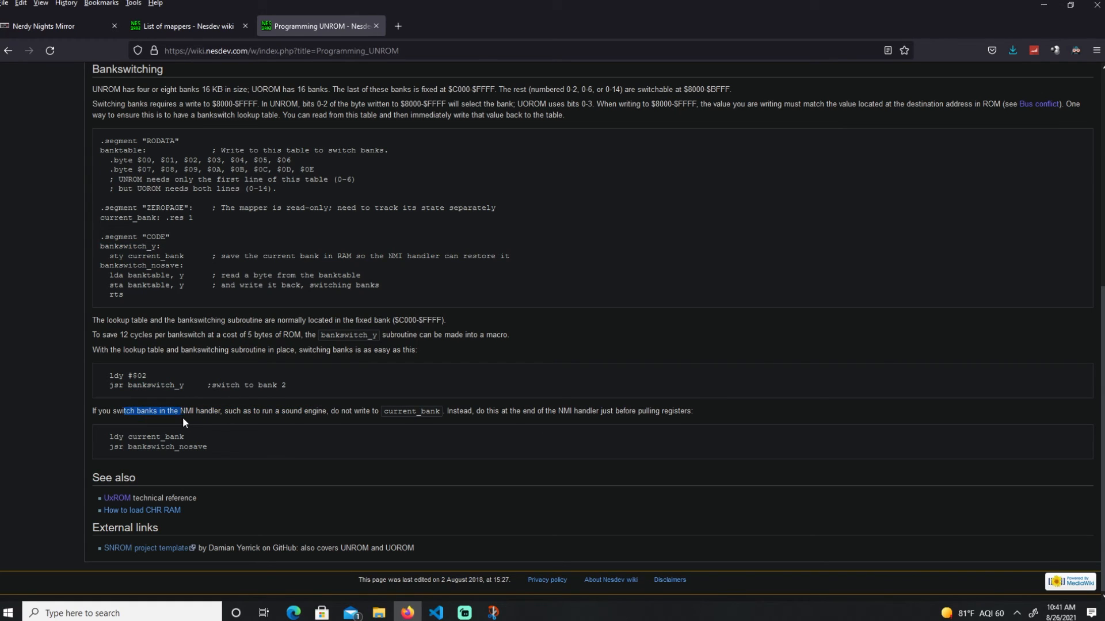
{"action": "double_click", "coordinate": [187, 411]}
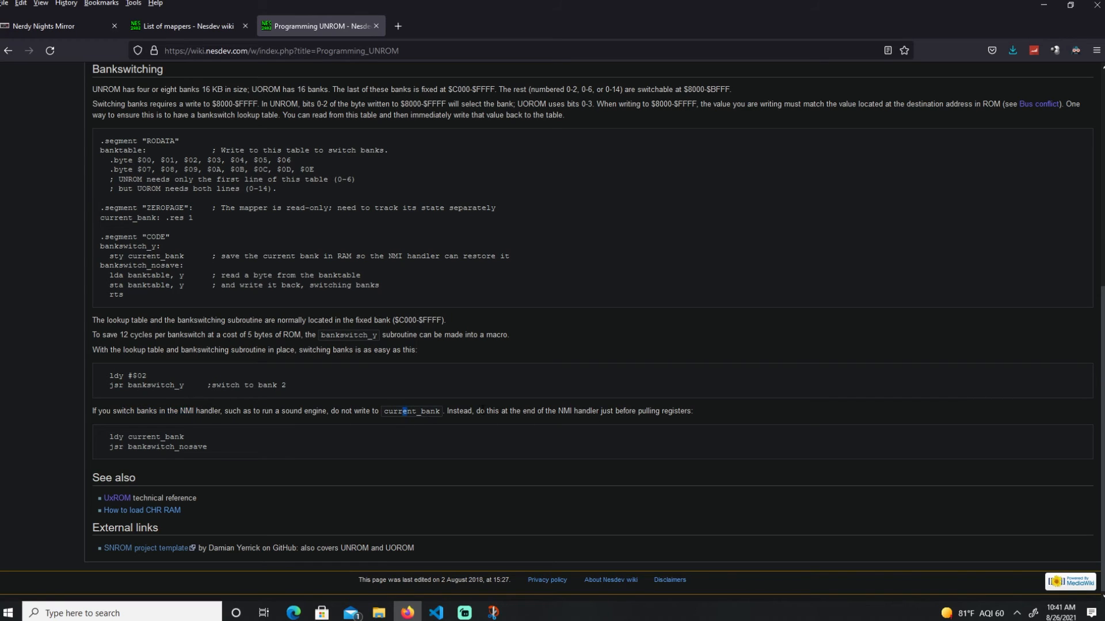
{"action": "left_click_drag", "start_coordinate": [477, 410], "coordinate": [690, 411]}
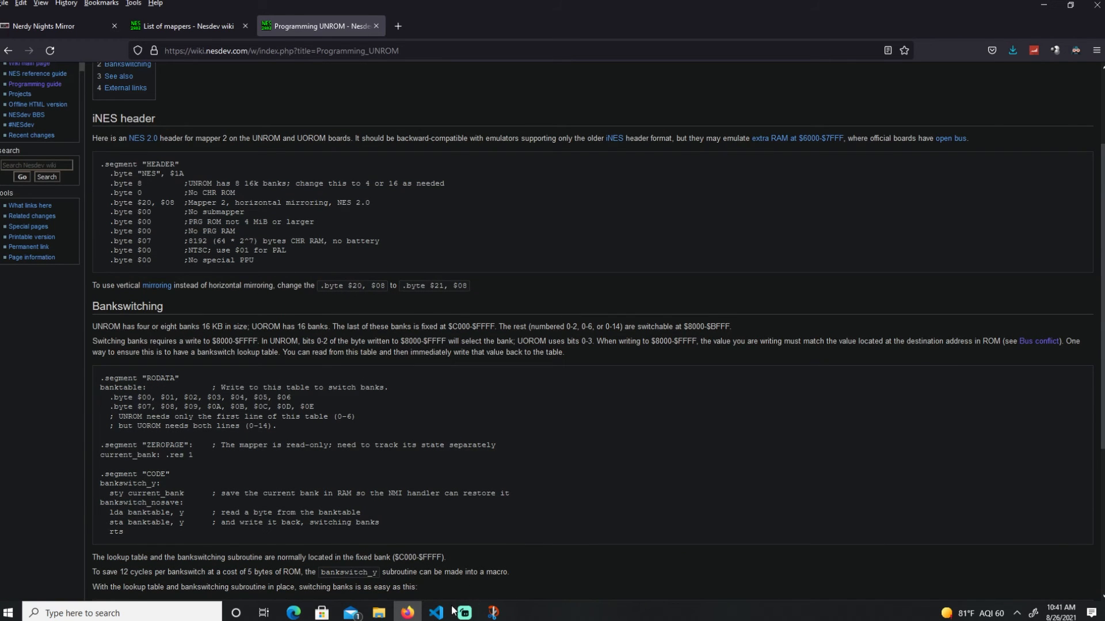
{"action": "left_click", "coordinate": [435, 619]}
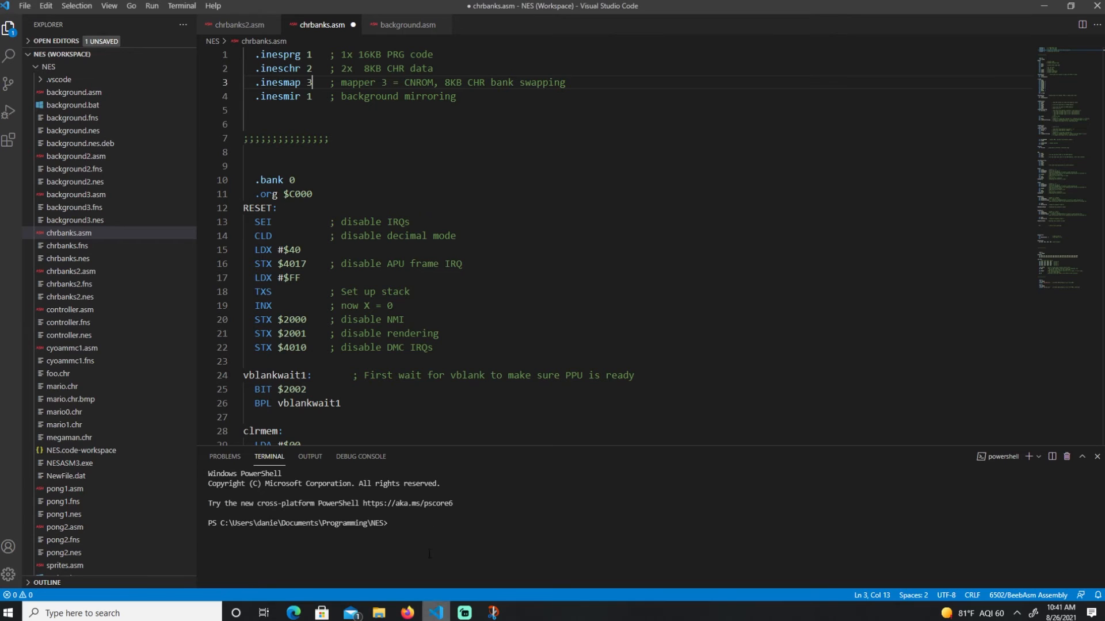
- Assemble chrbanks.asm with the Compile Code task
{"action": "double_click", "coordinate": [411, 333]}
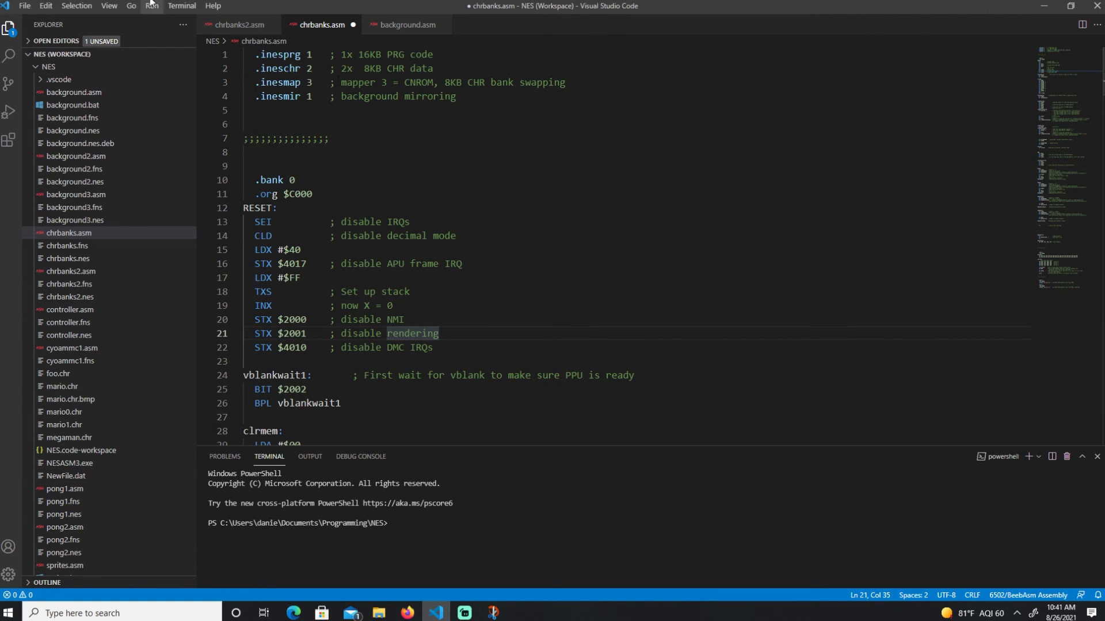
{"action": "left_click", "coordinate": [180, 5]}
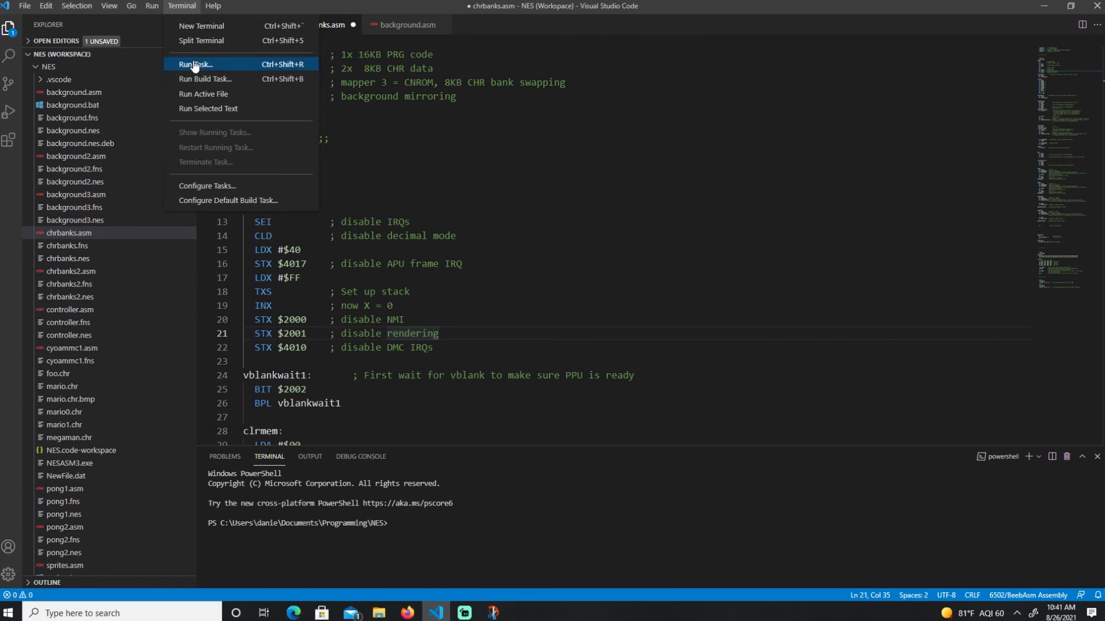
{"action": "left_click", "coordinate": [194, 64]}
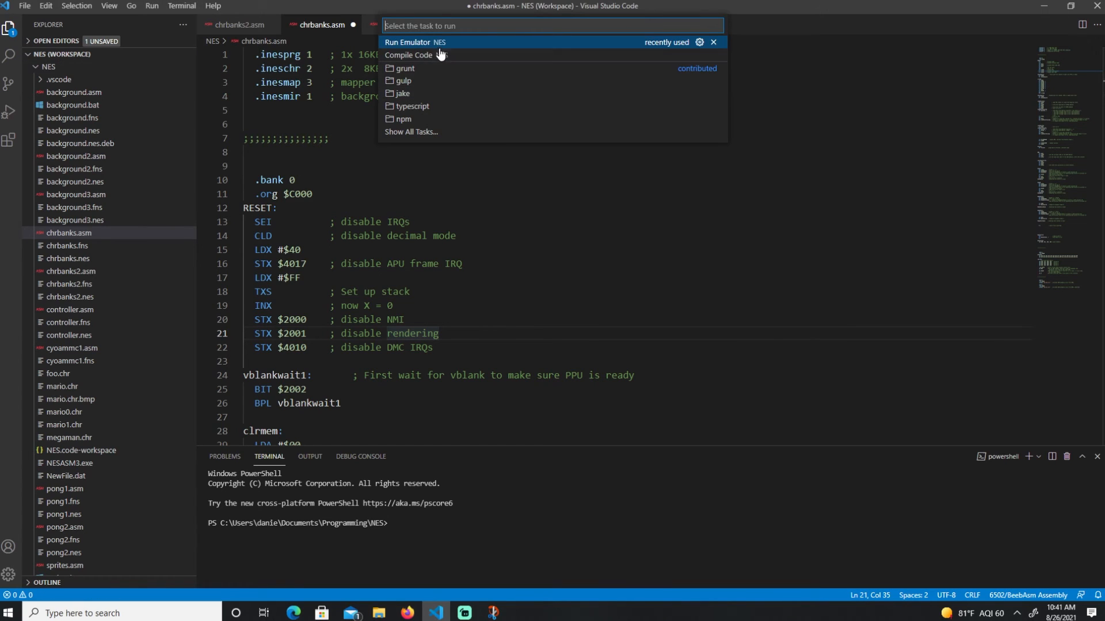
{"action": "mouse_move", "coordinate": [419, 57]}
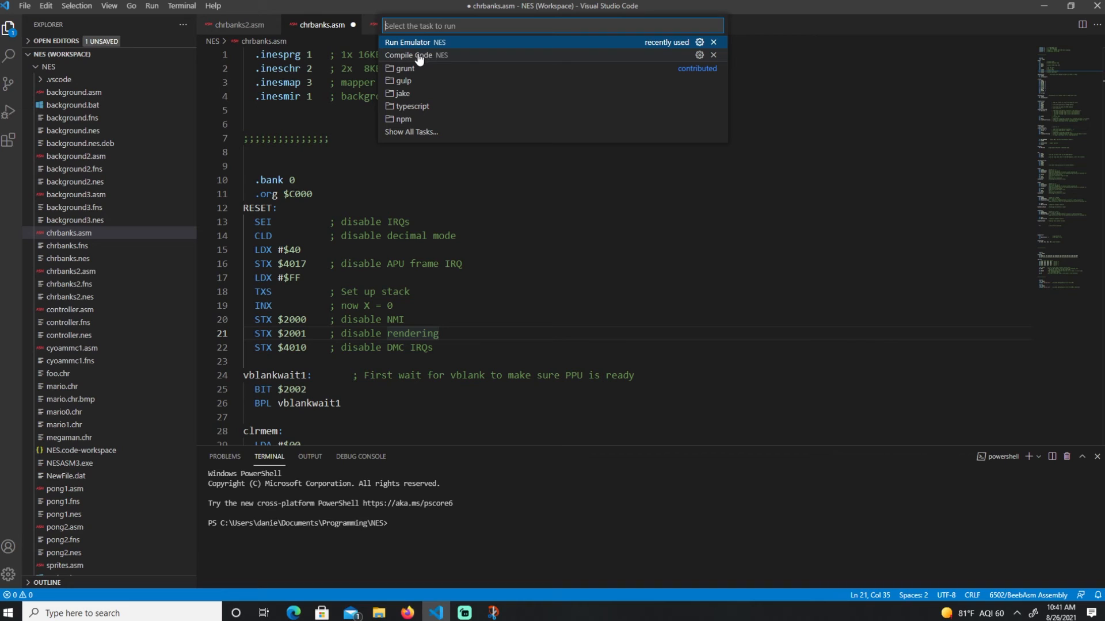
{"action": "left_click", "coordinate": [407, 55]}
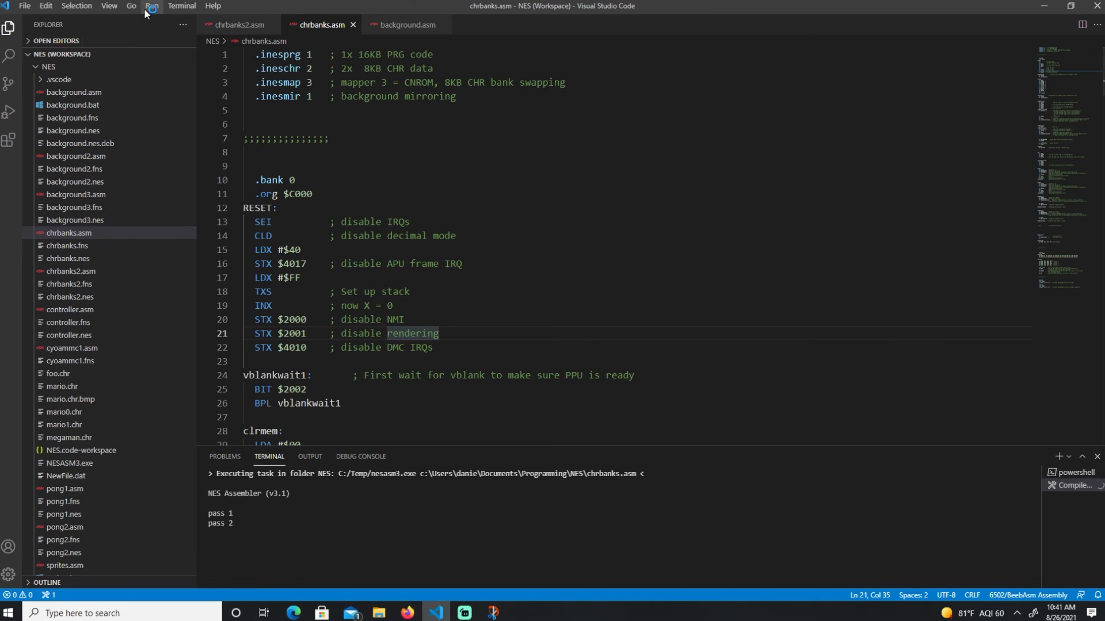
- Launch the assembled chrbanks.nes ROM with the Run Emulator task
{"action": "left_click", "coordinate": [182, 5]}
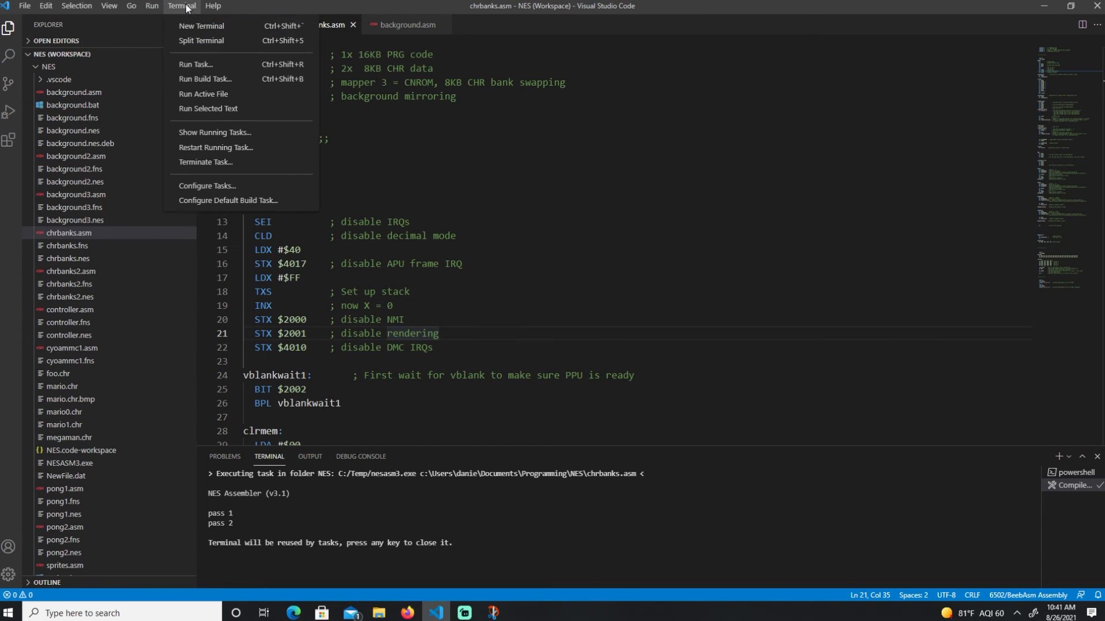
{"action": "left_click", "coordinate": [195, 64]}
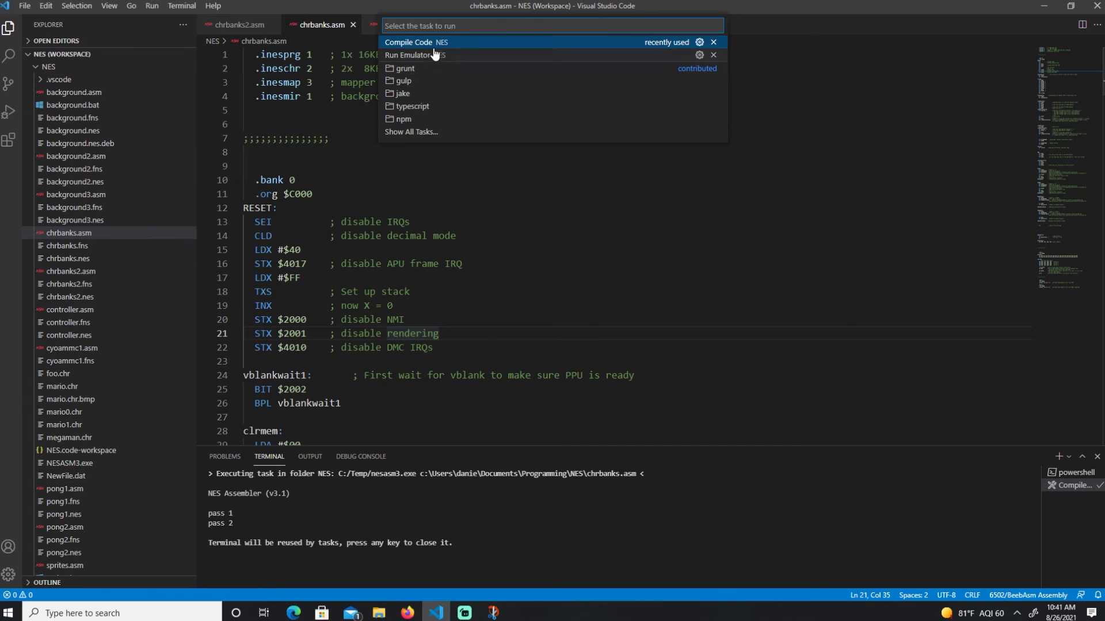
{"action": "mouse_move", "coordinate": [440, 43]}
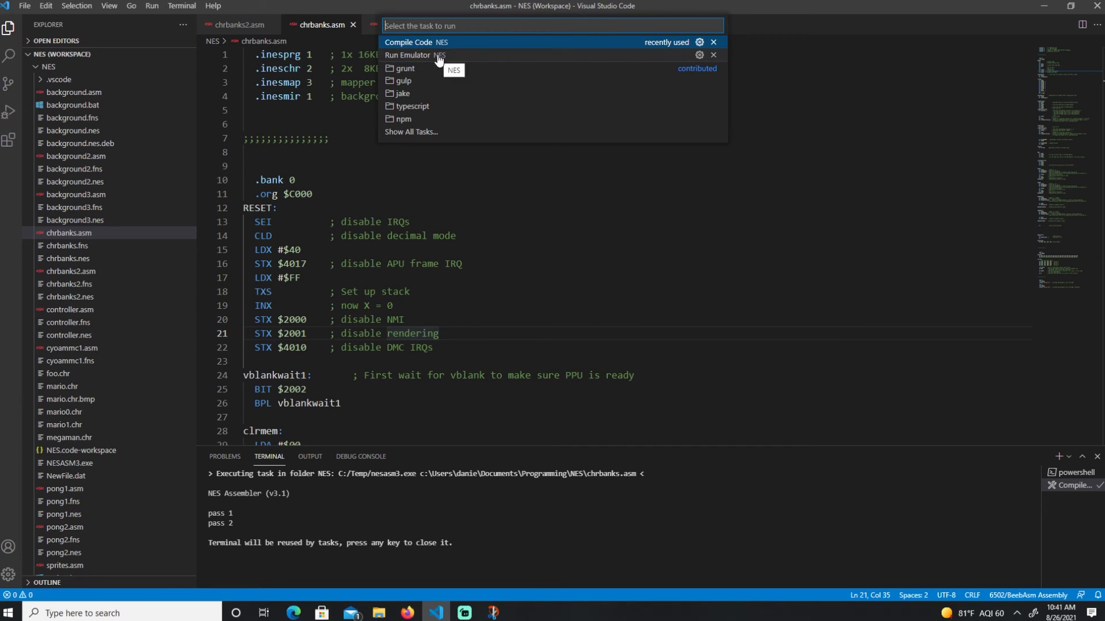
{"action": "left_click", "coordinate": [408, 55]}
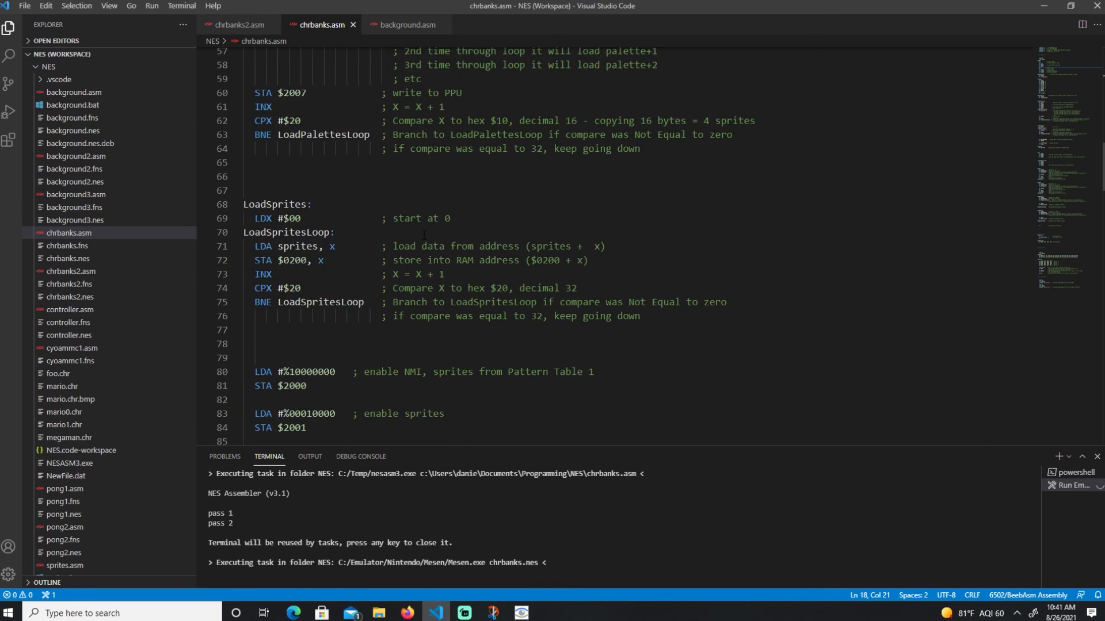
- Scroll to the ReadSelect and ReadStart Bankswitch calls and highlight the Start handler's bank number
{"action": "scroll", "scroll_direction": "down", "scroll_amount": 3}
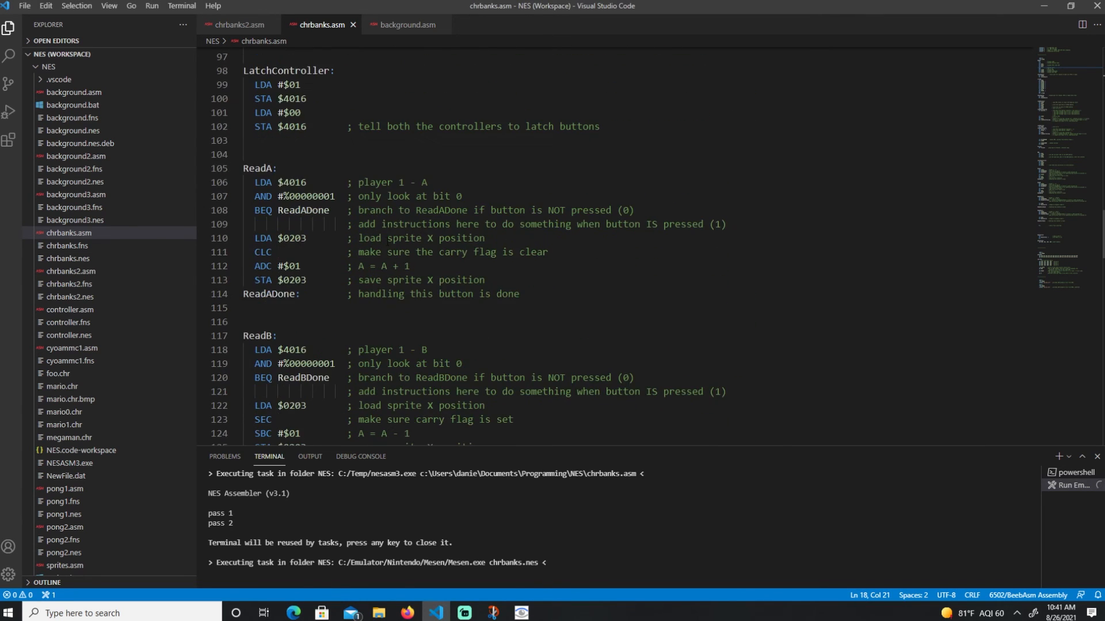
{"action": "scroll", "scroll_direction": "down", "scroll_amount": 3}
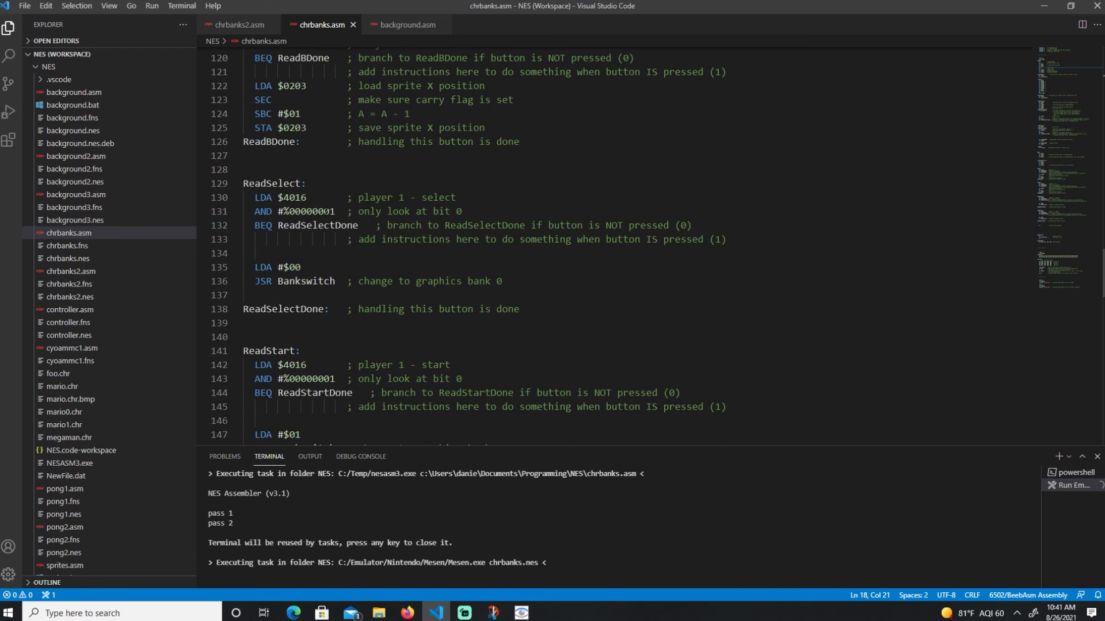
{"action": "scroll", "scroll_direction": "down", "scroll_amount": 3}
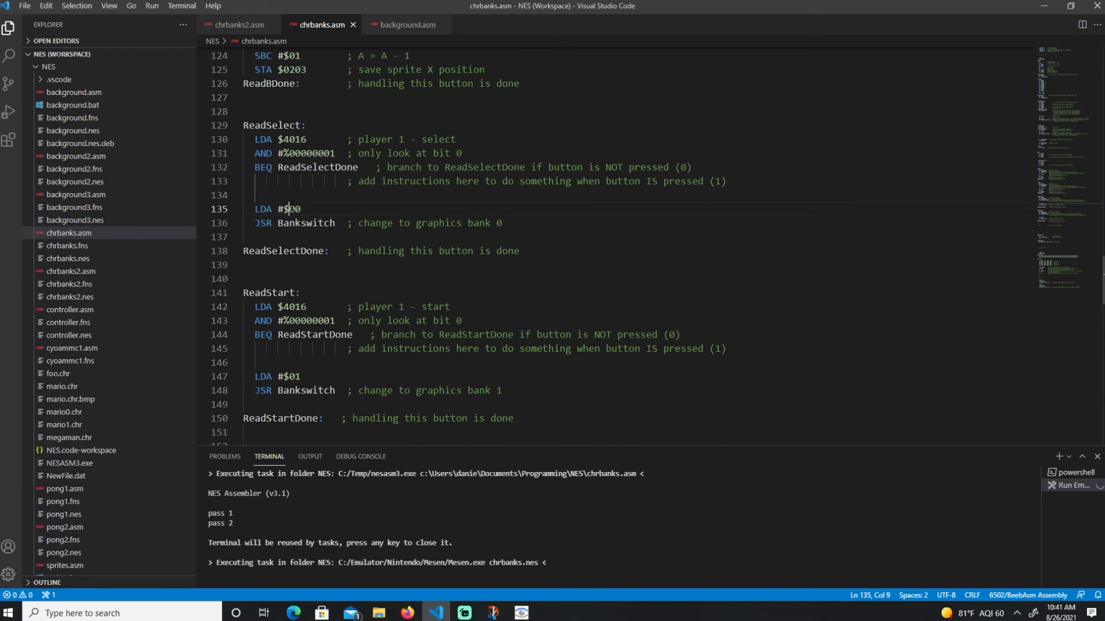
{"action": "double_click", "coordinate": [305, 223]}
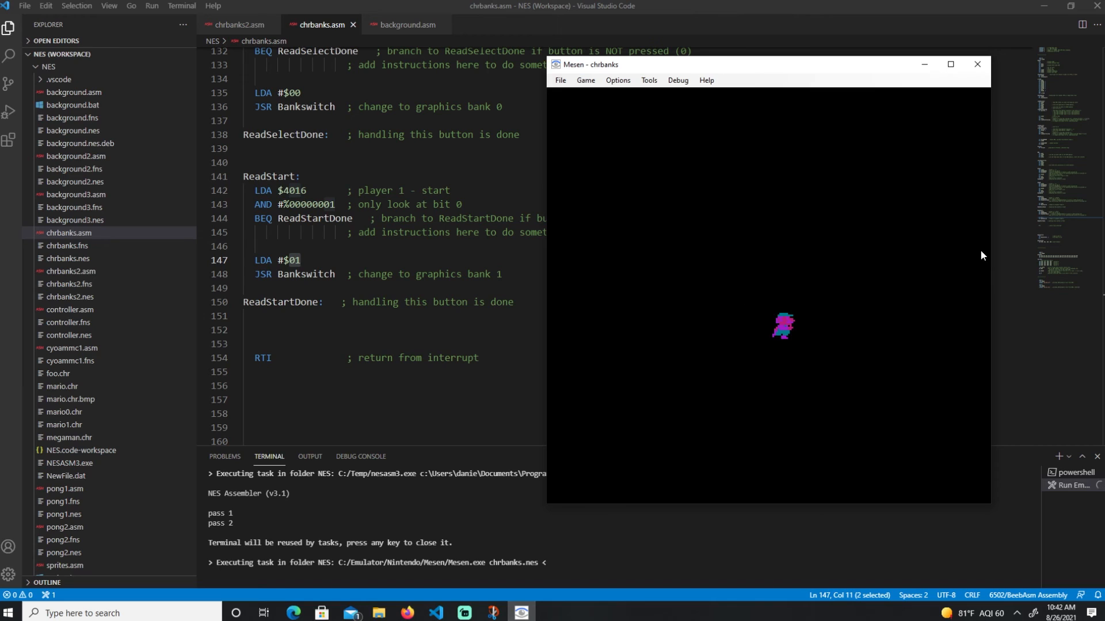
{"action": "mouse_move", "coordinate": [846, 294]}
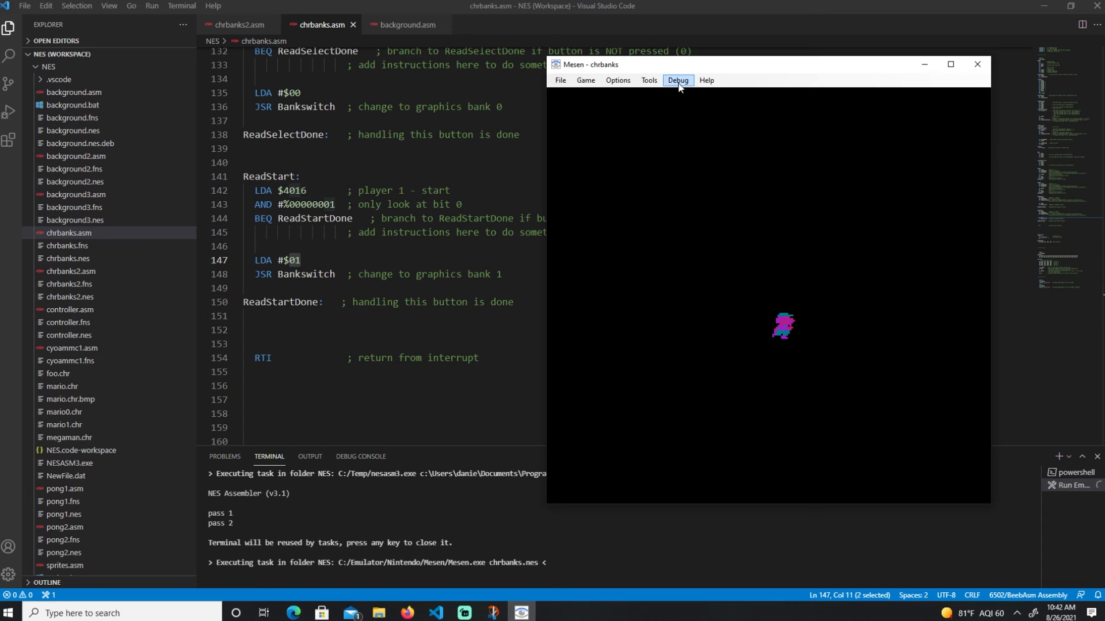
- View the chrbanks CHR pattern tiles in the PPU Viewer, then close the viewer and Mesen
{"action": "left_click", "coordinate": [677, 80]}
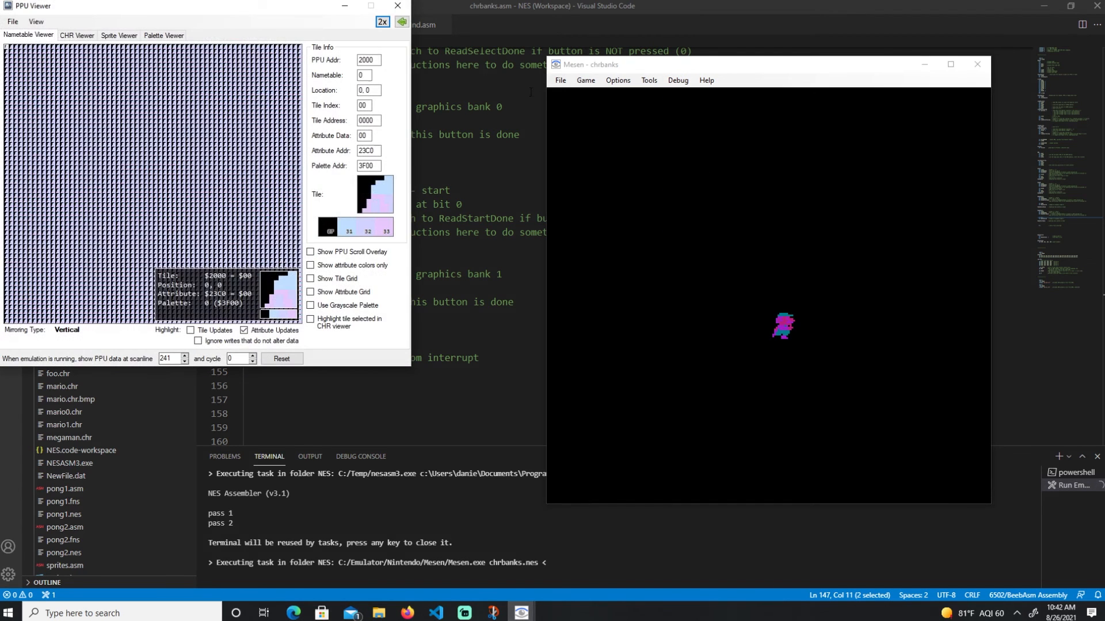
{"action": "left_click", "coordinate": [76, 35]}
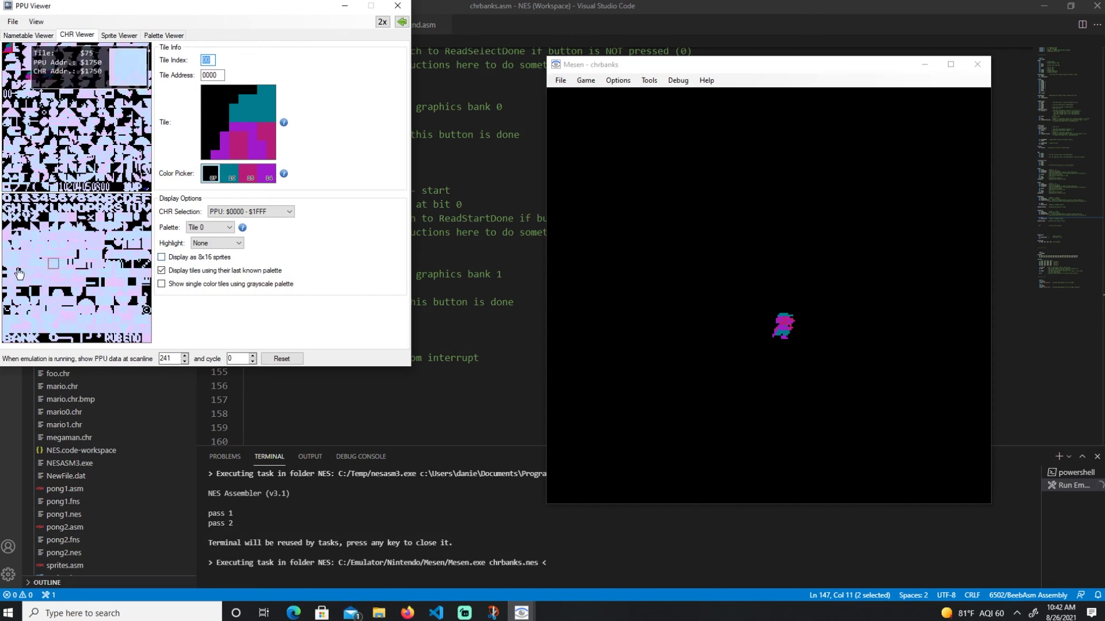
{"action": "left_click", "coordinate": [37, 341]}
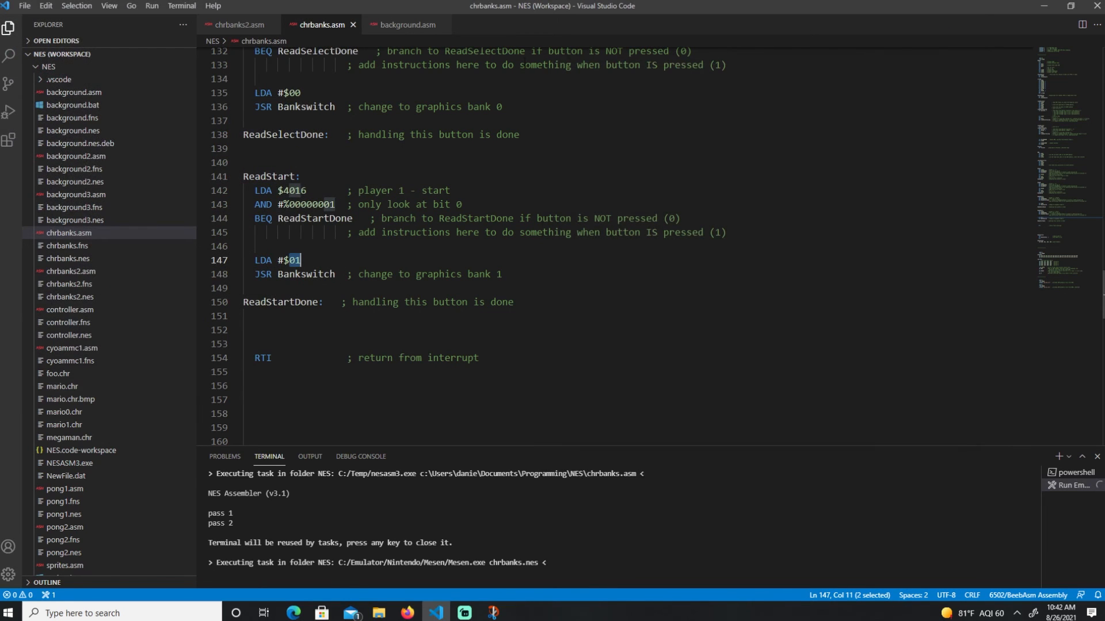
- Compare chrbanks2.asm's four-bank .ineschr header against chrbanks.asm and scroll to its includes
{"action": "left_click", "coordinate": [238, 25]}
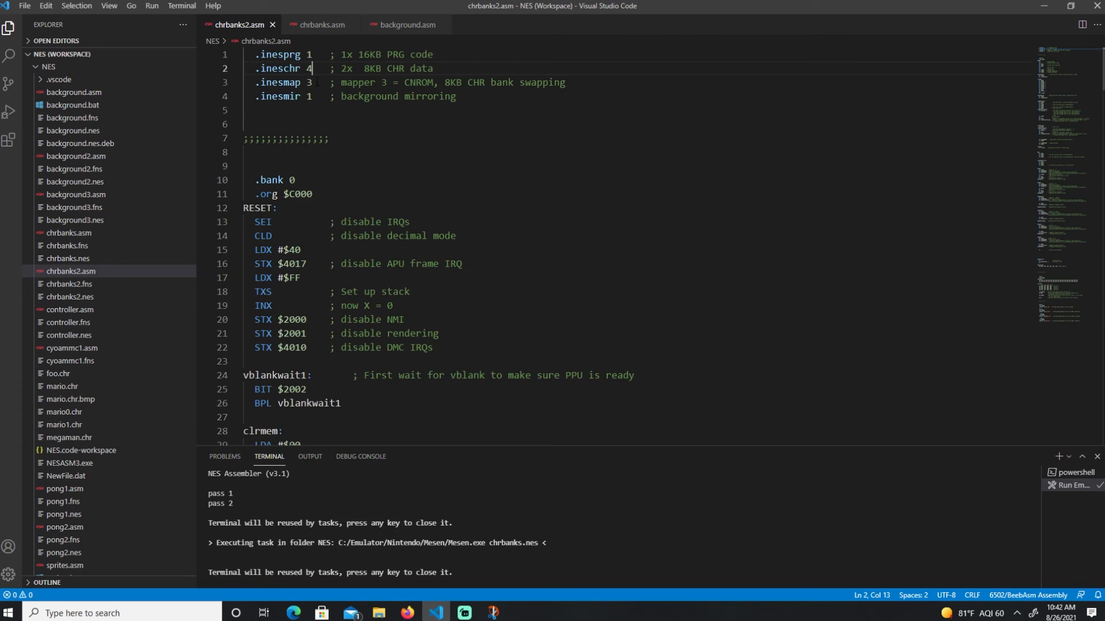
{"action": "left_click", "coordinate": [322, 25]}
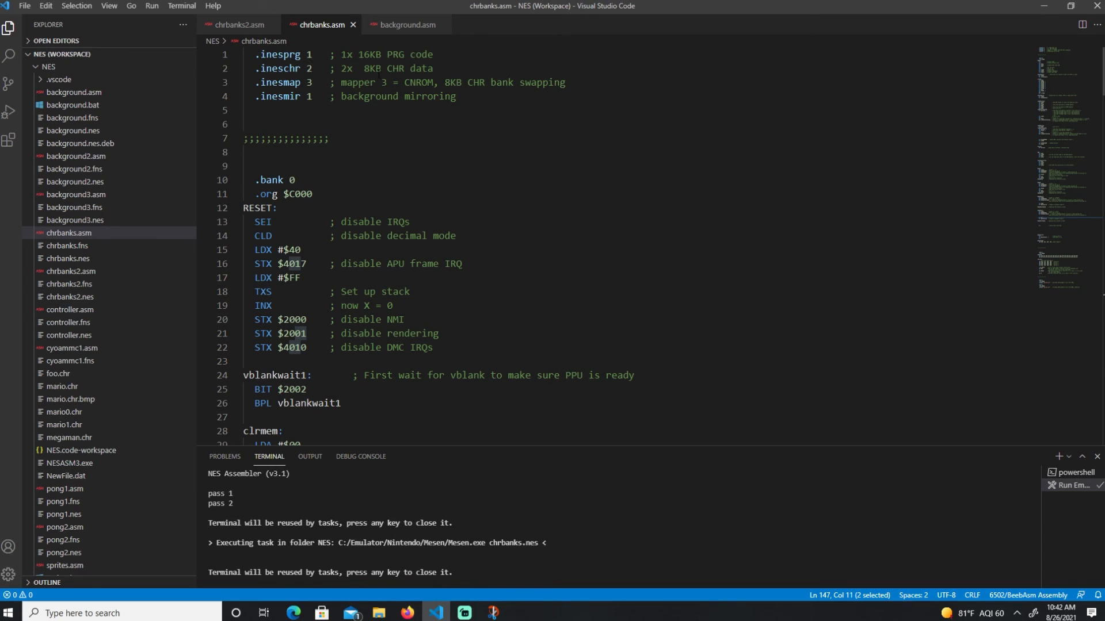
{"action": "left_click", "coordinate": [239, 25]}
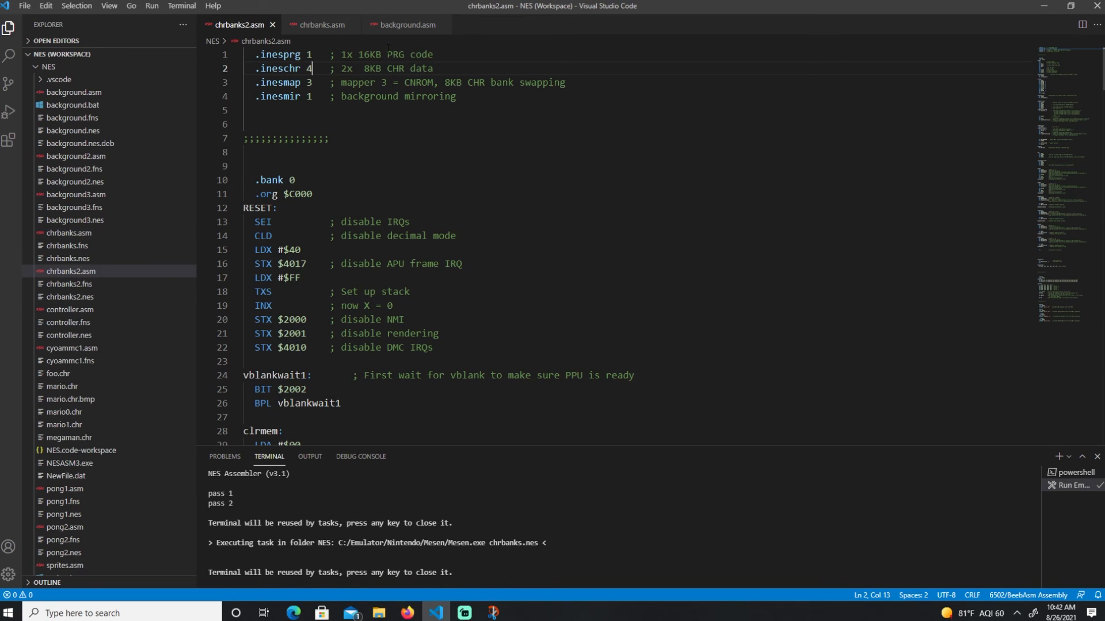
{"action": "scroll", "scroll_direction": "down", "scroll_amount": 3}
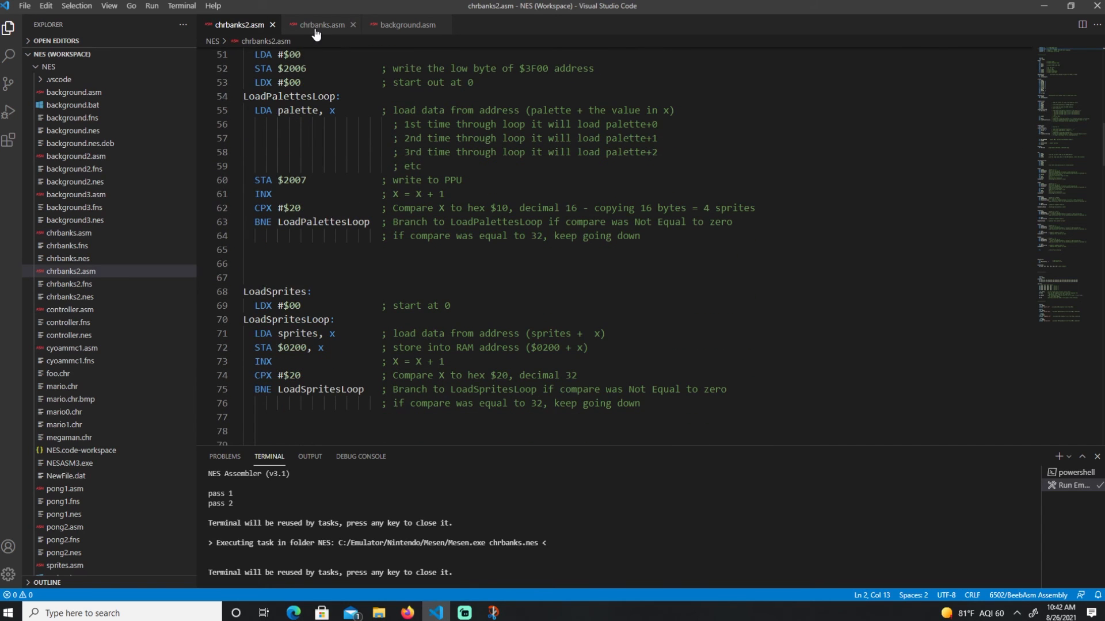
{"action": "scroll", "scroll_direction": "down", "scroll_amount": 3}
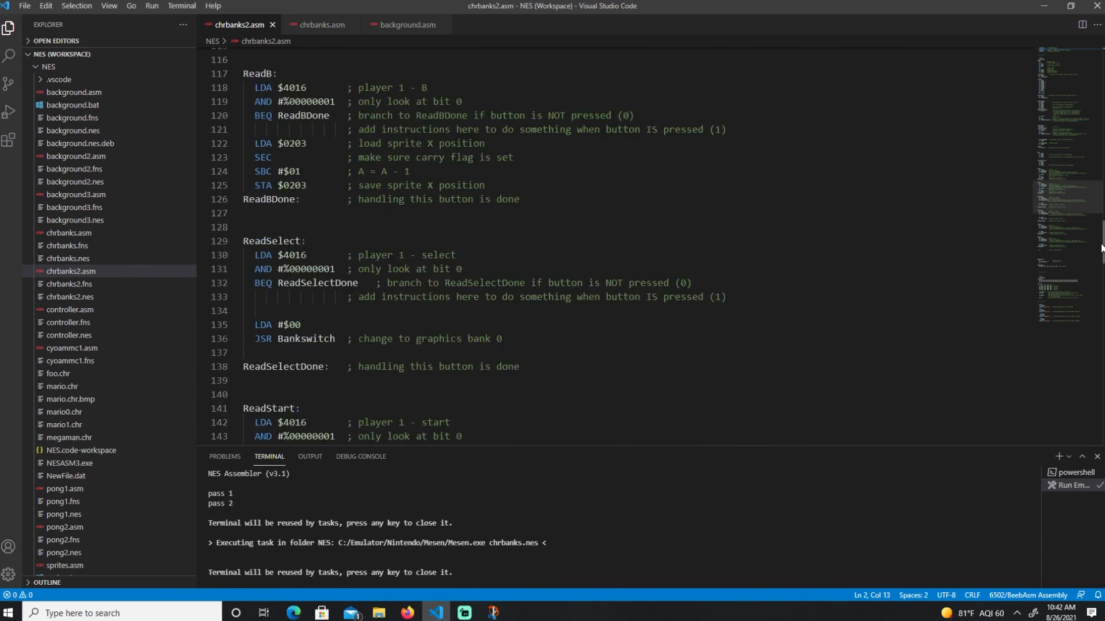
{"action": "scroll", "scroll_direction": "down", "scroll_amount": 3}
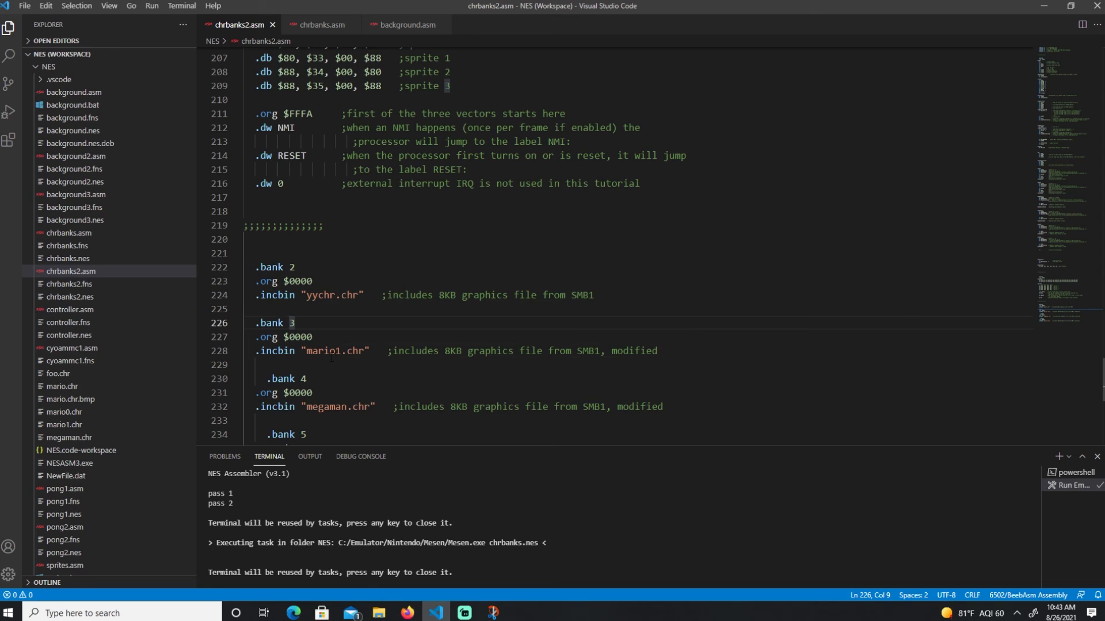
- Highlight the mario1, megaman and mario0 .incbin graphics files among the four CHR banks
{"action": "double_click", "coordinate": [326, 264]}
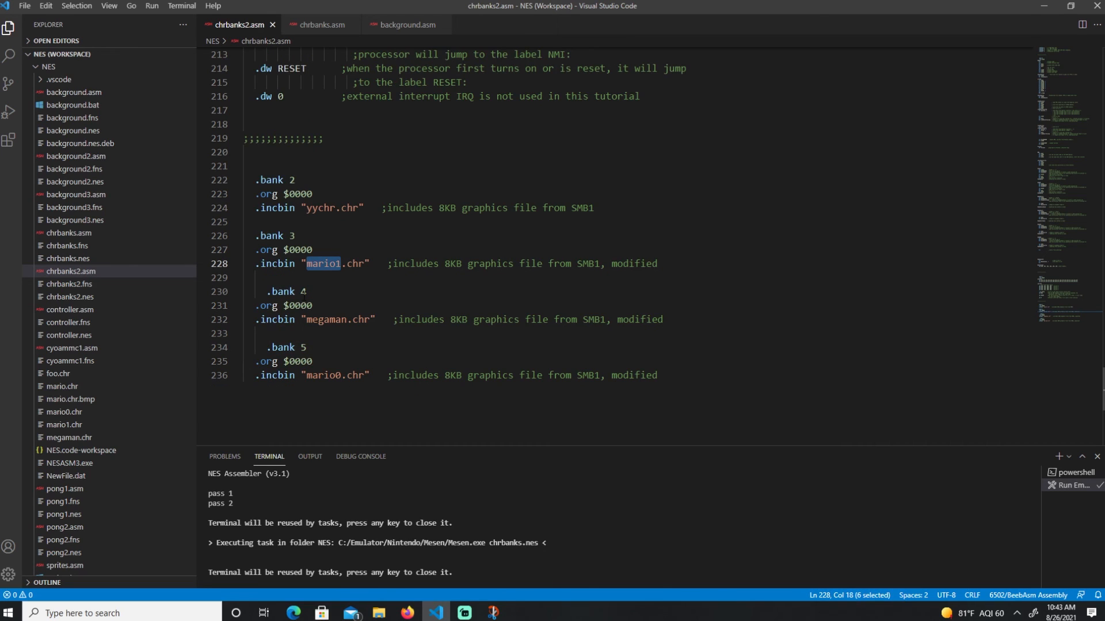
{"action": "double_click", "coordinate": [325, 319]}
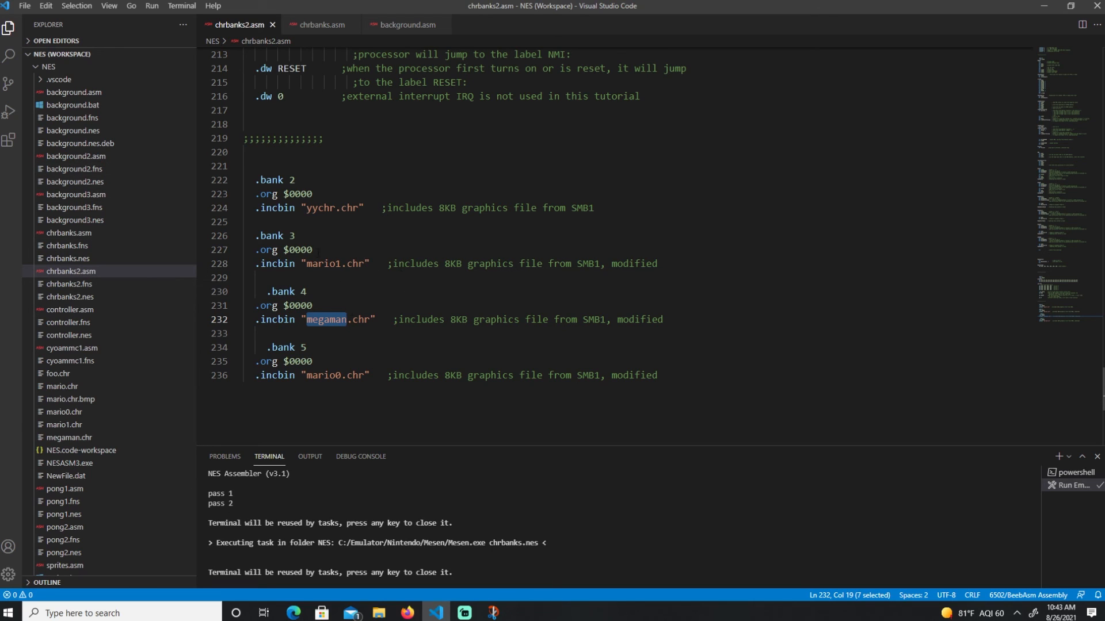
{"action": "double_click", "coordinate": [323, 375]}
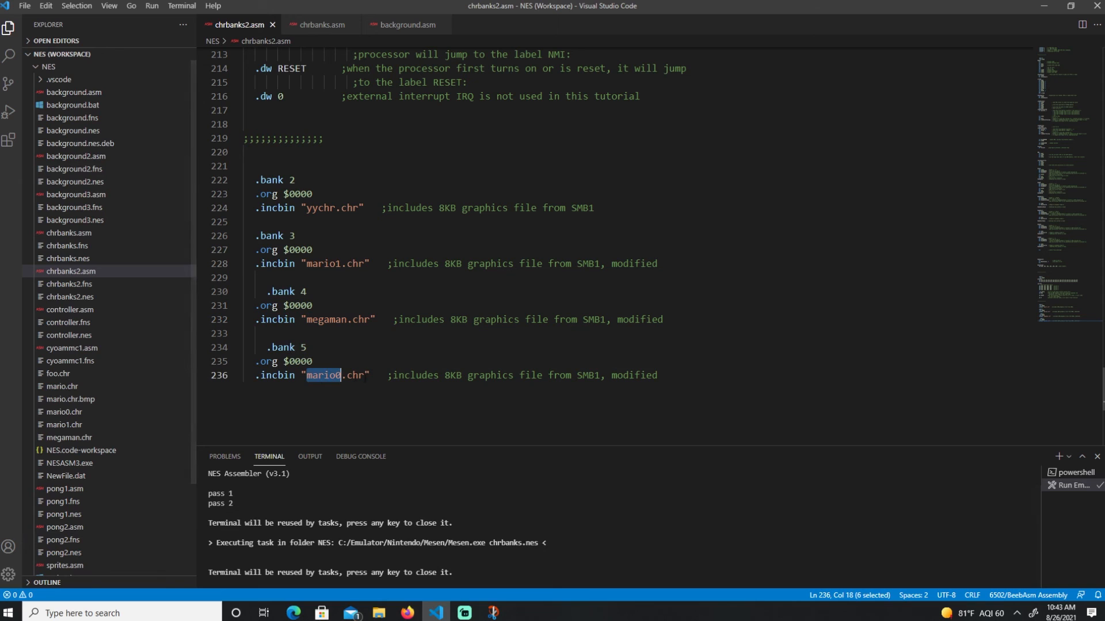
{"action": "mouse_move", "coordinate": [181, 6]}
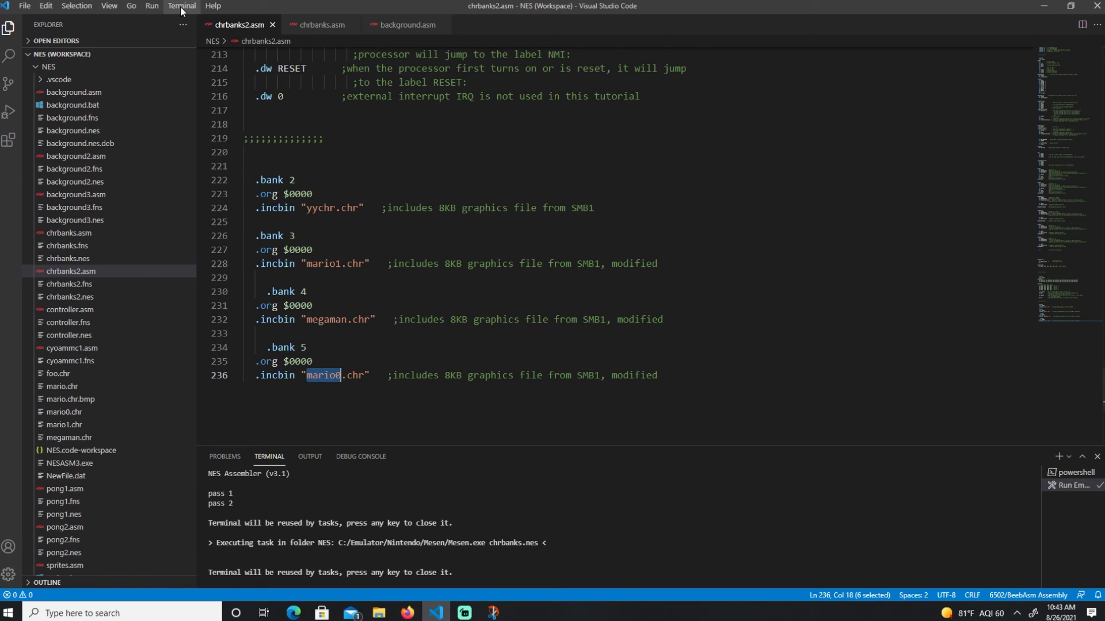
{"action": "left_click", "coordinate": [181, 6]}
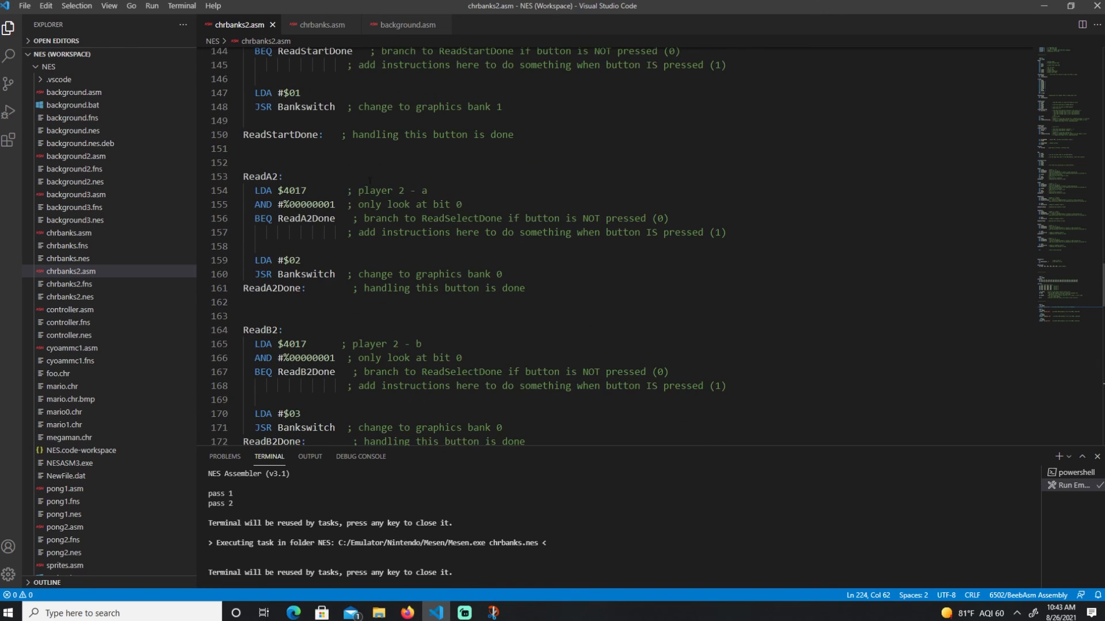
- Run the compile-and-run task that assembles chrbanks2.asm and launches chrbanks2.nes in Mesen
{"action": "scroll", "scroll_direction": "down", "scroll_amount": 3}
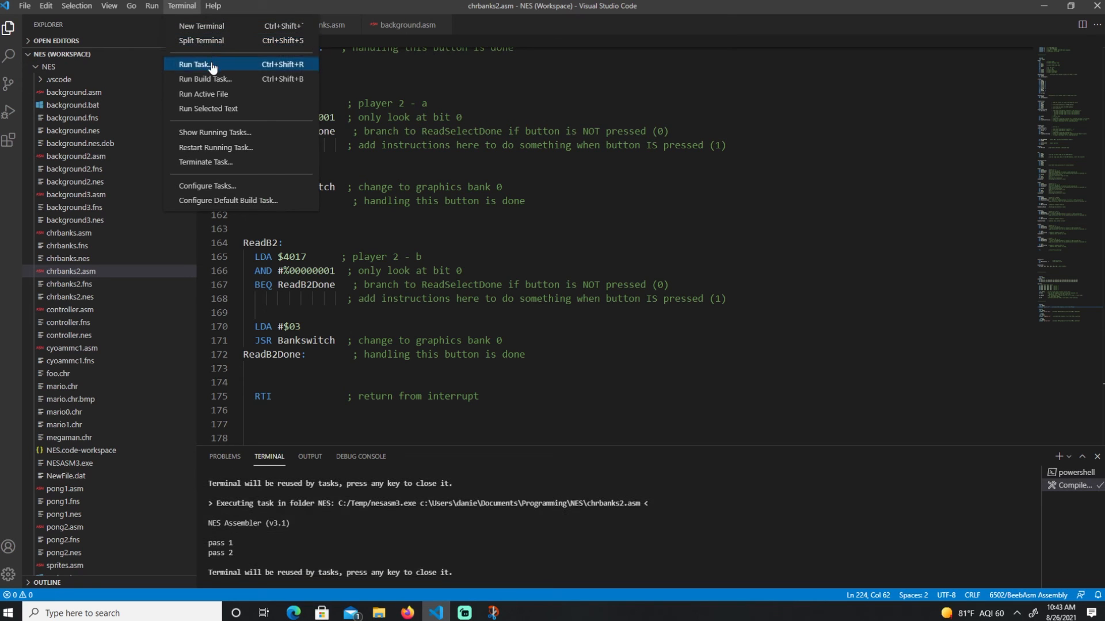
{"action": "left_click", "coordinate": [198, 64]}
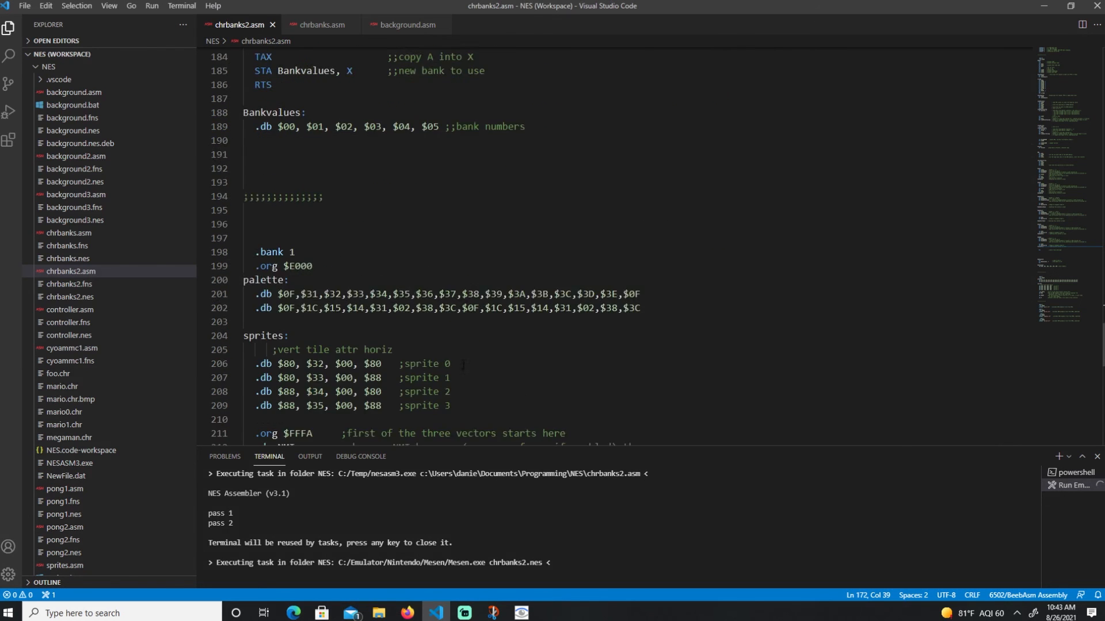
- Inspect the YY-CHR cat graphics bank in Mesen's CHR Viewer, then close the emulator
{"action": "scroll", "scroll_direction": "down", "scroll_amount": 3}
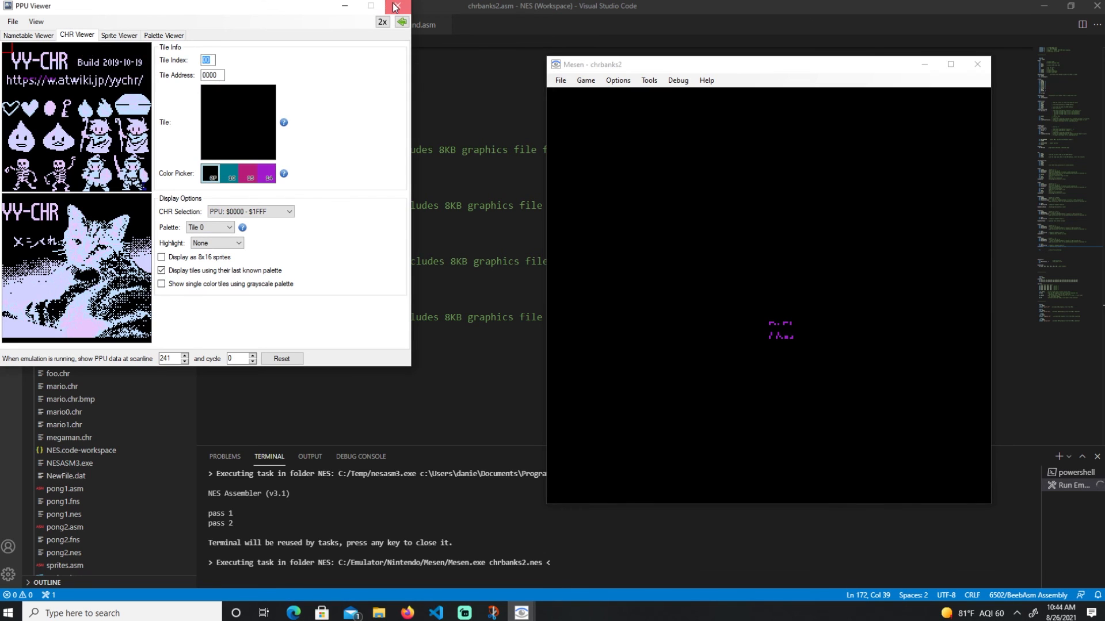
{"action": "left_click", "coordinate": [395, 6]}
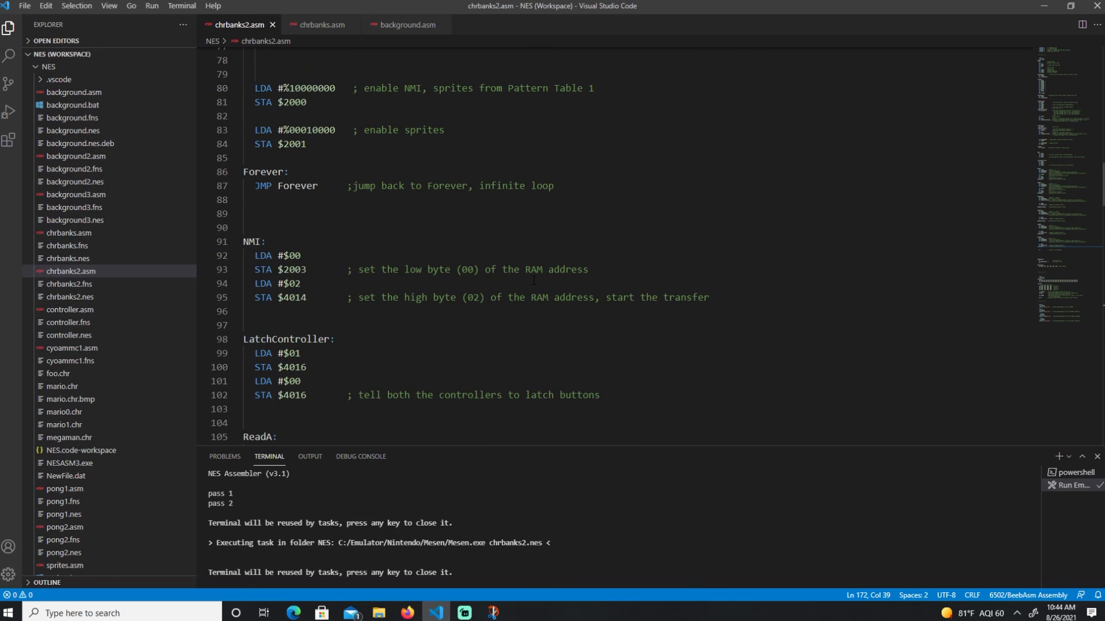
{"action": "mouse_move", "coordinate": [734, 248]}
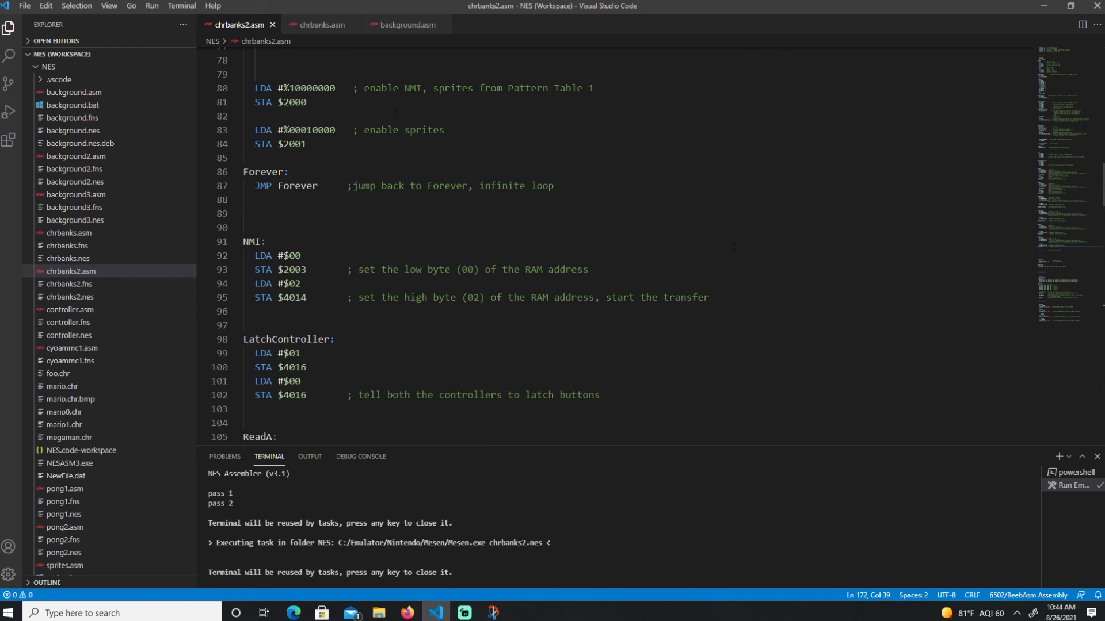
- Bring up the Nerdy Nights Mirror tab and scroll to Advanced Nerdy Nights #2's Shift Registers section
{"action": "left_click", "coordinate": [407, 618]}
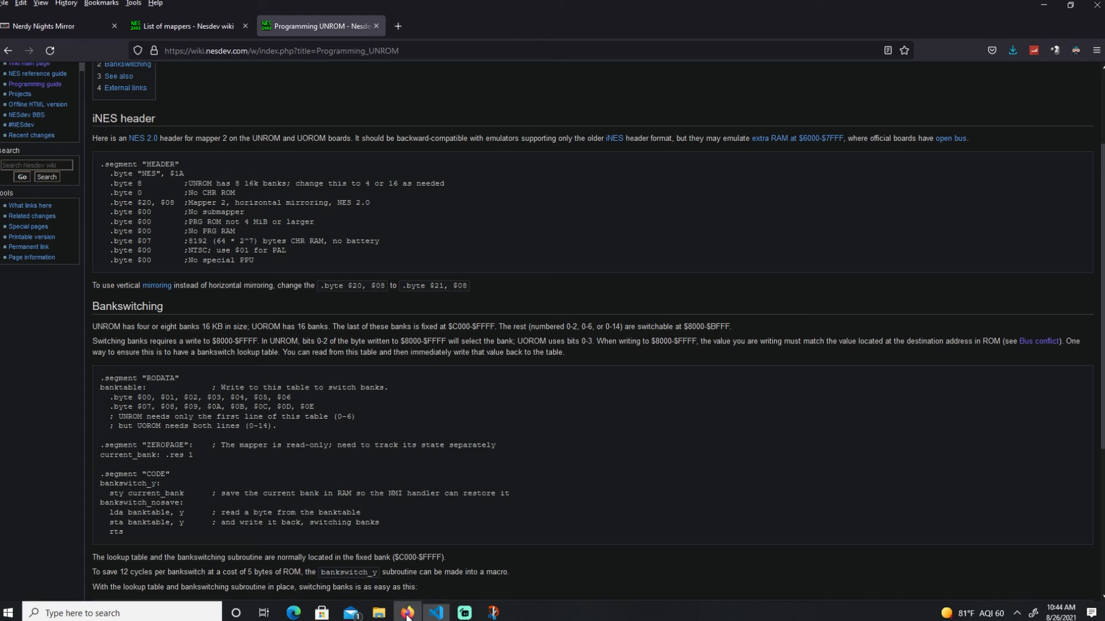
{"action": "left_click", "coordinate": [53, 26]}
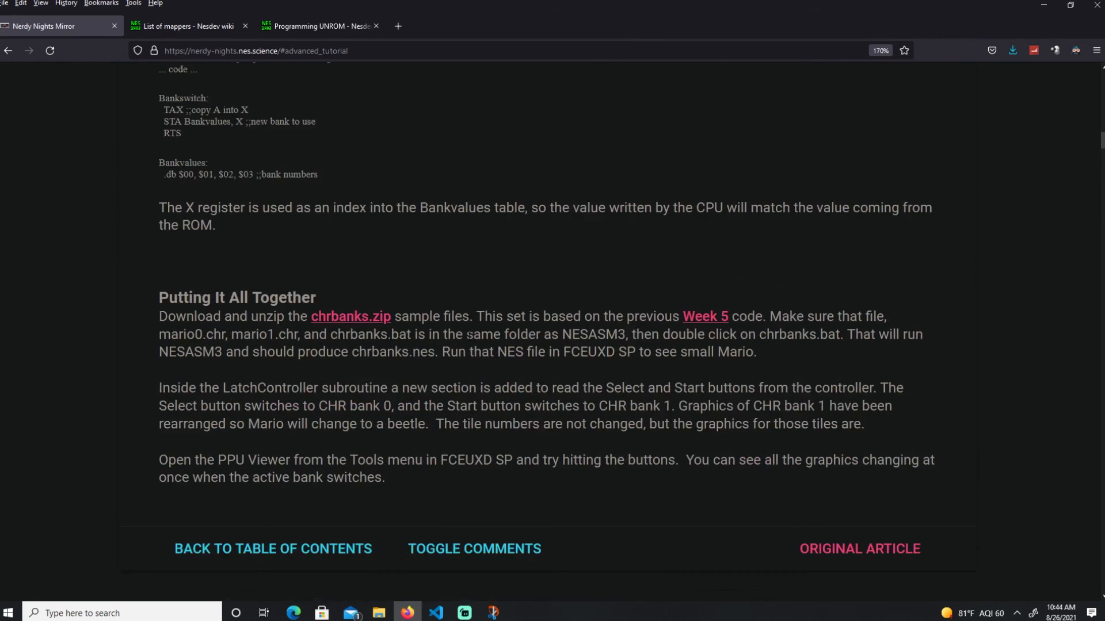
{"action": "scroll", "scroll_direction": "down", "scroll_amount": 3}
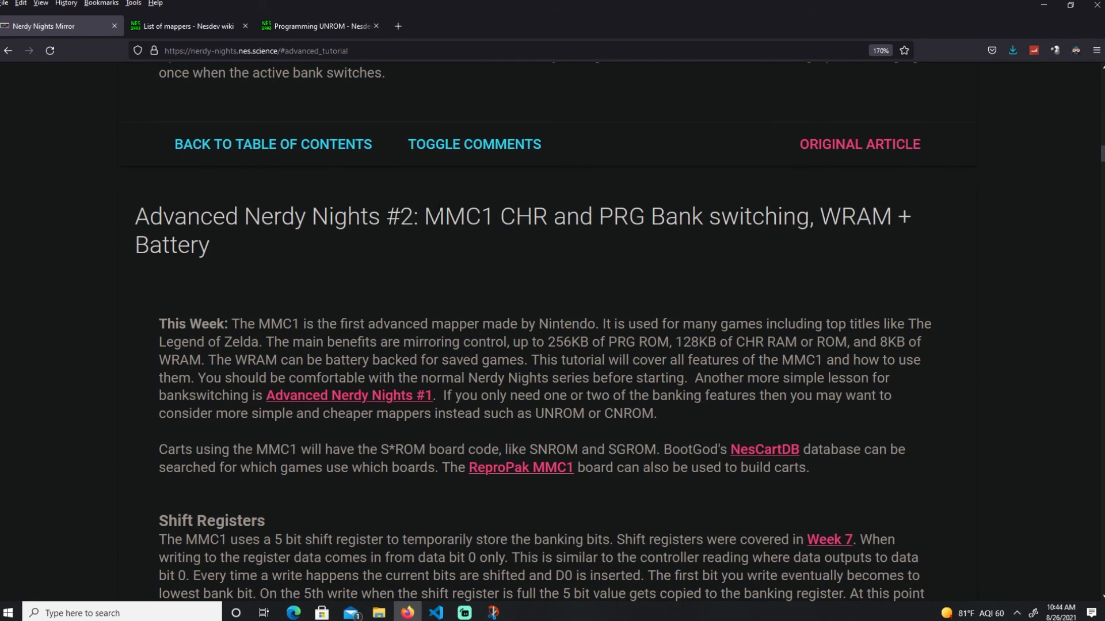
{"action": "double_click", "coordinate": [452, 216]}
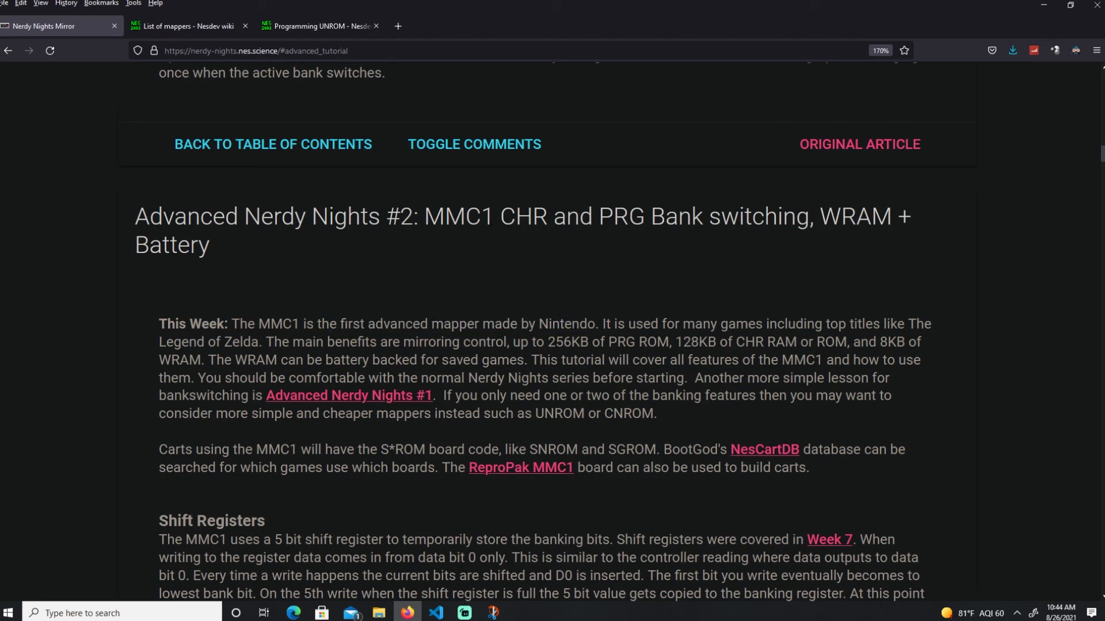
{"action": "scroll", "scroll_direction": "down", "scroll_amount": 3}
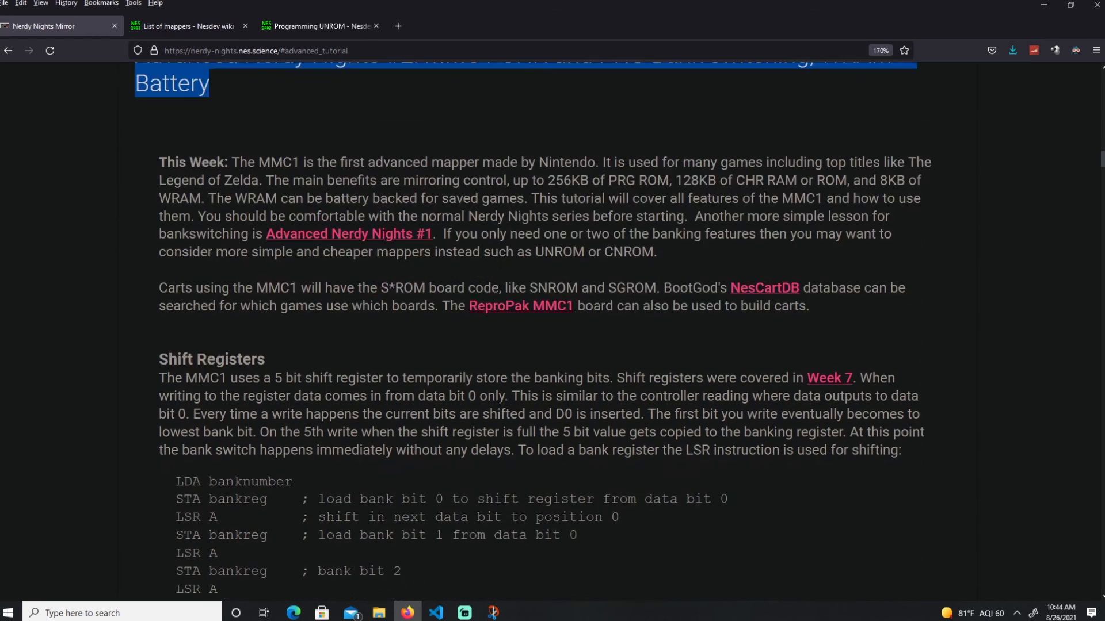
{"action": "scroll", "scroll_direction": "down", "scroll_amount": 3}
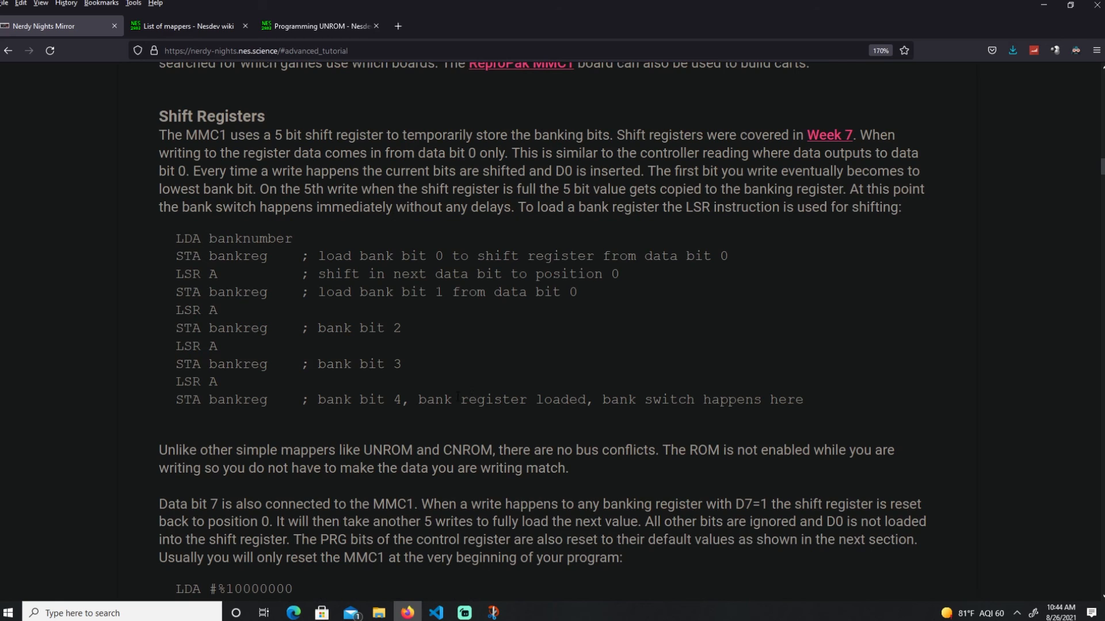
{"action": "mouse_move", "coordinate": [854, 315]}
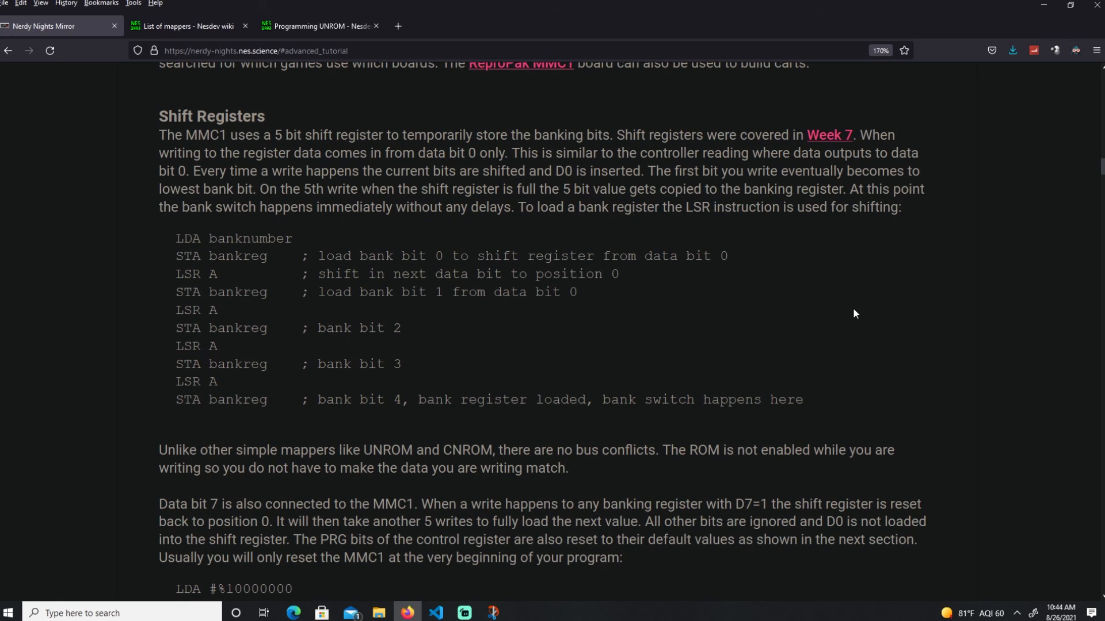
{"action": "mouse_move", "coordinate": [824, 277]}
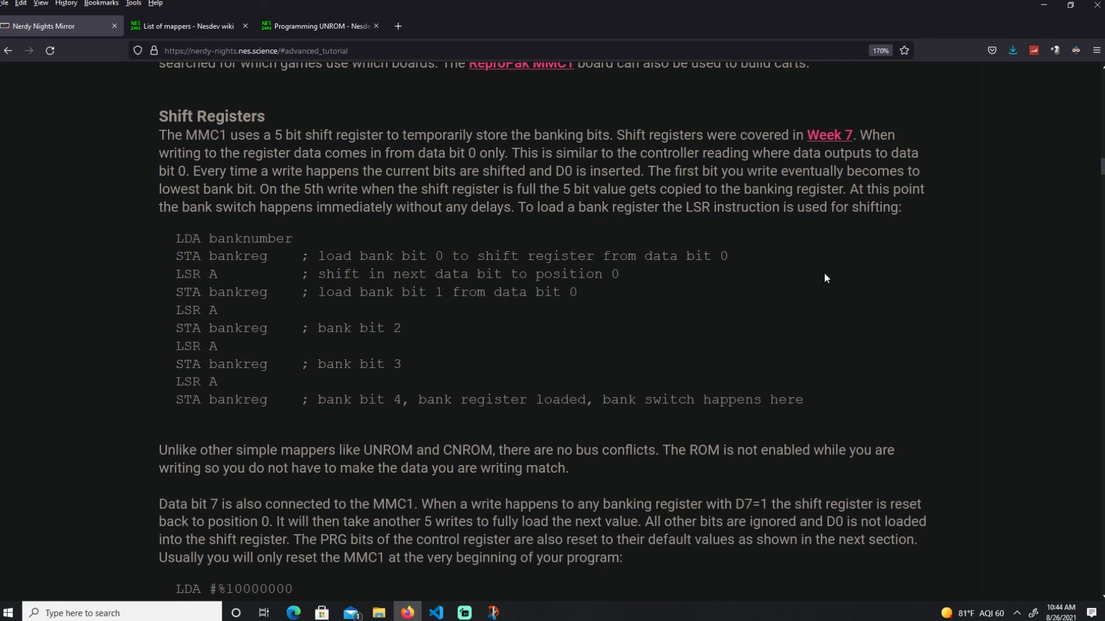